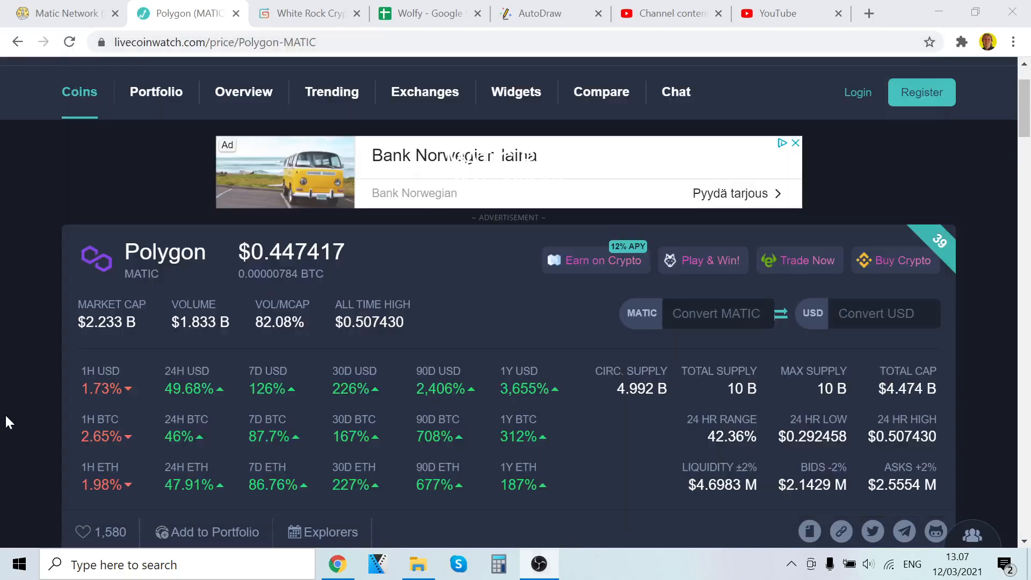
pyautogui.moveTo(144, 399)
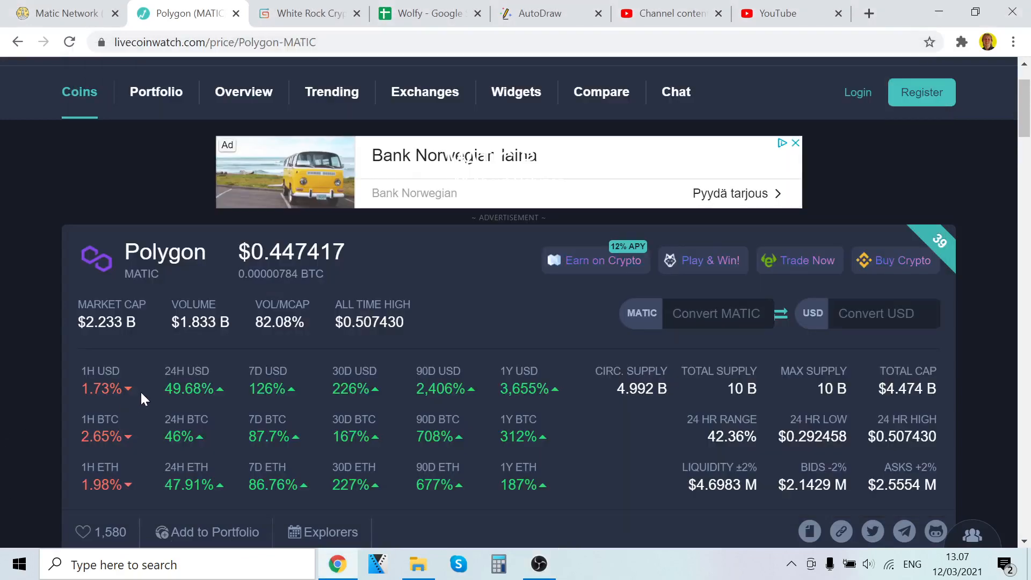
pyautogui.moveTo(114, 428)
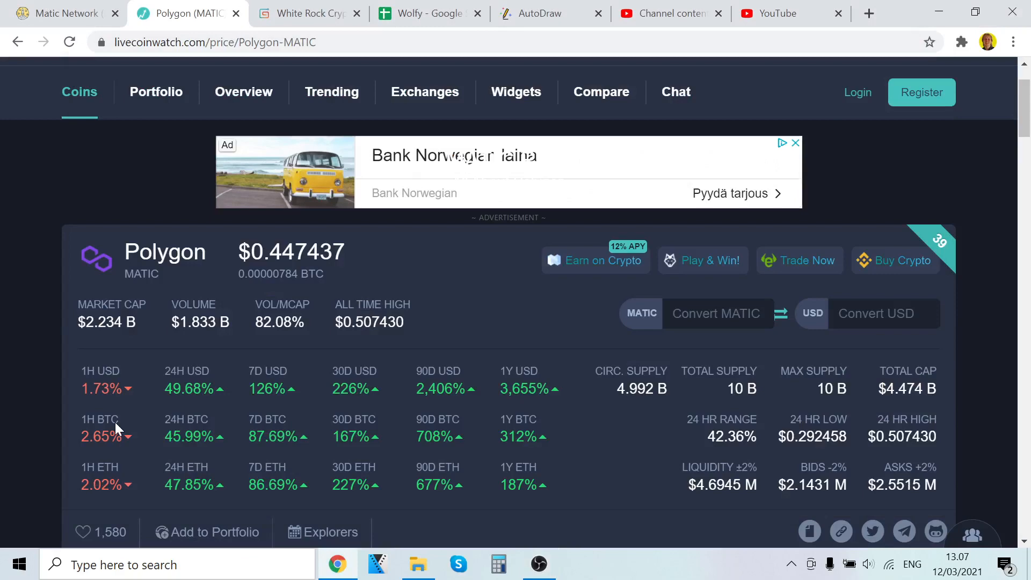
# Scroll from Polygon MATIC's market stats down to the all-time MATIC price chart.
pyautogui.scroll(-3)
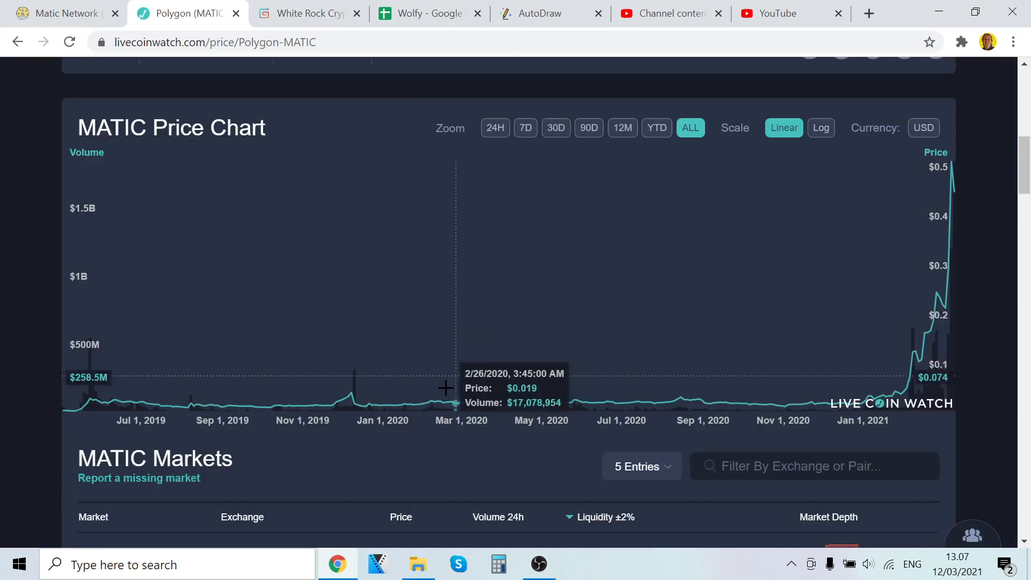
pyautogui.scroll(3)
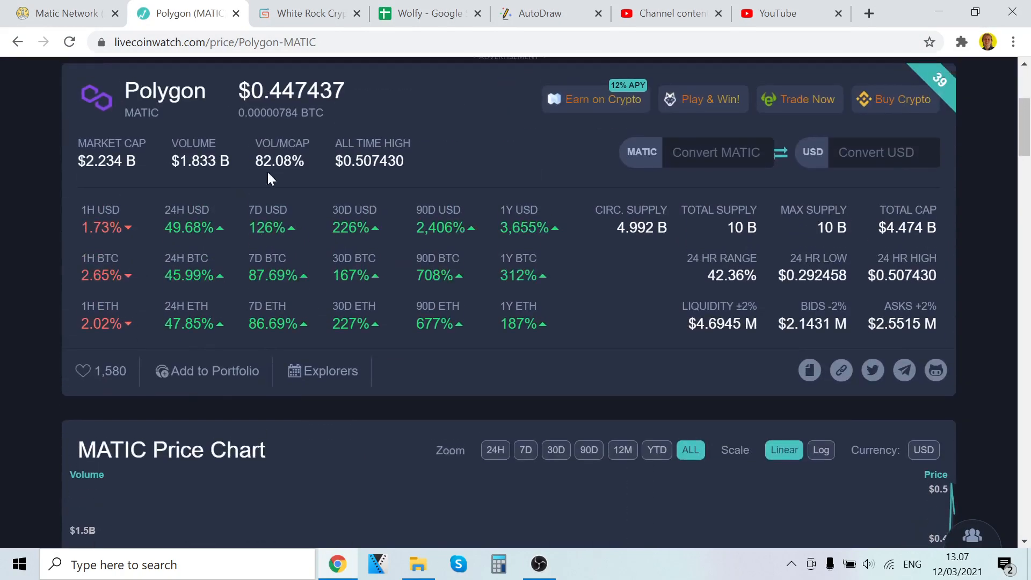
pyautogui.scroll(-3)
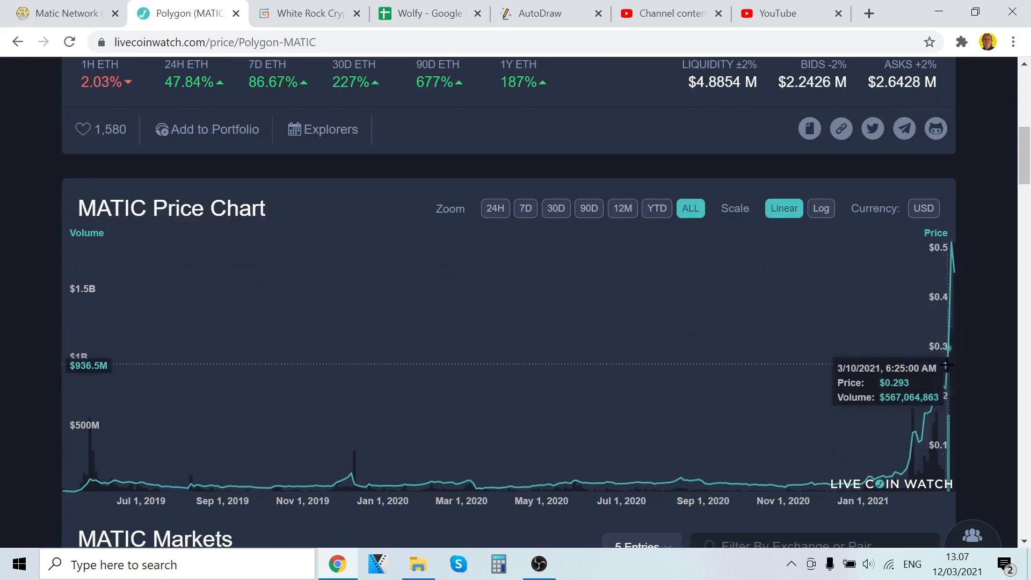
pyautogui.scroll(3)
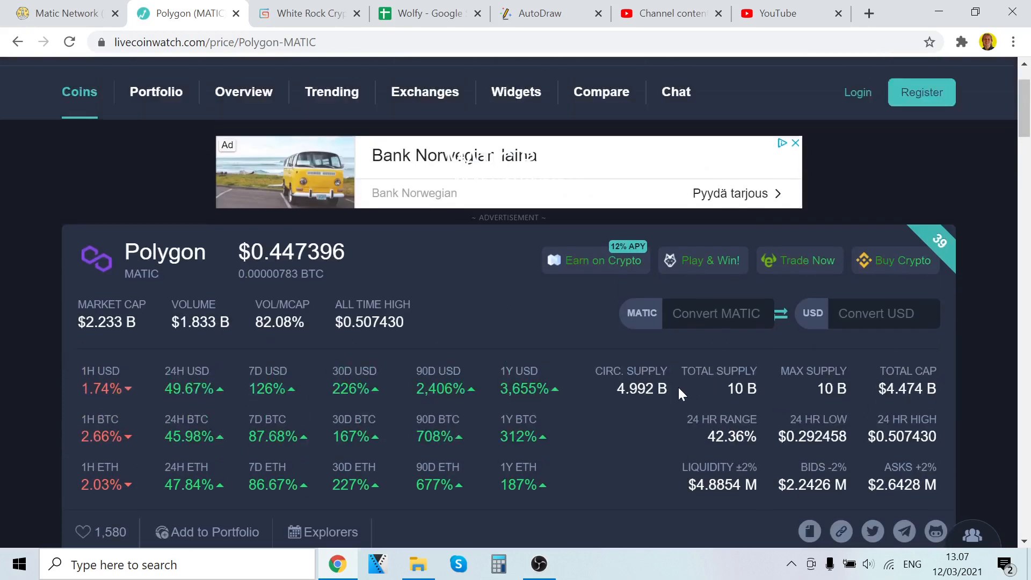
pyautogui.scroll(-3)
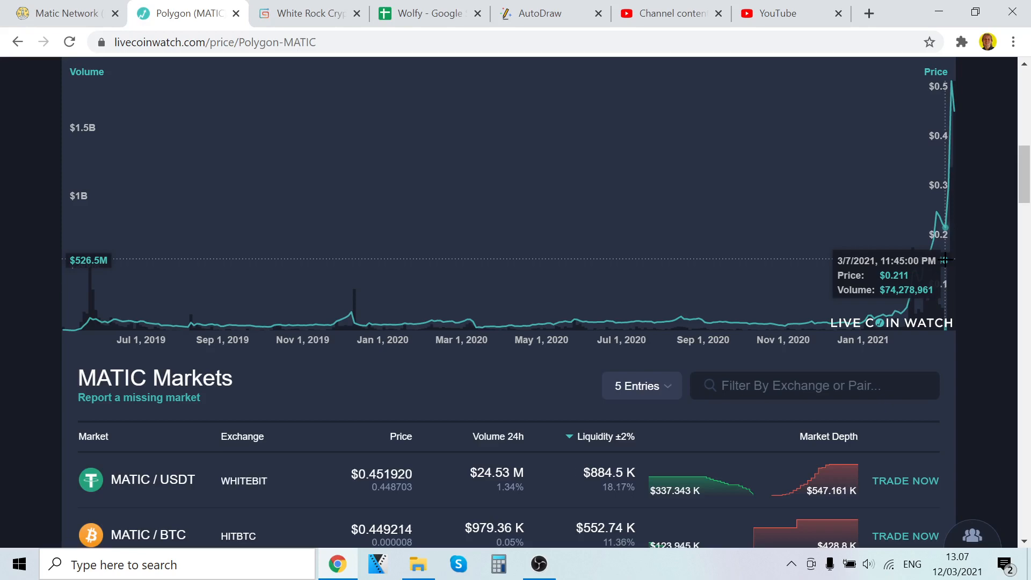
pyautogui.scroll(3)
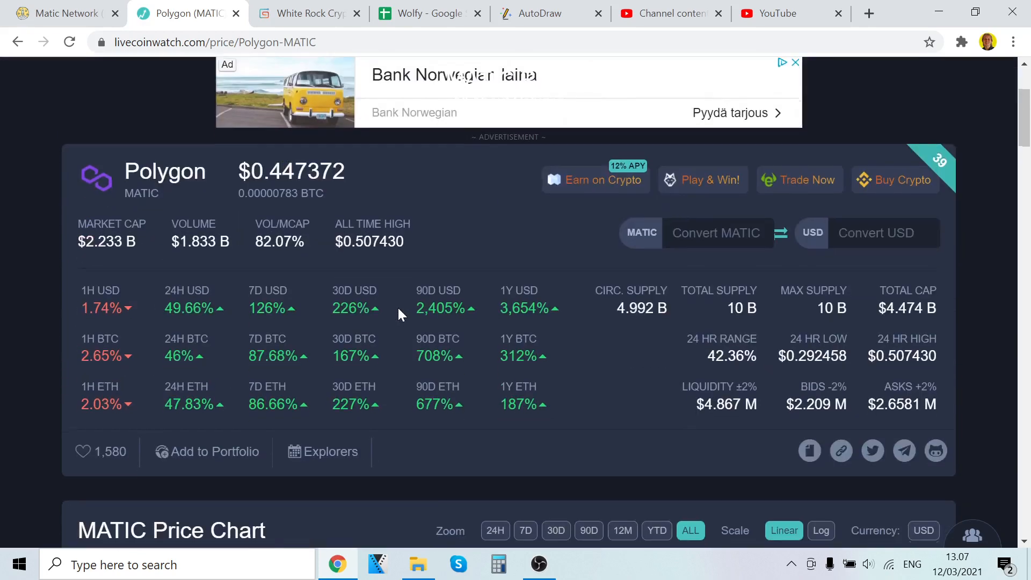
pyautogui.scroll(-3)
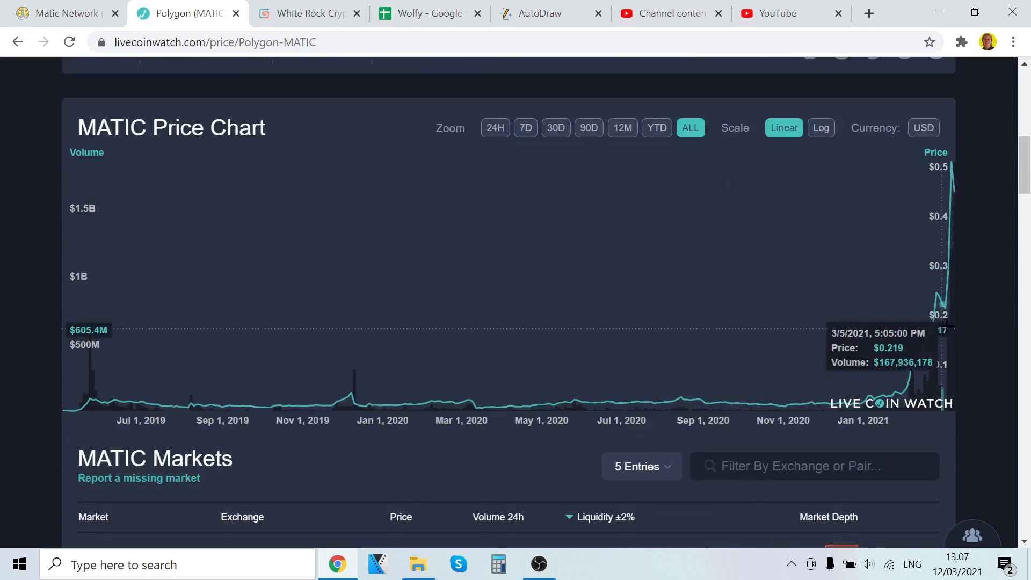
pyautogui.moveTo(978, 305)
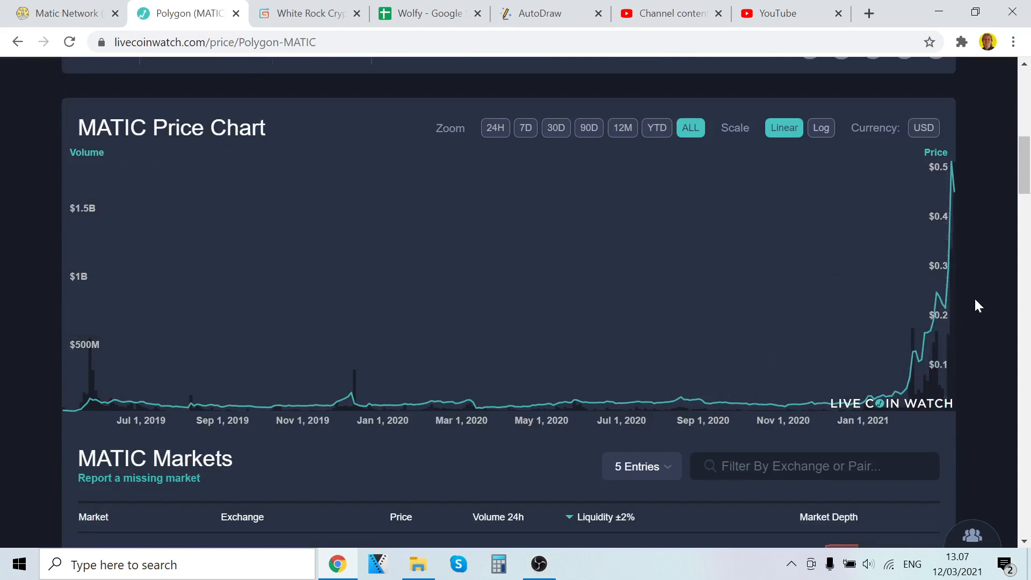
pyautogui.moveTo(956, 305)
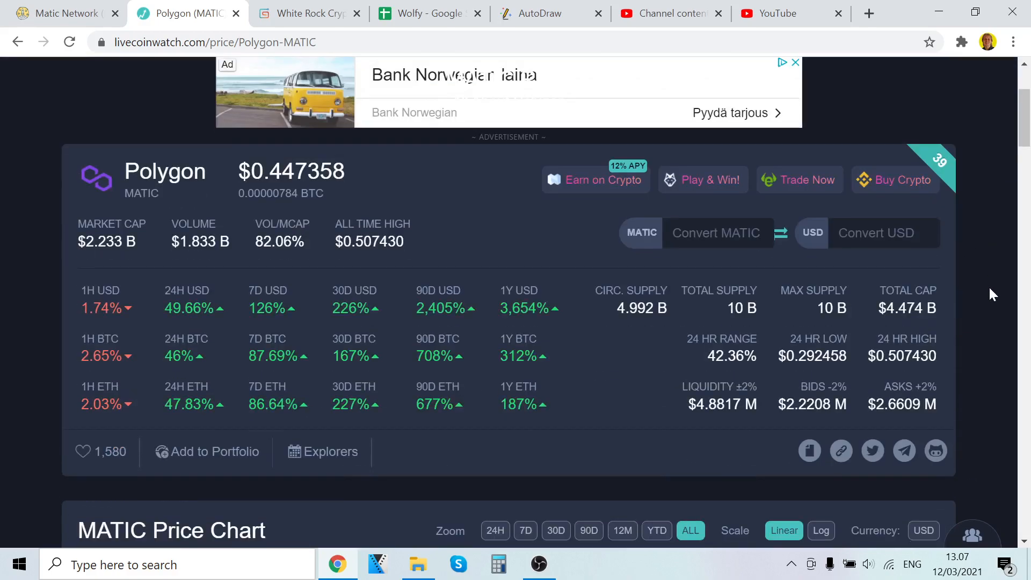
pyautogui.scroll(-3)
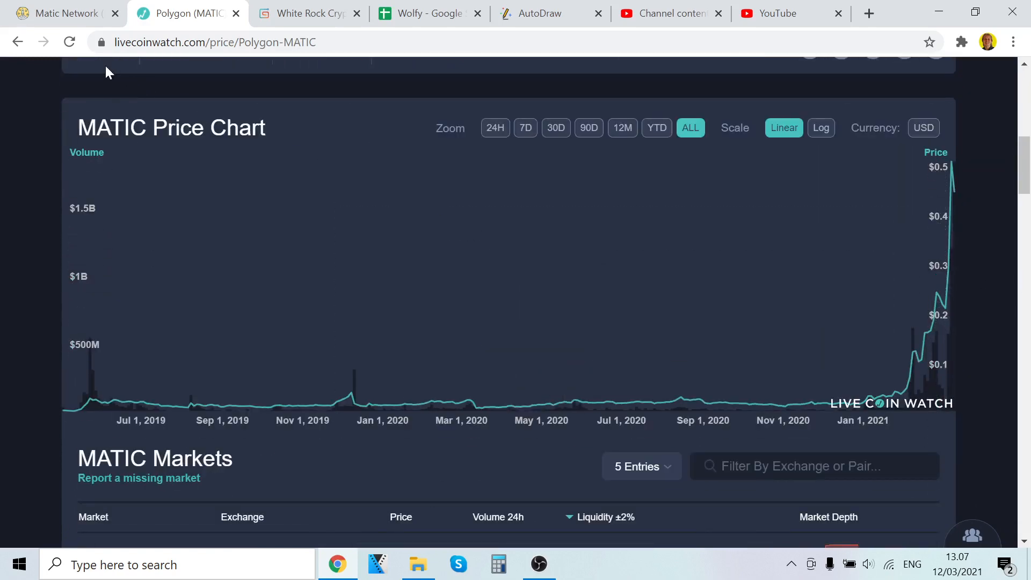
# Switch to the Token Metrics tab showing Matic Network's Poor 66.32% overall grade.
pyautogui.click(64, 14)
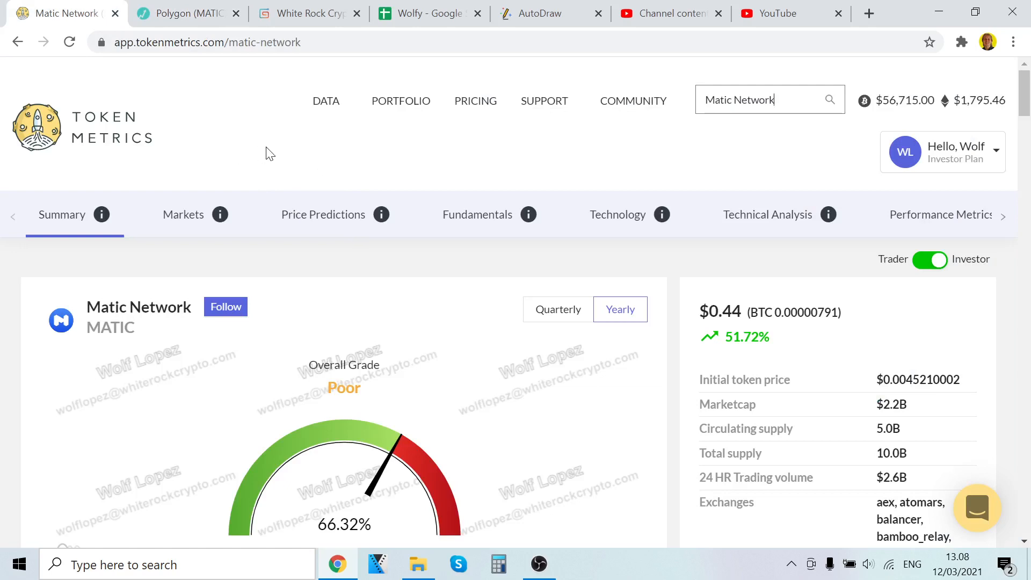
pyautogui.moveTo(606, 189)
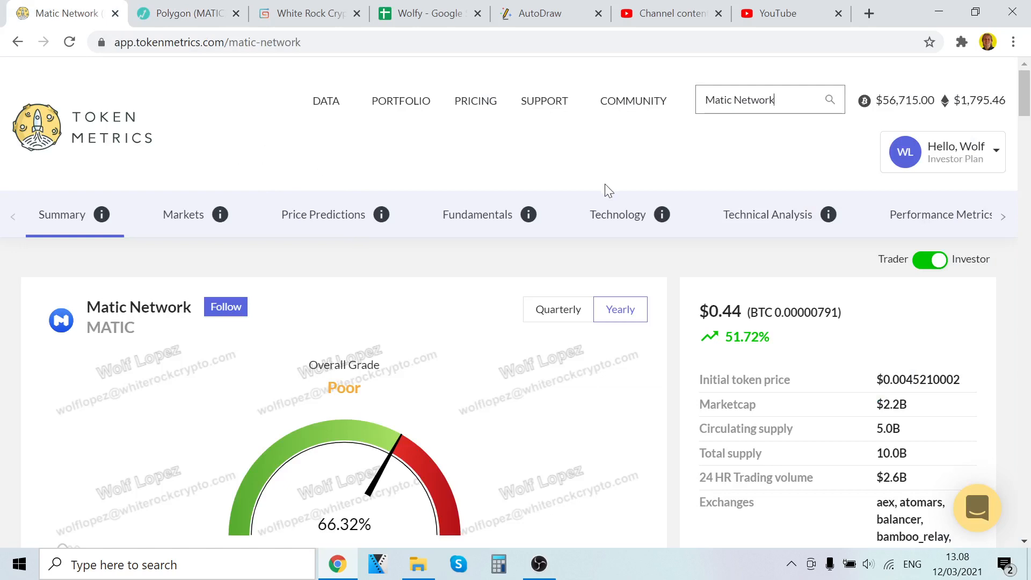
pyautogui.moveTo(613, 232)
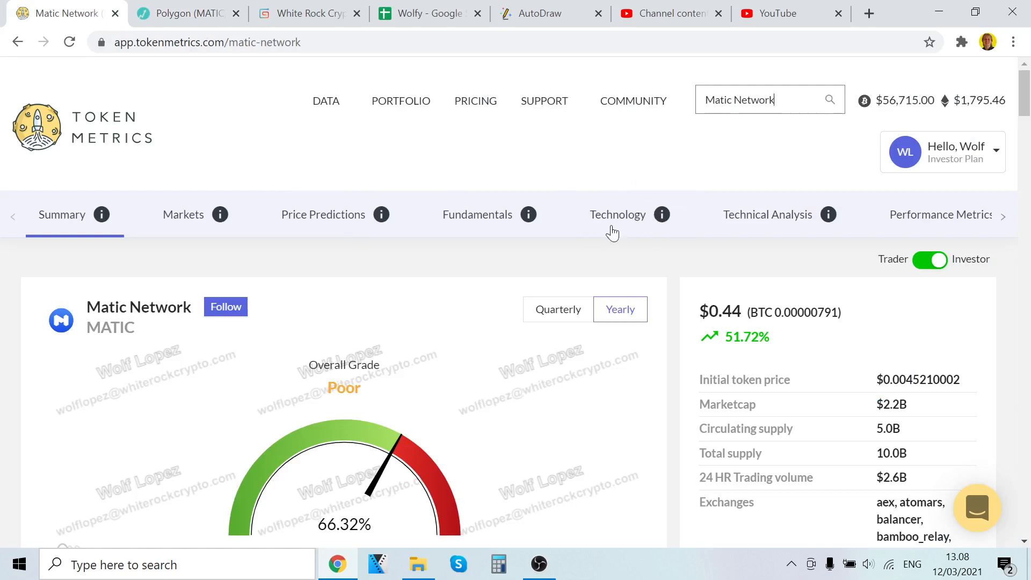
pyautogui.moveTo(420, 316)
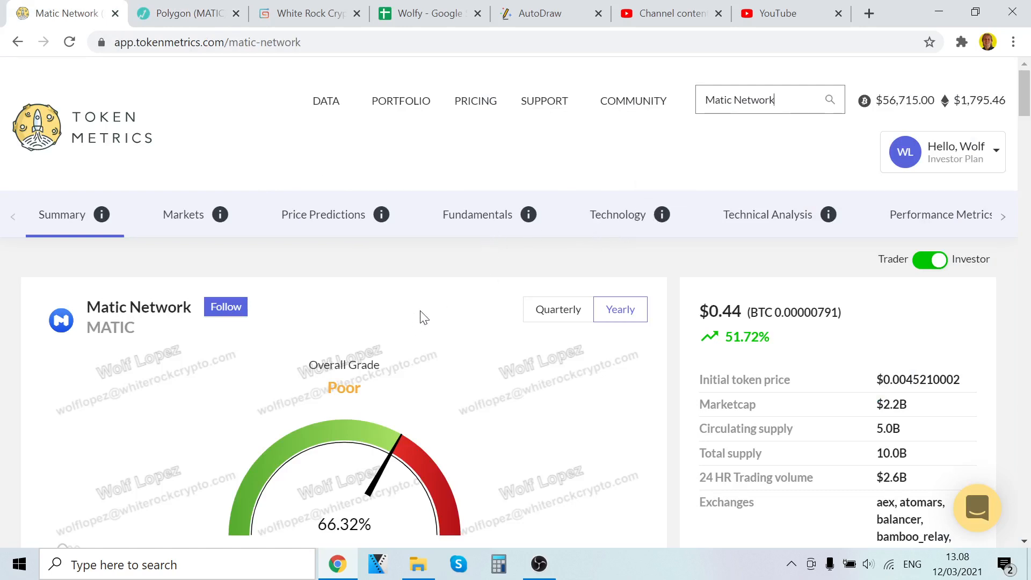
# Return to the Polygon (MATIC) tab and scroll to its all-time price and volume chart.
pyautogui.click(188, 13)
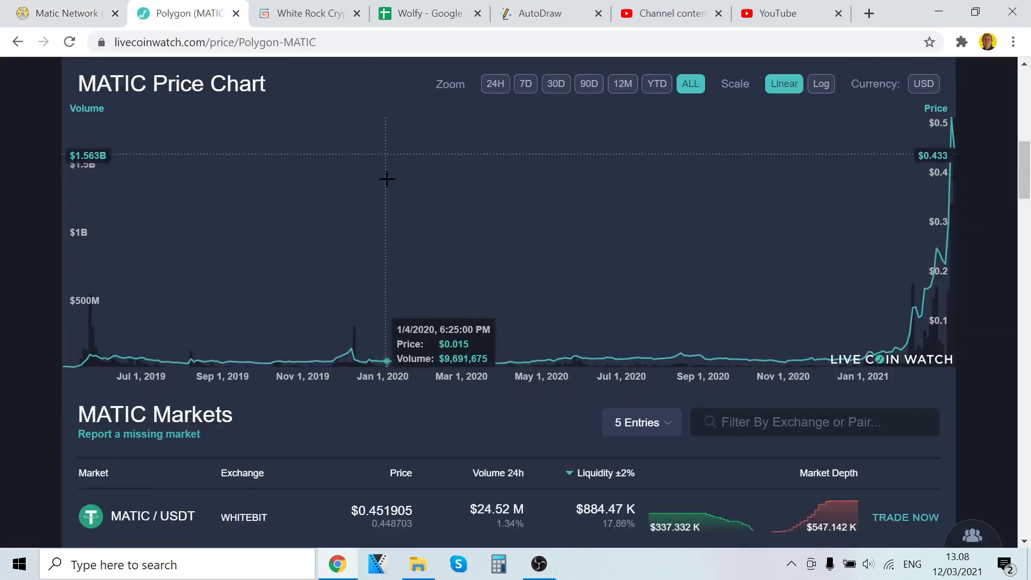
pyautogui.scroll(-3)
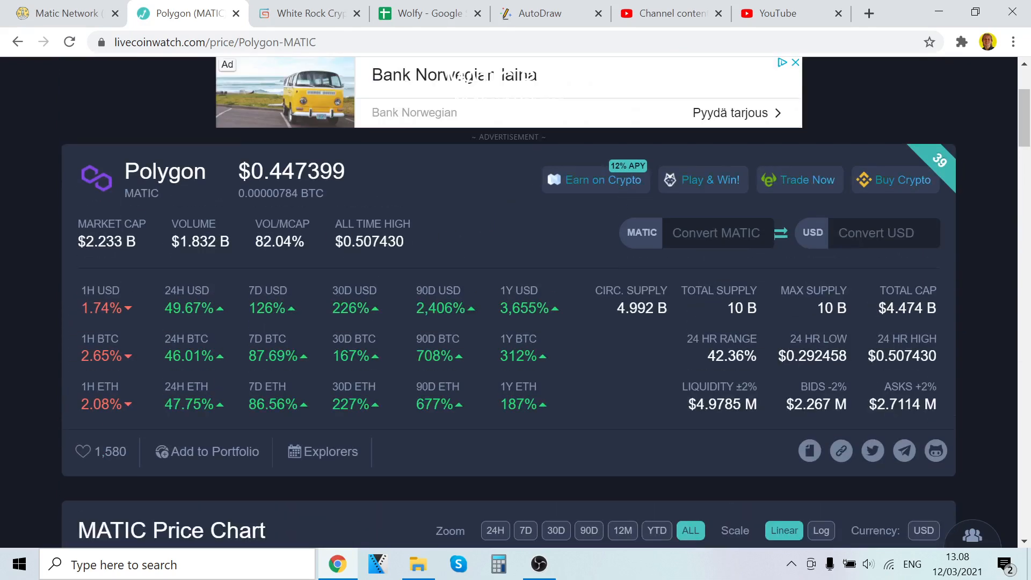
pyautogui.moveTo(218, 315)
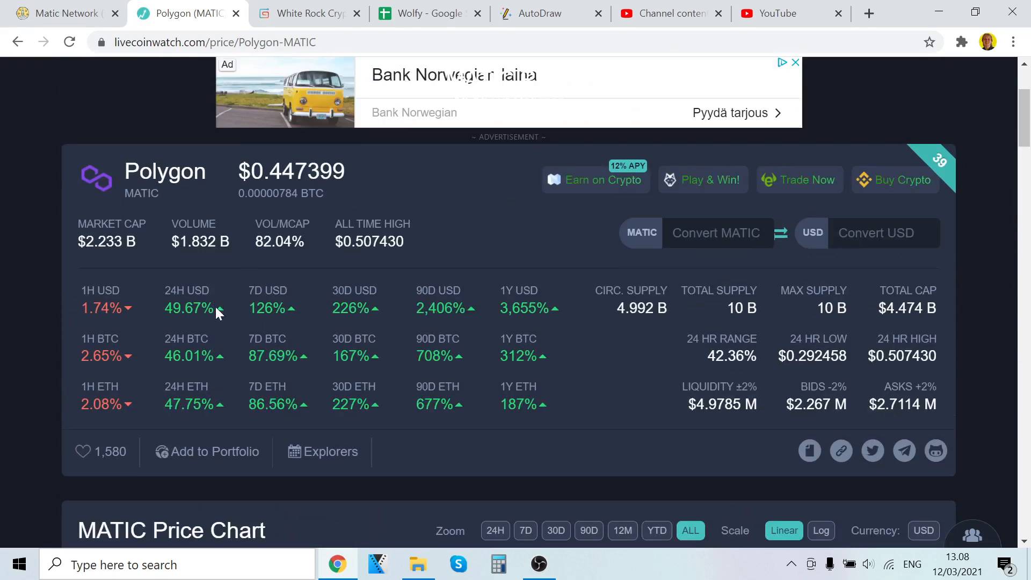
pyautogui.scroll(-3)
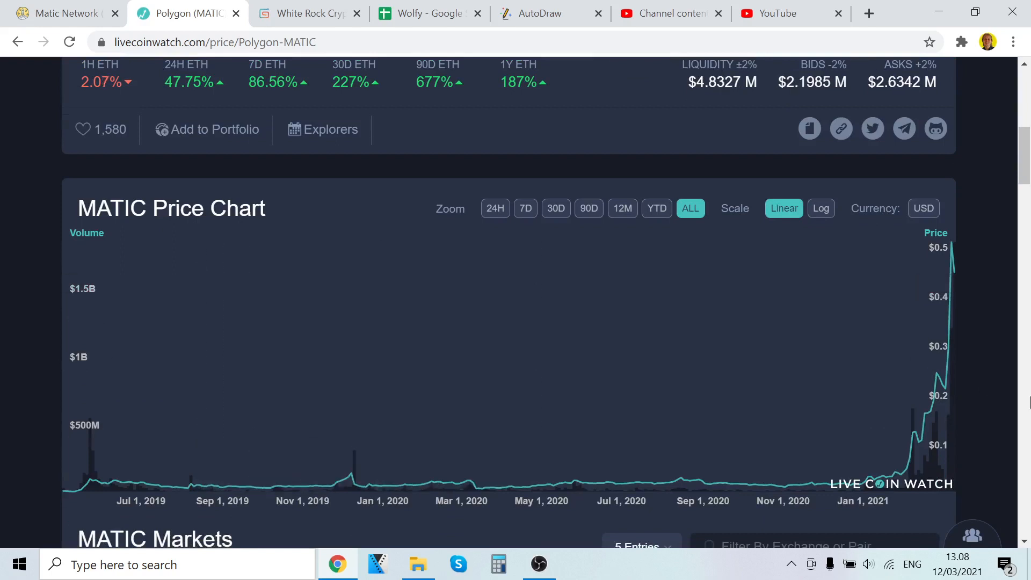
pyautogui.moveTo(528, 346)
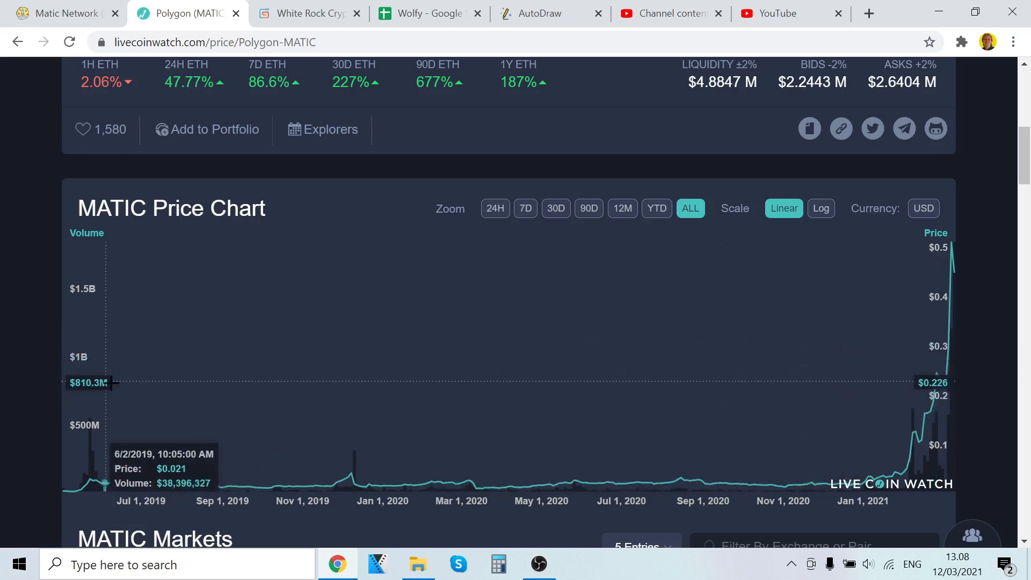
pyautogui.moveTo(272, 413)
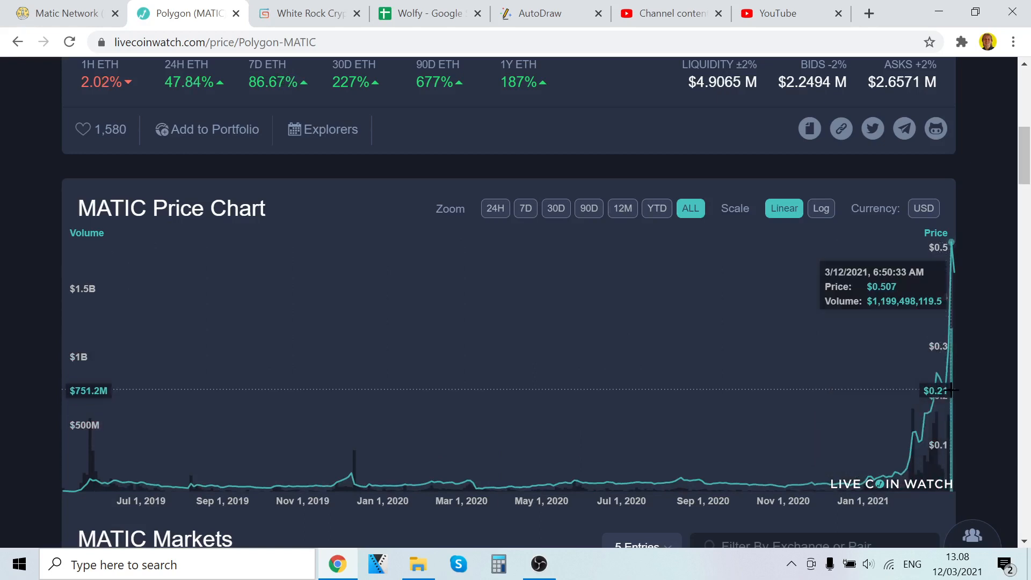
pyautogui.moveTo(445, 237)
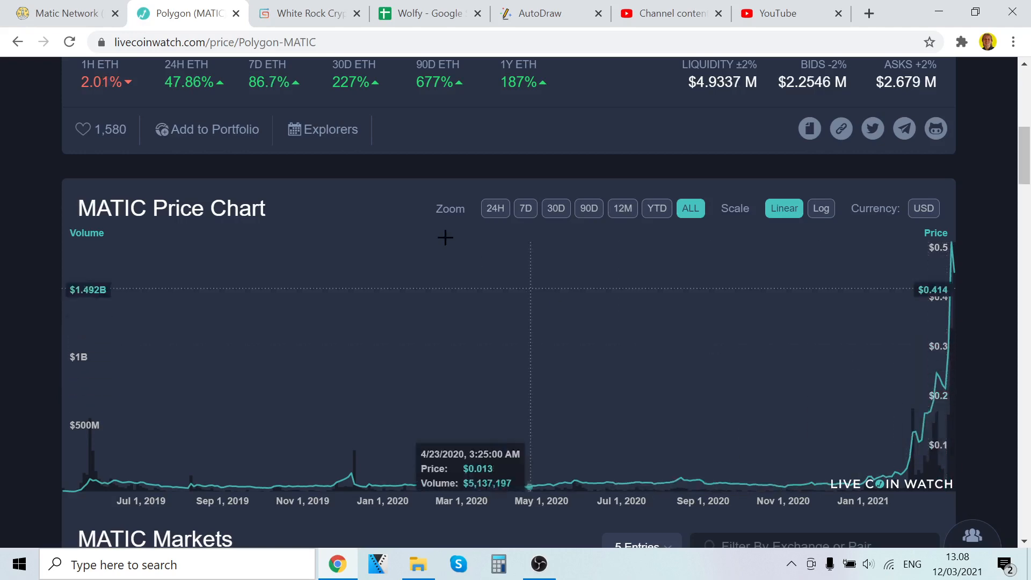
# Open Matic Network's Price Predictions and review the 3-month actual vs predicted chart.
pyautogui.click(65, 12)
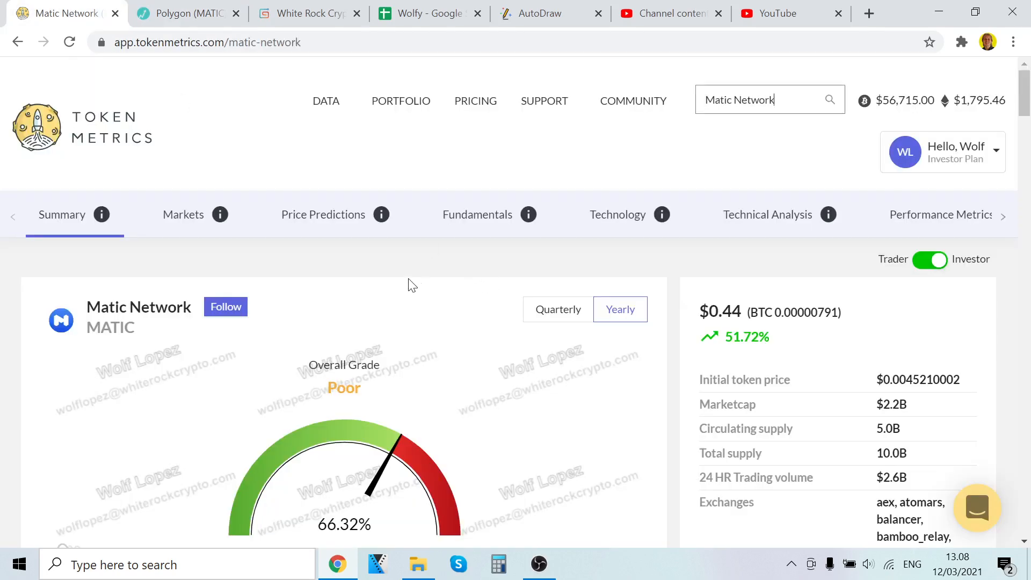
pyautogui.click(322, 214)
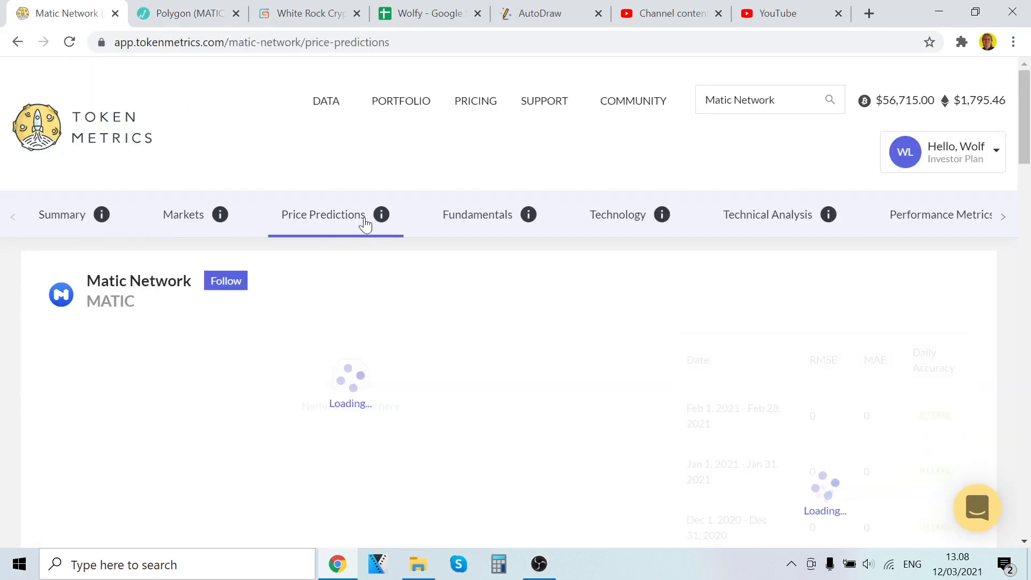
pyautogui.scroll(-3)
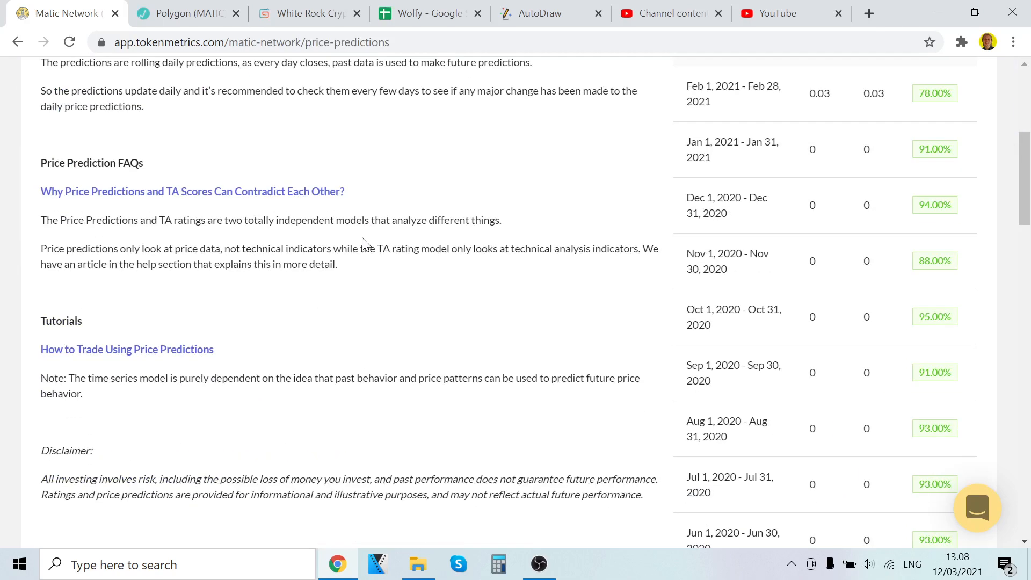
pyautogui.scroll(3)
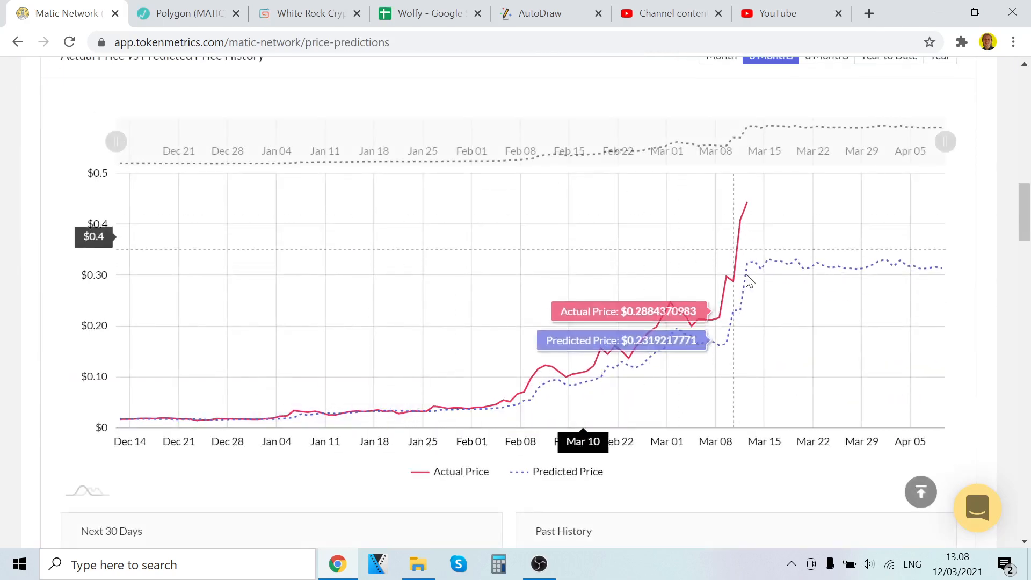
pyautogui.moveTo(762, 270)
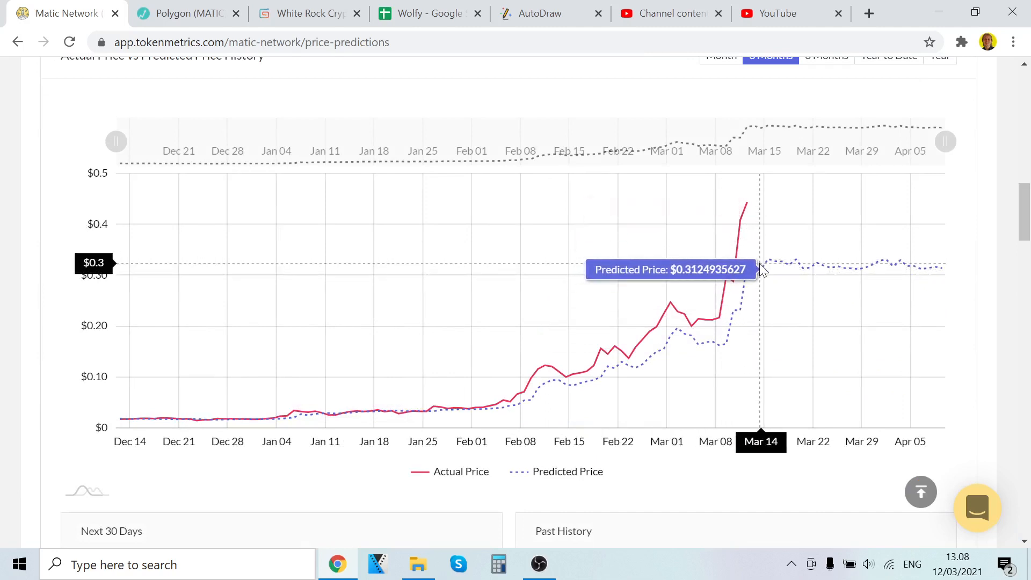
pyautogui.moveTo(829, 275)
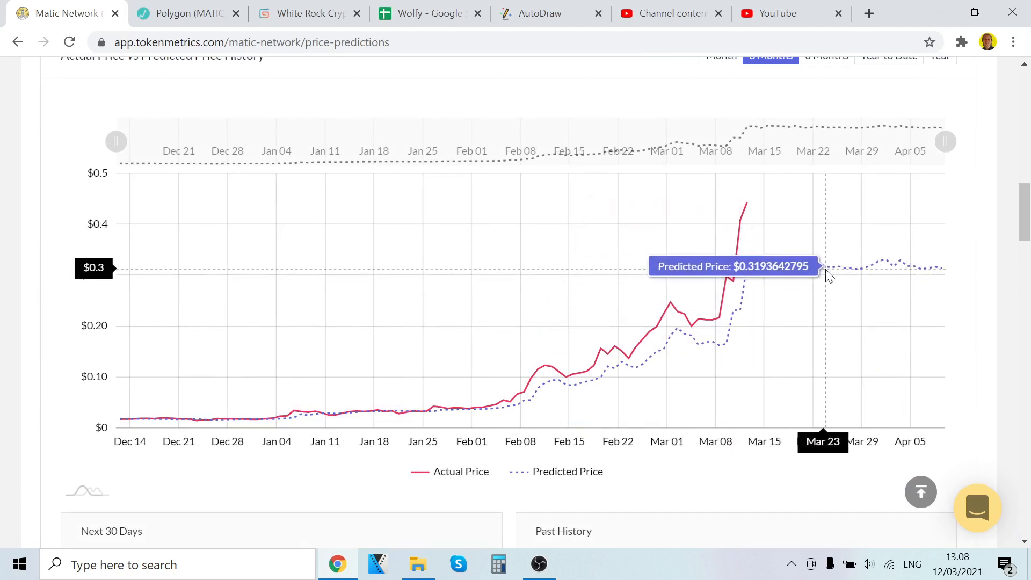
pyautogui.moveTo(705, 328)
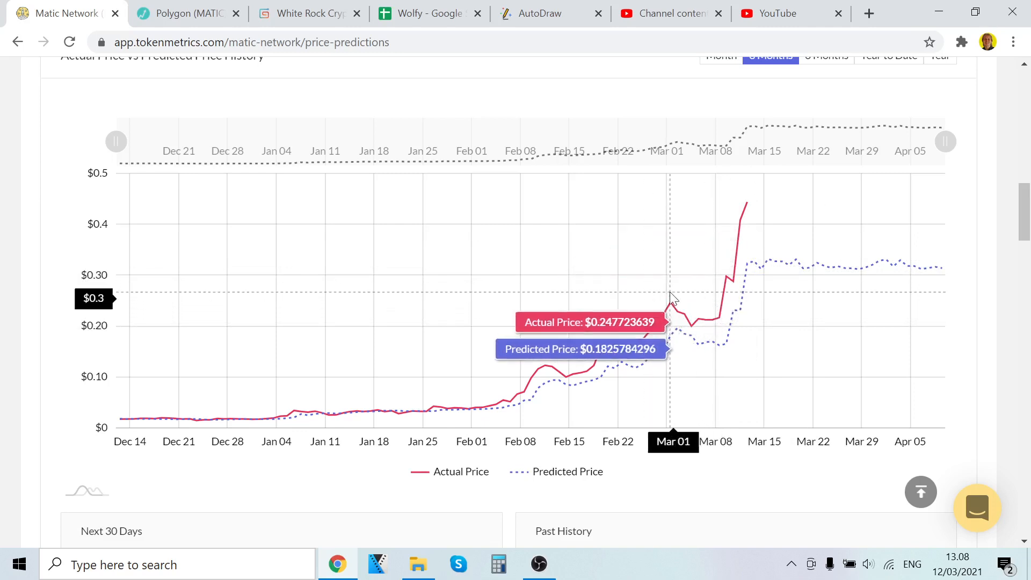
pyautogui.moveTo(751, 259)
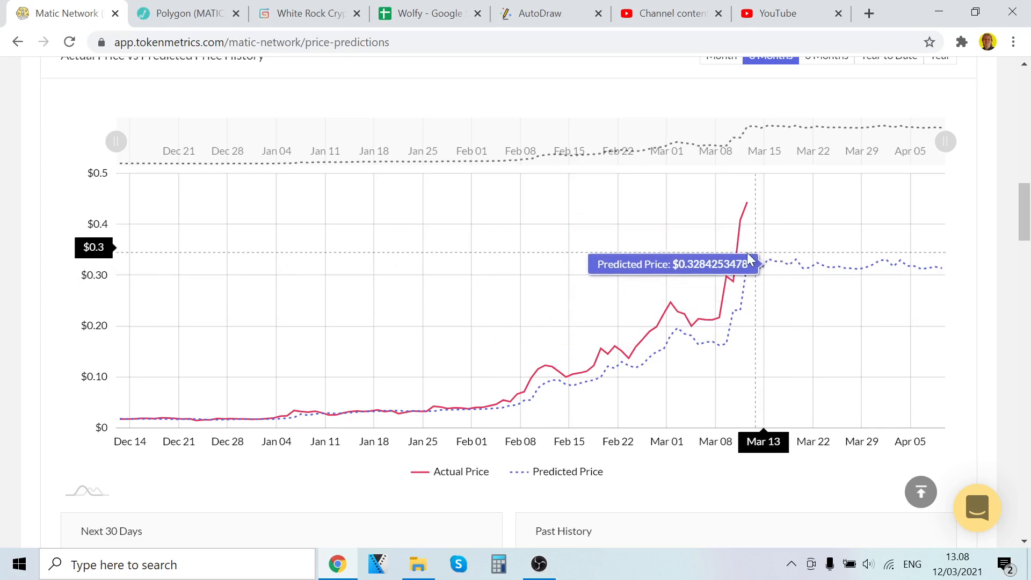
pyautogui.moveTo(747, 208)
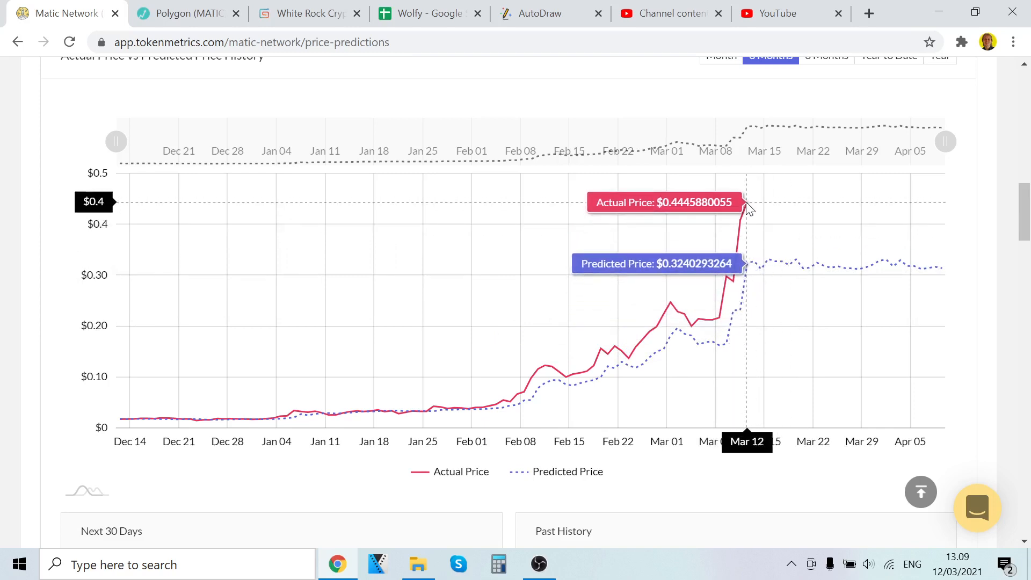
pyautogui.moveTo(765, 265)
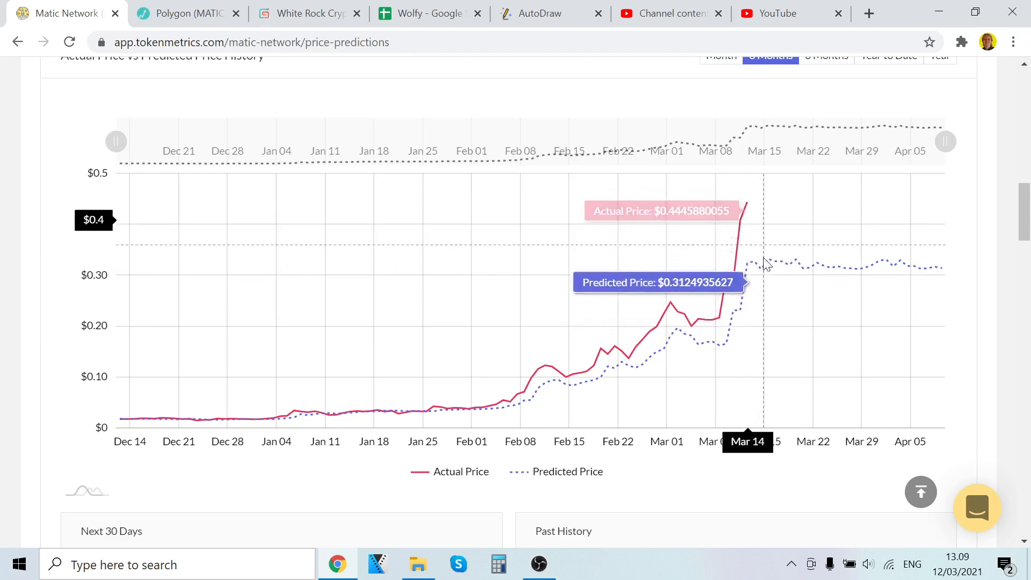
pyautogui.moveTo(784, 273)
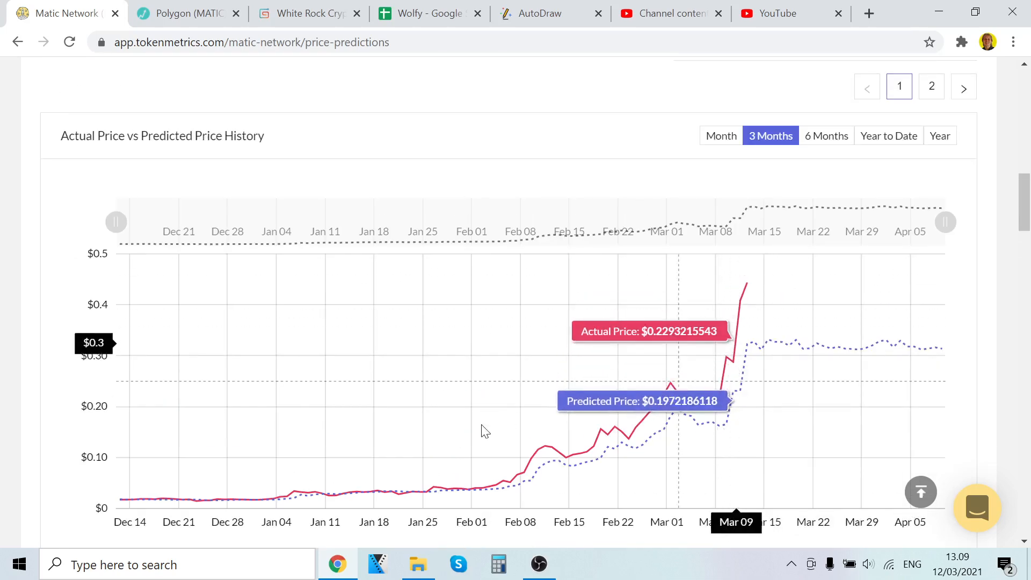
pyautogui.moveTo(778, 348)
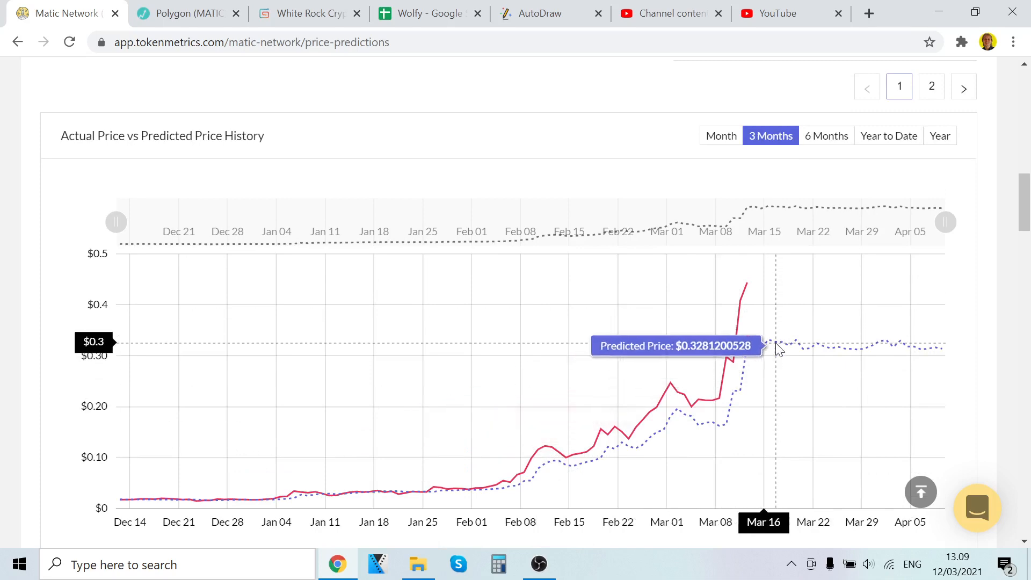
pyautogui.moveTo(748, 322)
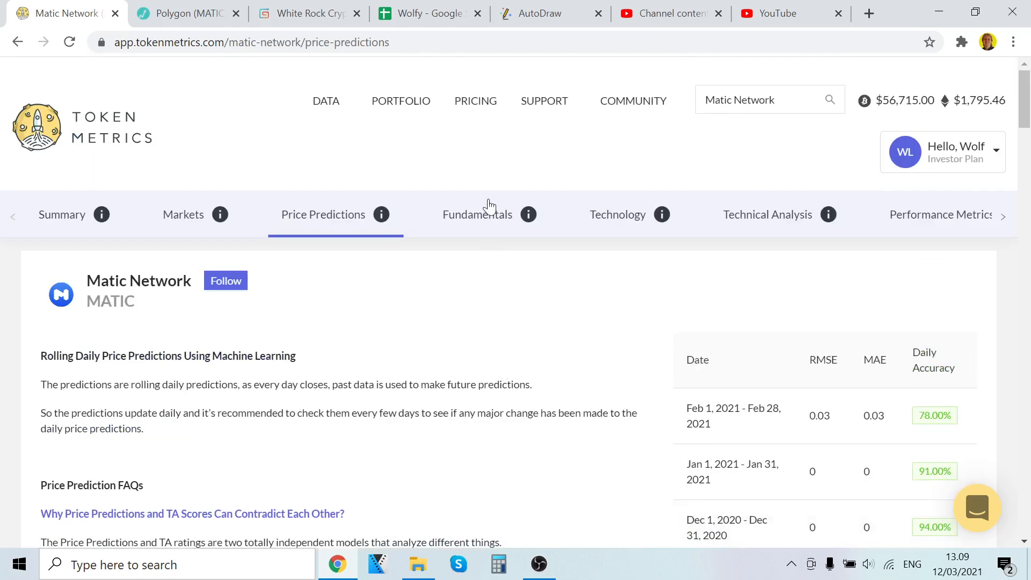
# Open the Fundamentals tab and scroll past the 83.16% score to the Fundamentals Summary.
pyautogui.click(477, 215)
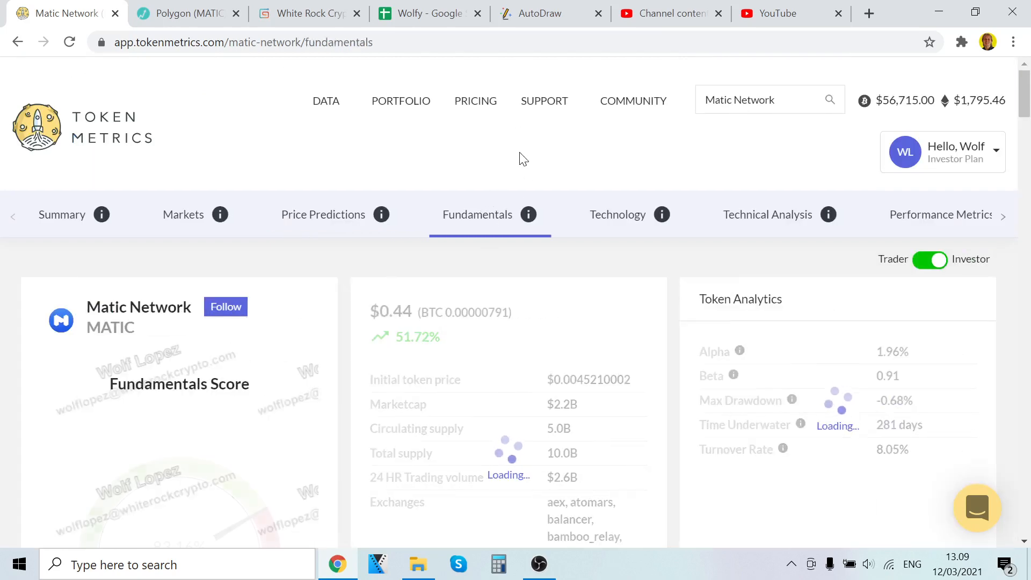
pyautogui.scroll(-3)
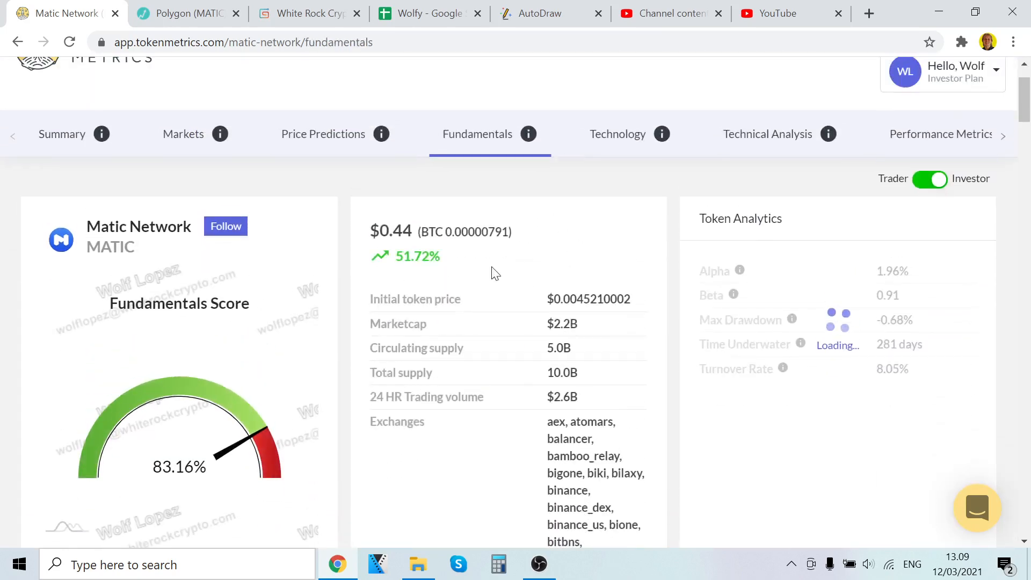
pyautogui.scroll(-3)
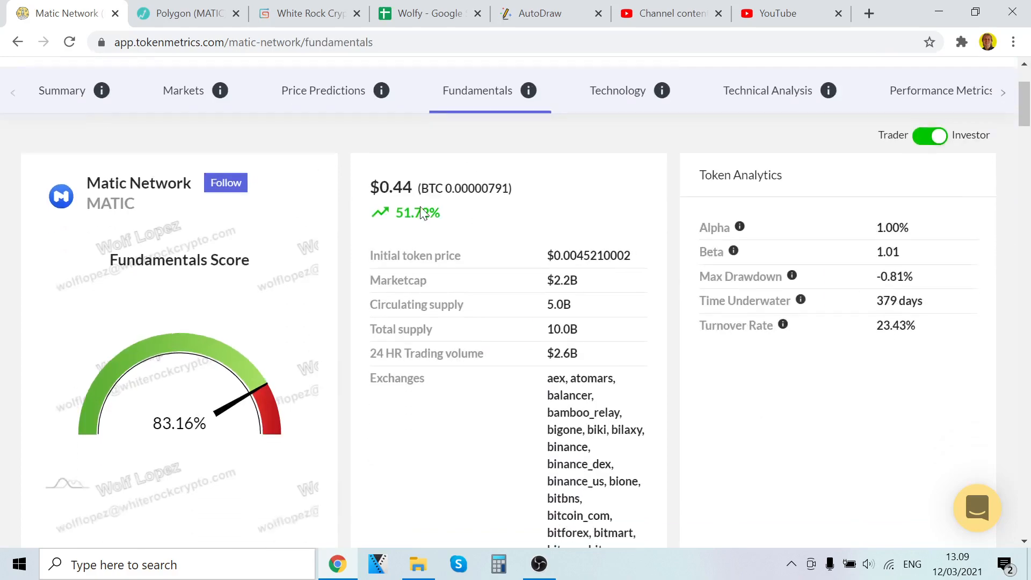
pyautogui.scroll(-3)
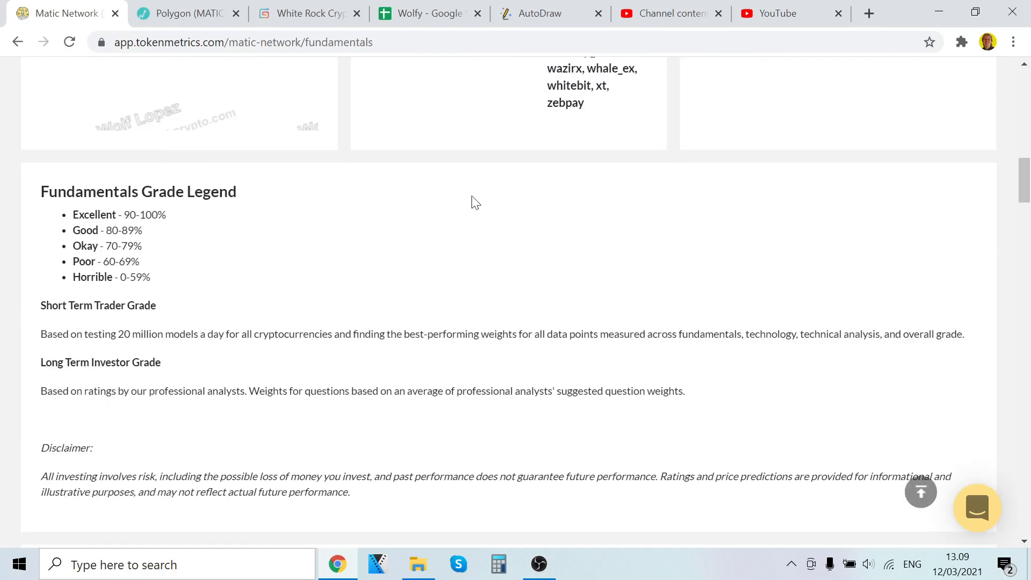
pyautogui.scroll(-3)
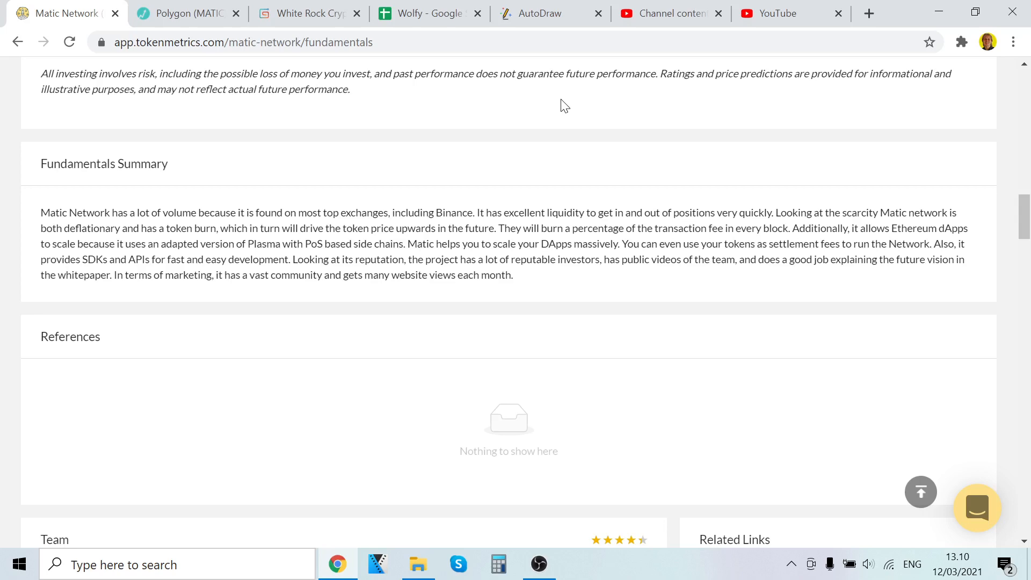
pyautogui.scroll(-3)
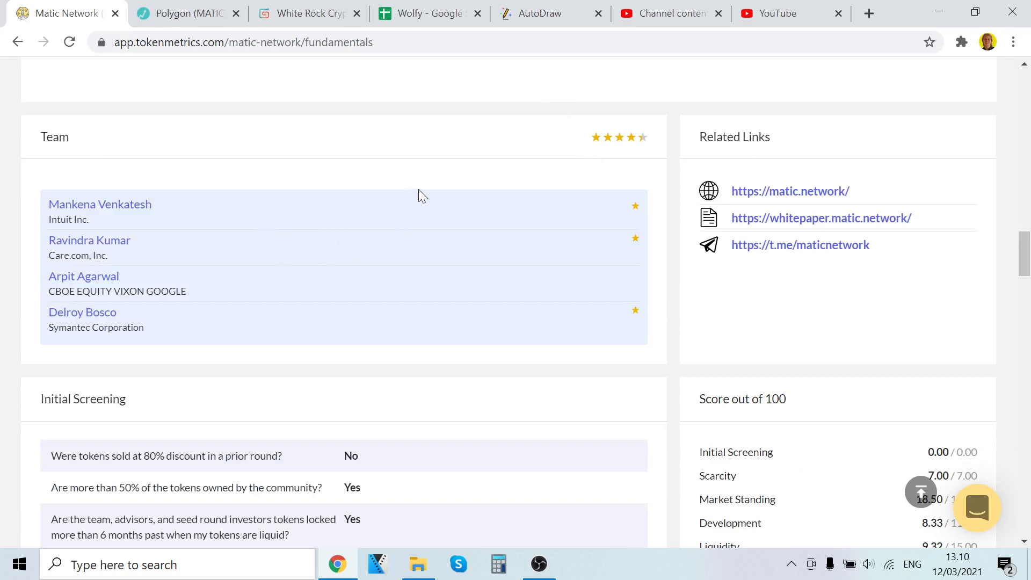
pyautogui.scroll(-3)
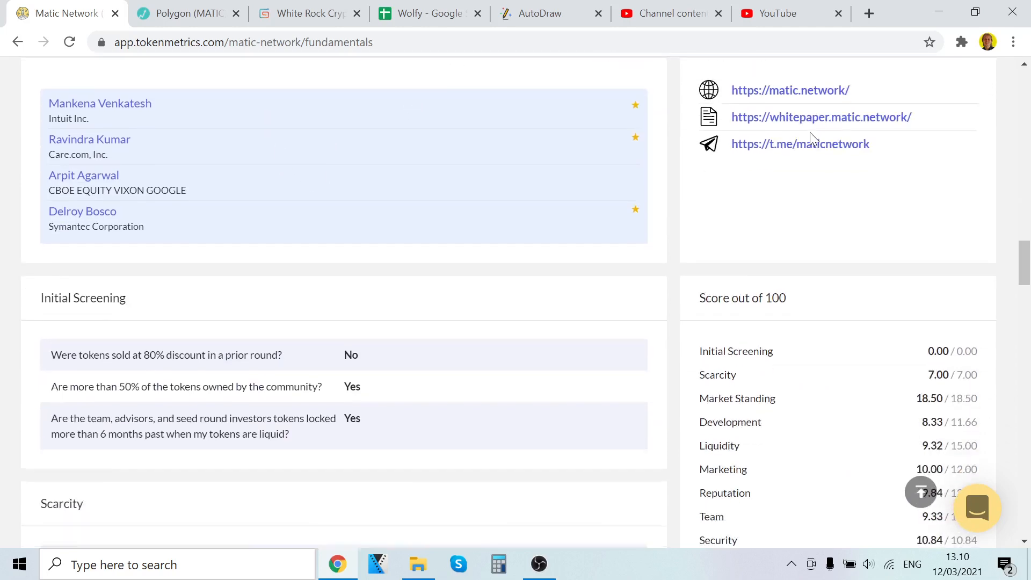
pyautogui.scroll(-3)
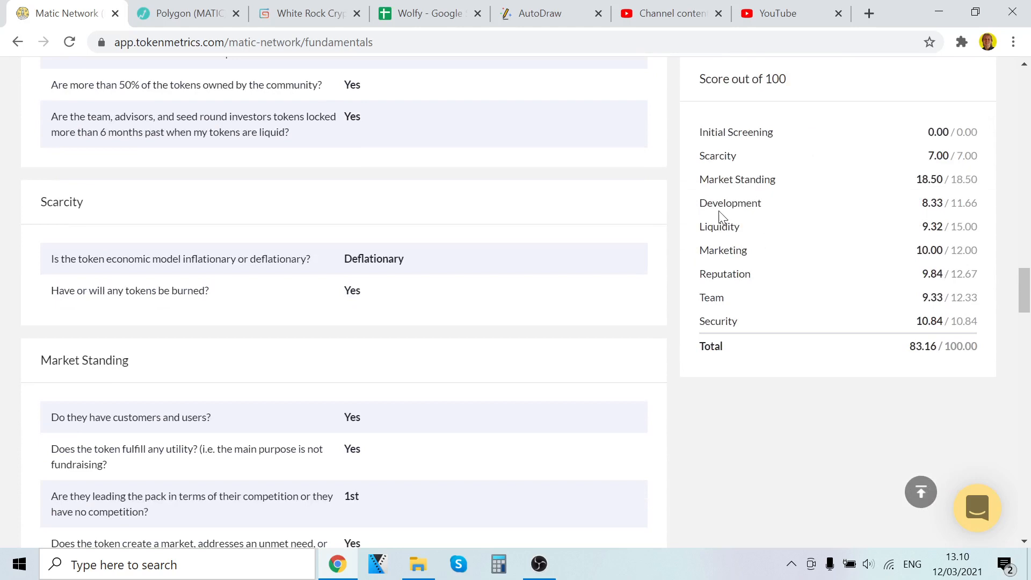
pyautogui.moveTo(730, 245)
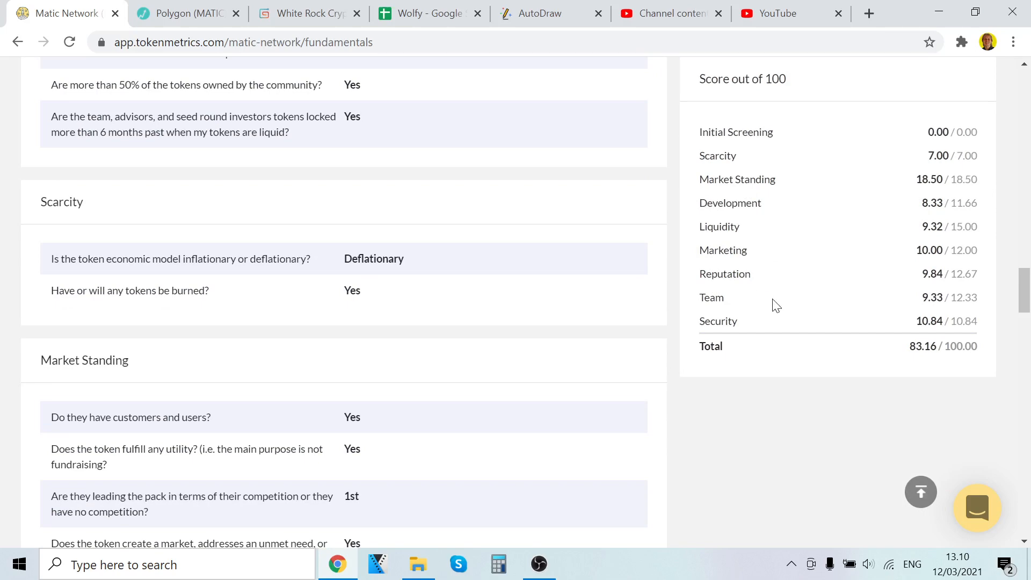
pyautogui.scroll(-3)
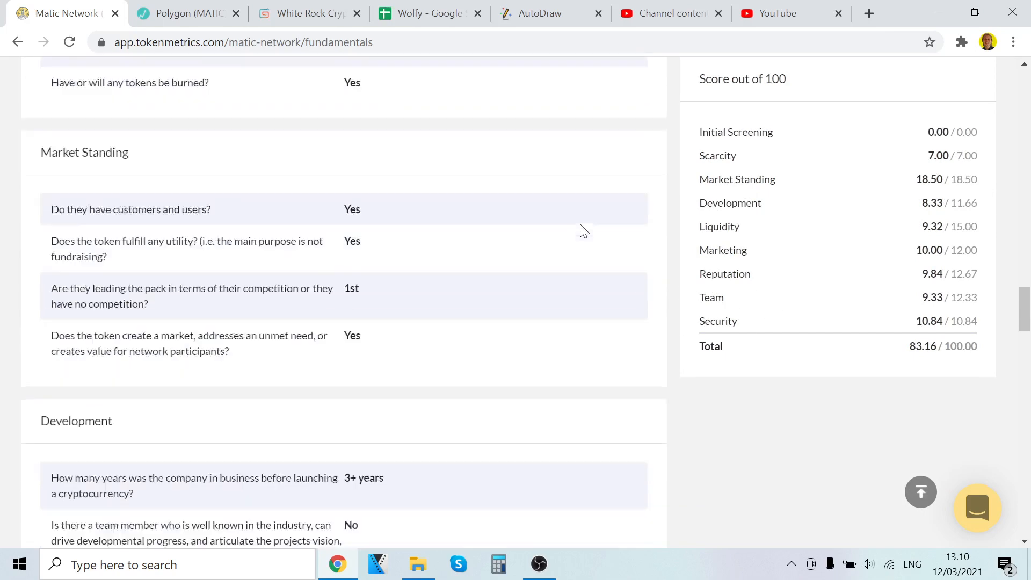
pyautogui.scroll(-3)
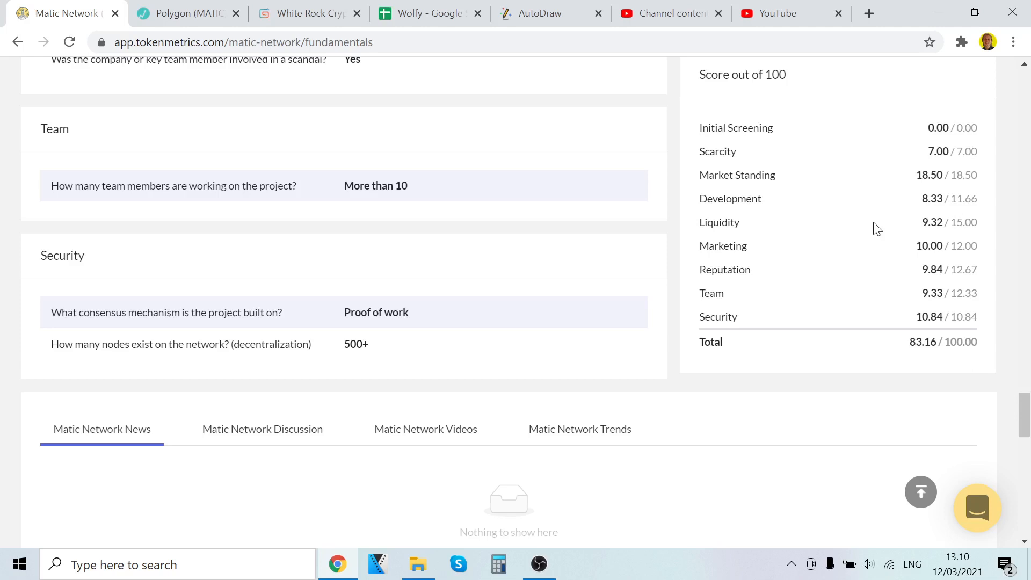
pyautogui.moveTo(856, 120)
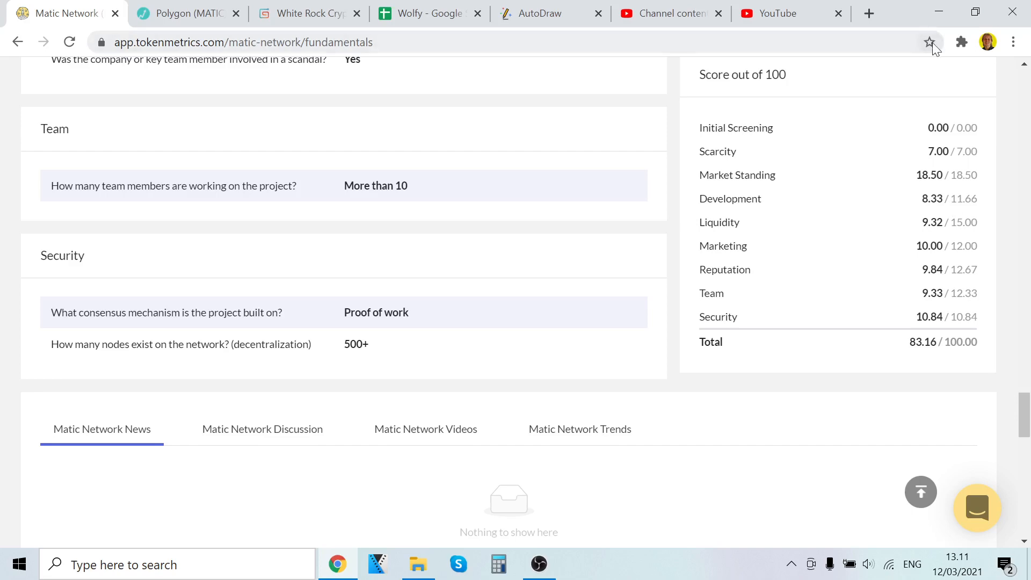
pyautogui.scroll(3)
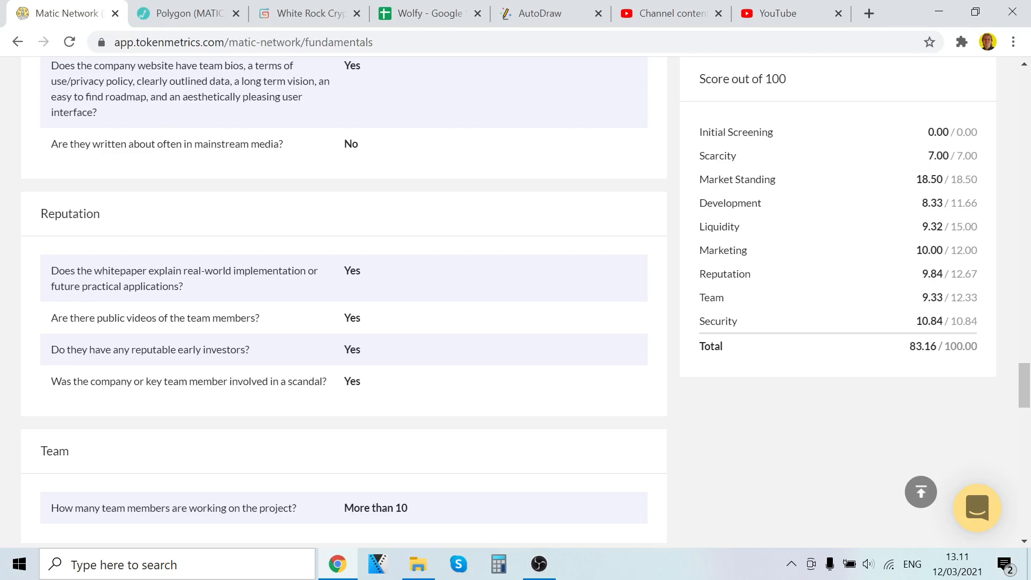
pyautogui.scroll(-3)
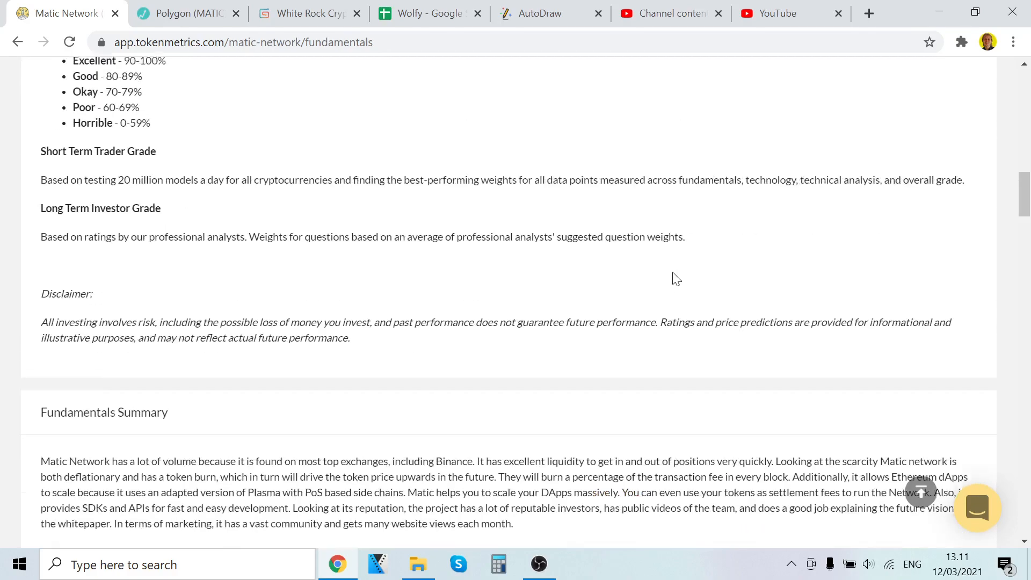
pyautogui.scroll(3)
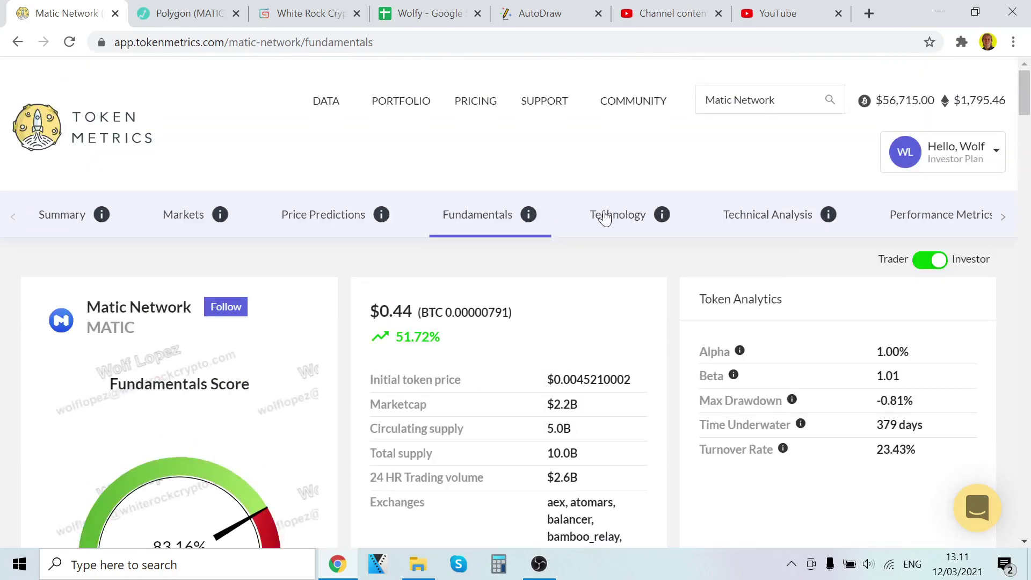
# Open the Technology tab and read through the 89.09% score, 49/55 breakdown and summary.
pyautogui.click(618, 214)
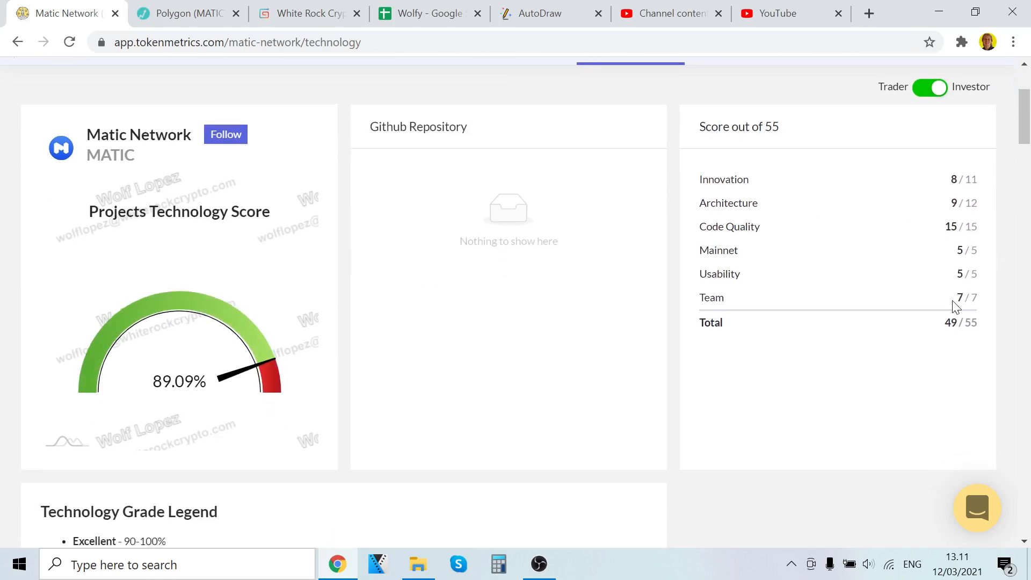
pyautogui.scroll(-3)
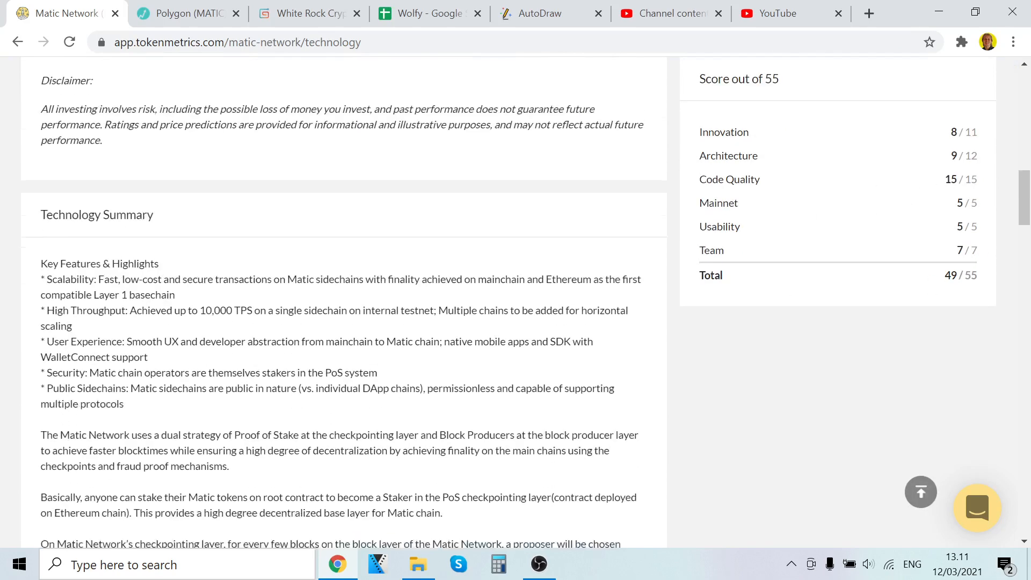
pyautogui.scroll(-3)
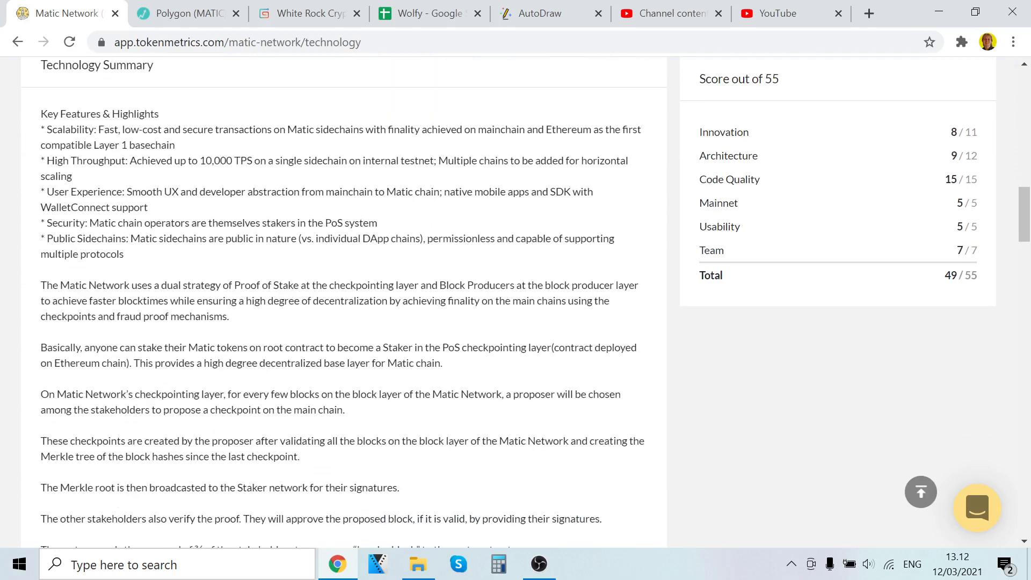
pyautogui.moveTo(180, 152)
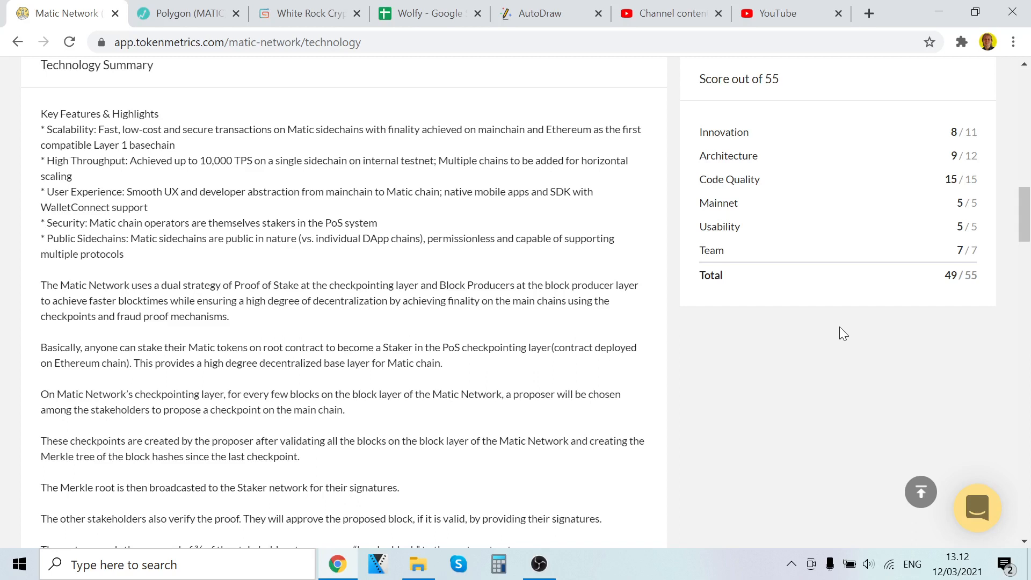
pyautogui.scroll(-3)
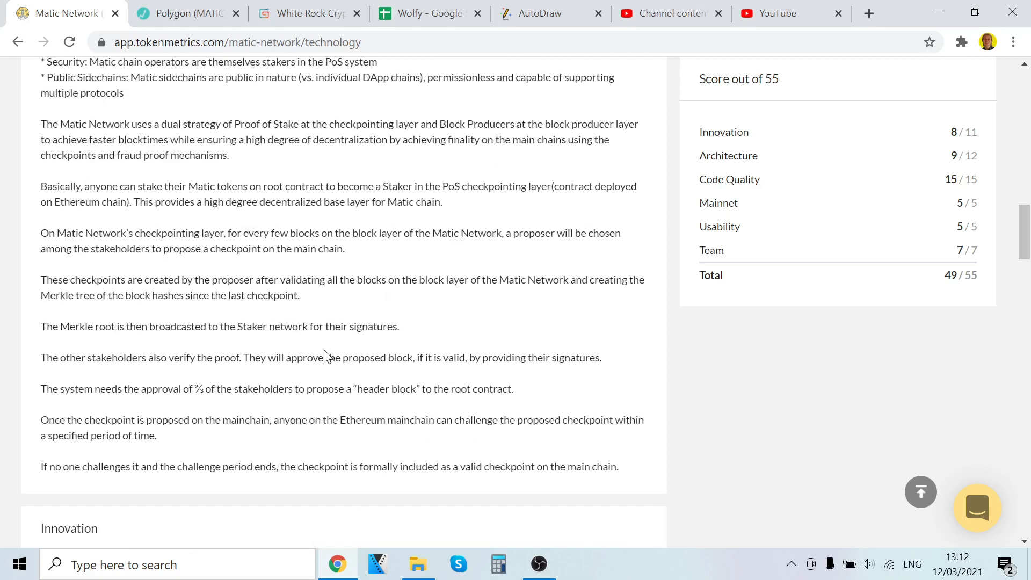
# Move between Token Metrics and Polygon (MATIC), scrolling through MATIC's price and market cap stats.
pyautogui.scroll(3)
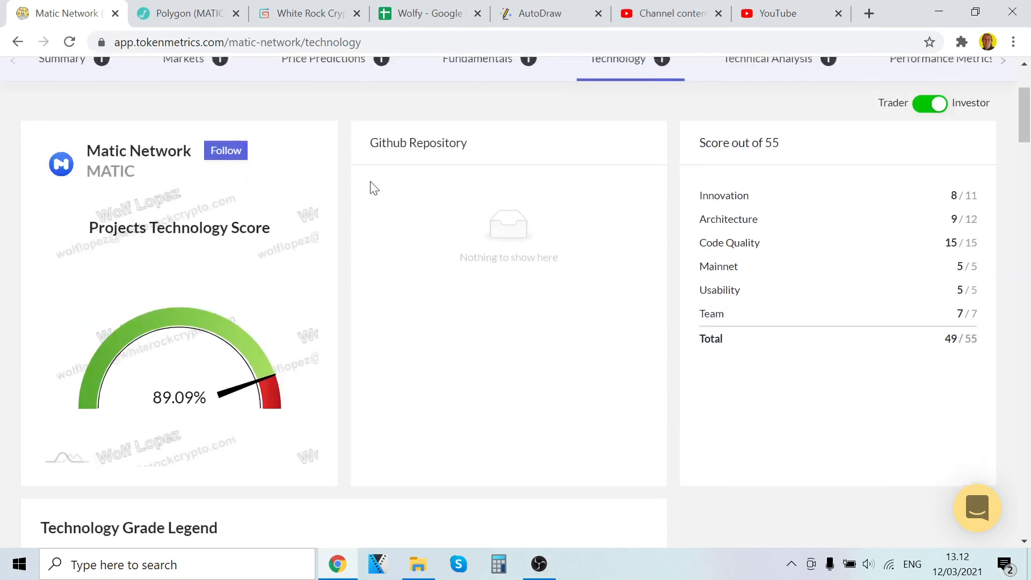
pyautogui.scroll(-3)
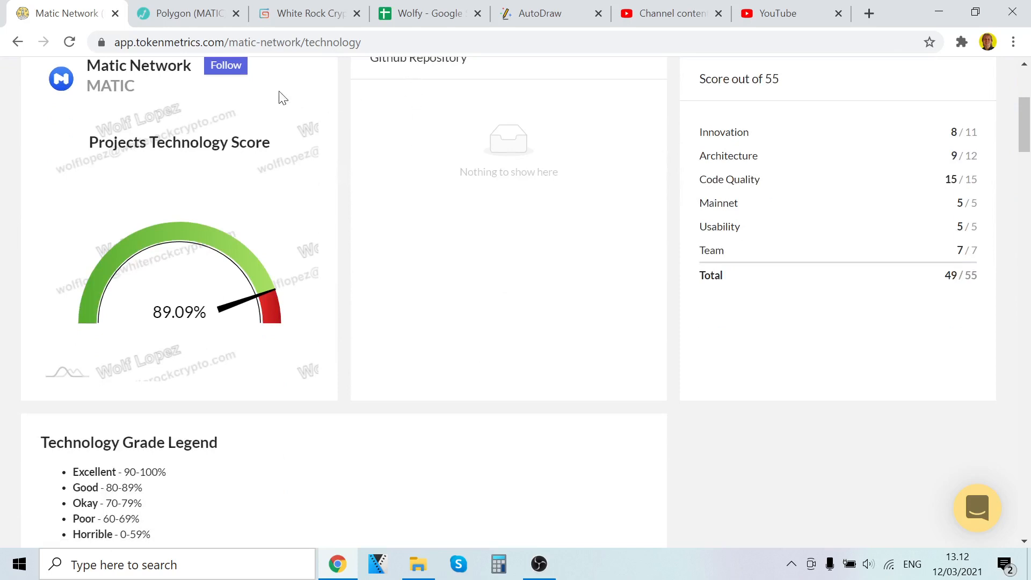
pyautogui.moveTo(302, 65)
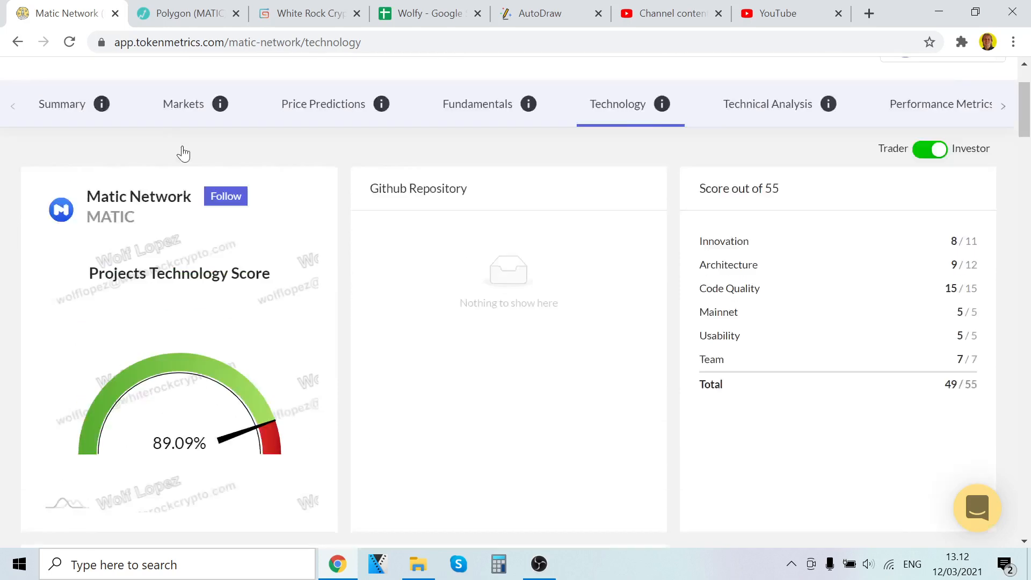
pyautogui.click(188, 14)
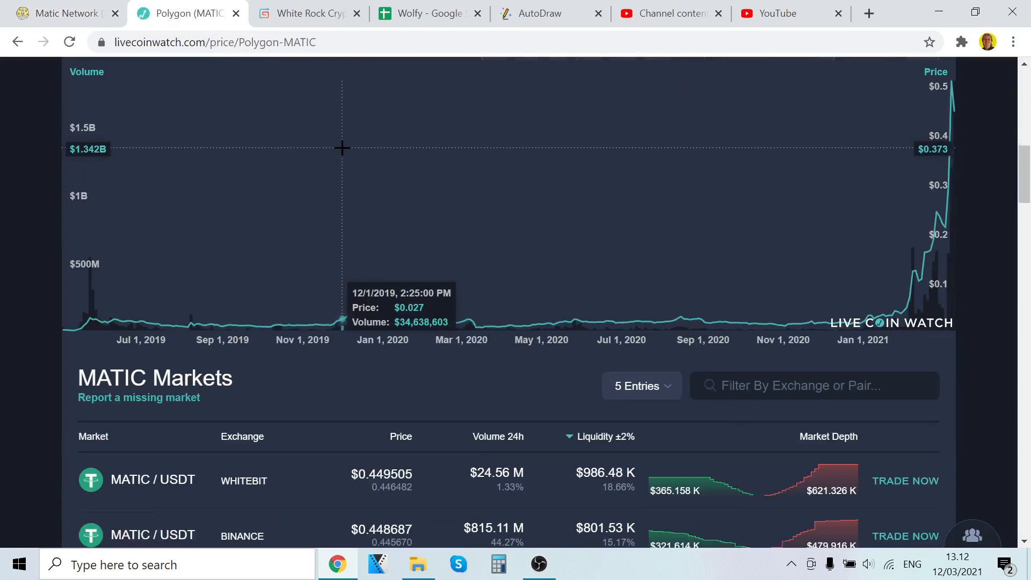
pyautogui.click(59, 14)
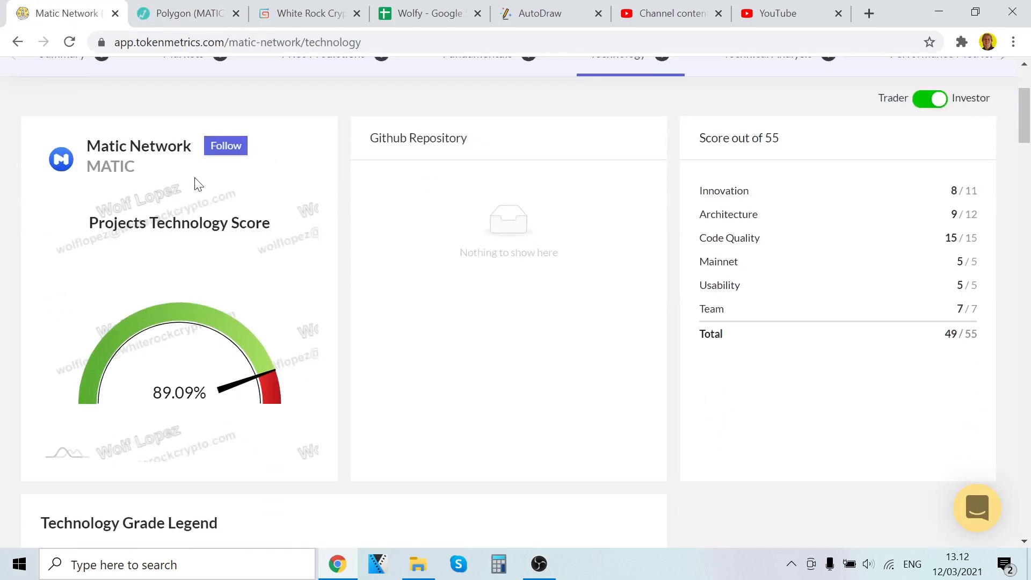
pyautogui.moveTo(127, 194)
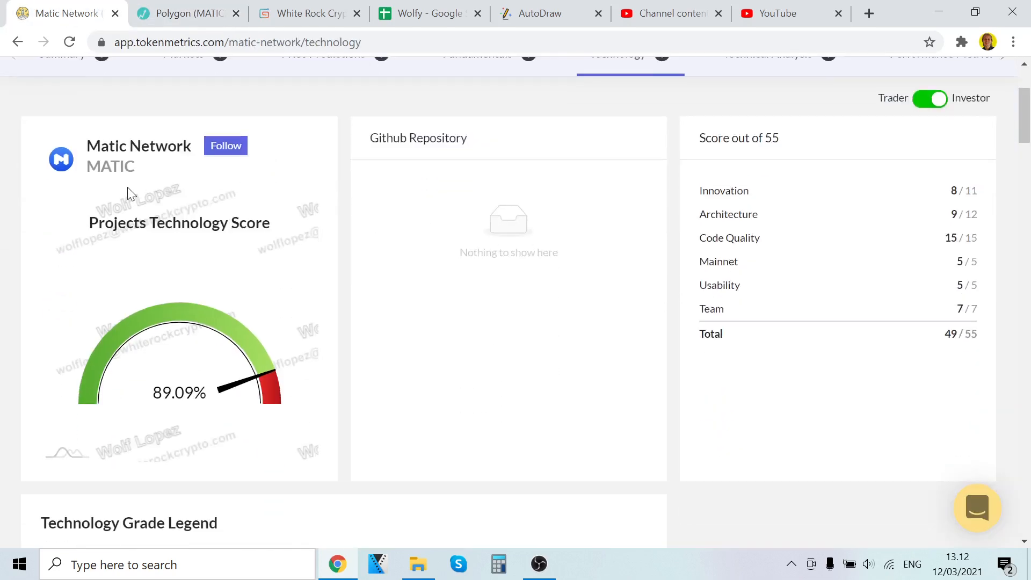
pyautogui.click(188, 13)
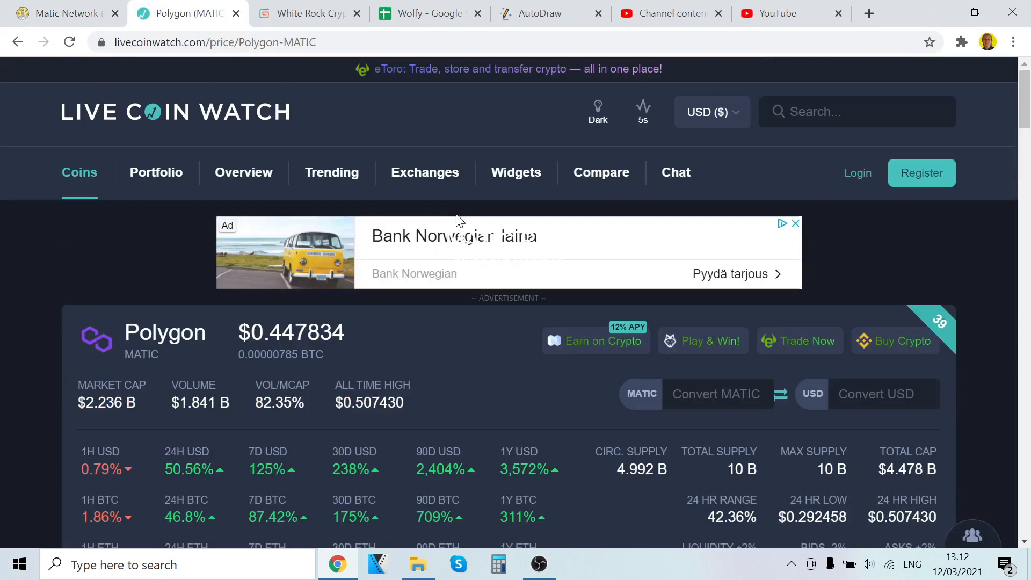
pyautogui.scroll(-3)
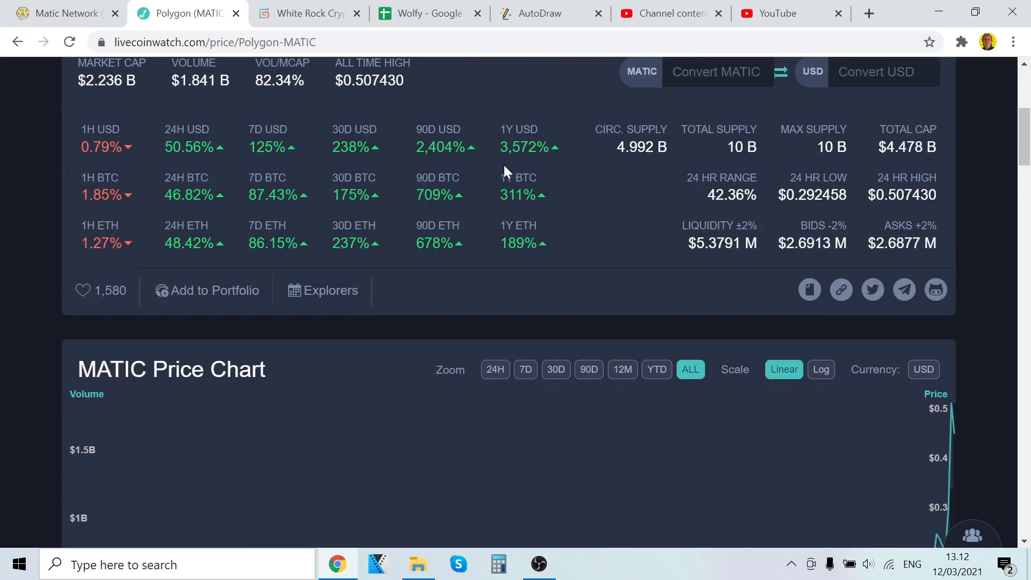
pyautogui.scroll(3)
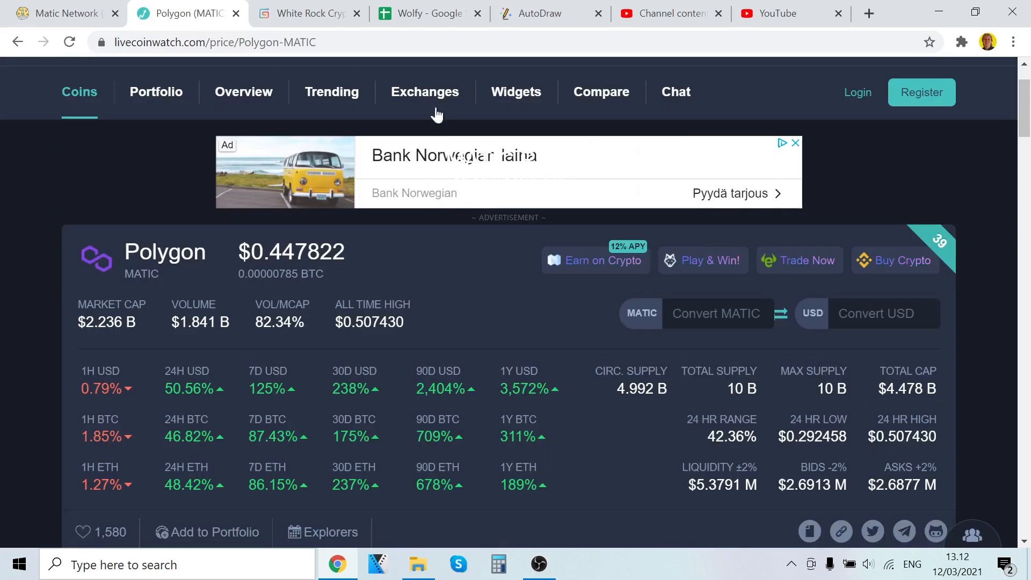
# Flip through the Token Metrics and LiveCoinWatch tabs, ending on the 'Projc 7' AutoDraw sketch.
pyautogui.click(548, 13)
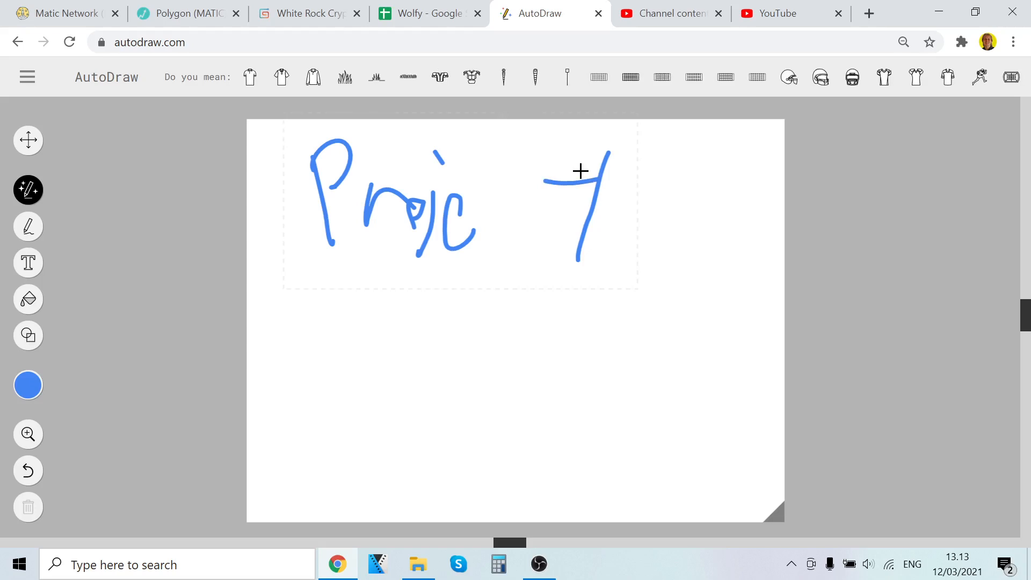
pyautogui.moveTo(132, 7)
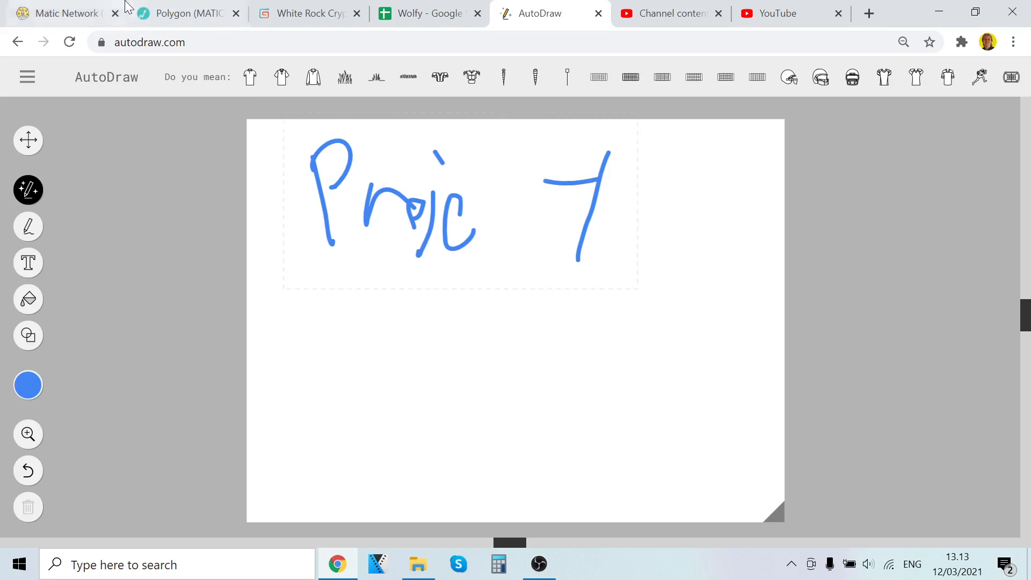
pyautogui.moveTo(37, 14)
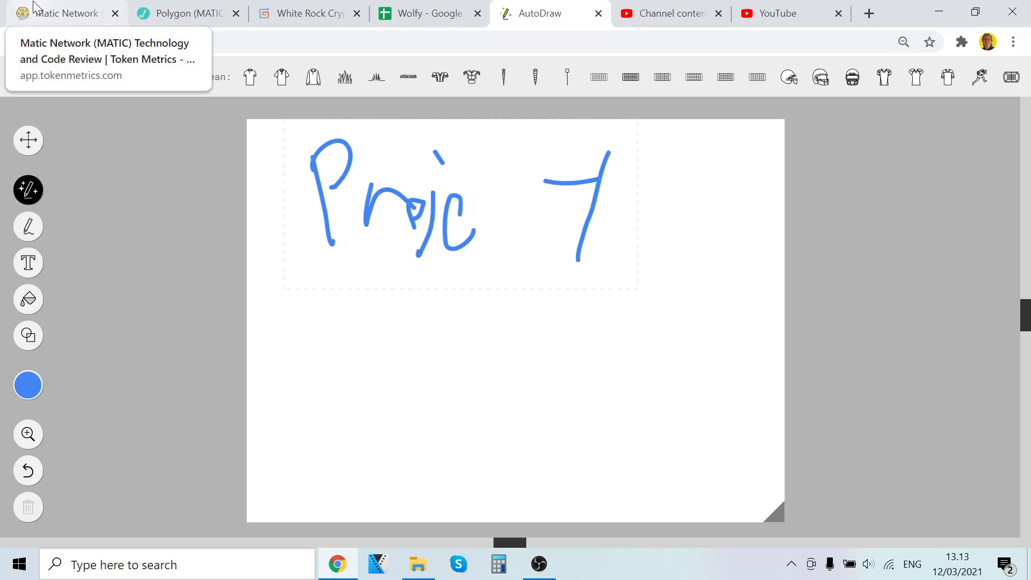
pyautogui.click(64, 13)
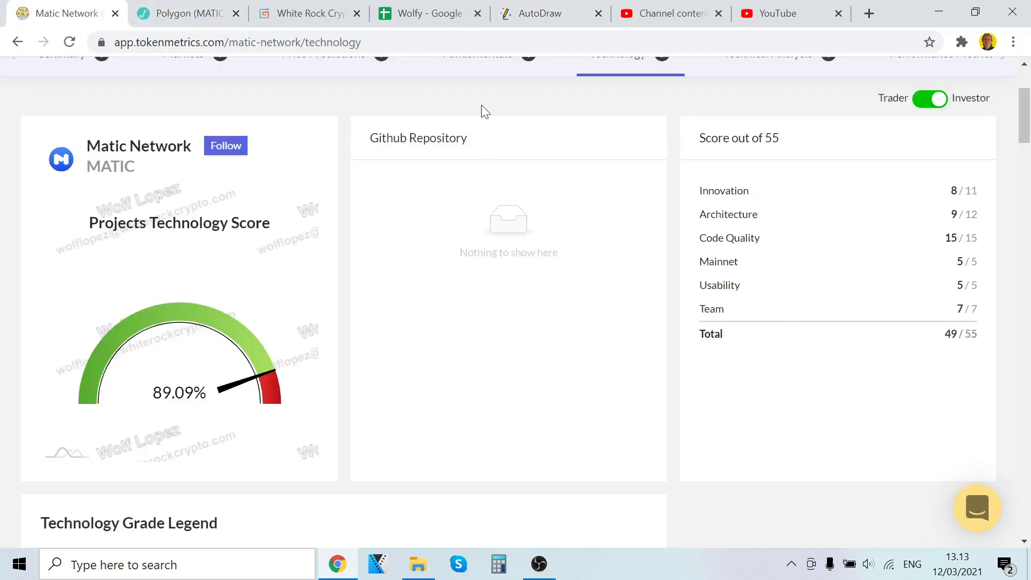
pyautogui.click(543, 13)
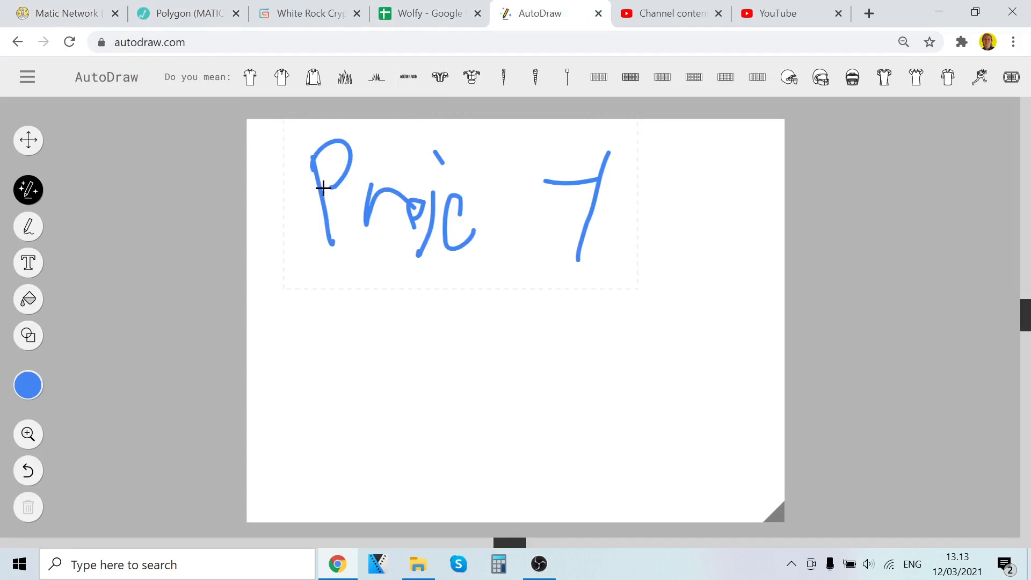
pyautogui.moveTo(200, 268)
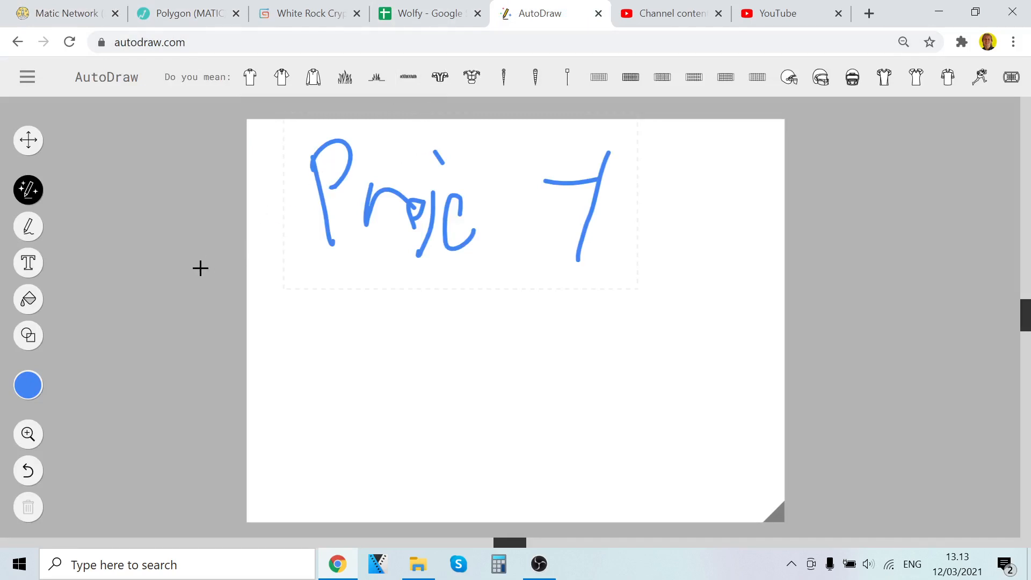
pyautogui.moveTo(171, 333)
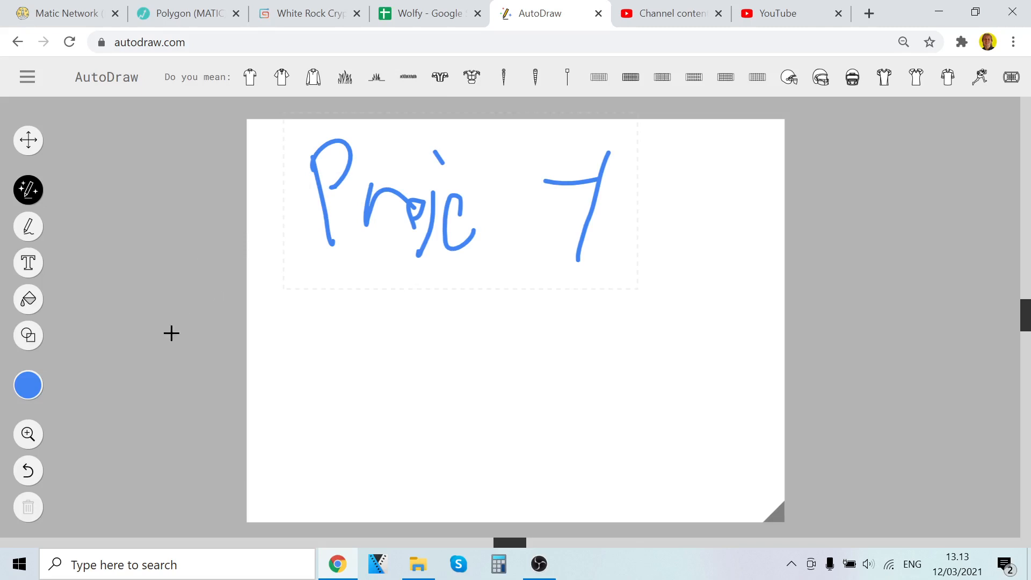
pyautogui.moveTo(129, 317)
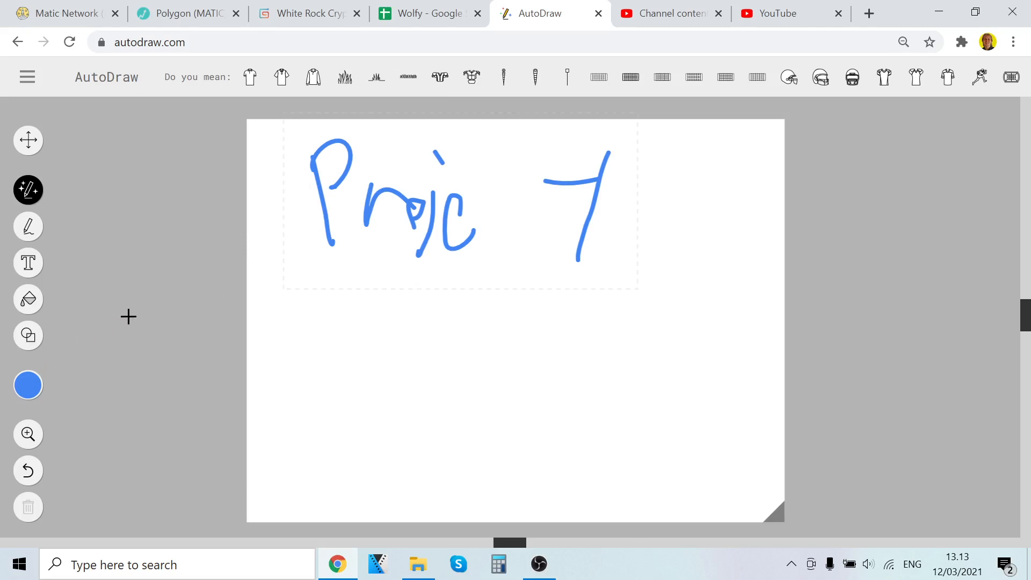
pyautogui.moveTo(129, 325)
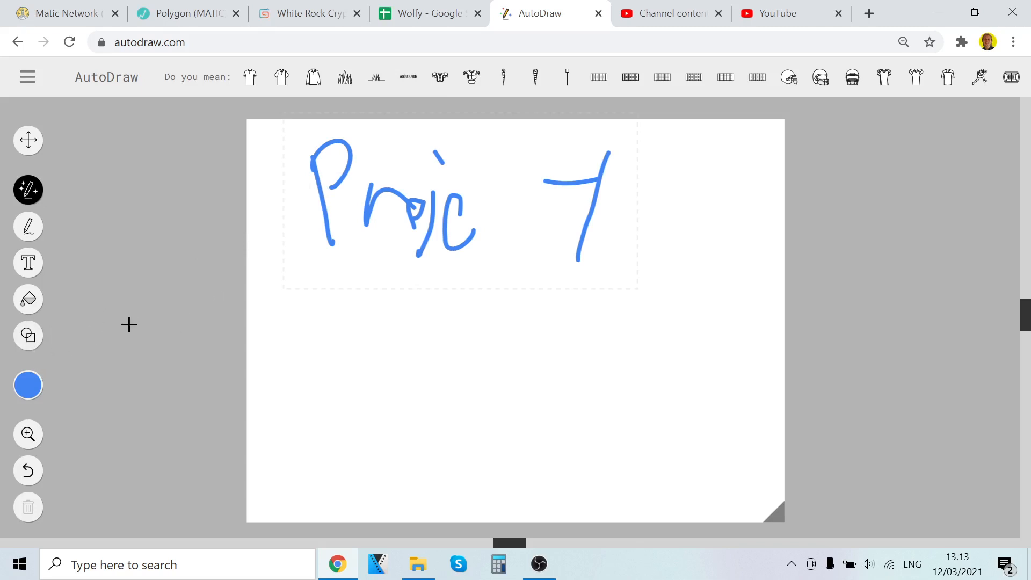
pyautogui.moveTo(85, 351)
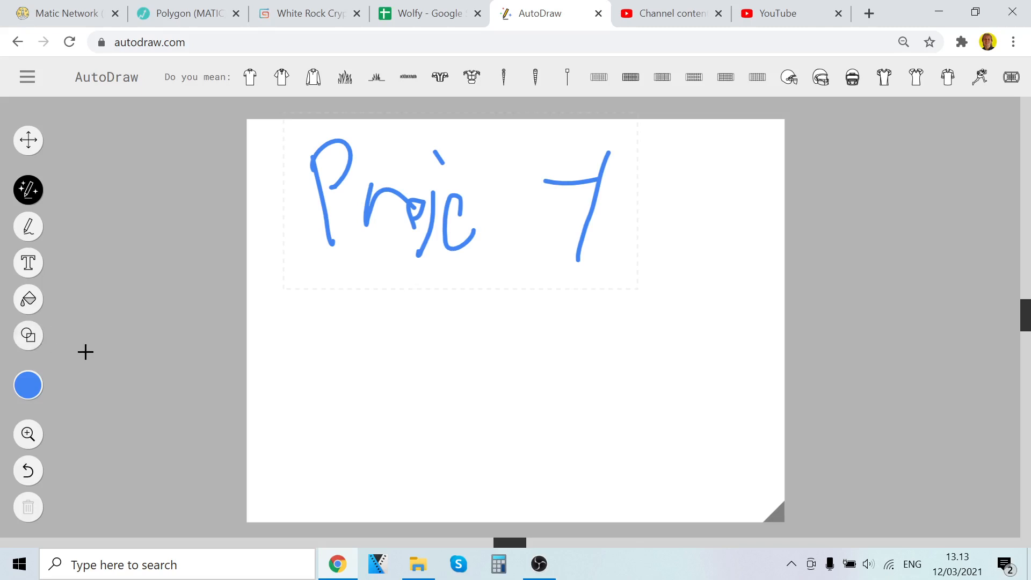
pyautogui.moveTo(135, 80)
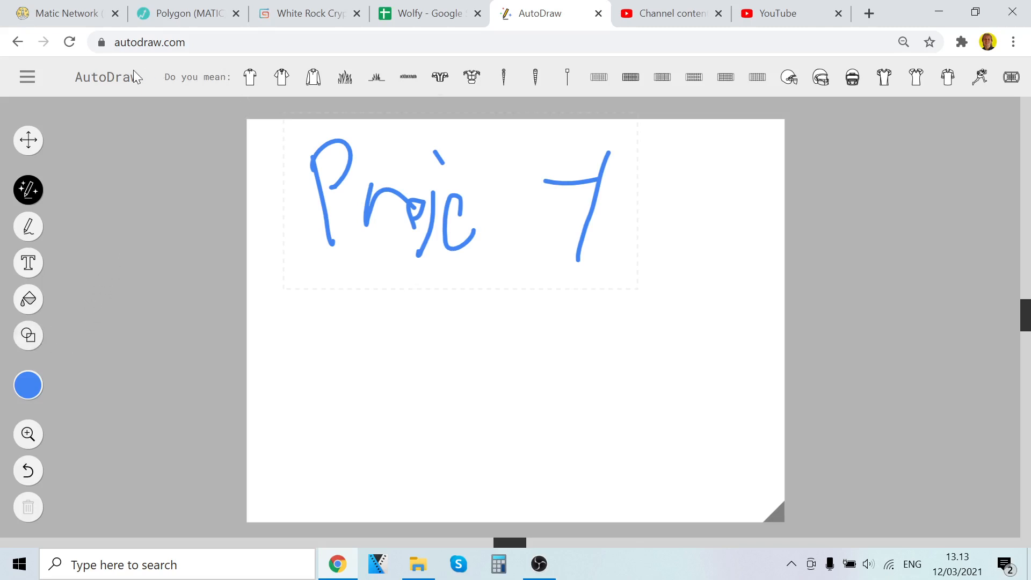
pyautogui.click(59, 13)
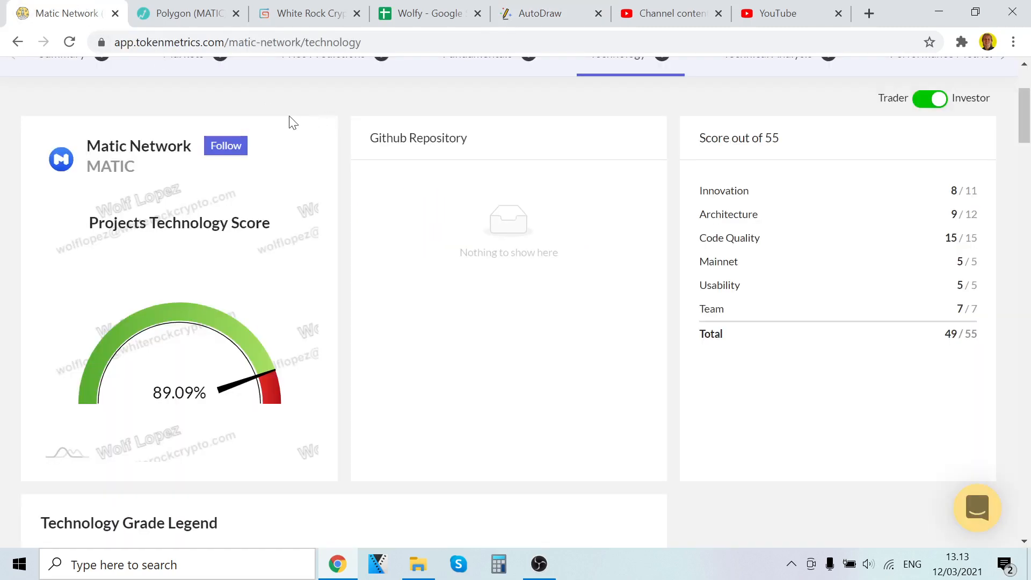
pyautogui.click(188, 13)
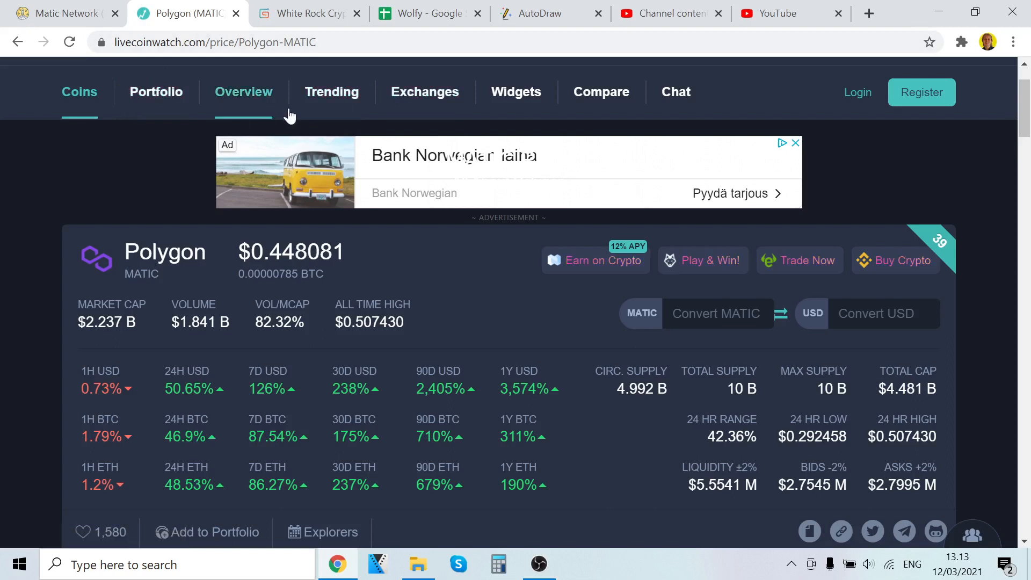
pyautogui.click(538, 14)
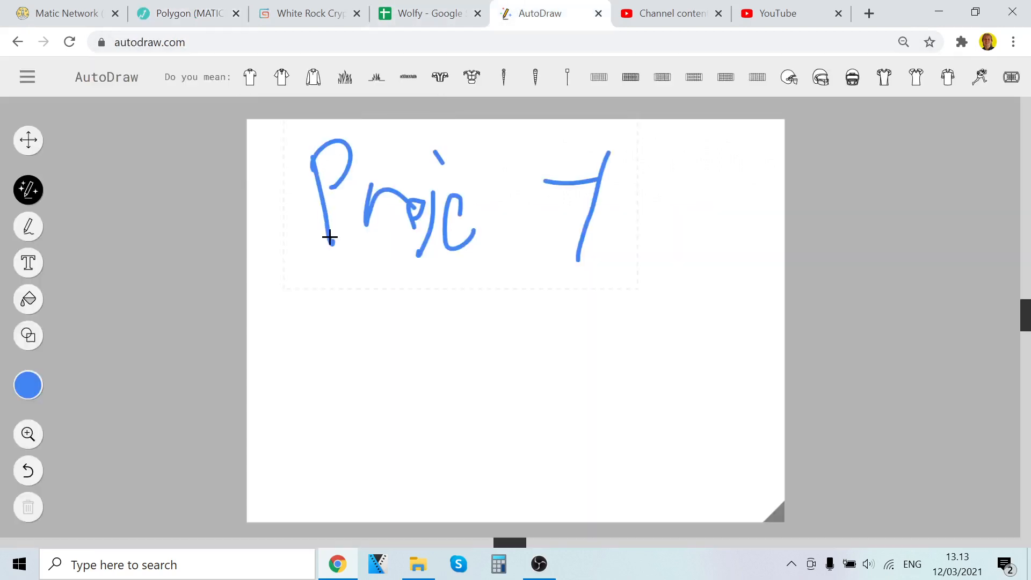
pyautogui.moveTo(476, 171)
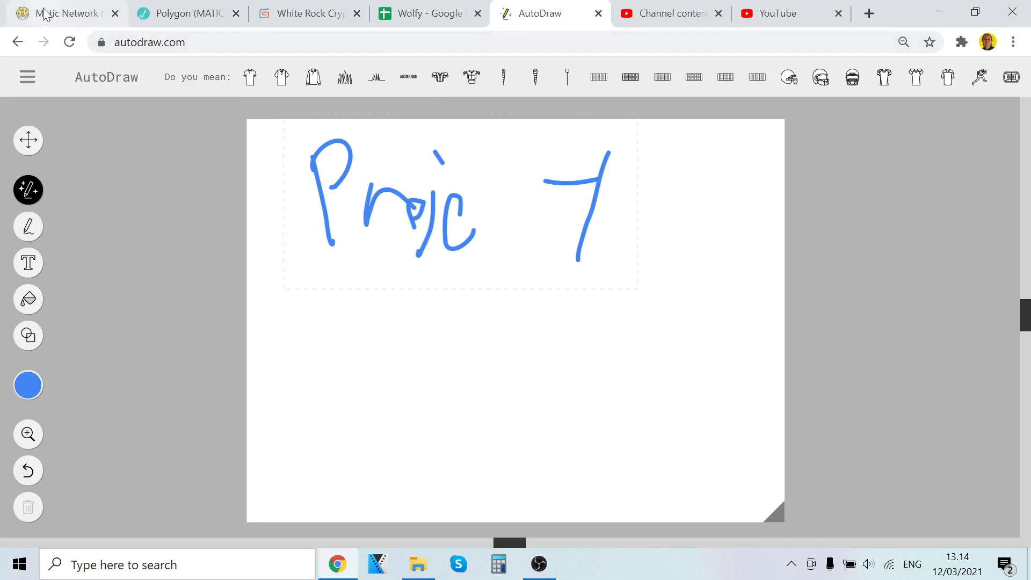
# Check Token Metrics, then scroll through the Polygon MATIC market cap, volume and performance stats.
pyautogui.click(64, 13)
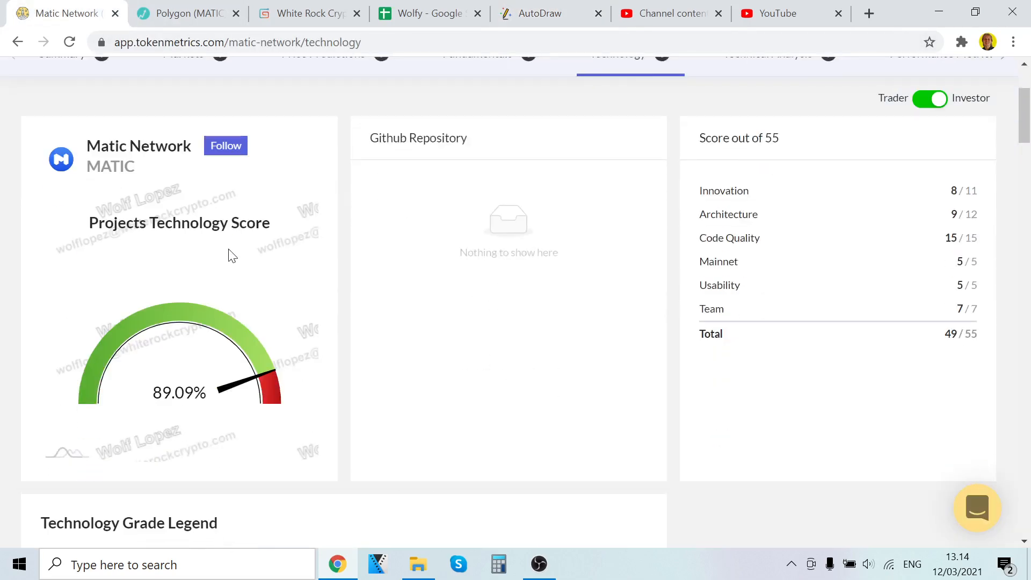
pyautogui.moveTo(225, 186)
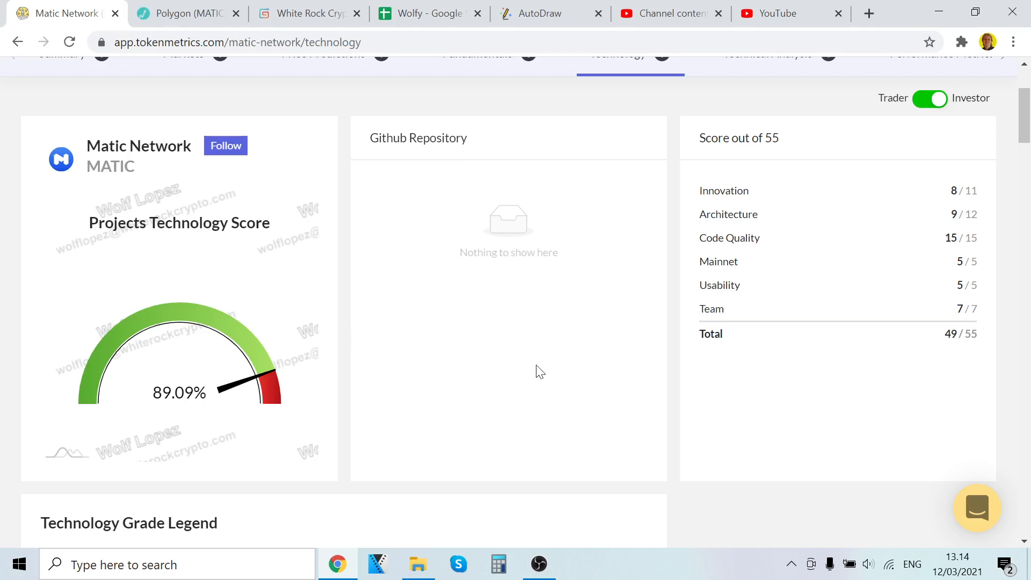
pyautogui.scroll(3)
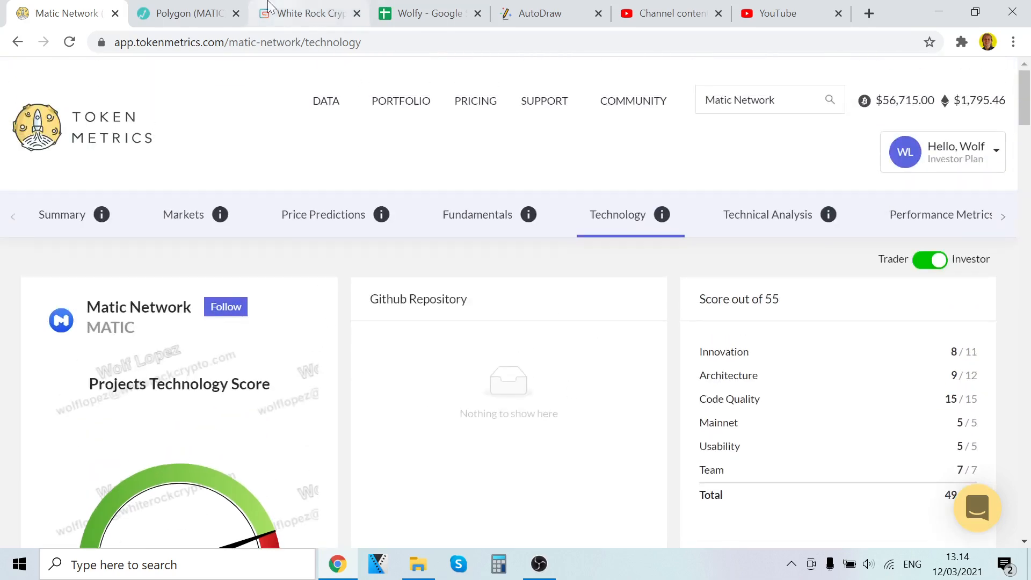
pyautogui.click(188, 13)
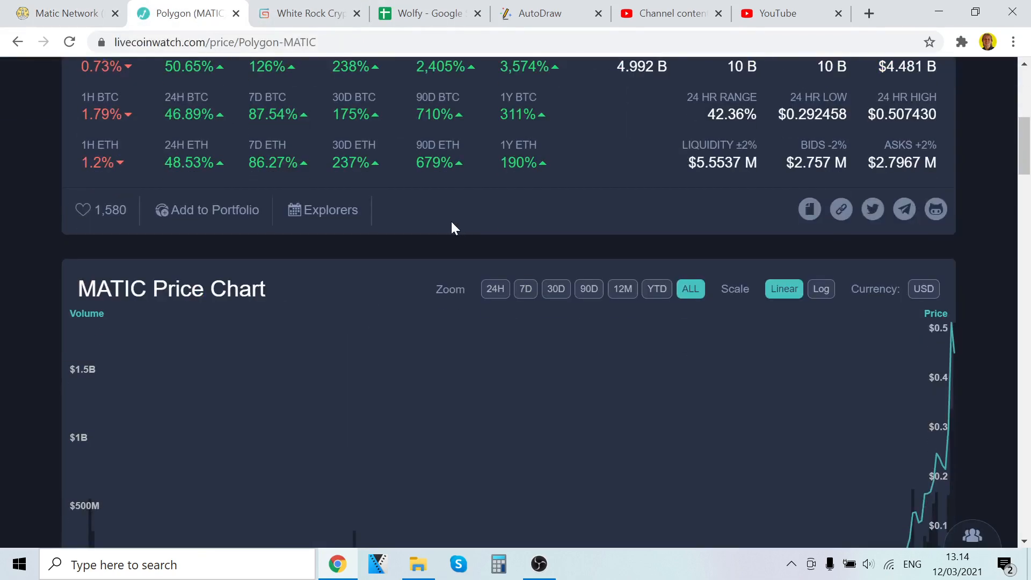
pyautogui.scroll(-3)
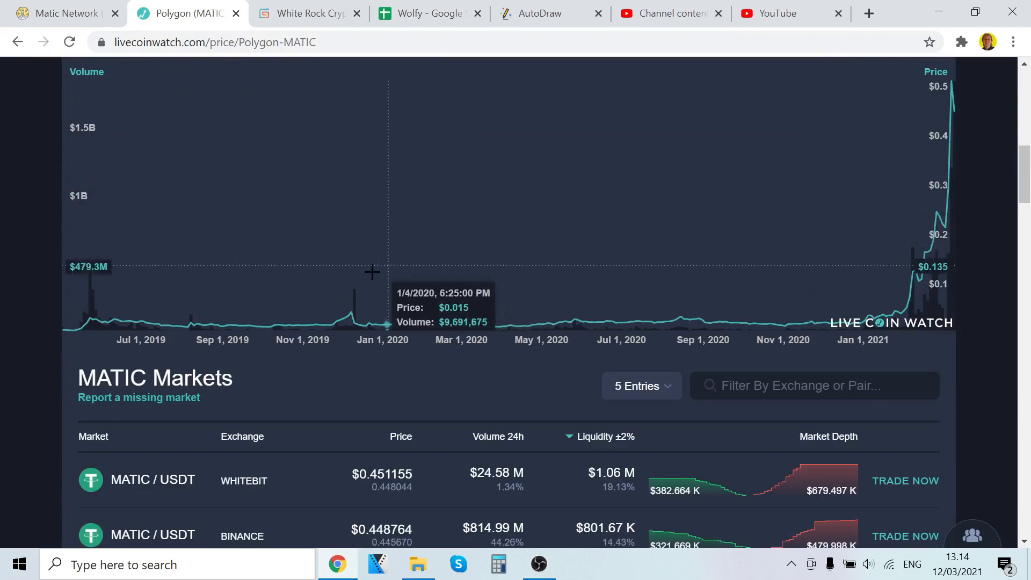
pyautogui.moveTo(86, 311)
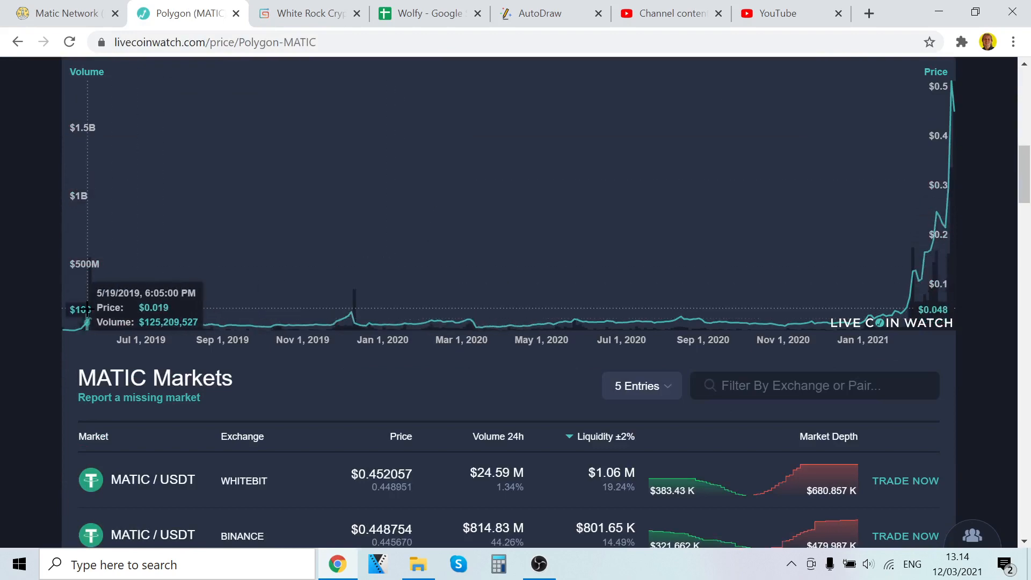
pyautogui.scroll(3)
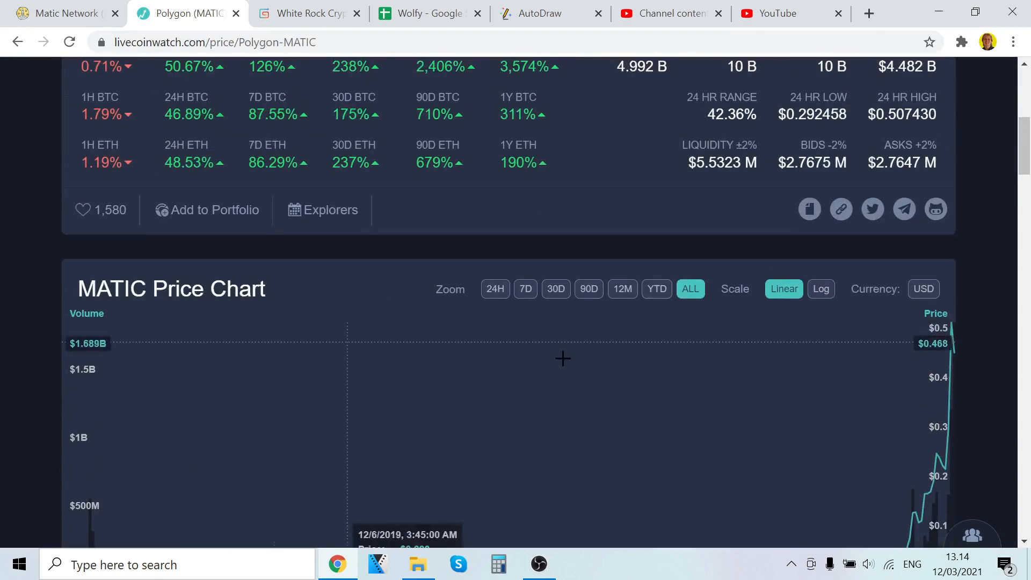
pyautogui.scroll(-3)
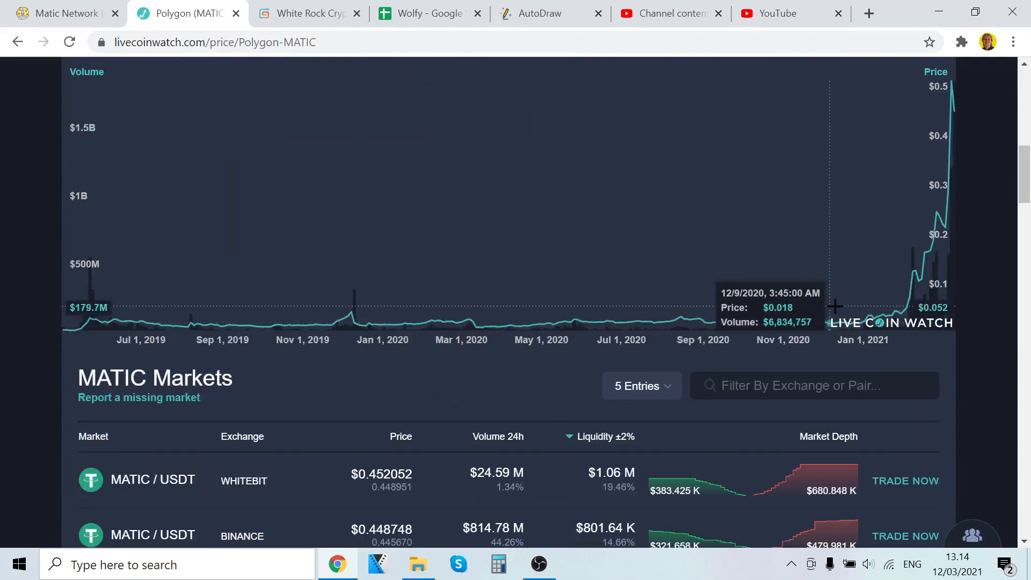
pyautogui.scroll(3)
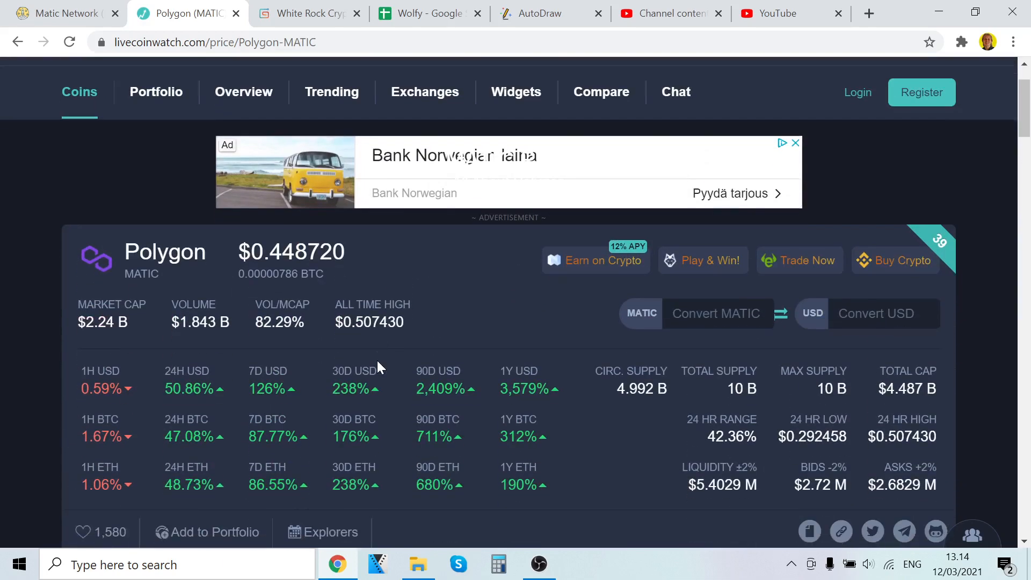
pyautogui.moveTo(410, 344)
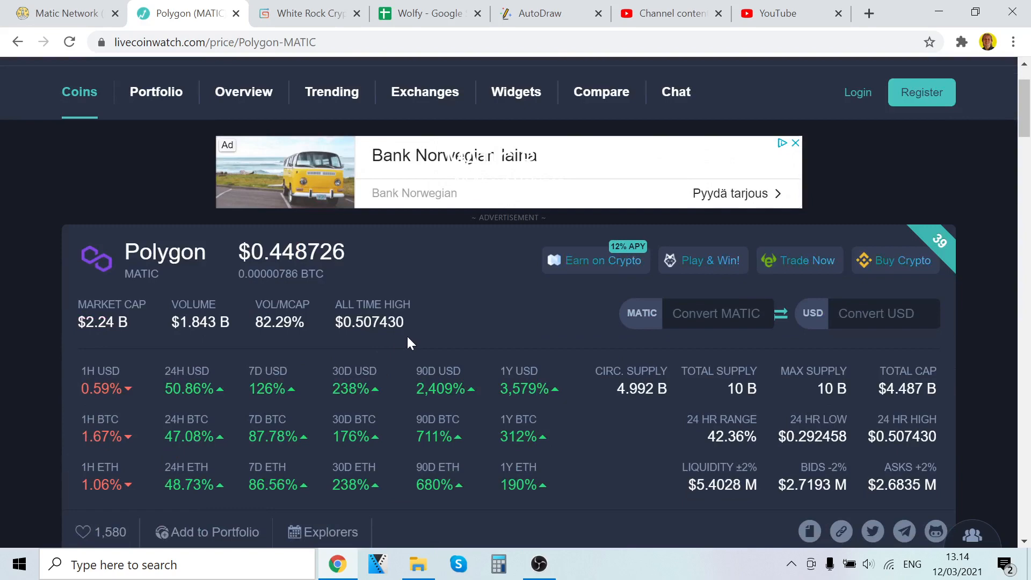
pyautogui.scroll(-3)
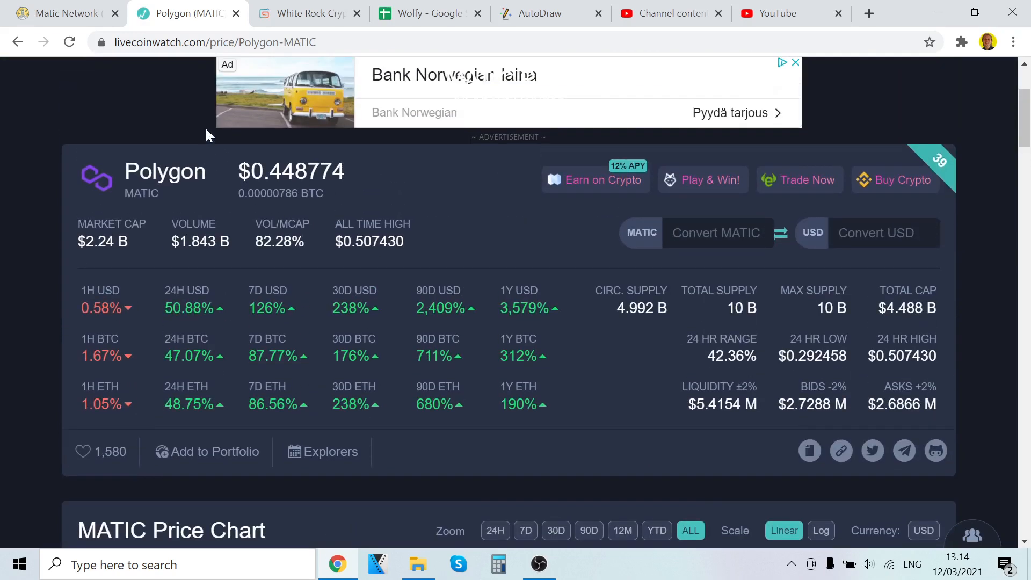
pyautogui.moveTo(150, 144)
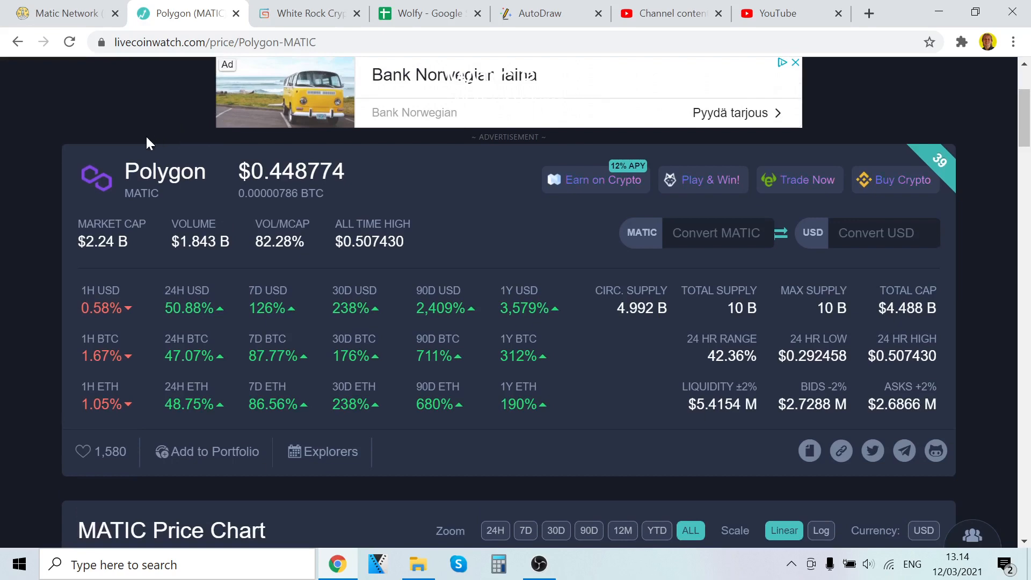
# Return to Matic Network's Technology page and scroll through its 89.09% score.
pyautogui.click(65, 13)
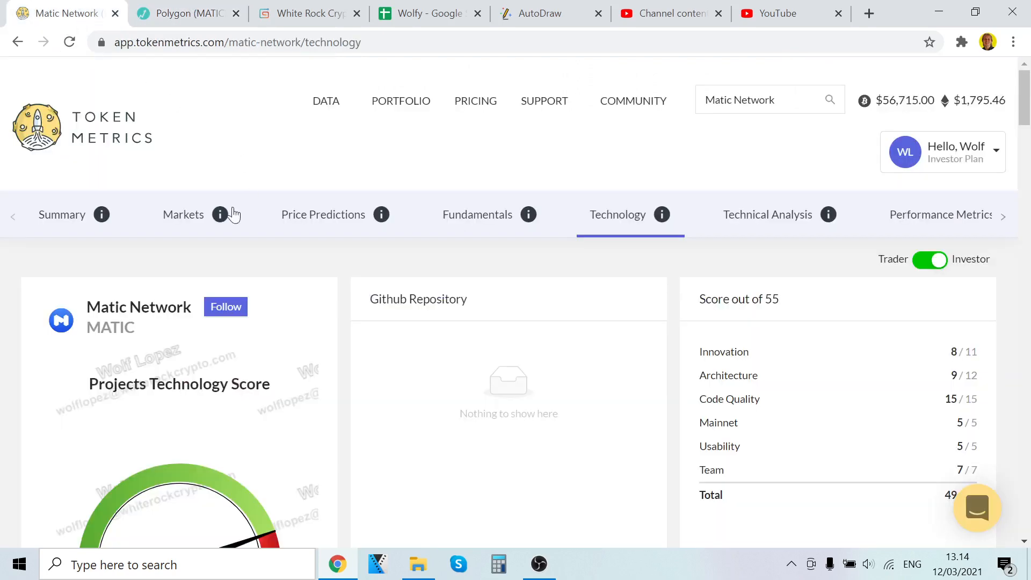
pyautogui.moveTo(585, 189)
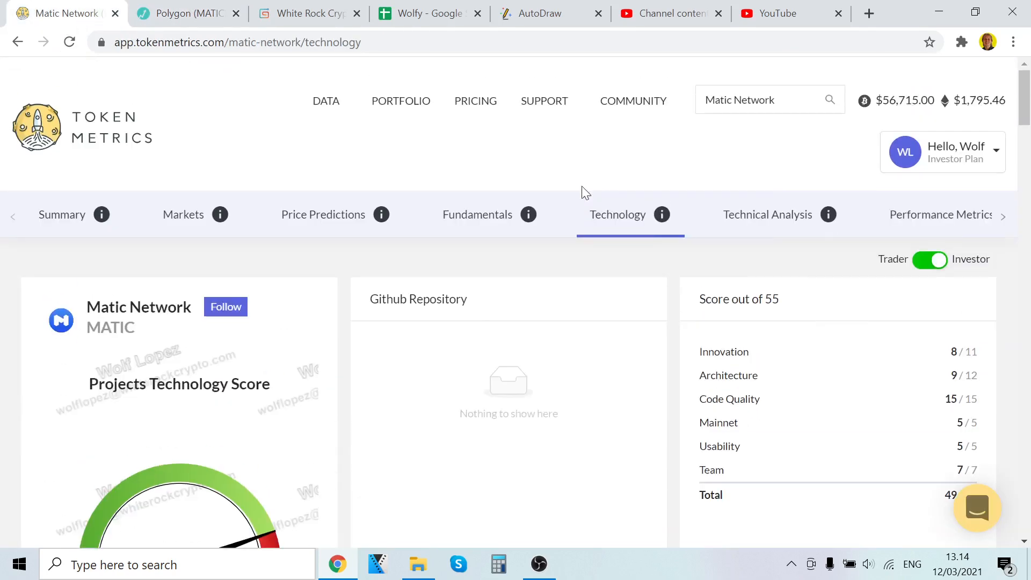
pyautogui.scroll(-3)
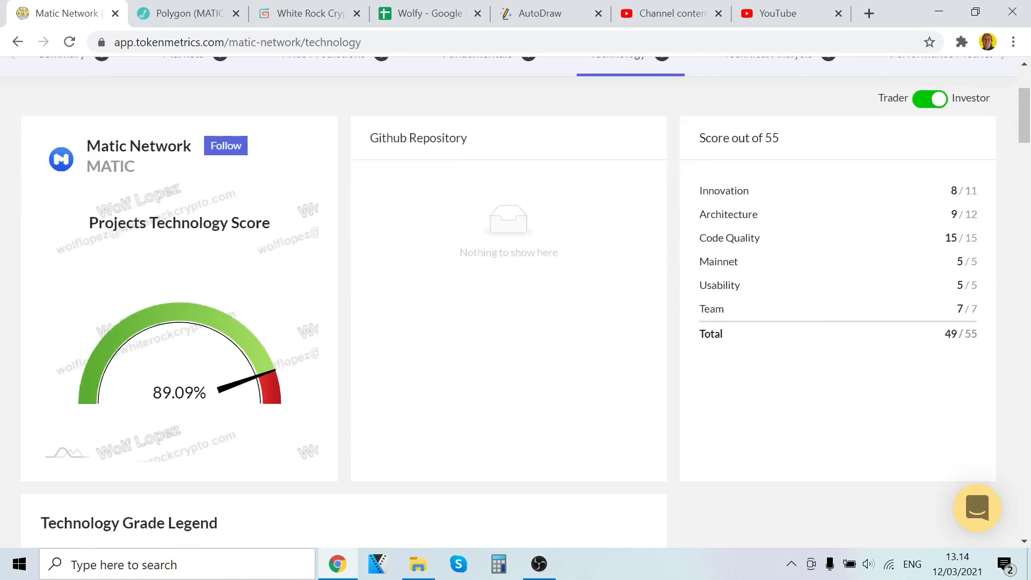
pyautogui.scroll(-3)
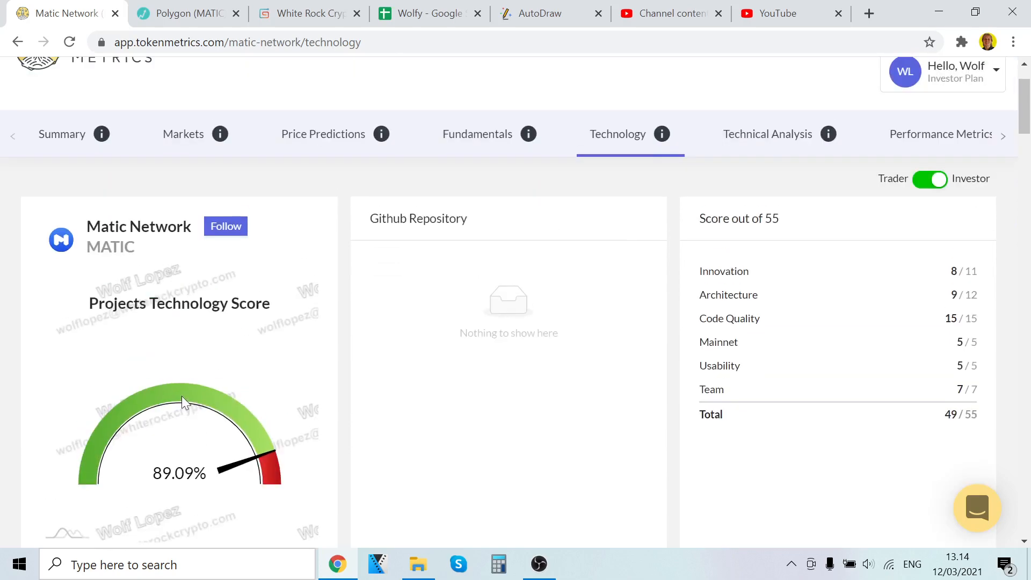
pyautogui.moveTo(231, 441)
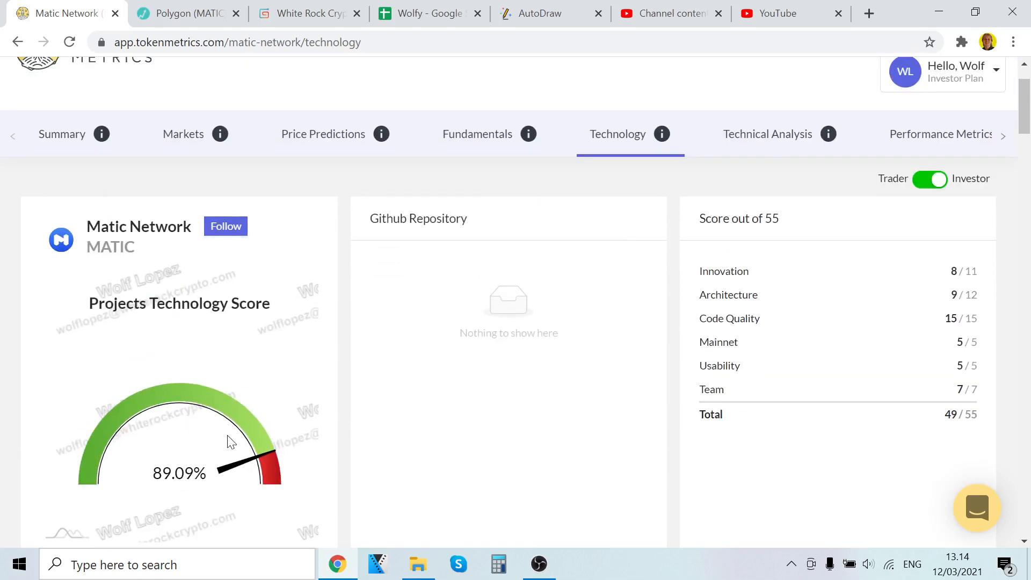
# Check the Fundamentals score, then go back to the 49/55 Technology breakdown and grade legend.
pyautogui.click(478, 134)
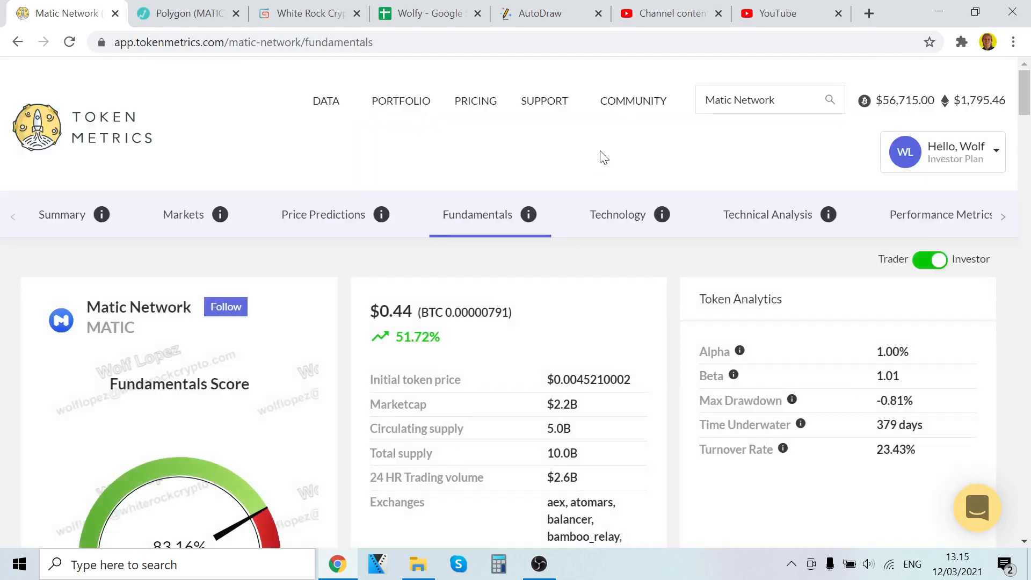
pyautogui.scroll(-3)
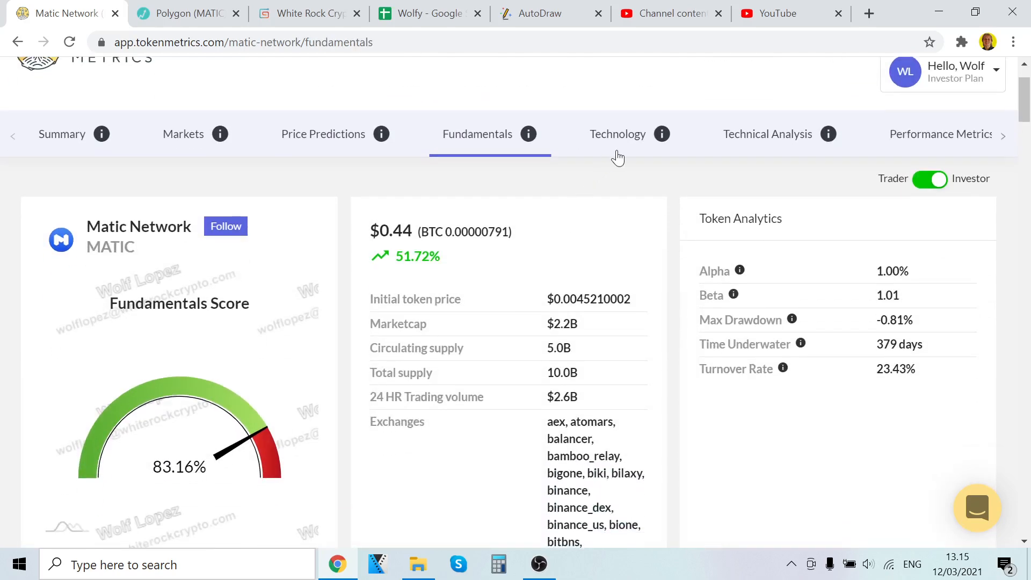
pyautogui.click(618, 134)
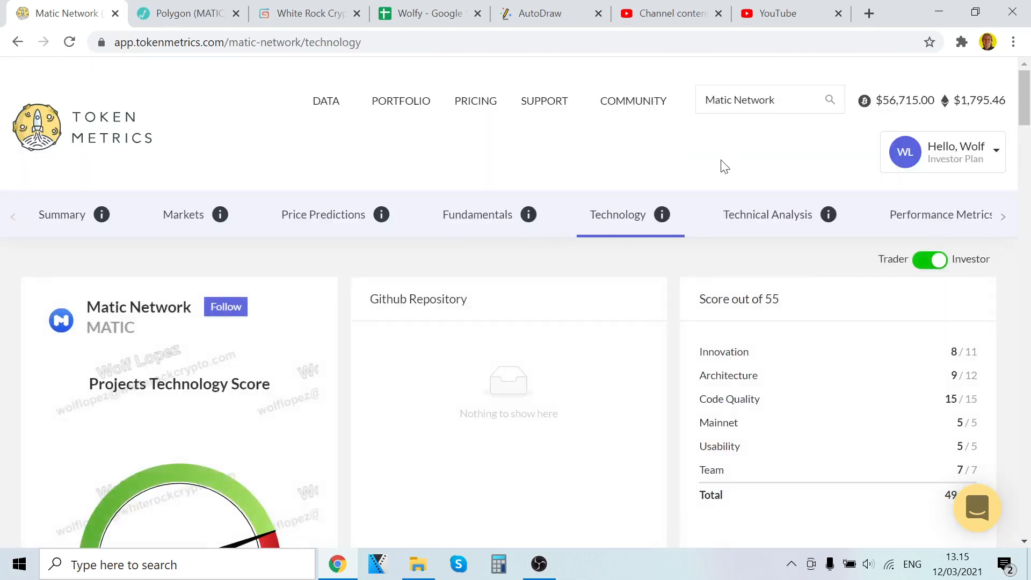
pyautogui.scroll(-3)
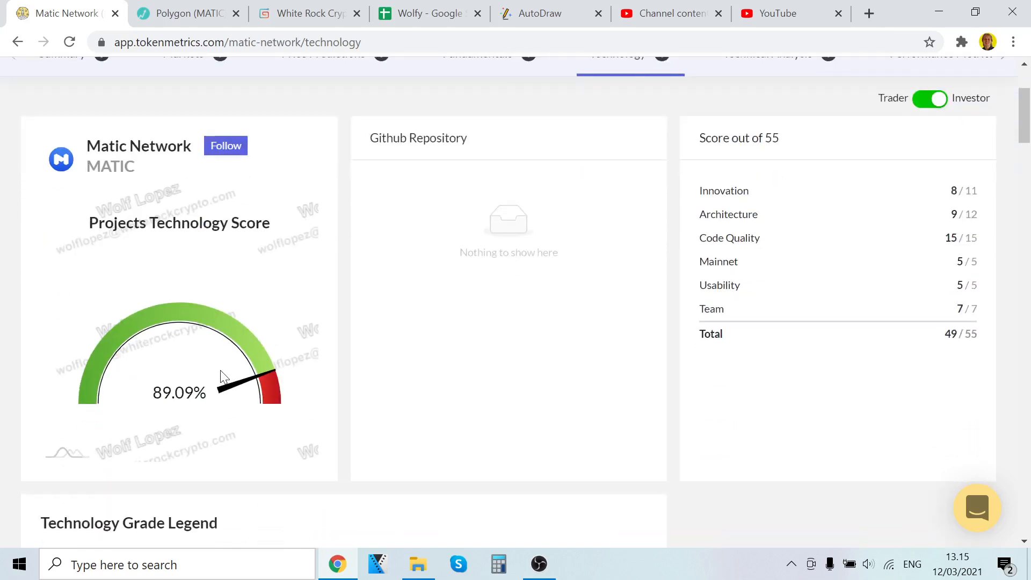
pyautogui.scroll(-3)
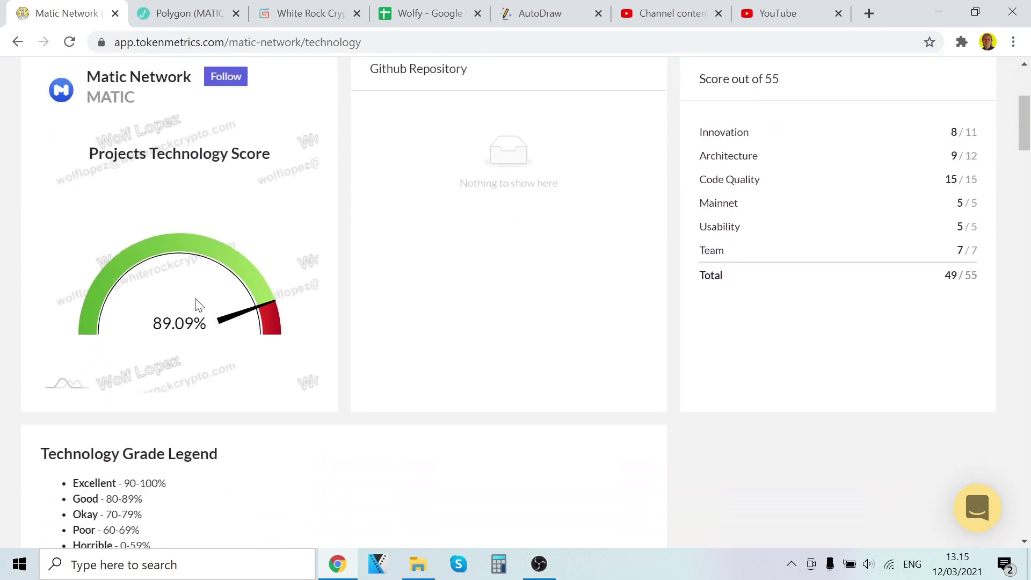
pyautogui.scroll(3)
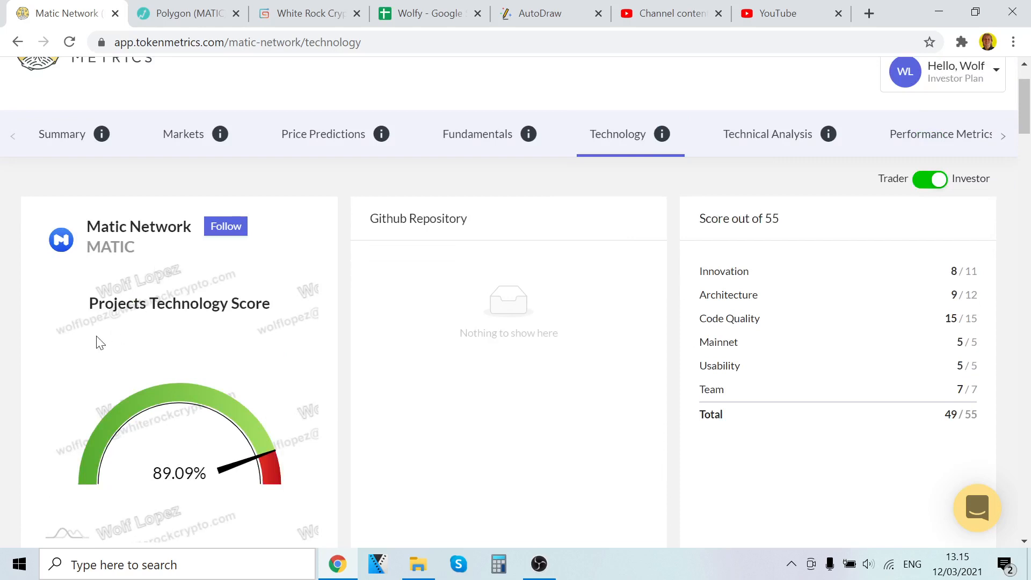
pyautogui.moveTo(145, 286)
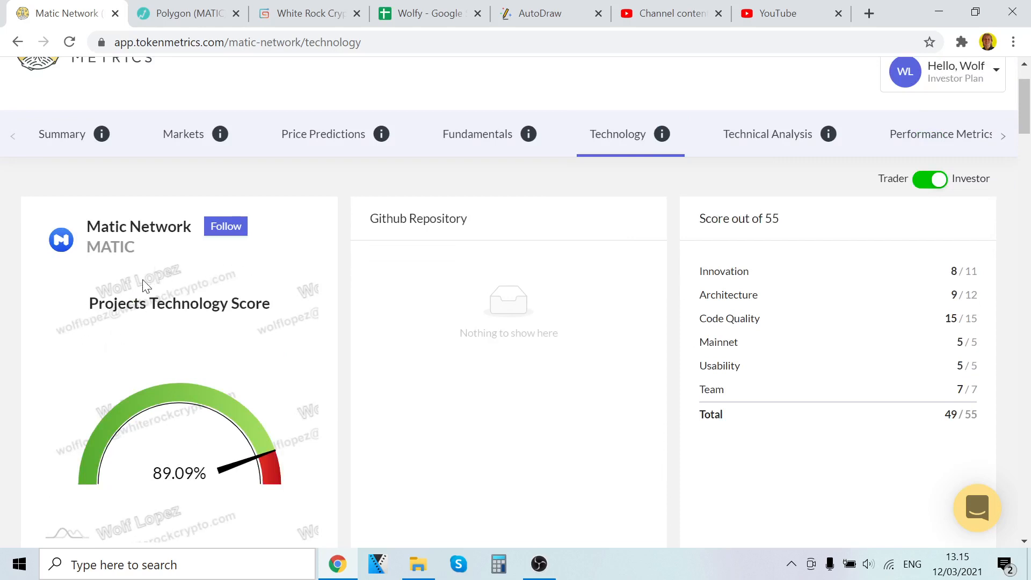
pyautogui.moveTo(415, 201)
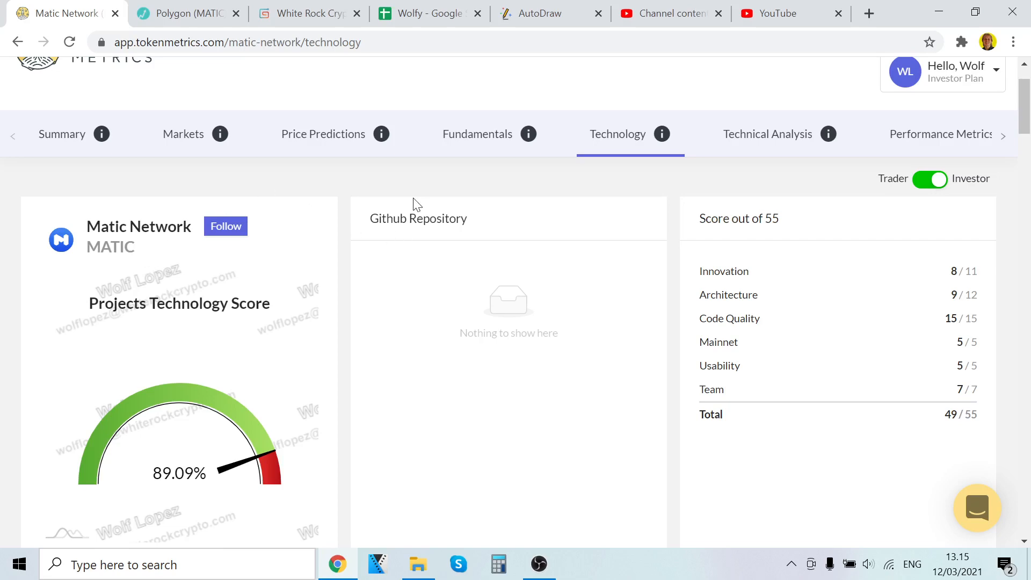
pyautogui.moveTo(462, 209)
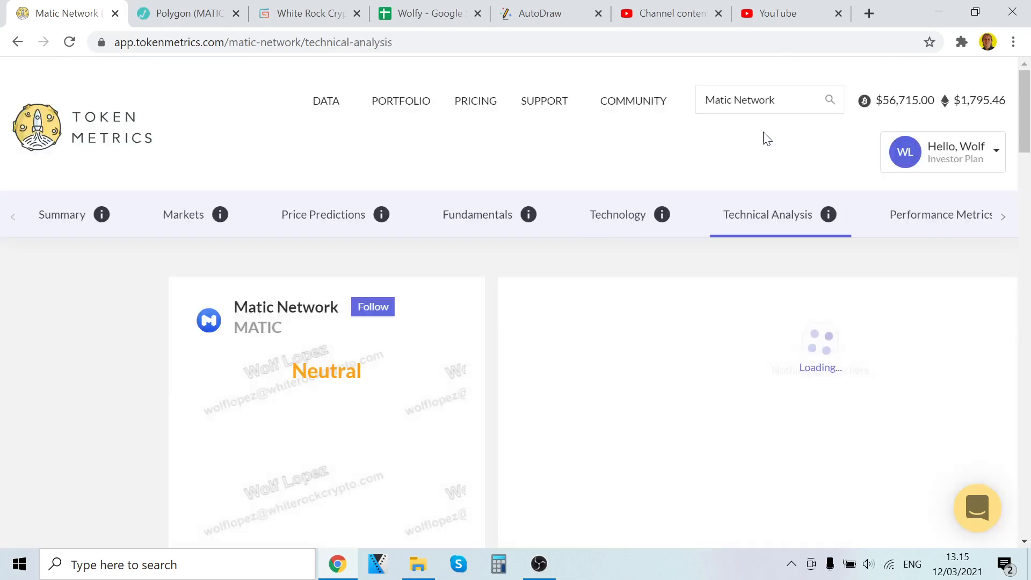
# Compare the LiveCoinWatch Polygon price history, then return to Matic Network's Neutral 74.47% analysis.
pyautogui.scroll(-3)
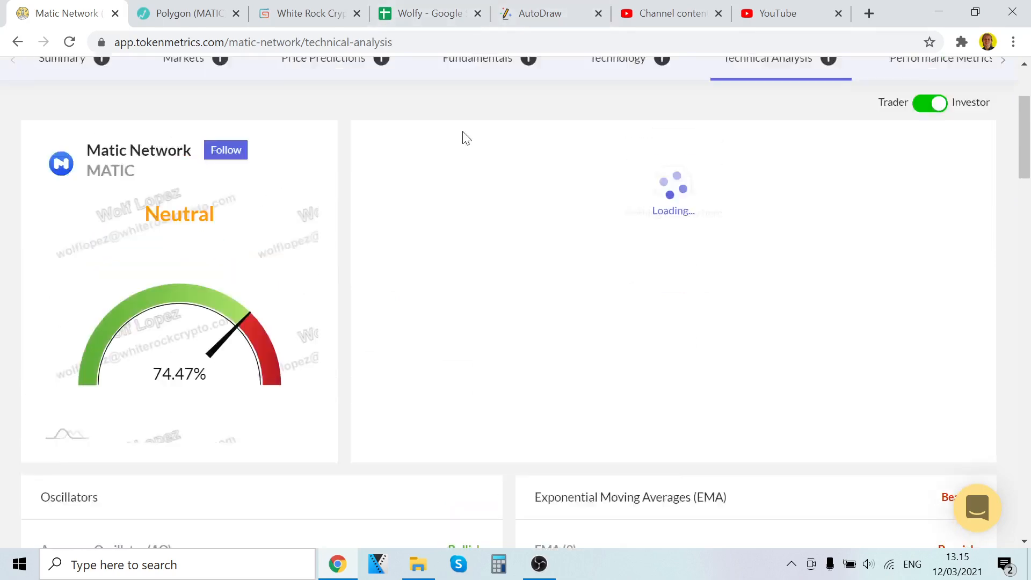
pyautogui.click(185, 14)
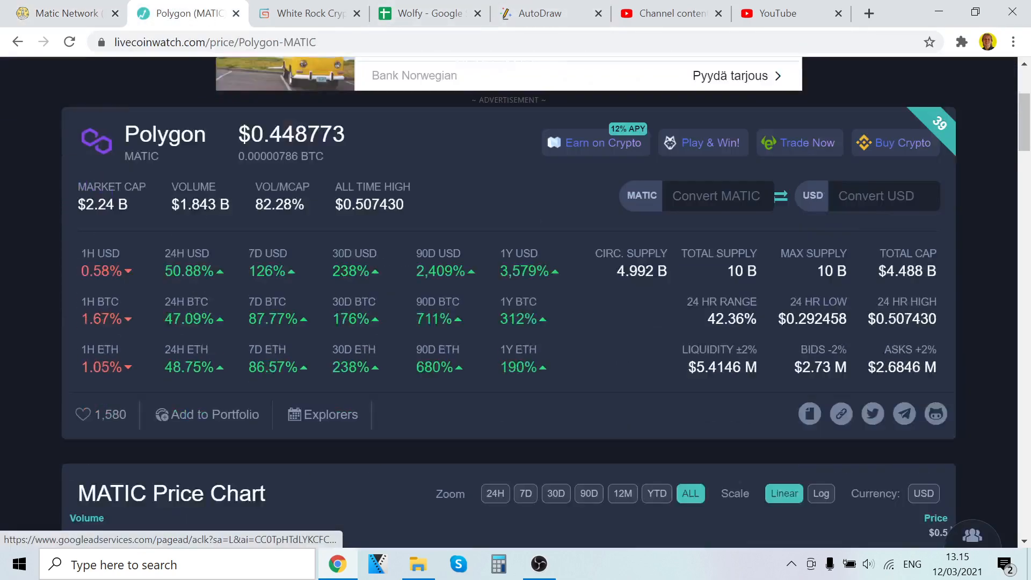
pyautogui.click(65, 14)
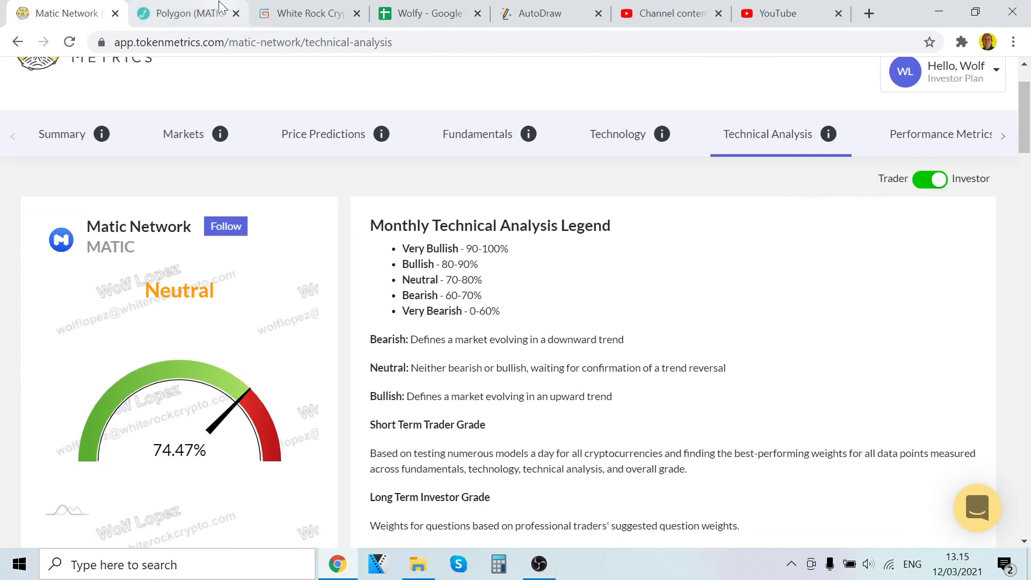
pyautogui.click(183, 14)
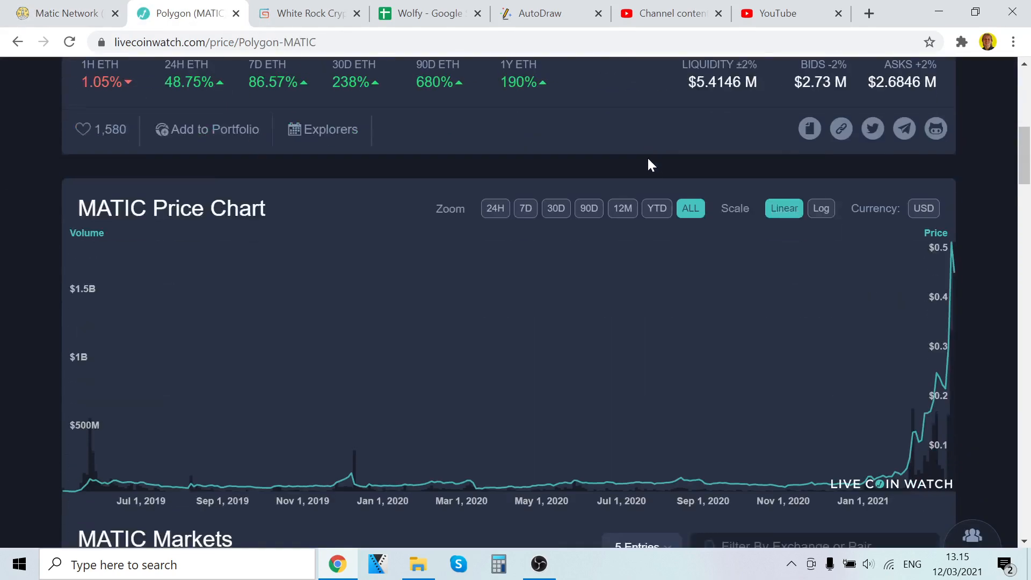
pyautogui.scroll(-3)
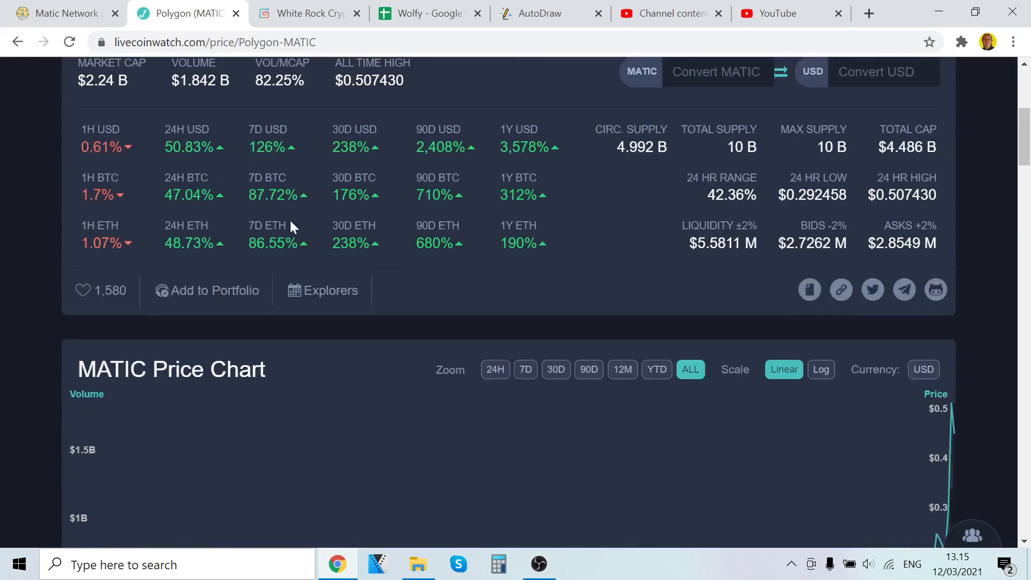
pyautogui.scroll(3)
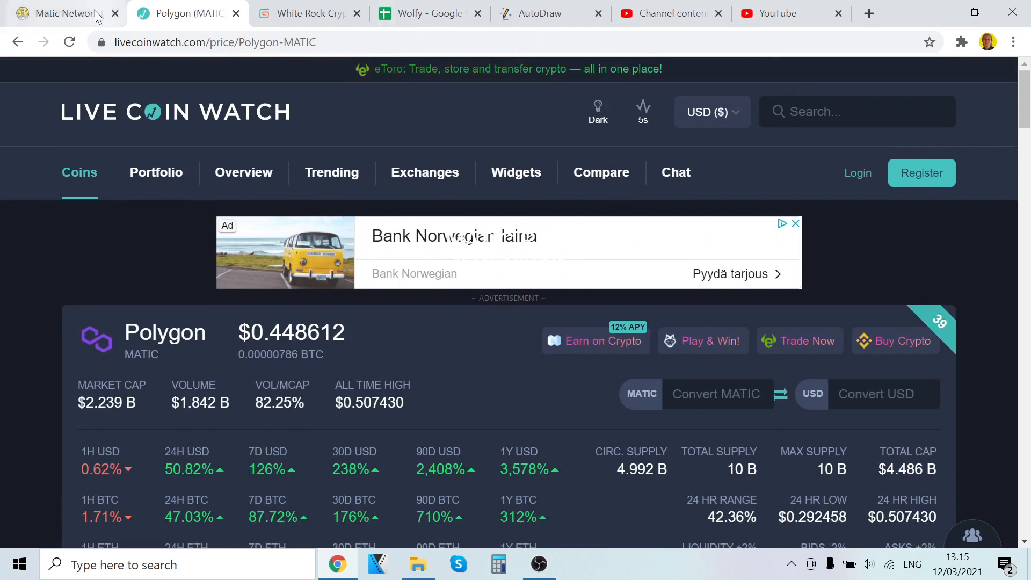
pyautogui.click(59, 13)
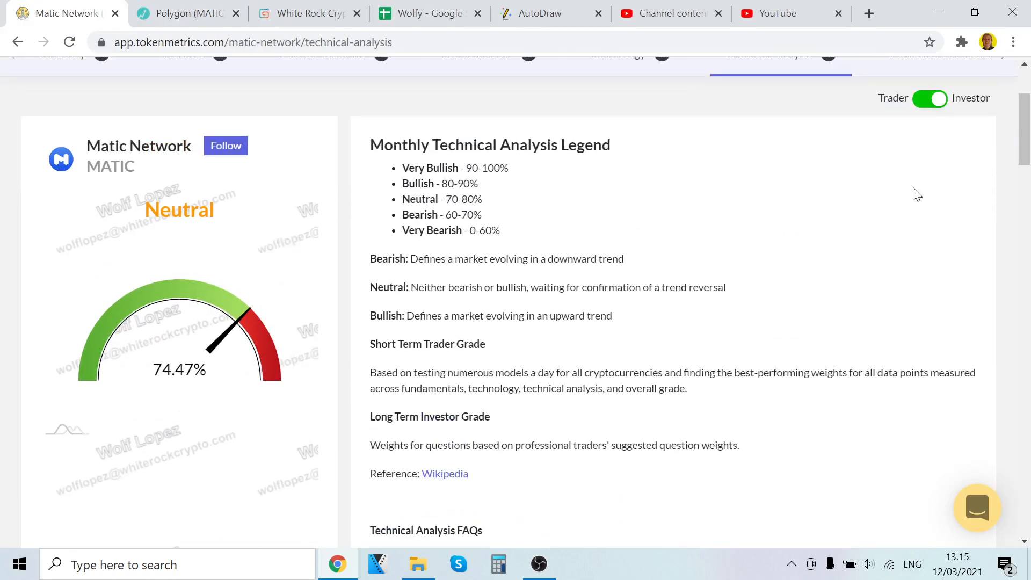
pyautogui.moveTo(758, 165)
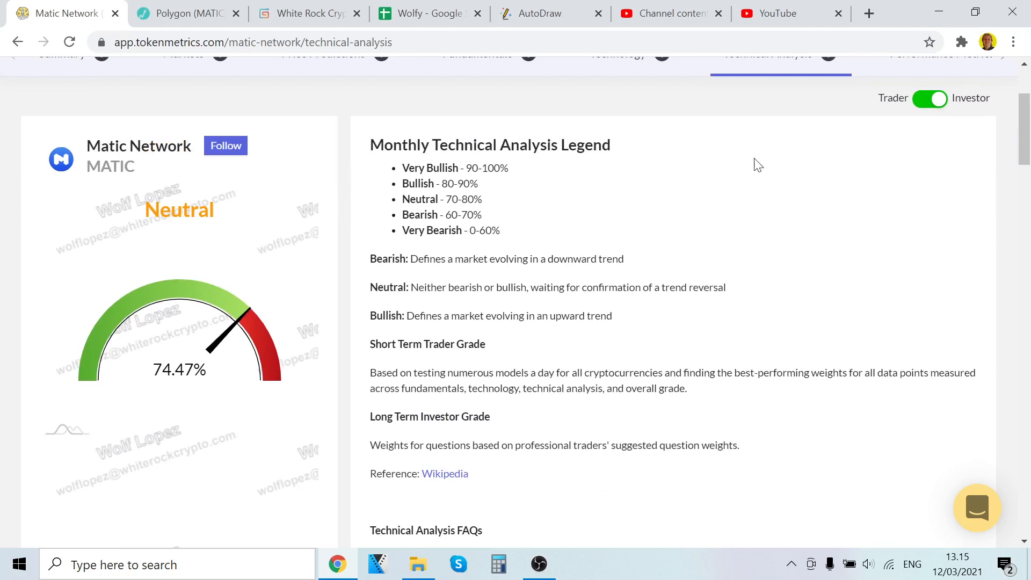
pyautogui.moveTo(603, 256)
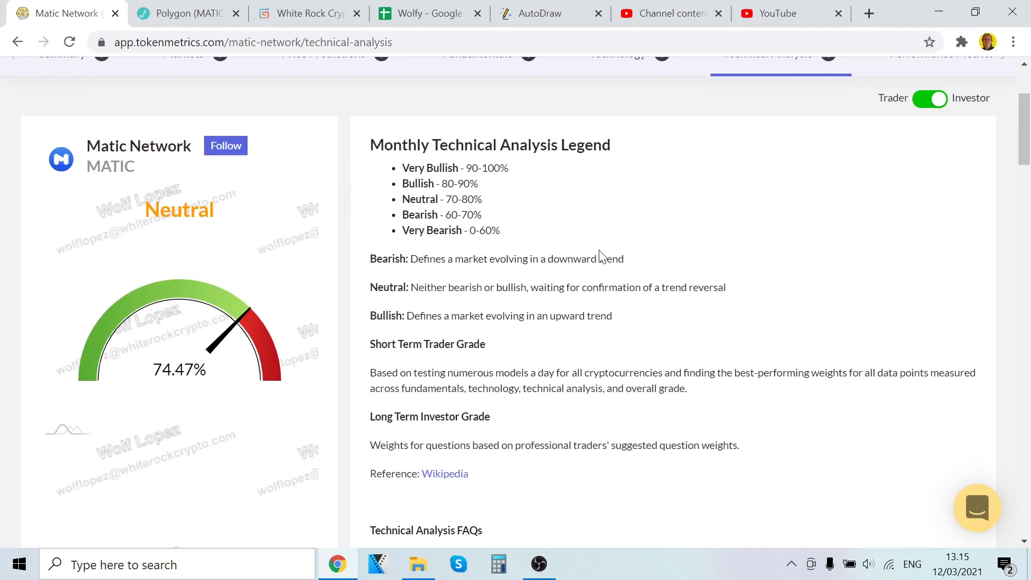
pyautogui.moveTo(645, 197)
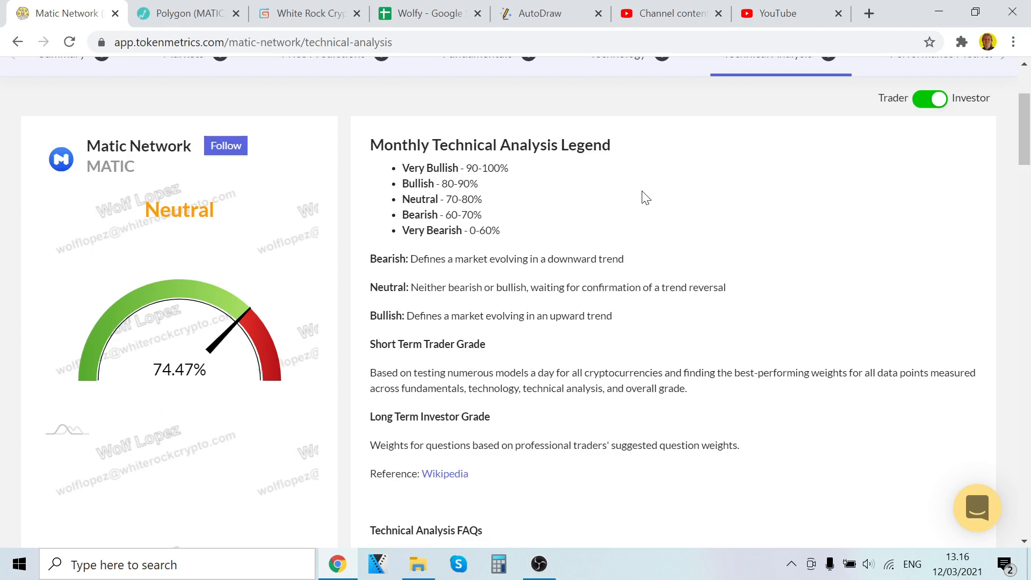
pyautogui.moveTo(534, 135)
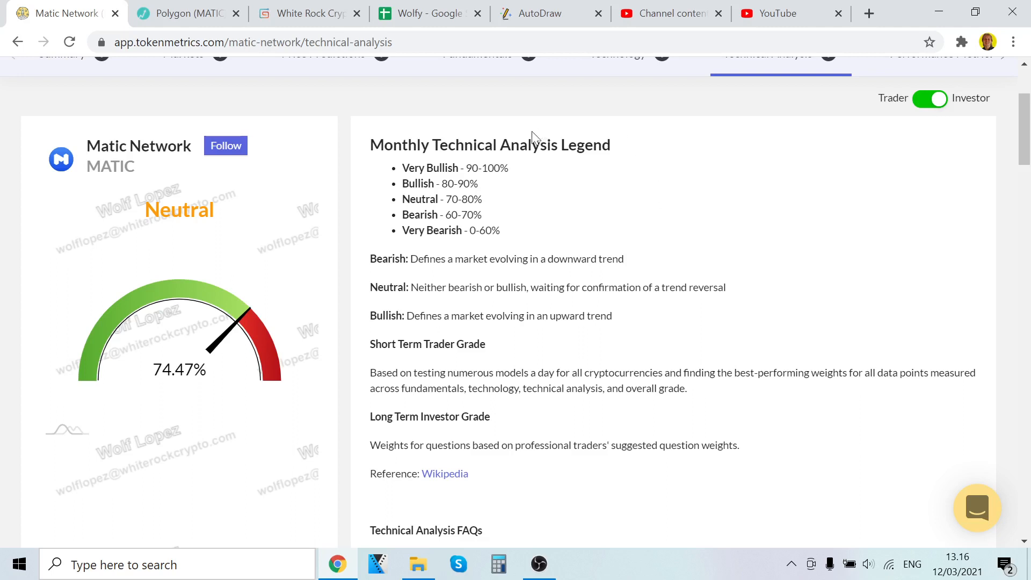
# Switch to the AutoDraw canvas showing the blue 'Projc 7' sketch.
pyautogui.click(542, 13)
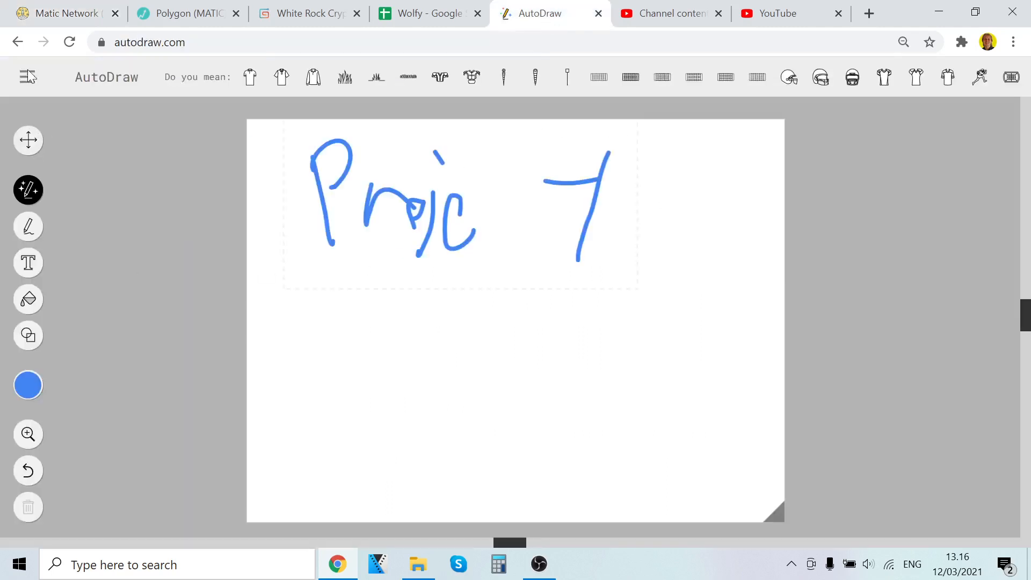
# Clear the old sketch and draw a horizontal baseline with a dipping curve below it.
pyautogui.click(27, 507)
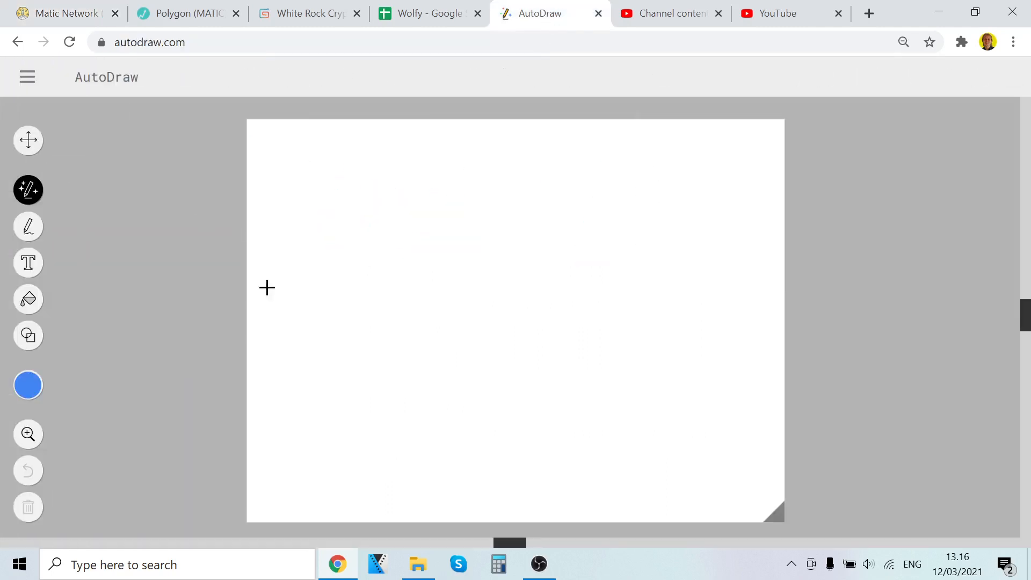
pyautogui.moveTo(263, 283); pyautogui.dragTo(524, 280)
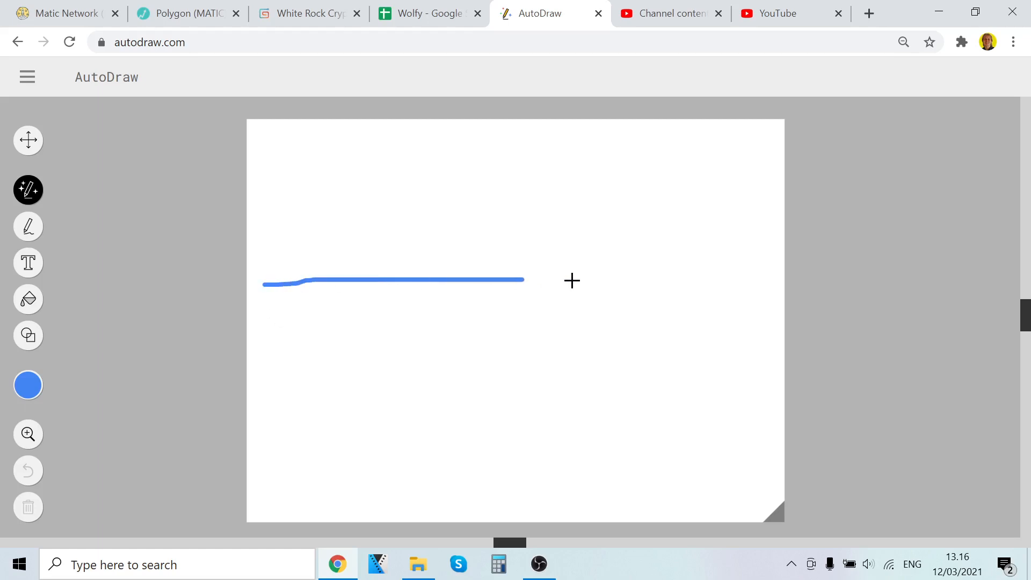
pyautogui.moveTo(524, 279); pyautogui.dragTo(743, 278)
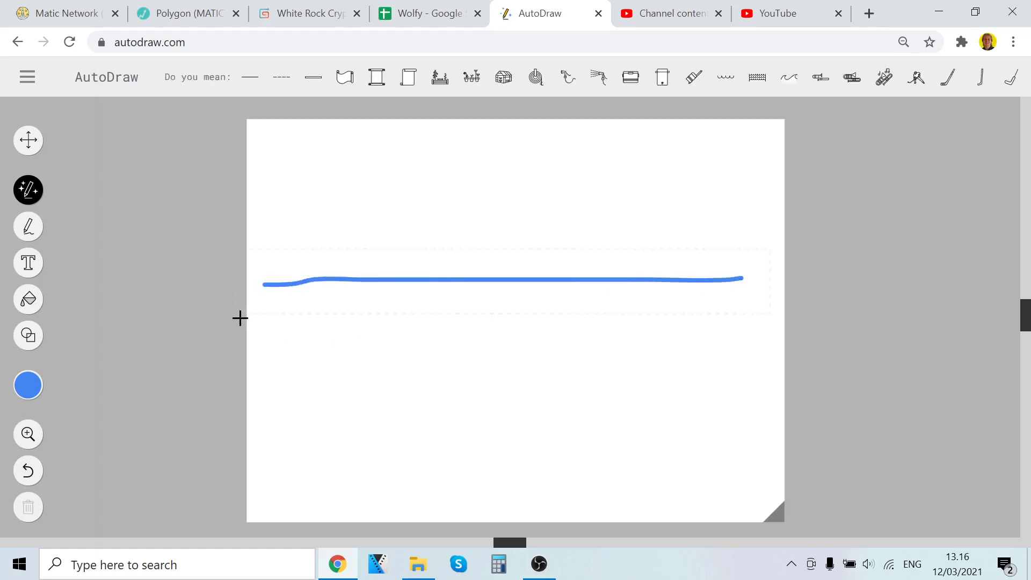
pyautogui.moveTo(279, 317); pyautogui.dragTo(434, 392)
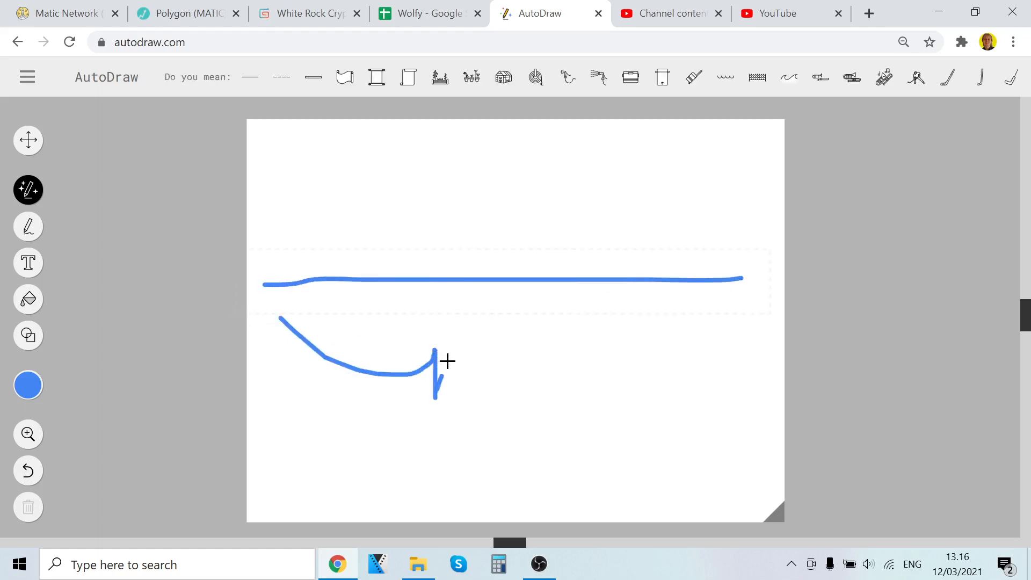
pyautogui.moveTo(434, 358); pyautogui.dragTo(760, 303)
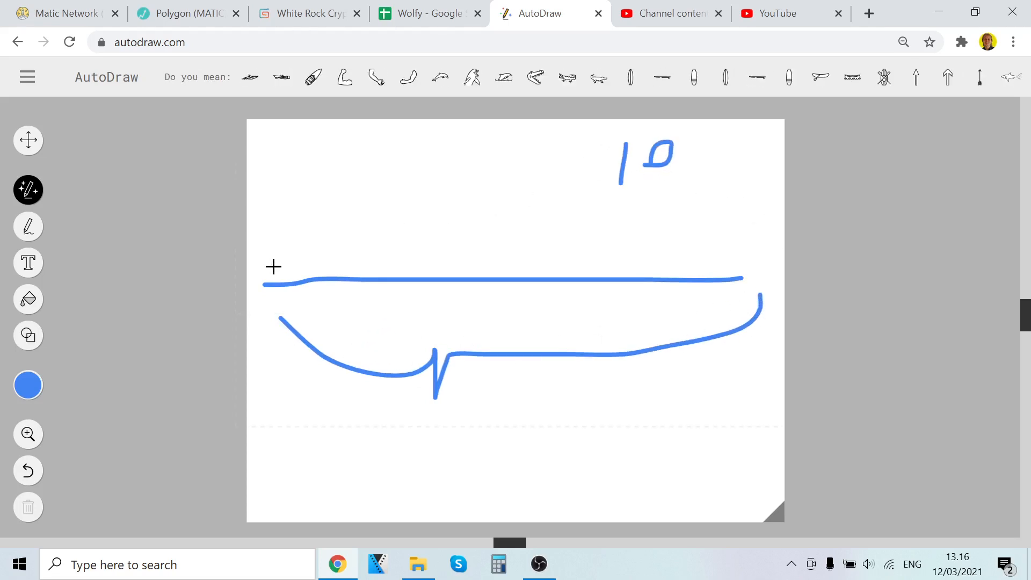
# Add rising strokes, a left arrowhead, the number 3 and an upward arrow.
pyautogui.moveTo(266, 279); pyautogui.dragTo(339, 250)
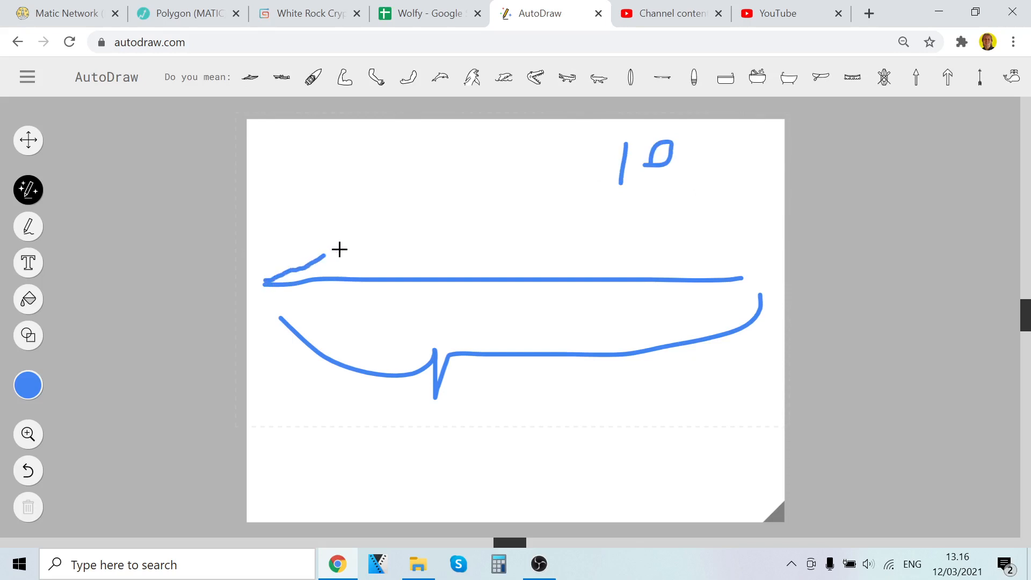
pyautogui.moveTo(319, 259); pyautogui.dragTo(431, 214)
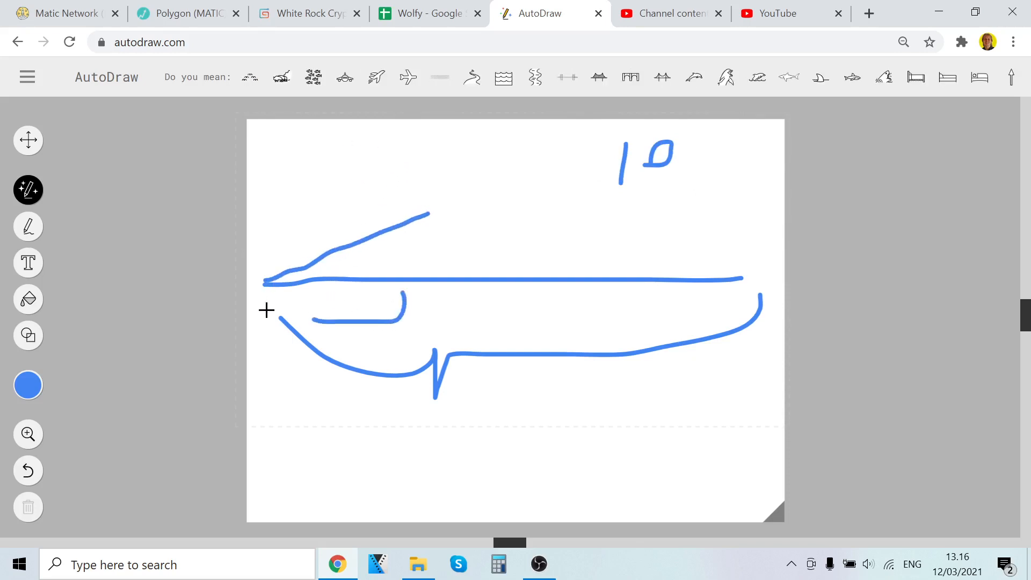
pyautogui.moveTo(267, 310); pyautogui.dragTo(323, 319)
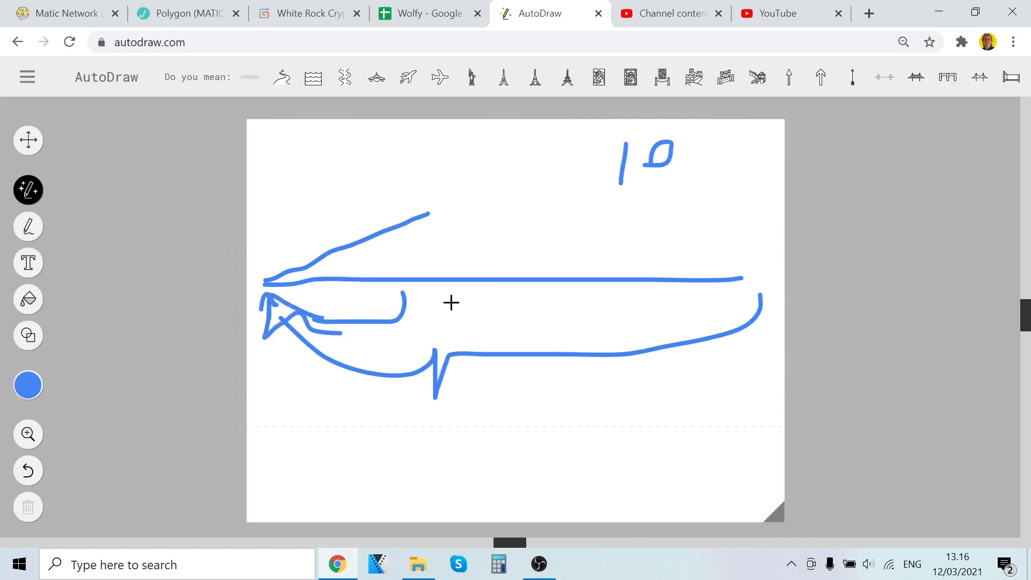
pyautogui.moveTo(421, 299); pyautogui.dragTo(444, 329)
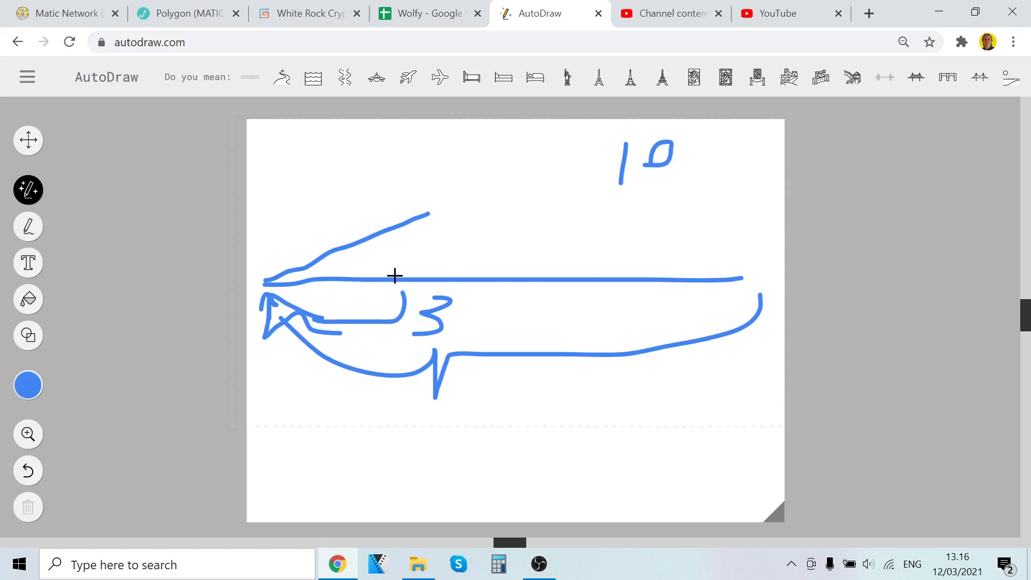
pyautogui.moveTo(408, 300)
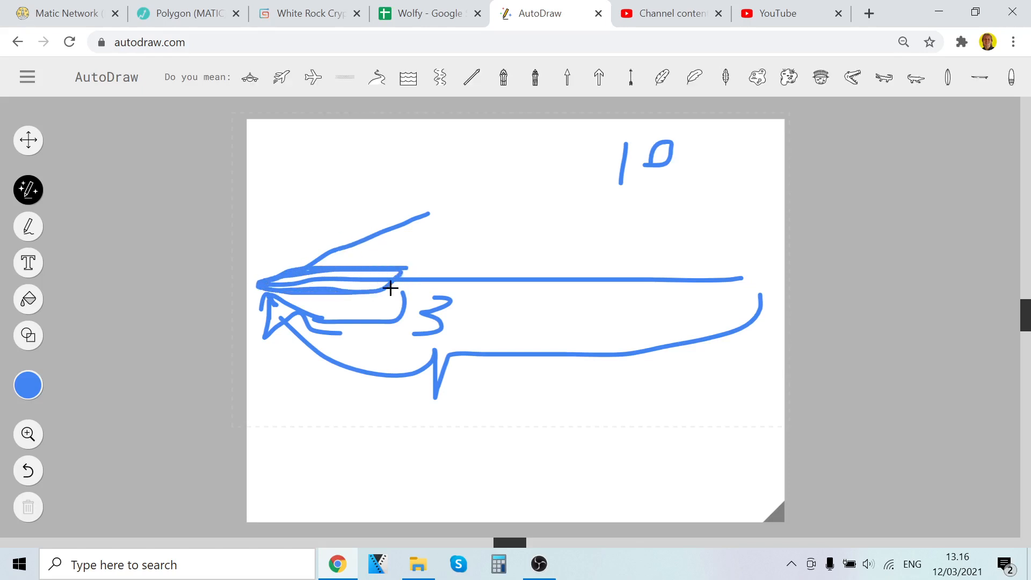
pyautogui.moveTo(430, 213); pyautogui.dragTo(460, 273)
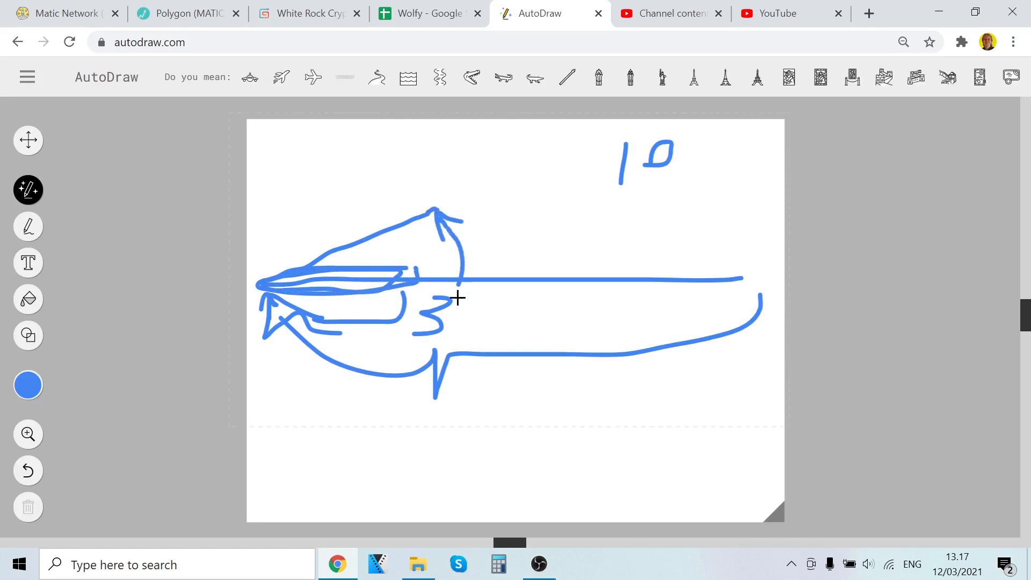
# Draw right-pointing arrows, a long rising line and '50x', then return to Matic Network's analysis.
pyautogui.moveTo(480, 314); pyautogui.dragTo(586, 309)
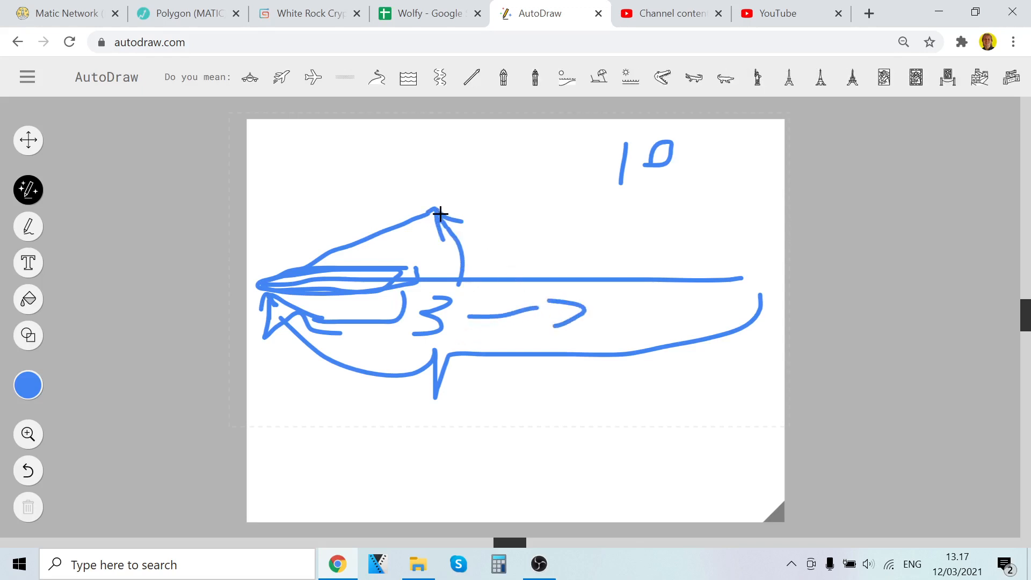
pyautogui.moveTo(437, 211); pyautogui.dragTo(701, 131)
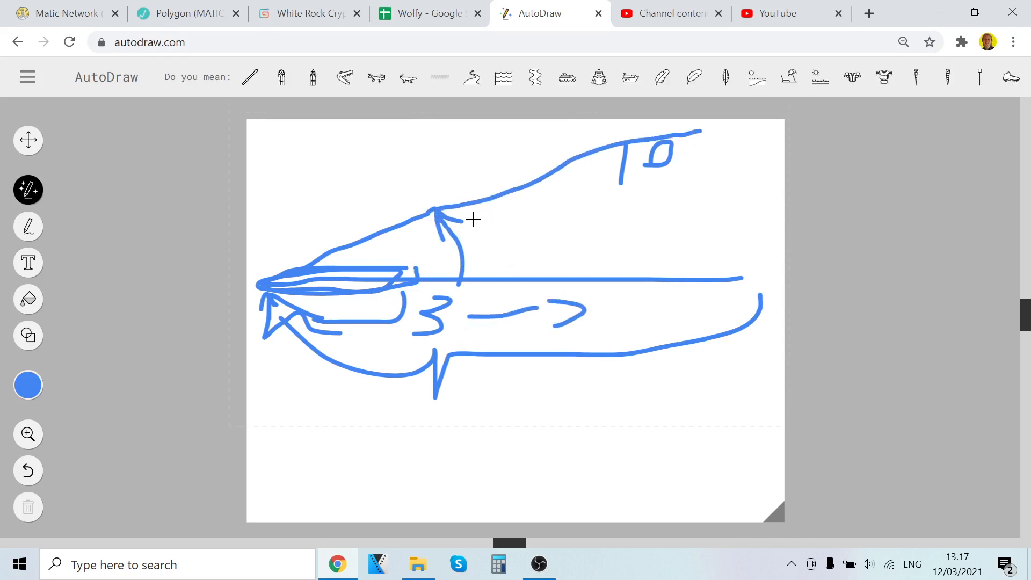
pyautogui.moveTo(466, 227); pyautogui.dragTo(519, 228)
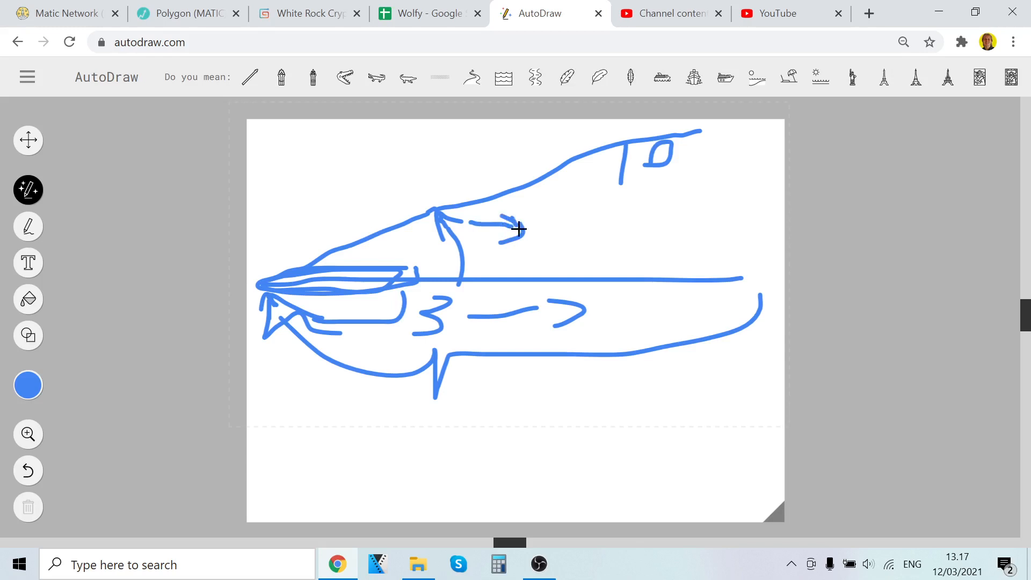
pyautogui.moveTo(579, 217); pyautogui.dragTo(562, 257)
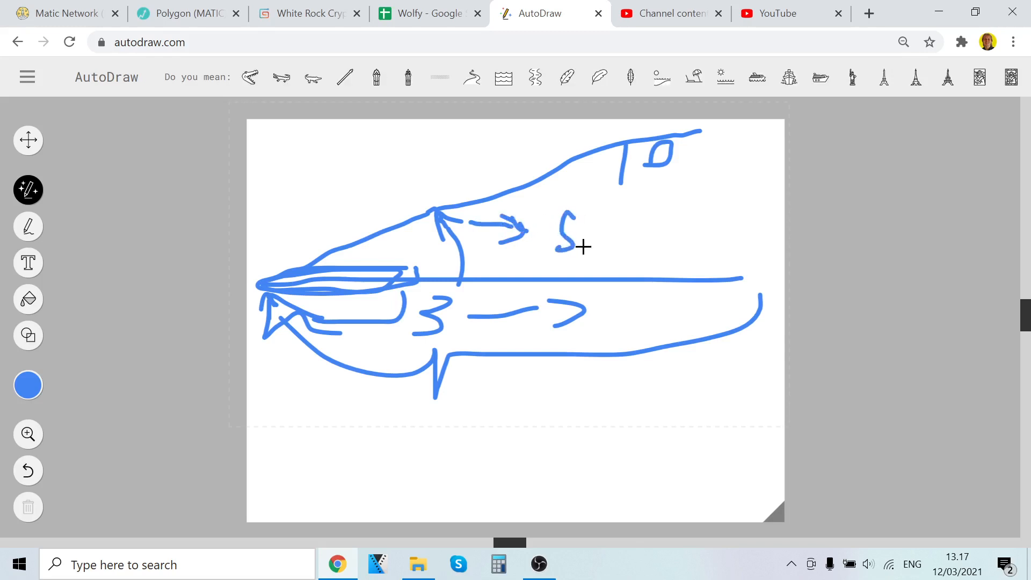
pyautogui.moveTo(592, 237); pyautogui.dragTo(638, 257)
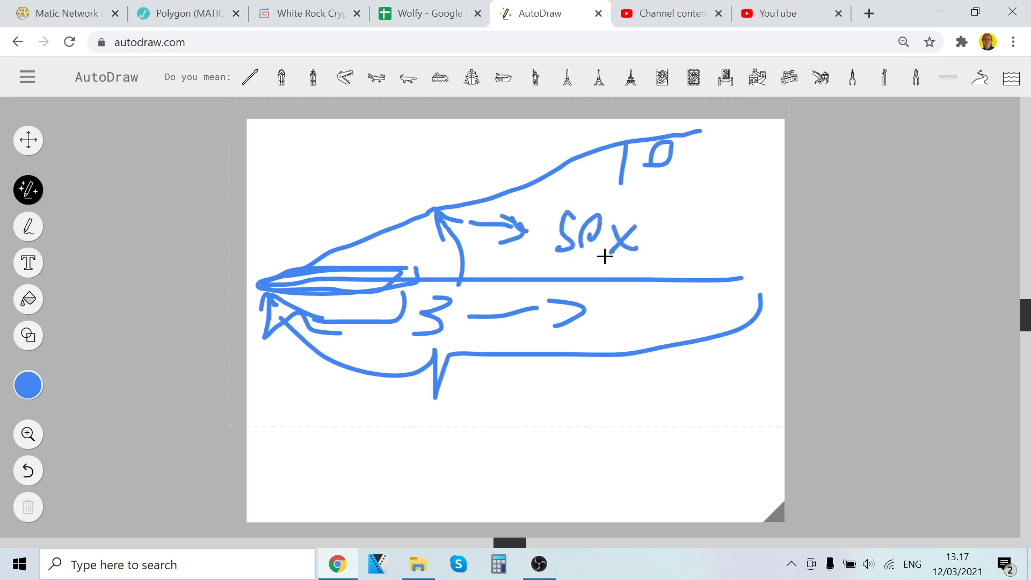
pyautogui.moveTo(240, 333)
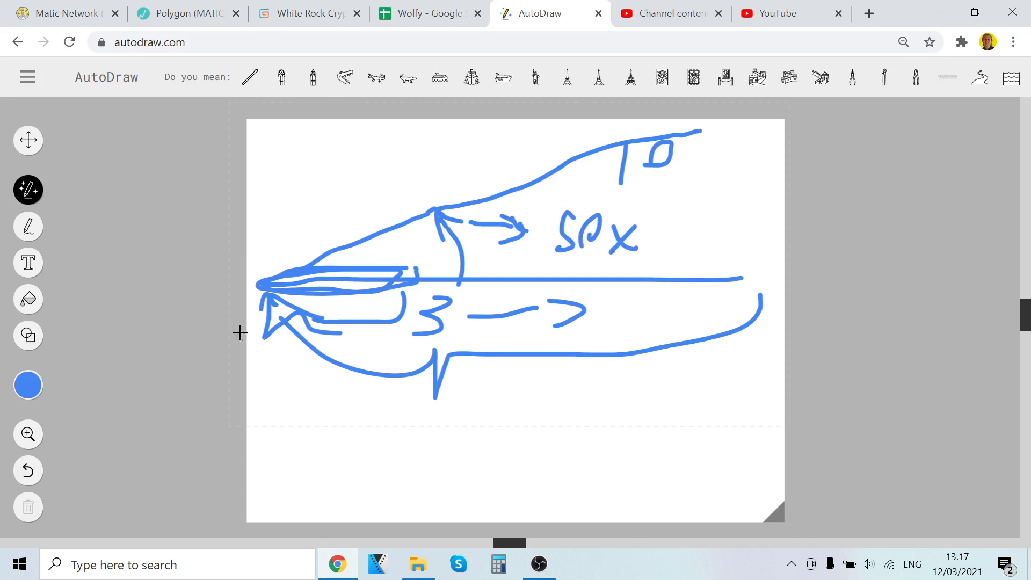
pyautogui.moveTo(288, 373)
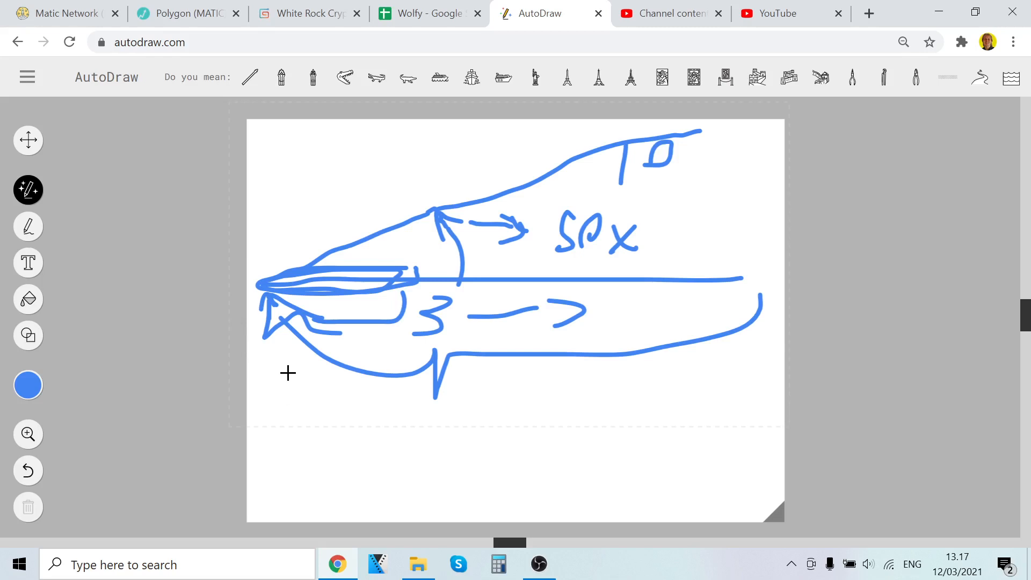
pyautogui.moveTo(138, 118)
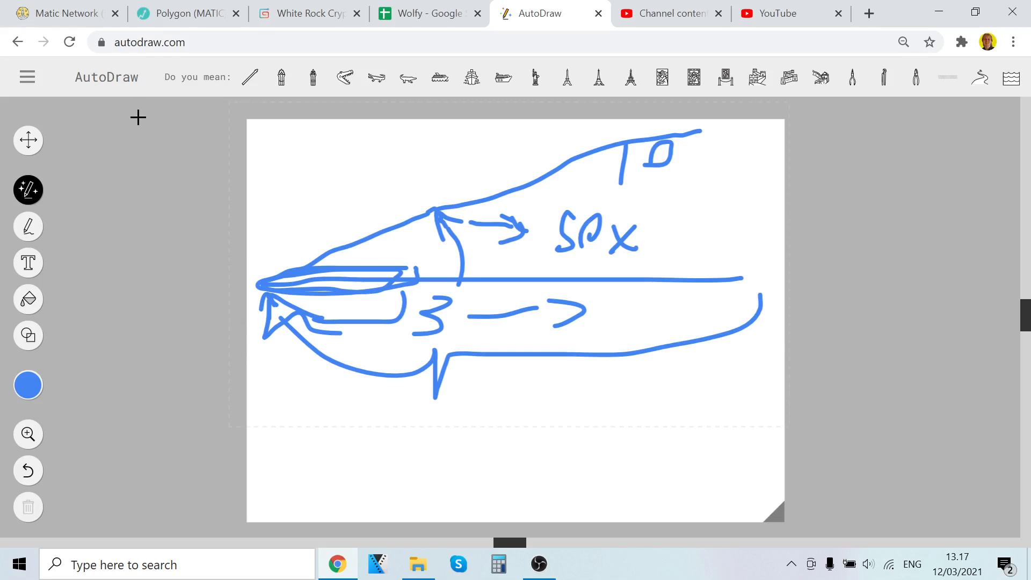
pyautogui.moveTo(98, 70)
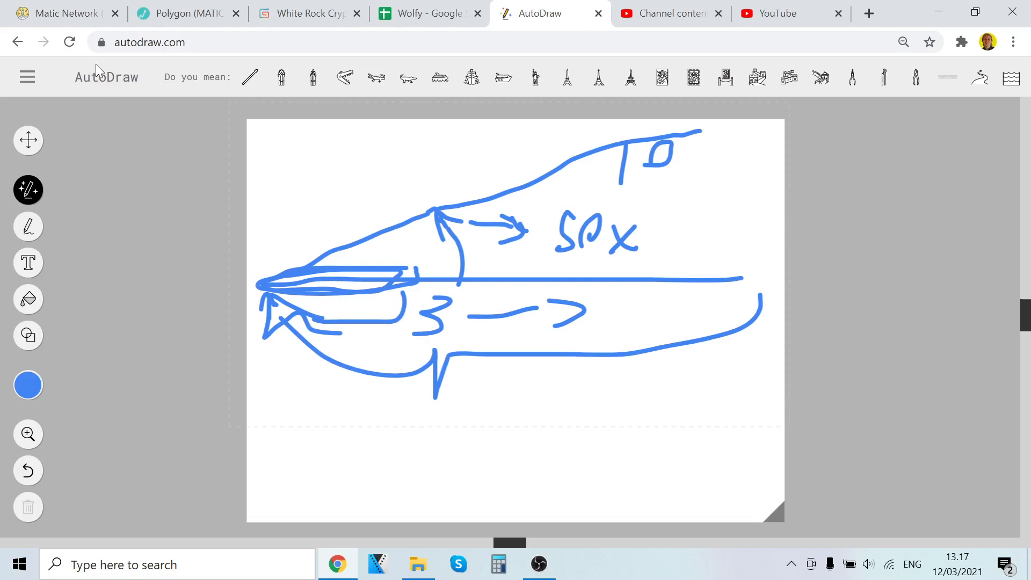
pyautogui.click(64, 13)
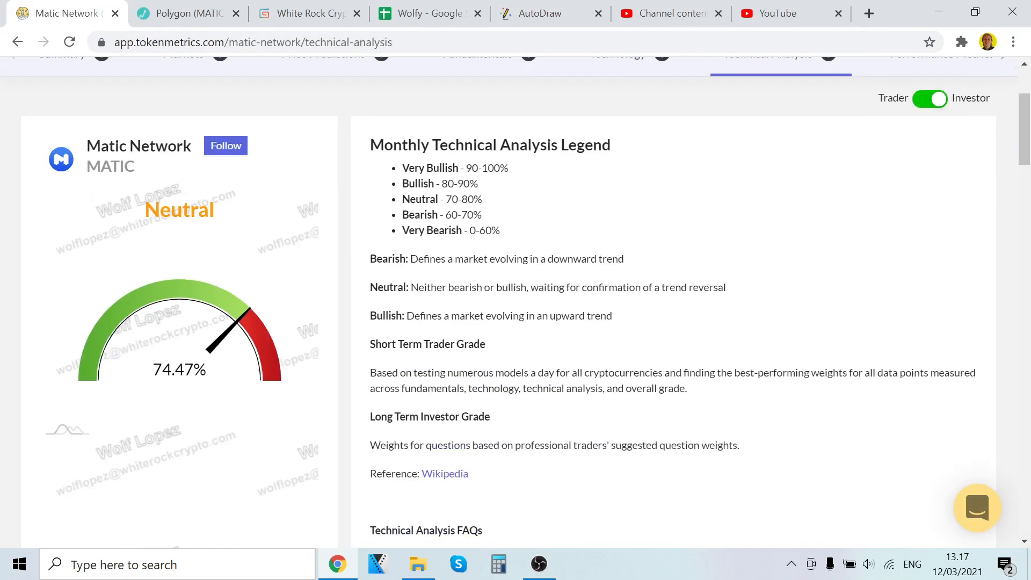
pyautogui.moveTo(484, 199)
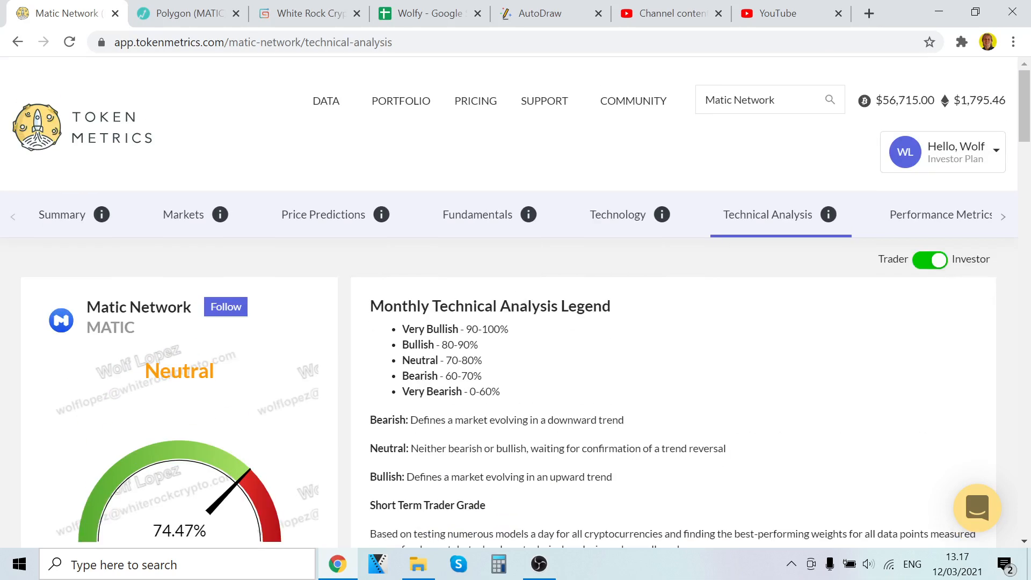
pyautogui.moveTo(122, 191)
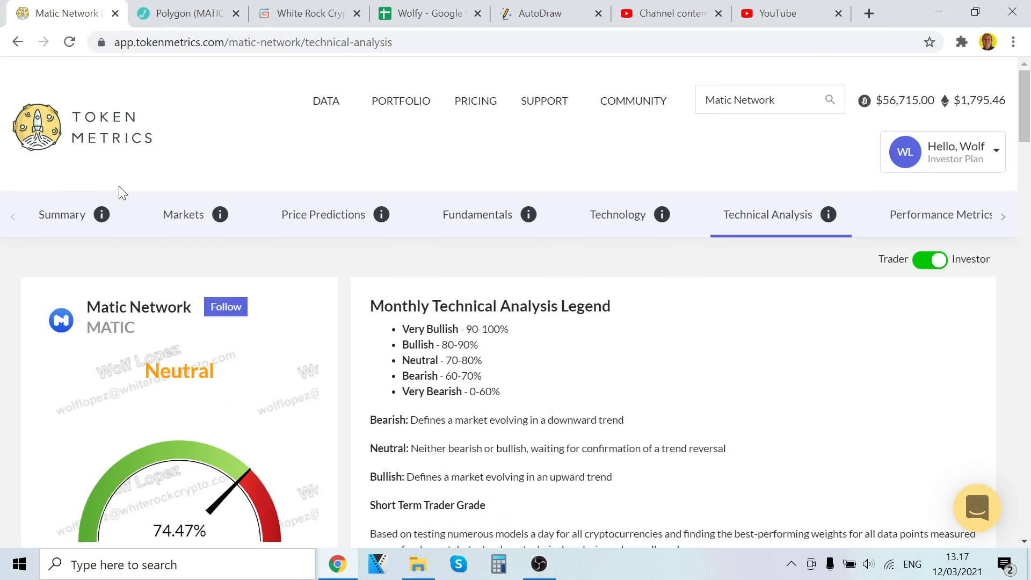
pyautogui.moveTo(168, 99)
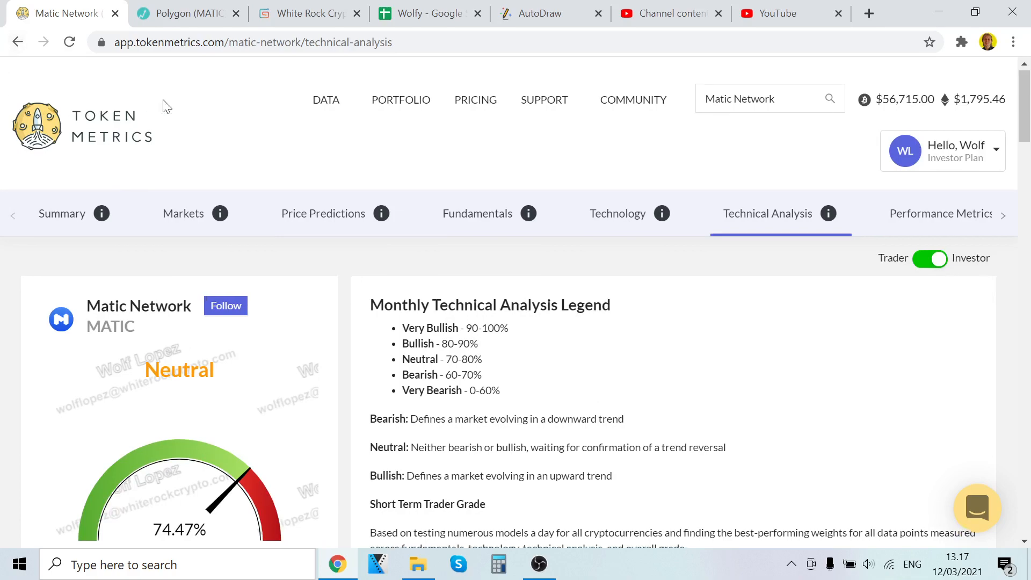
pyautogui.scroll(-3)
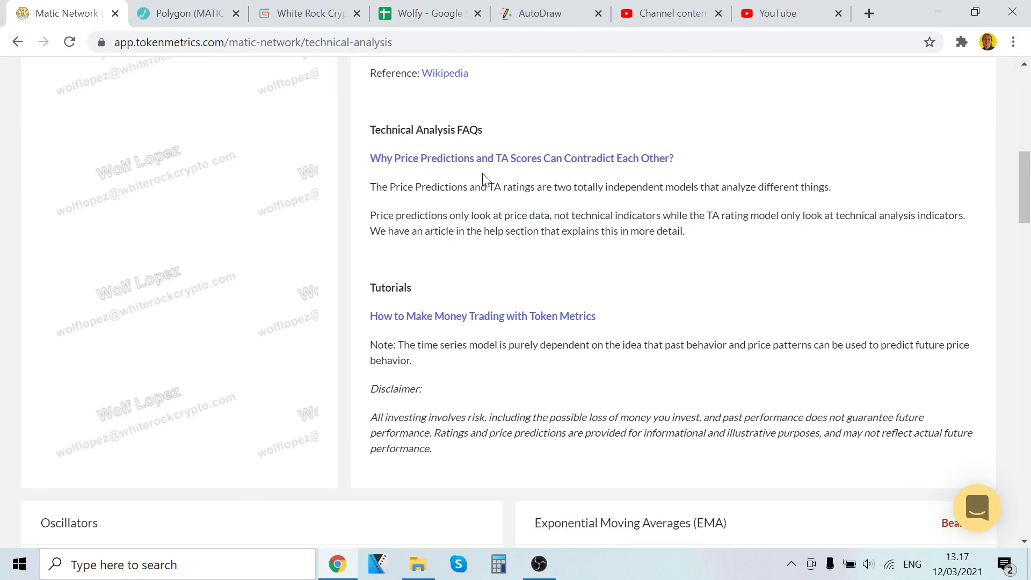
pyautogui.scroll(3)
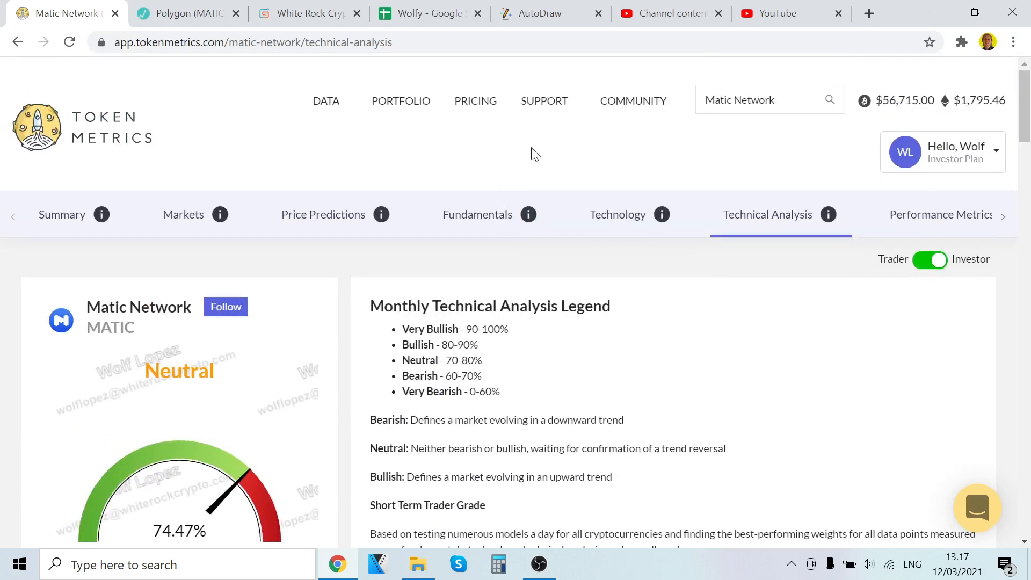
pyautogui.moveTo(552, 17)
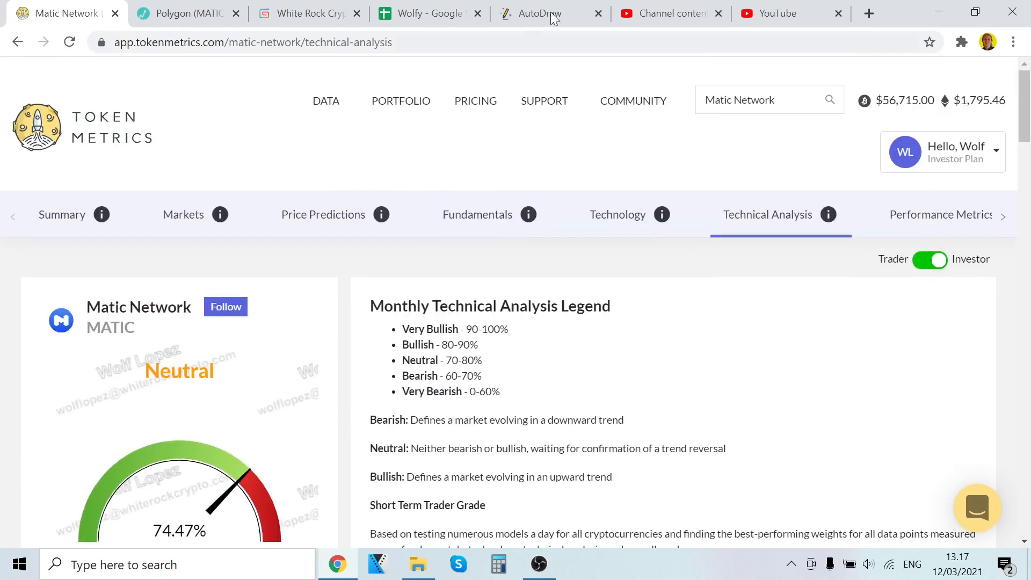
# Glance at the AutoDraw sketch, then bring up Live Coin Watch's Polygon (MATIC) page.
pyautogui.click(538, 14)
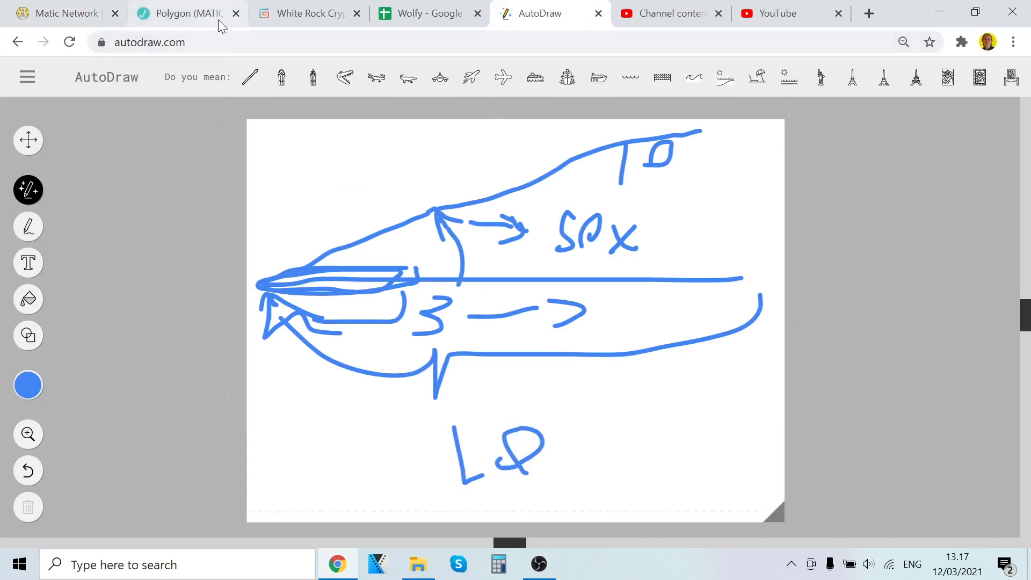
pyautogui.moveTo(209, 26)
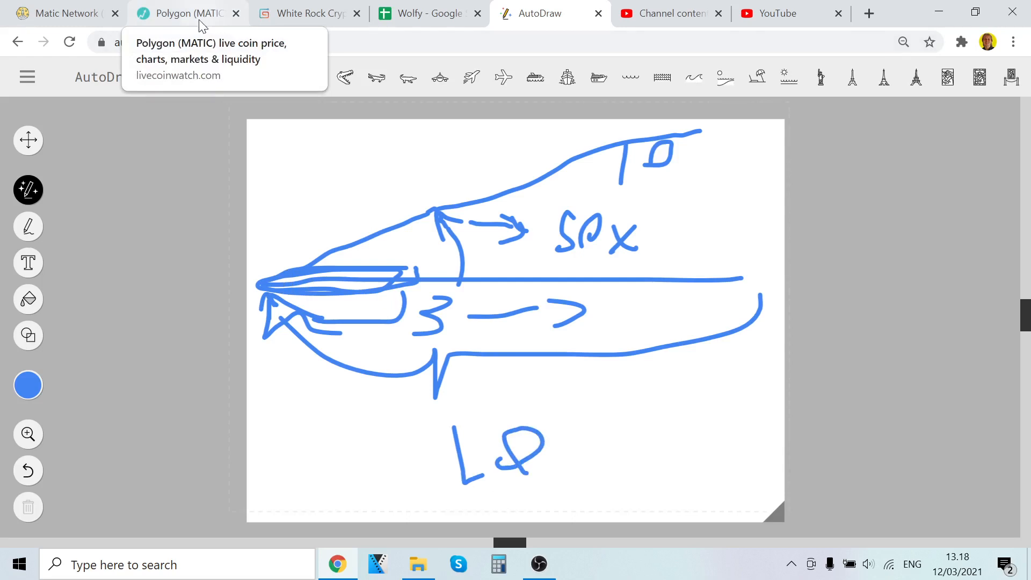
pyautogui.click(188, 13)
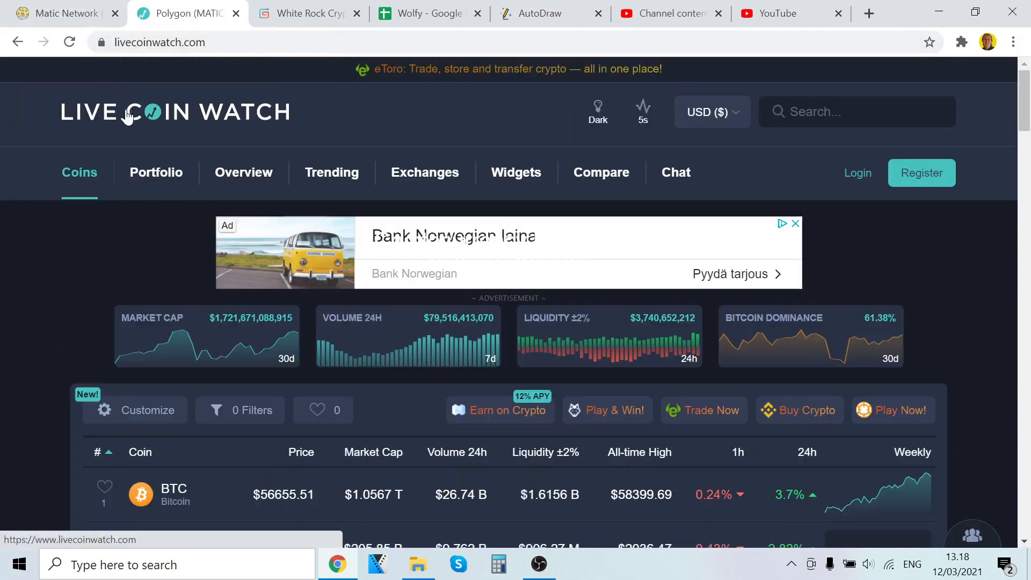
# Scroll Live Coin Watch's coin list down to MATIC at rank 39, then switch to AutoDraw.
pyautogui.scroll(-3)
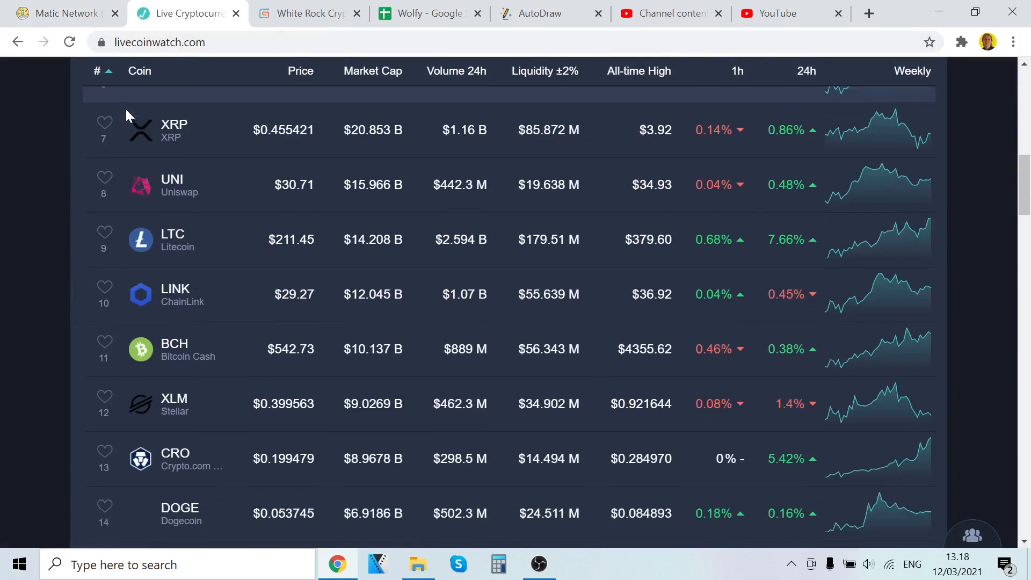
pyautogui.scroll(-3)
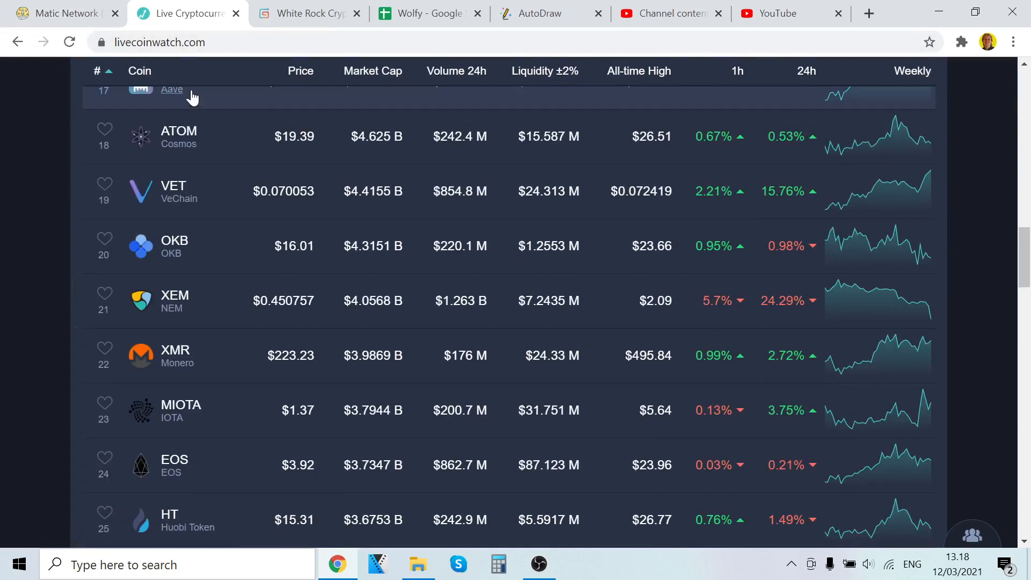
pyautogui.scroll(-3)
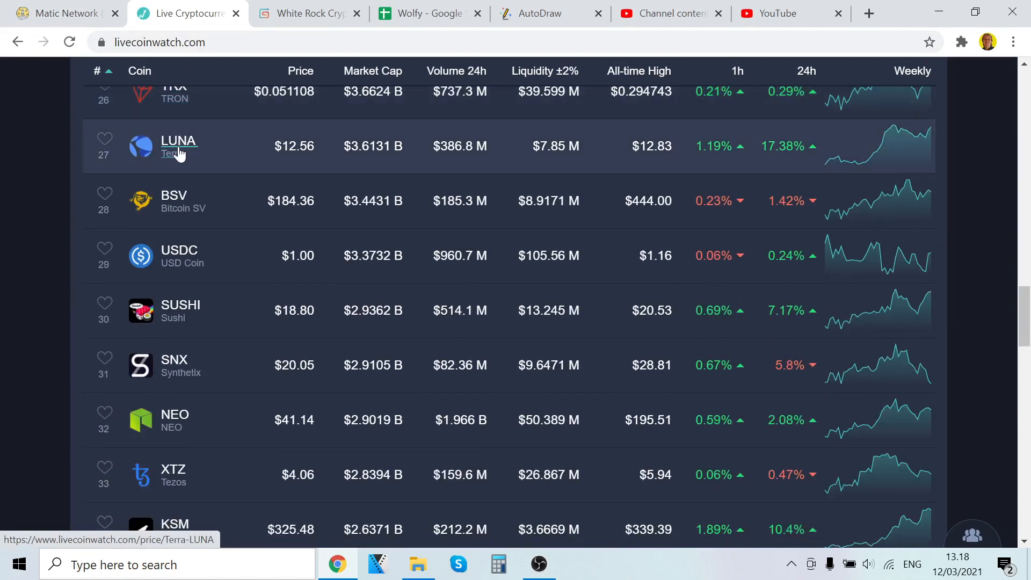
pyautogui.scroll(-3)
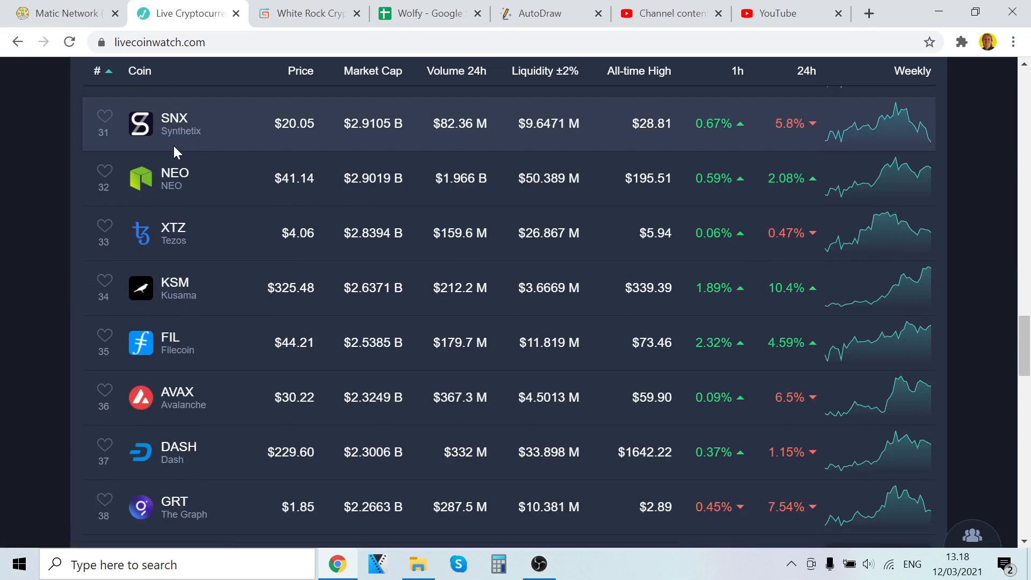
pyautogui.scroll(-3)
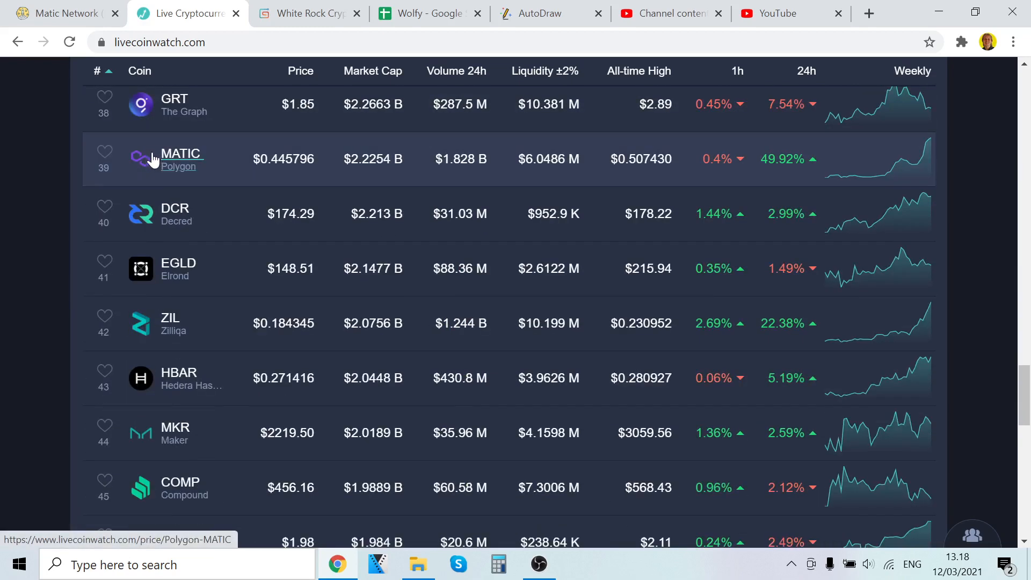
pyautogui.moveTo(366, 152)
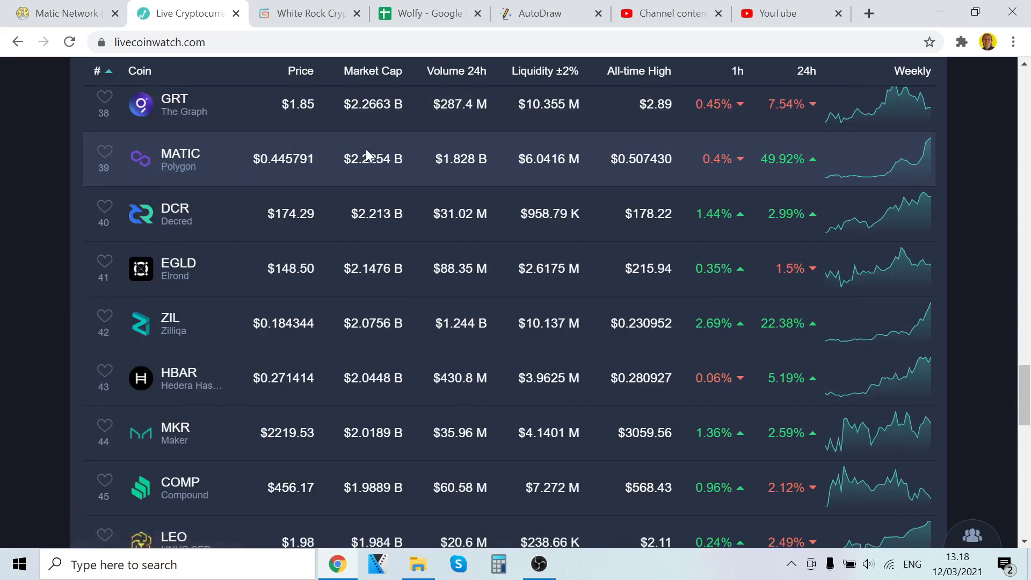
pyautogui.scroll(3)
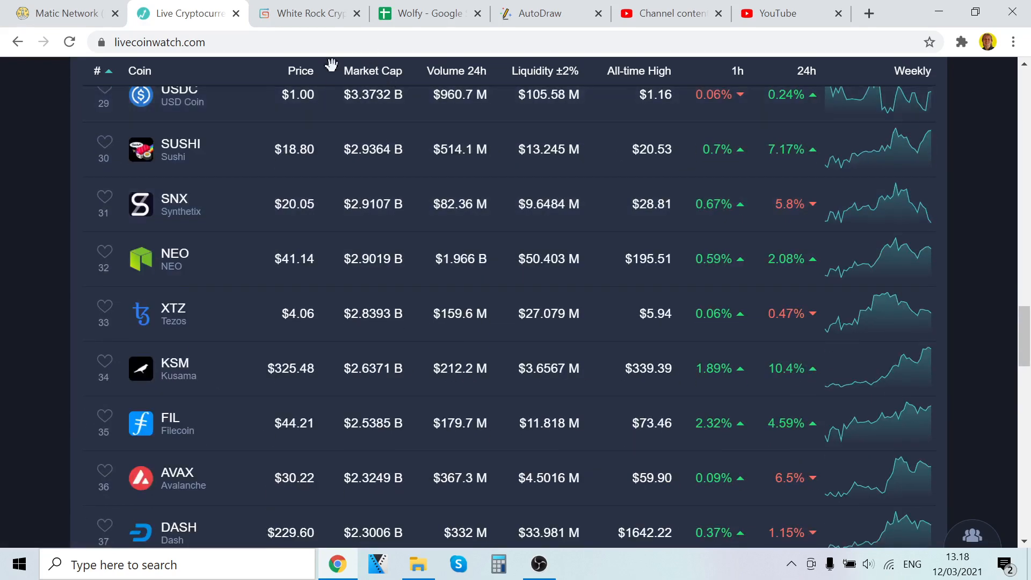
pyautogui.click(541, 13)
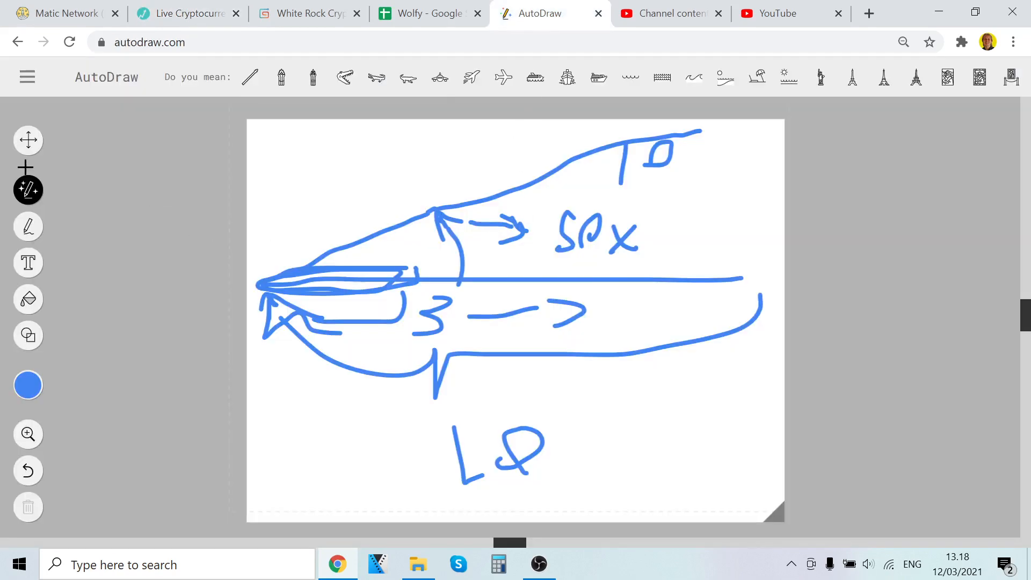
# Start over in AutoDraw and draw a black price spike with a flat base and arrows.
pyautogui.click(27, 77)
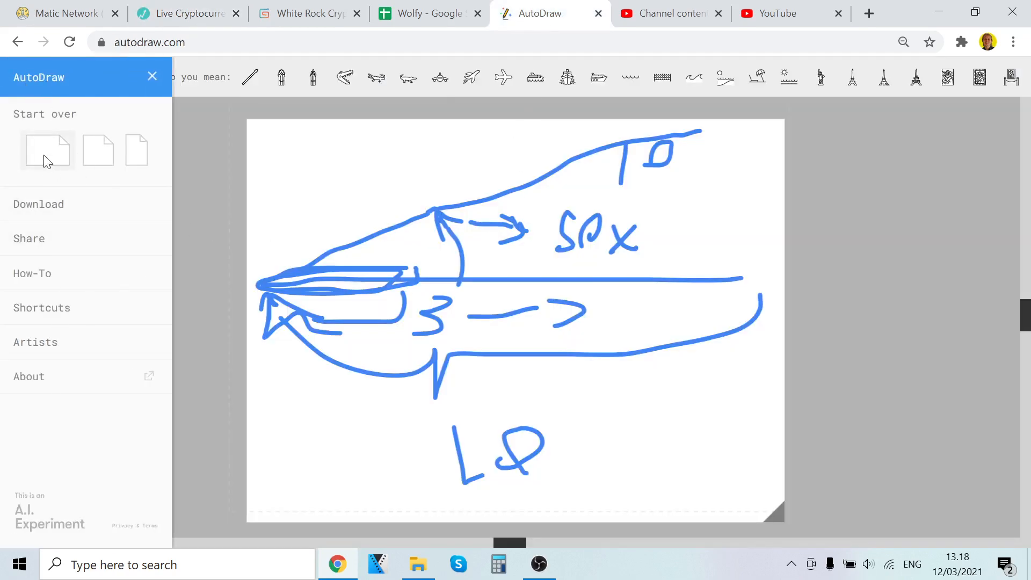
pyautogui.click(46, 152)
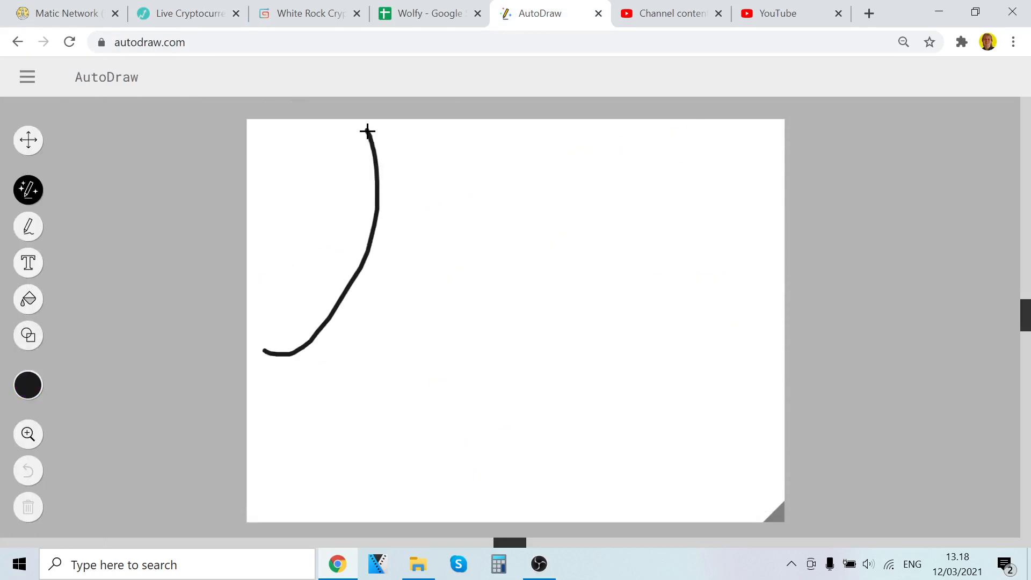
pyautogui.moveTo(385, 134); pyautogui.dragTo(682, 375)
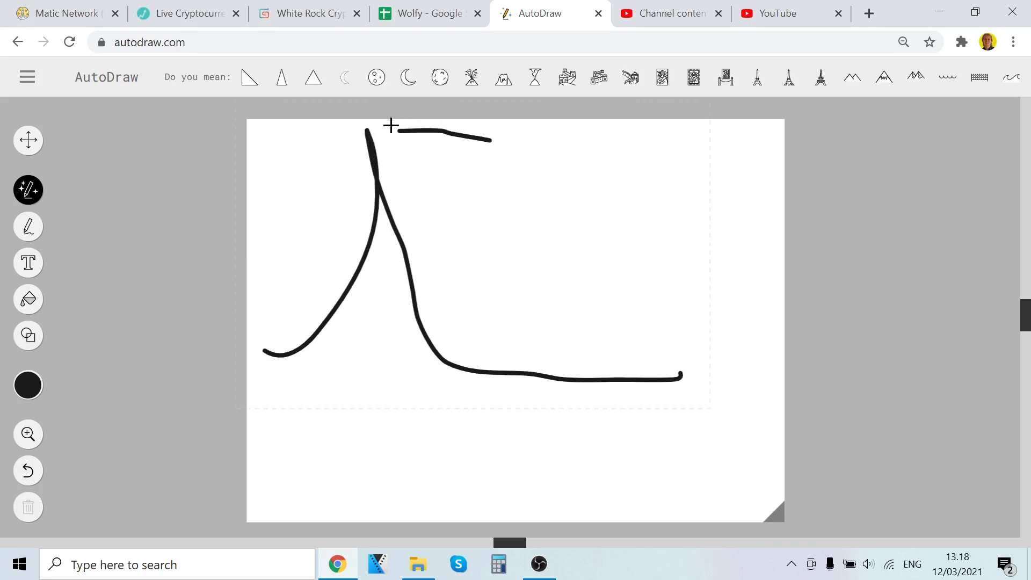
pyautogui.moveTo(506, 313); pyautogui.dragTo(460, 355)
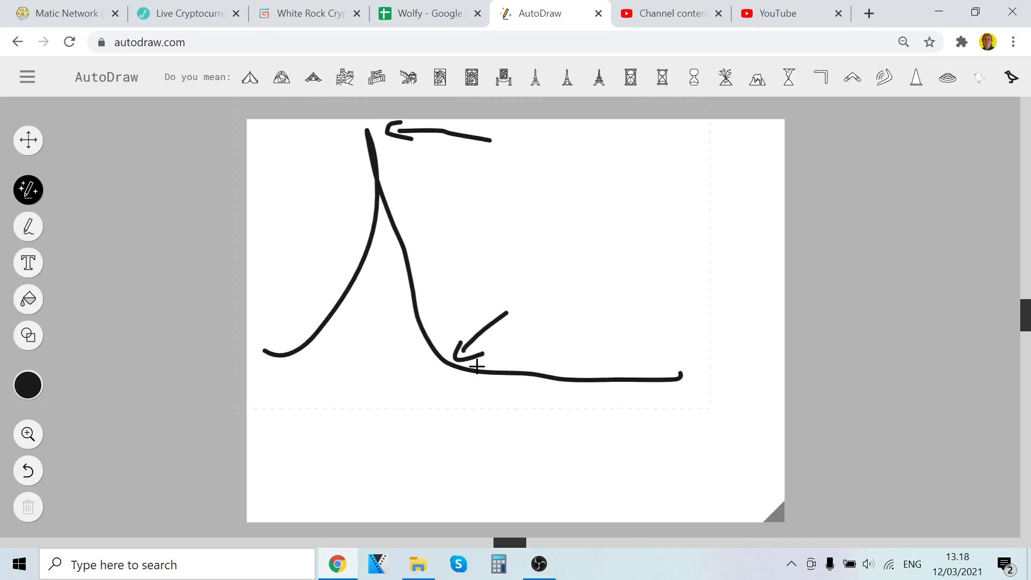
pyautogui.moveTo(187, 10)
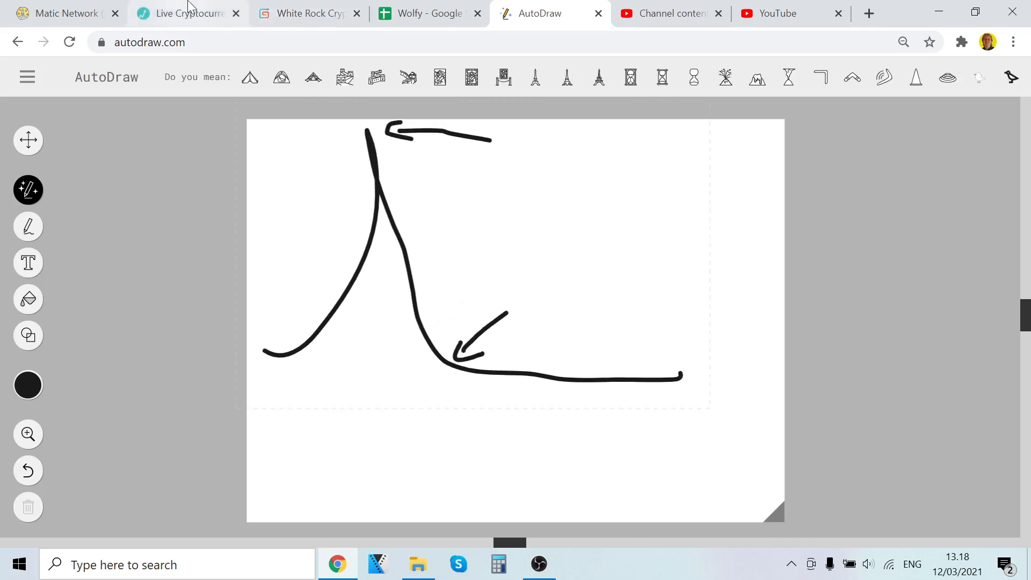
# Briefly check the LiveCoinWatch coin list, then return to the AutoDraw sketch.
pyautogui.click(188, 14)
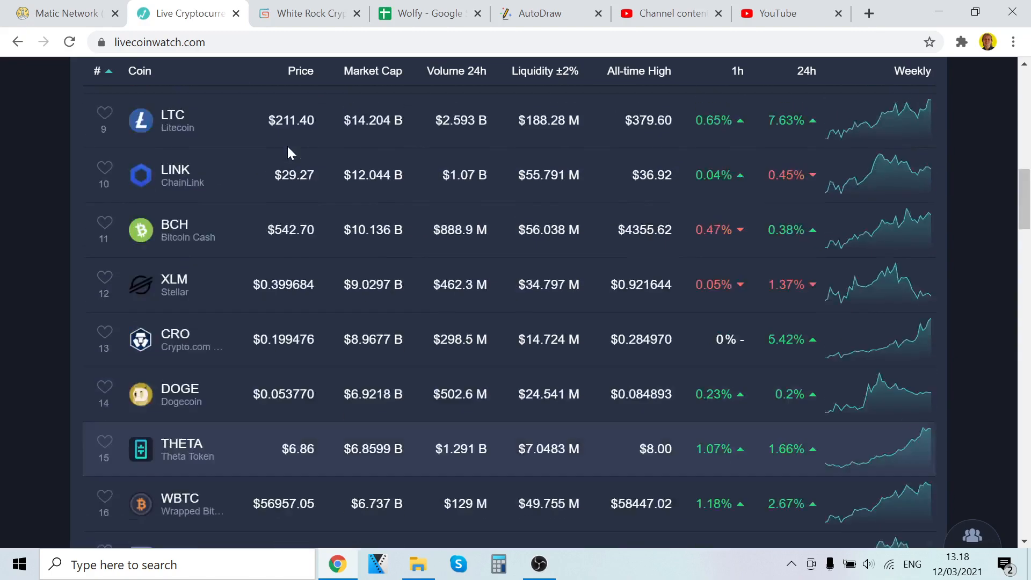
pyautogui.scroll(3)
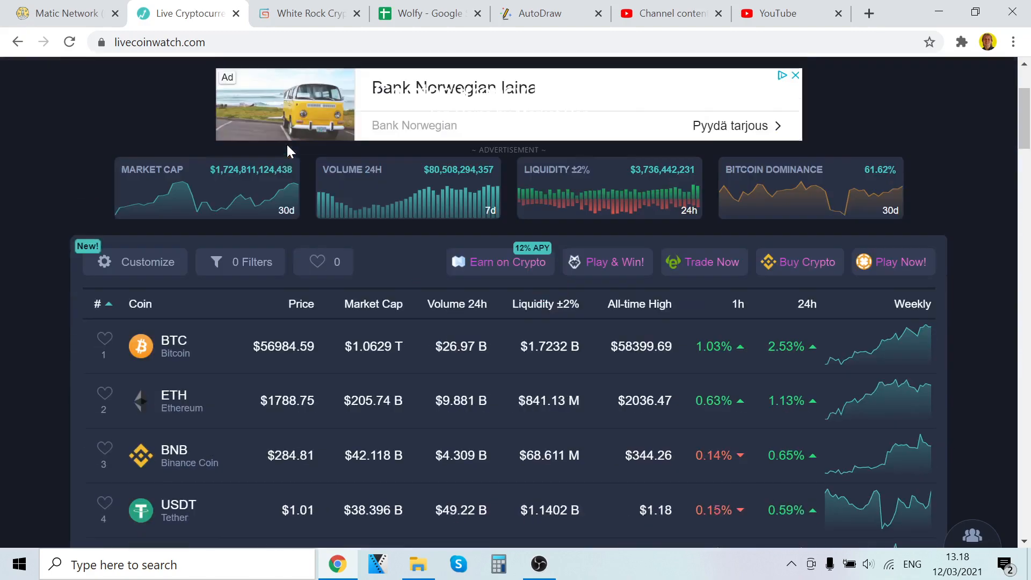
pyautogui.scroll(-3)
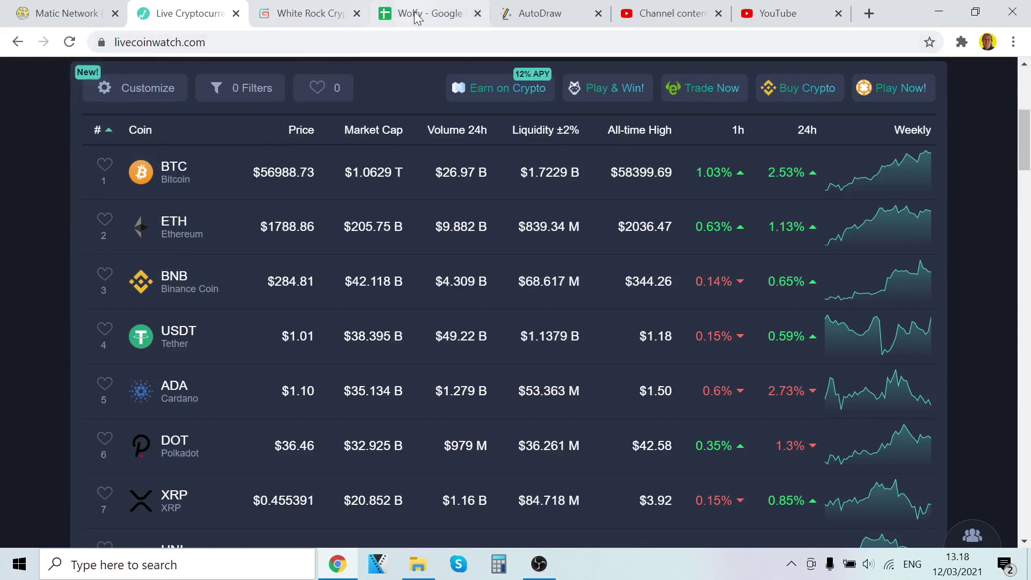
pyautogui.click(544, 13)
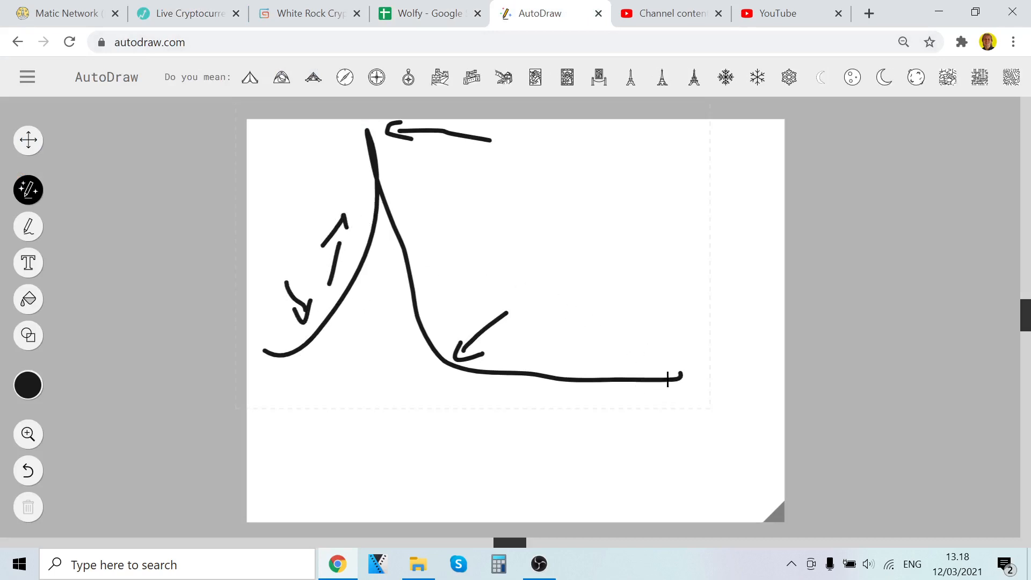
# Extend the flat base, circle the low point and add a second downward arrow.
pyautogui.moveTo(671, 378); pyautogui.dragTo(769, 377)
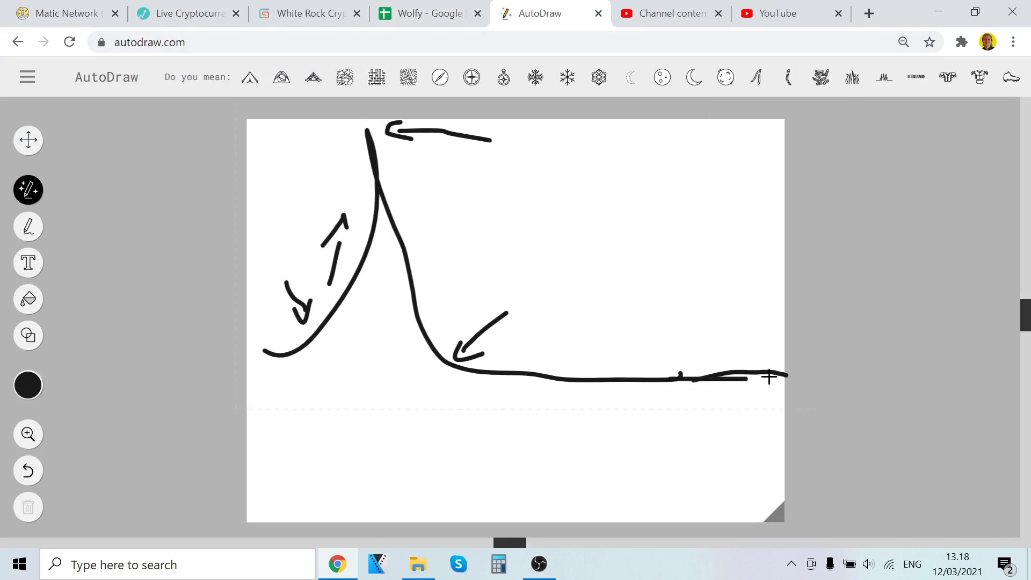
pyautogui.moveTo(733, 466); pyautogui.dragTo(769, 407)
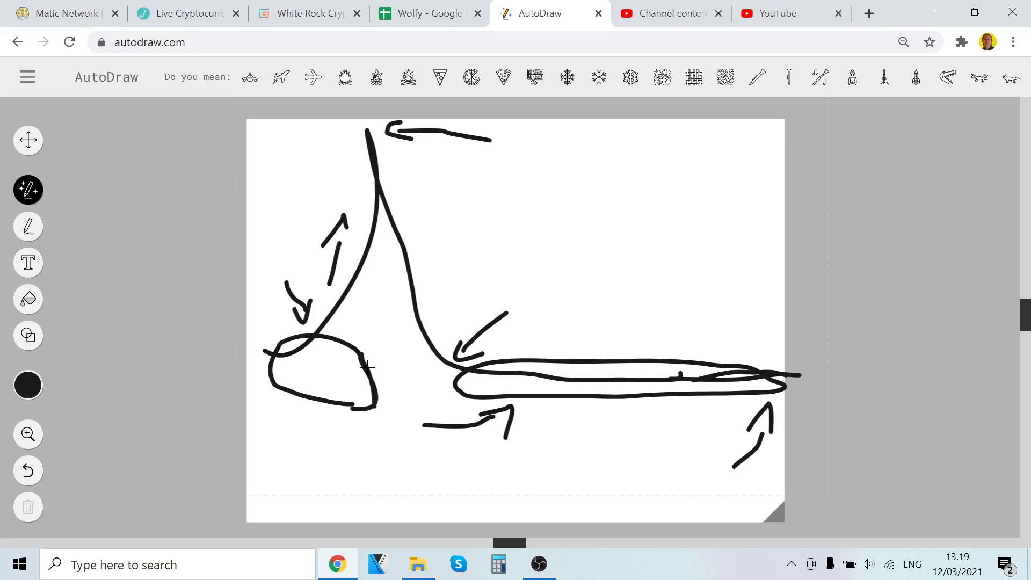
pyautogui.moveTo(424, 365)
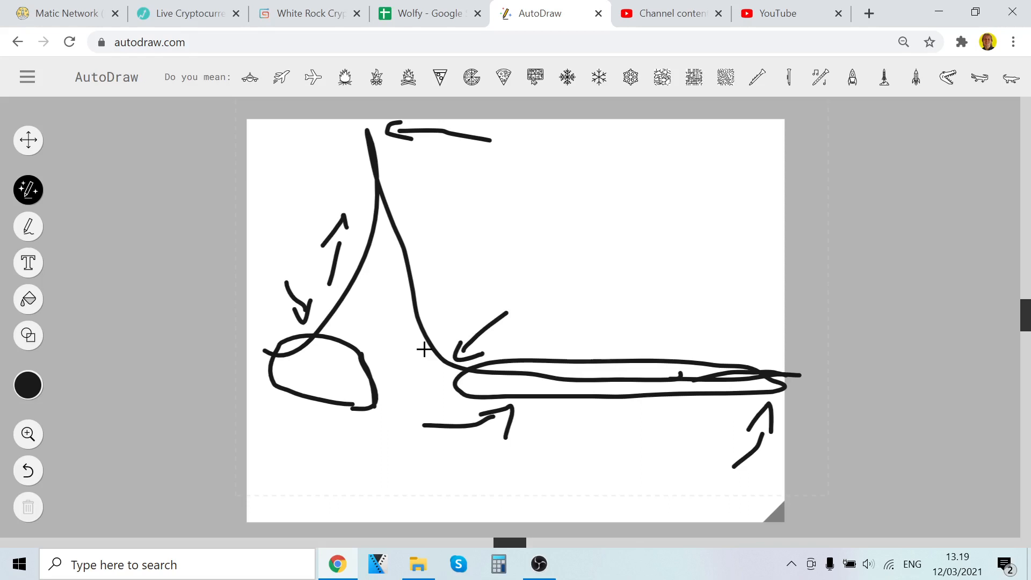
pyautogui.moveTo(426, 360)
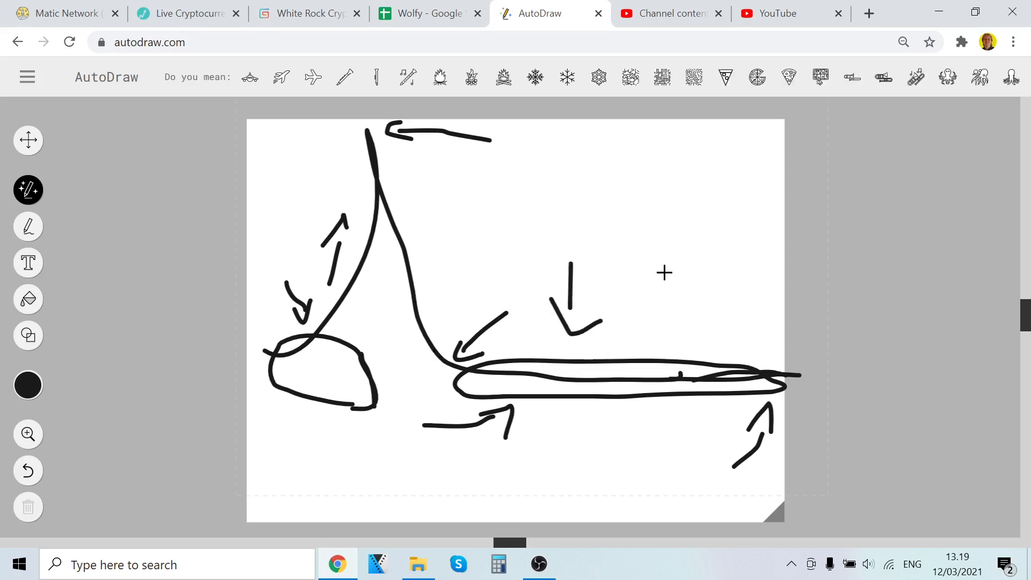
pyautogui.moveTo(671, 270); pyautogui.dragTo(658, 329)
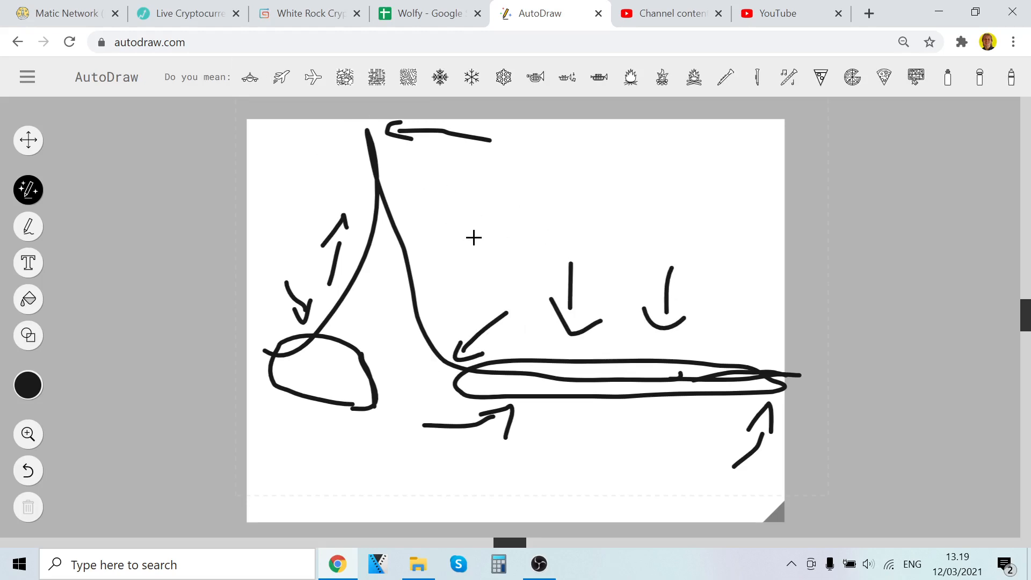
pyautogui.click(185, 13)
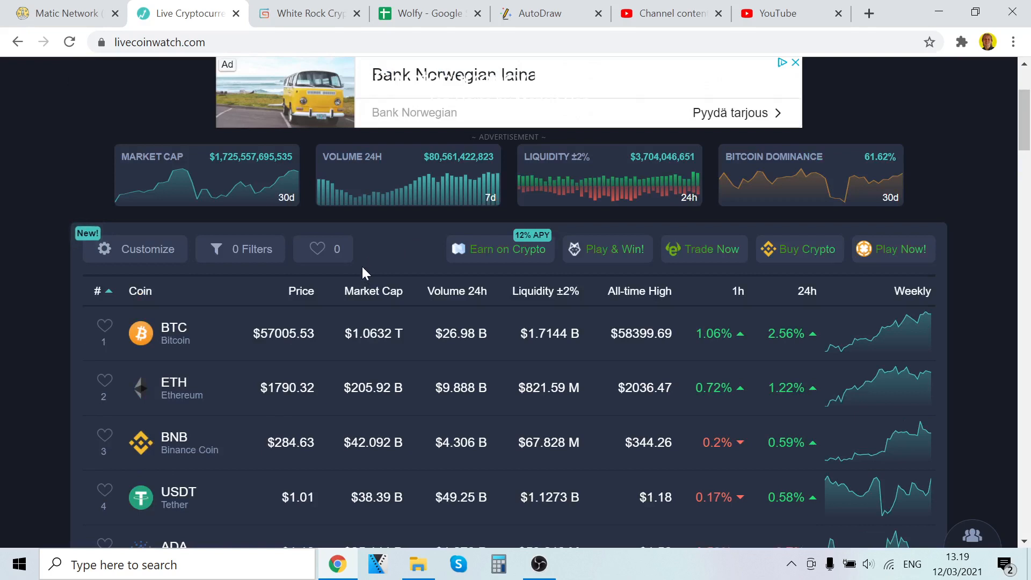
pyautogui.moveTo(193, 456)
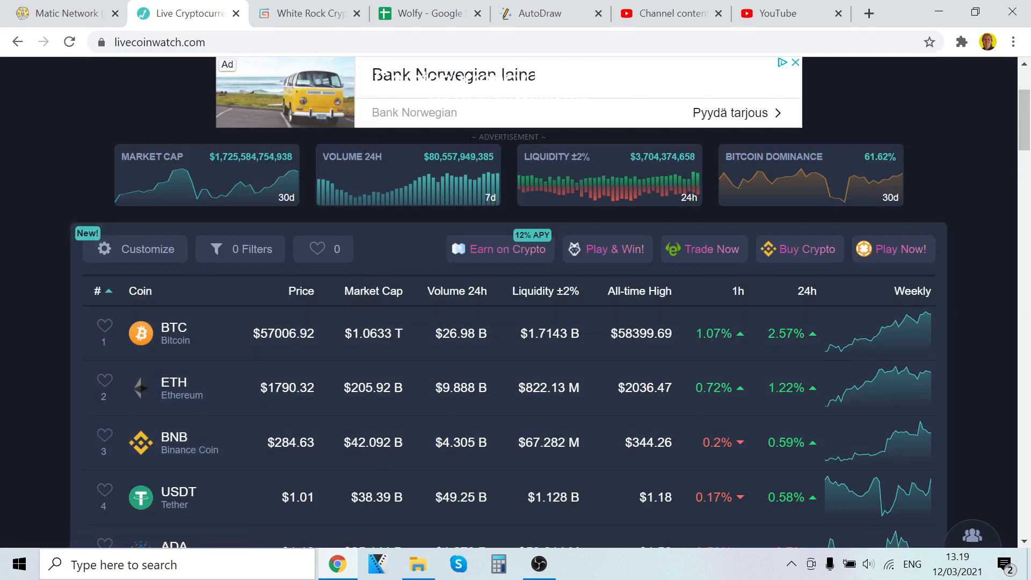
pyautogui.moveTo(225, 346)
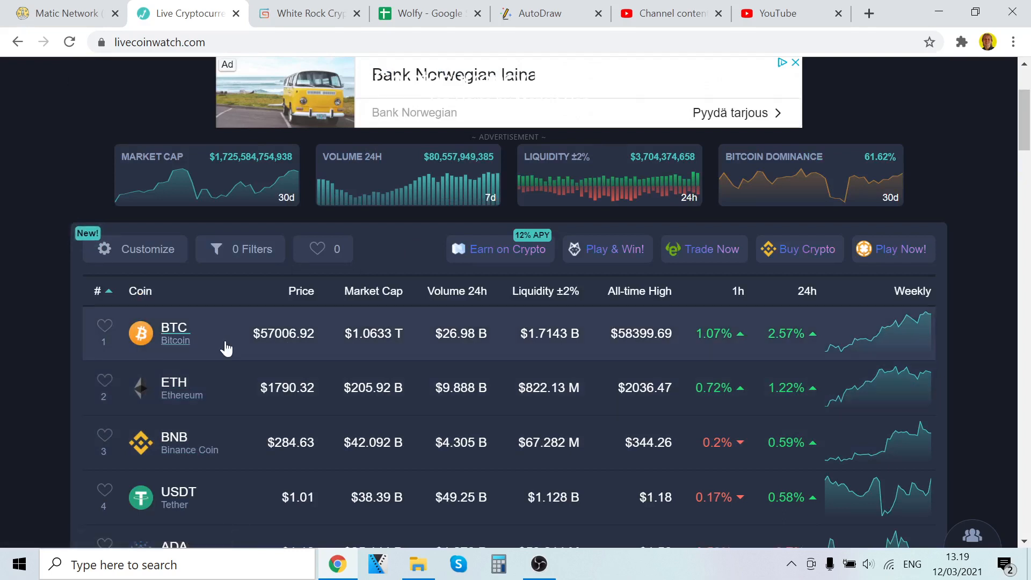
pyautogui.moveTo(158, 225)
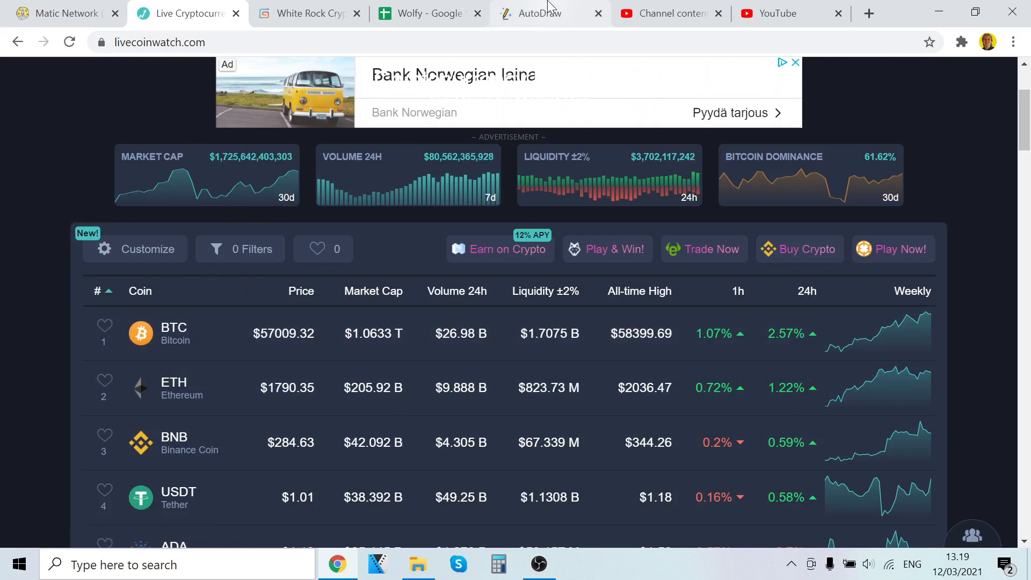
pyautogui.click(544, 12)
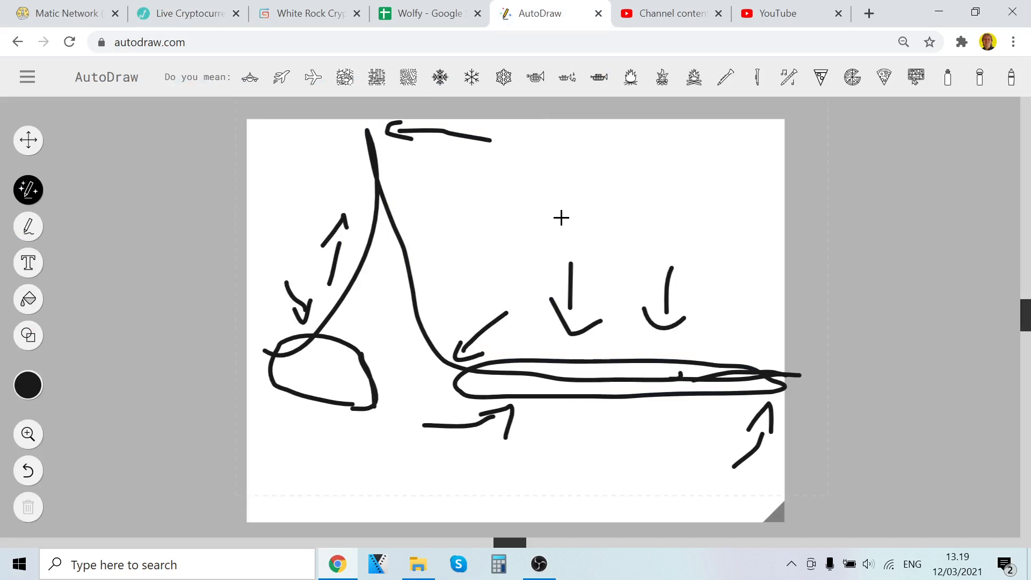
pyautogui.moveTo(347, 276)
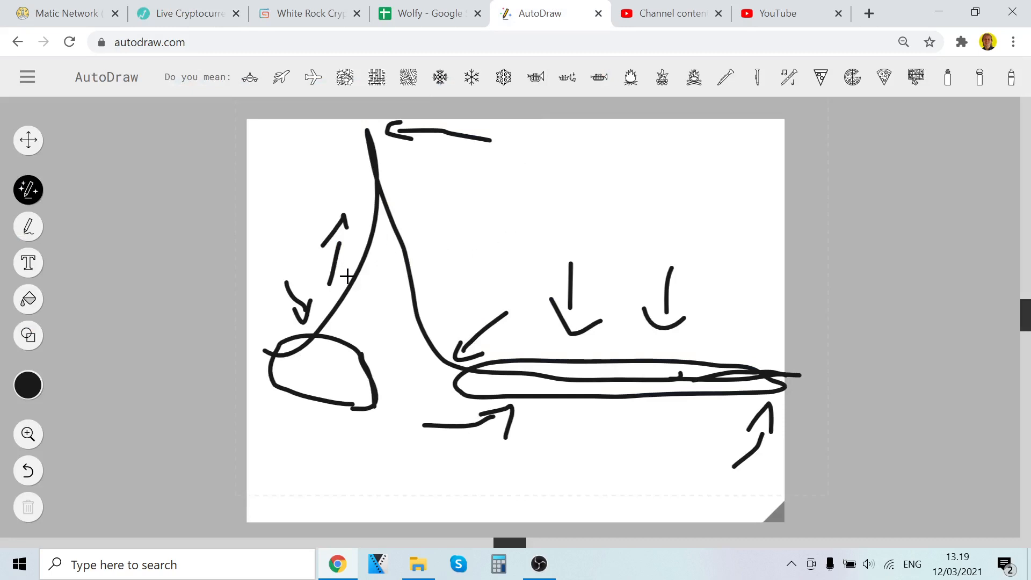
pyautogui.moveTo(514, 198)
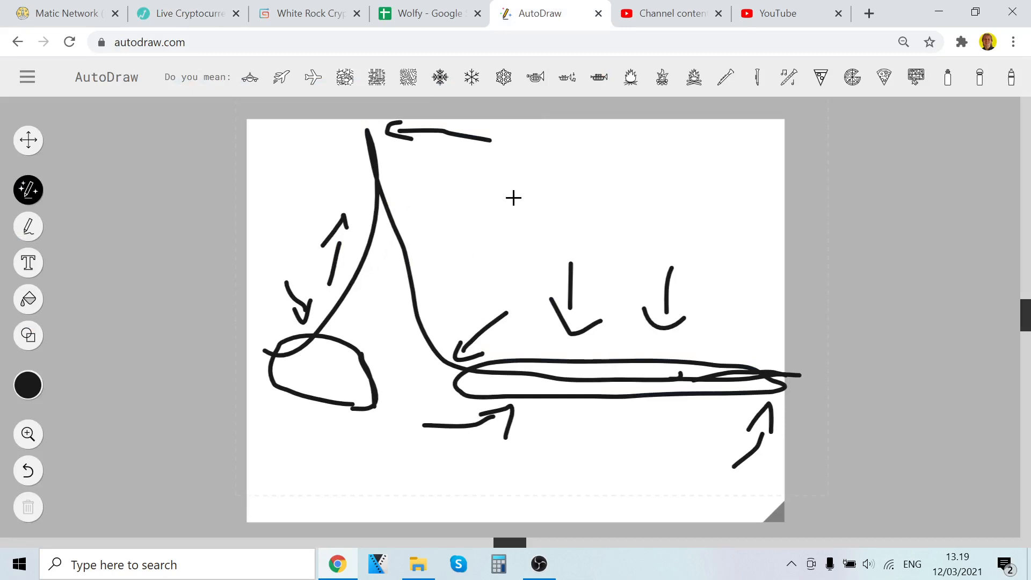
pyautogui.moveTo(562, 161)
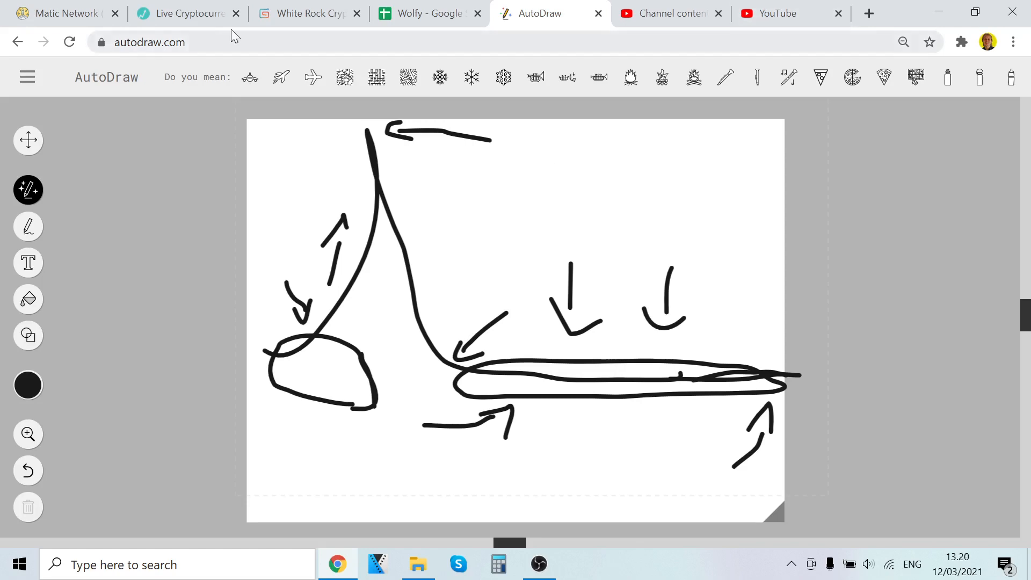
pyautogui.click(185, 14)
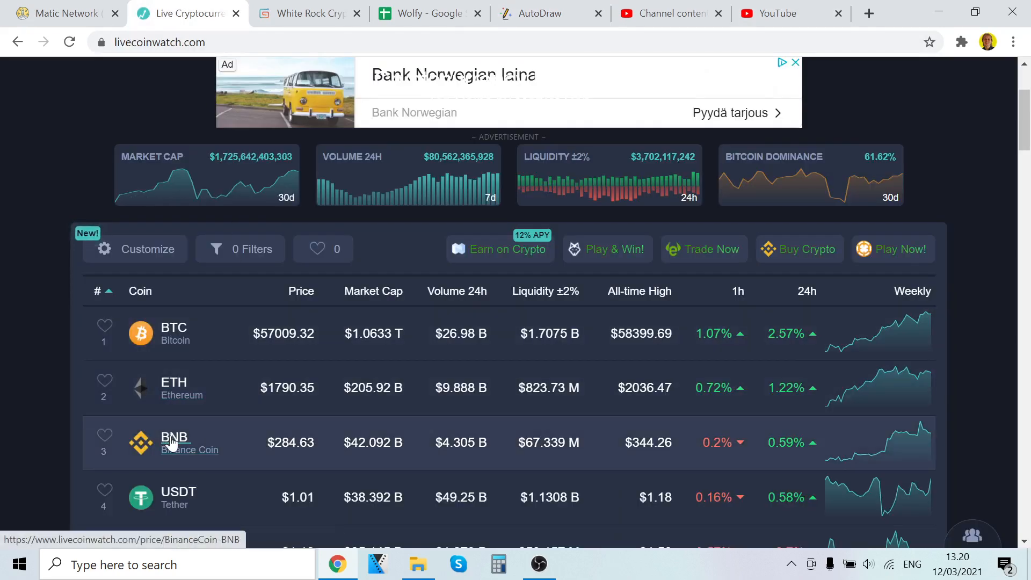
# Inspect Binance Coin's all-time price chart, scroll to the top, and switch to AutoDraw.
pyautogui.click(175, 437)
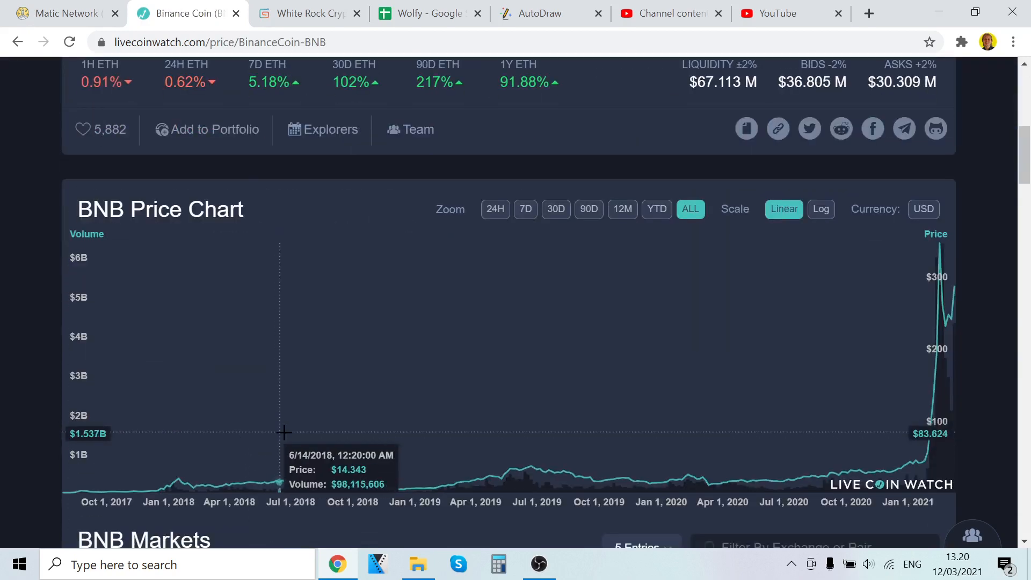
pyautogui.moveTo(81, 488)
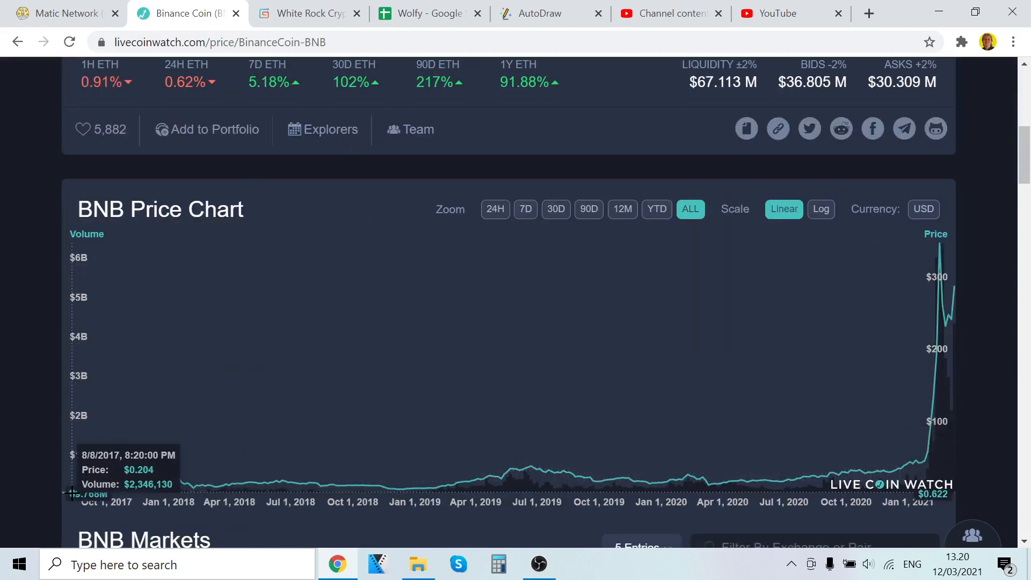
pyautogui.moveTo(162, 481)
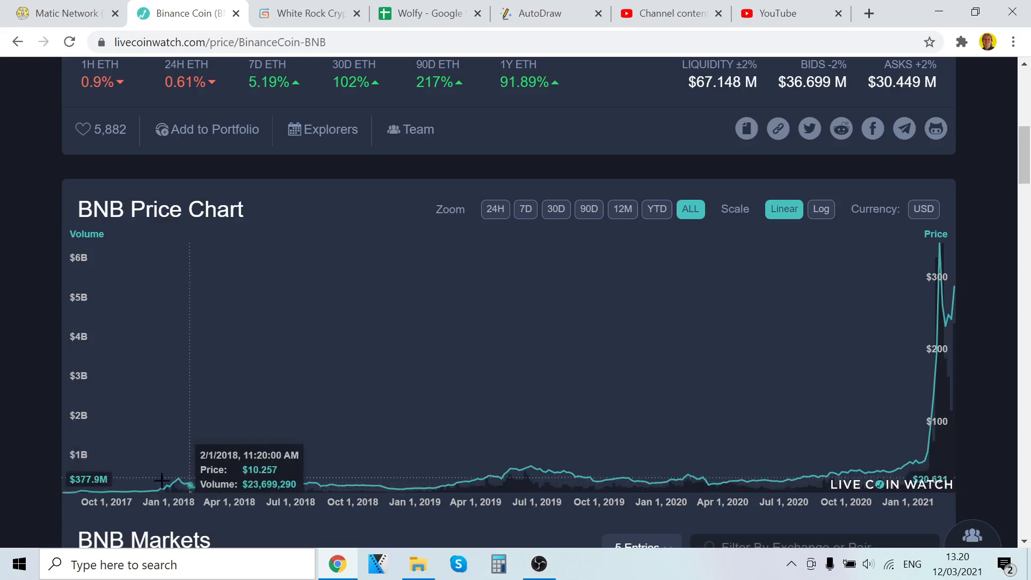
pyautogui.moveTo(360, 494)
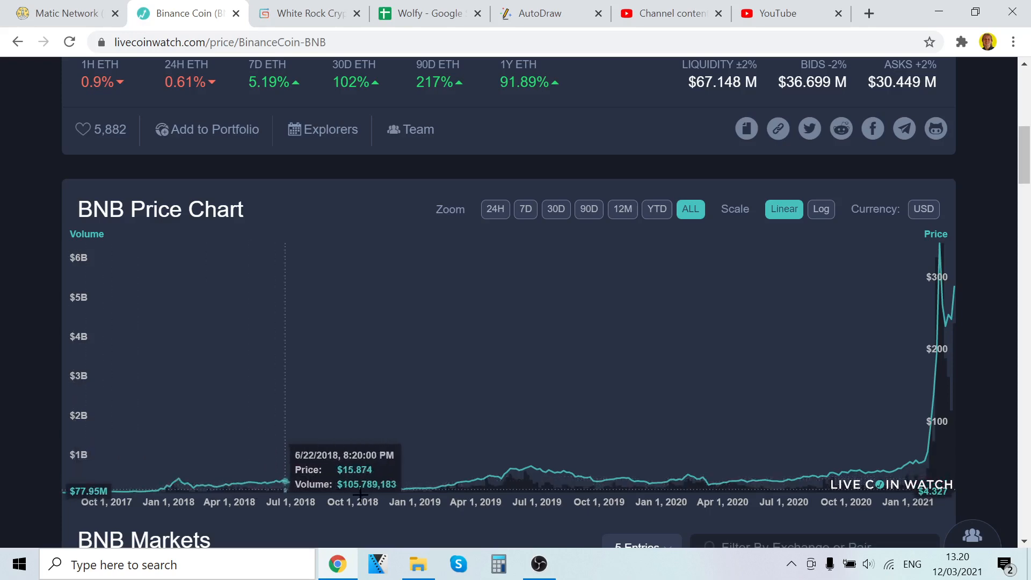
pyautogui.moveTo(861, 369)
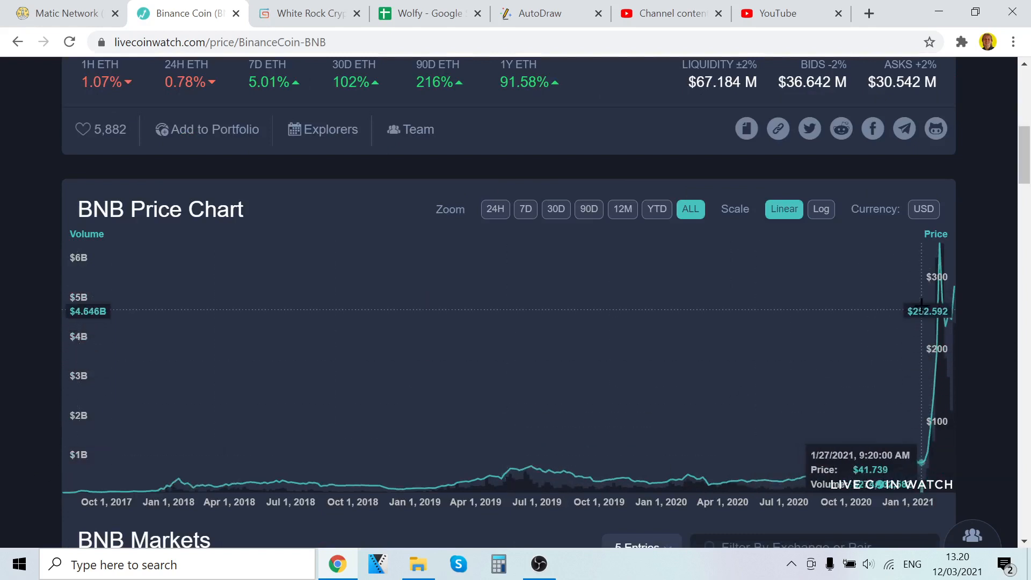
pyautogui.moveTo(954, 280)
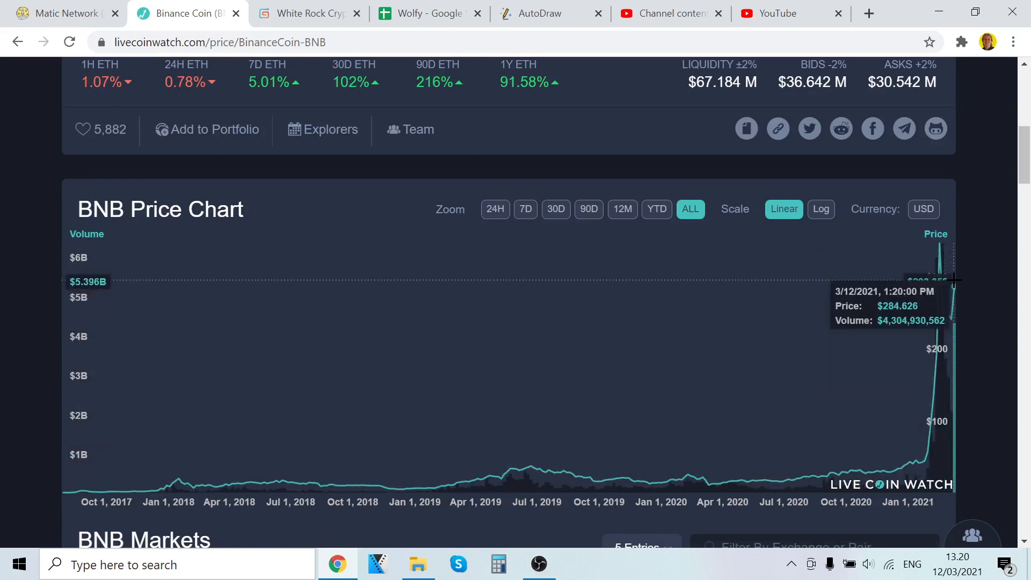
pyautogui.scroll(3)
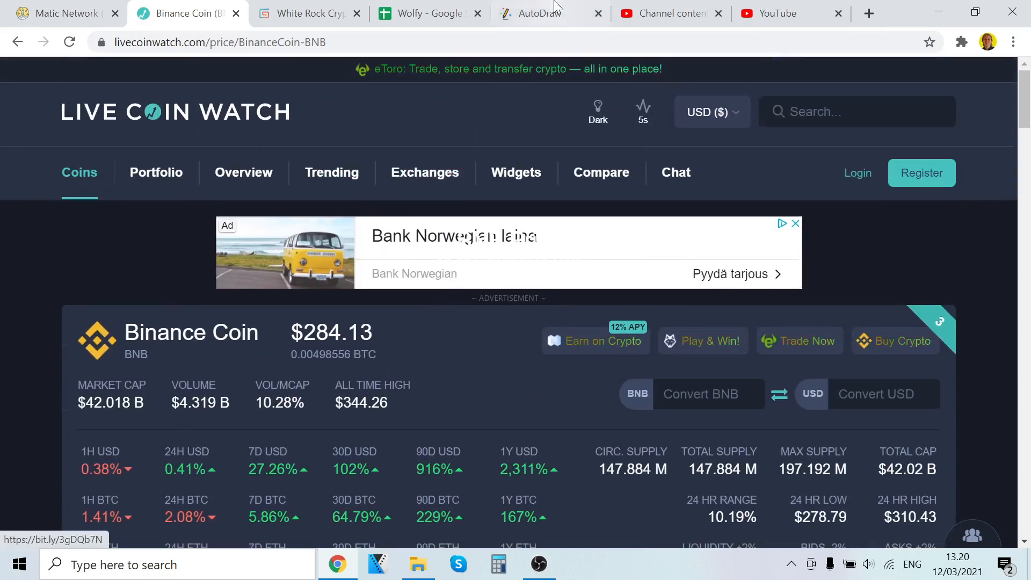
pyautogui.click(544, 13)
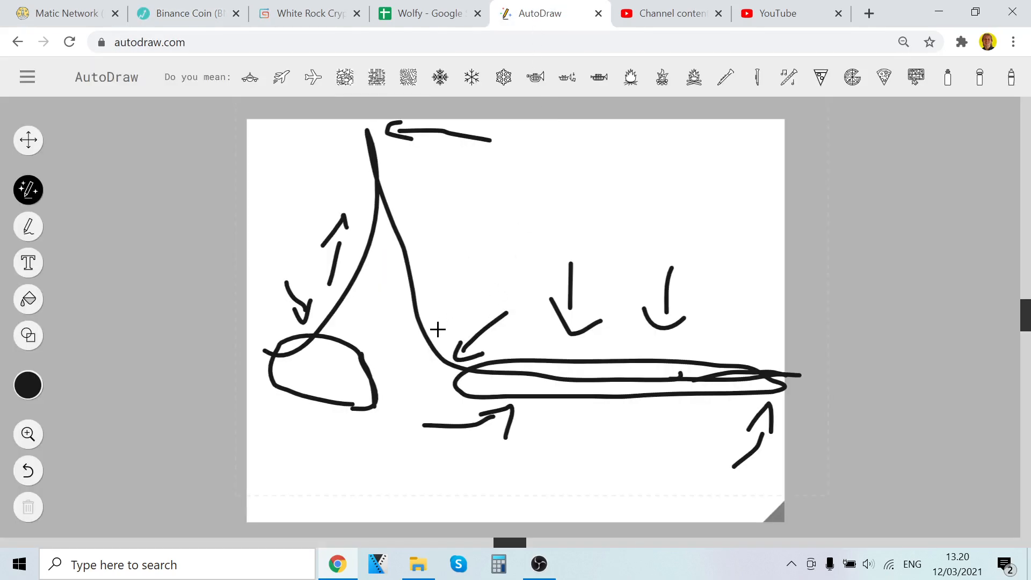
pyautogui.moveTo(396, 293)
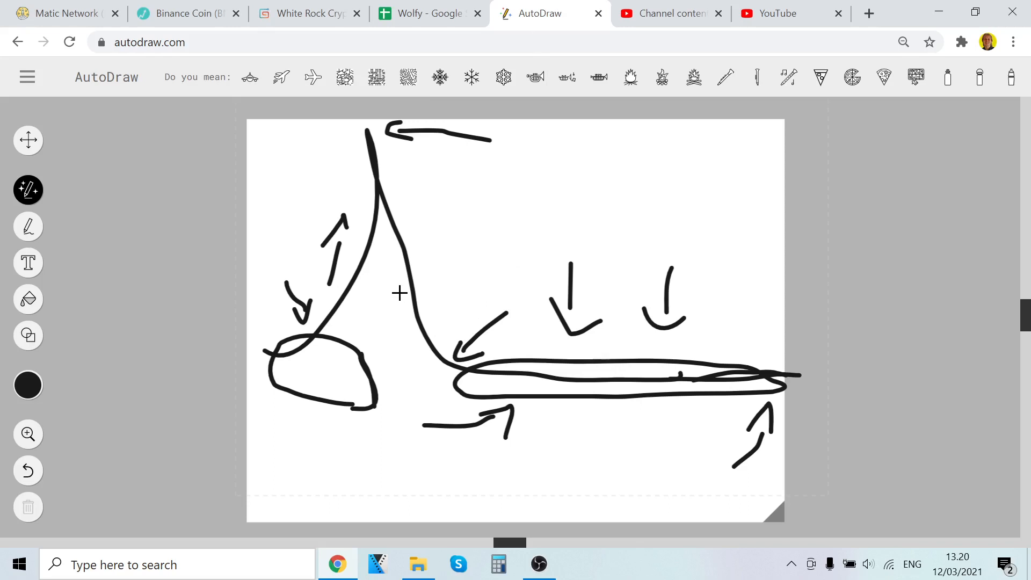
pyautogui.moveTo(489, 380)
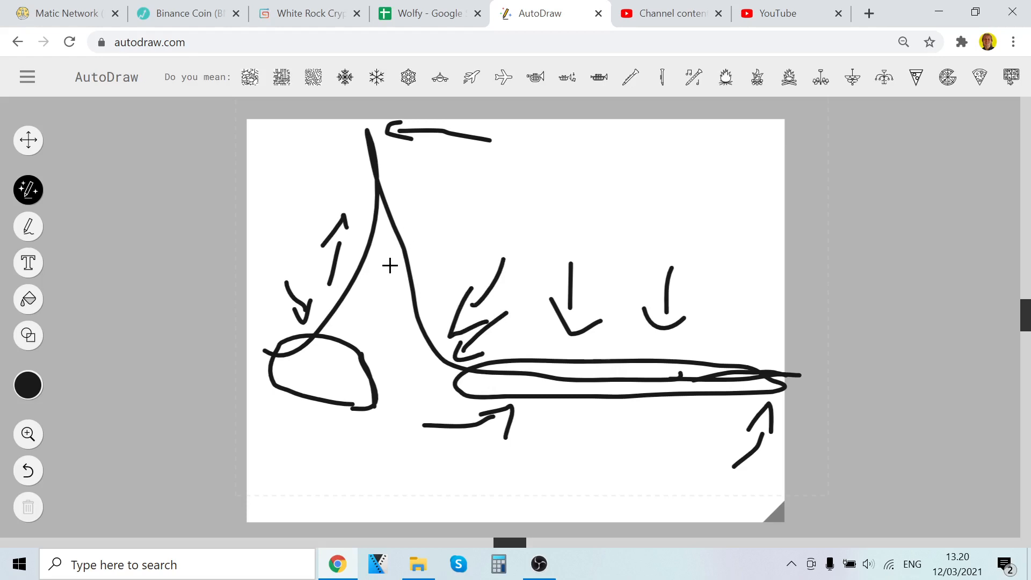
pyautogui.moveTo(395, 289)
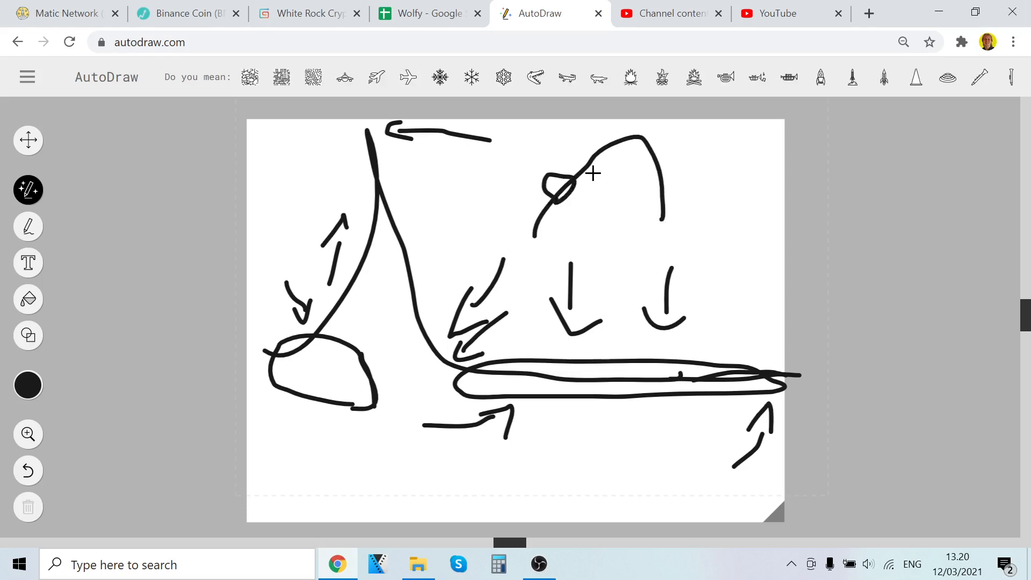
# Extend the hill sketch with a flat line, then return to the Binance Coin page.
pyautogui.moveTo(664, 210); pyautogui.dragTo(748, 227)
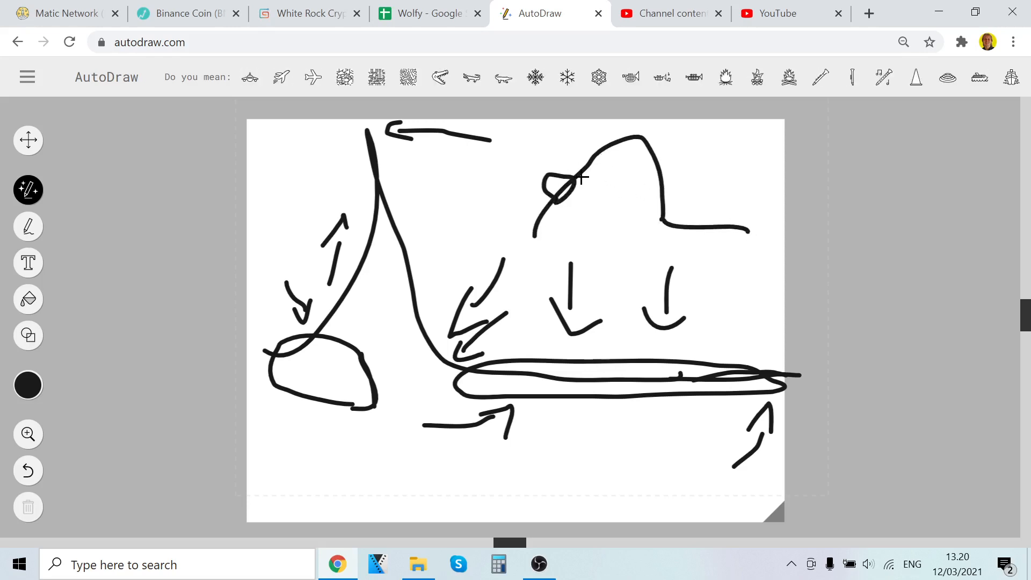
pyautogui.click(186, 12)
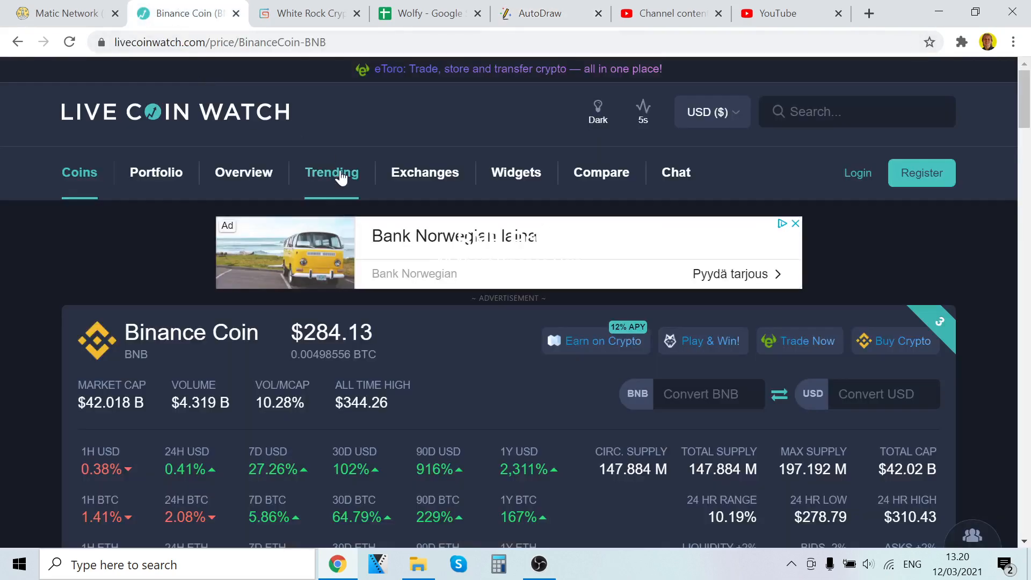
# Close the Binance Coin tab, scroll through Matic Network's Neutral 74.47% ratings, then switch to AutoDraw.
pyautogui.click(64, 13)
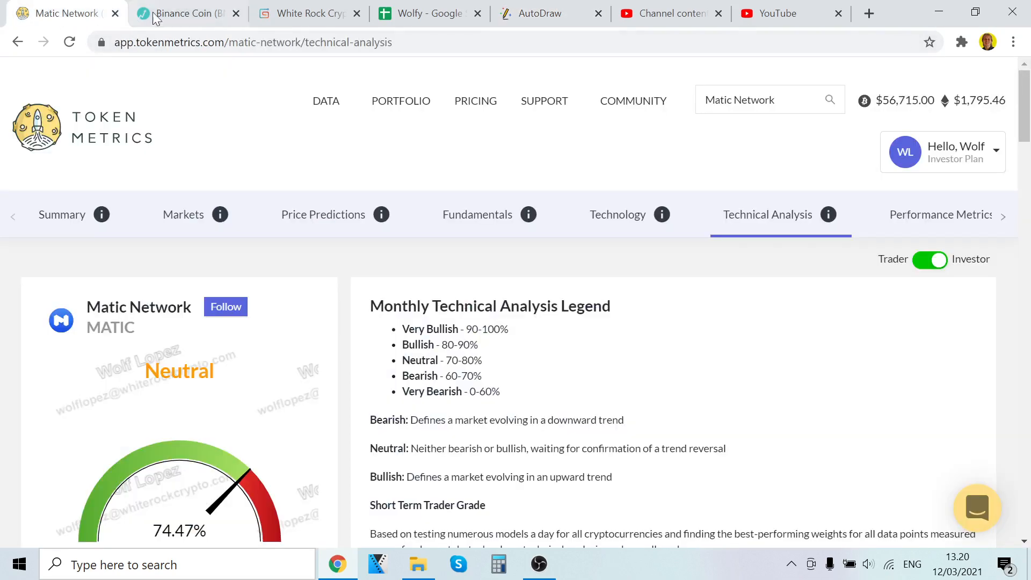
pyautogui.click(235, 13)
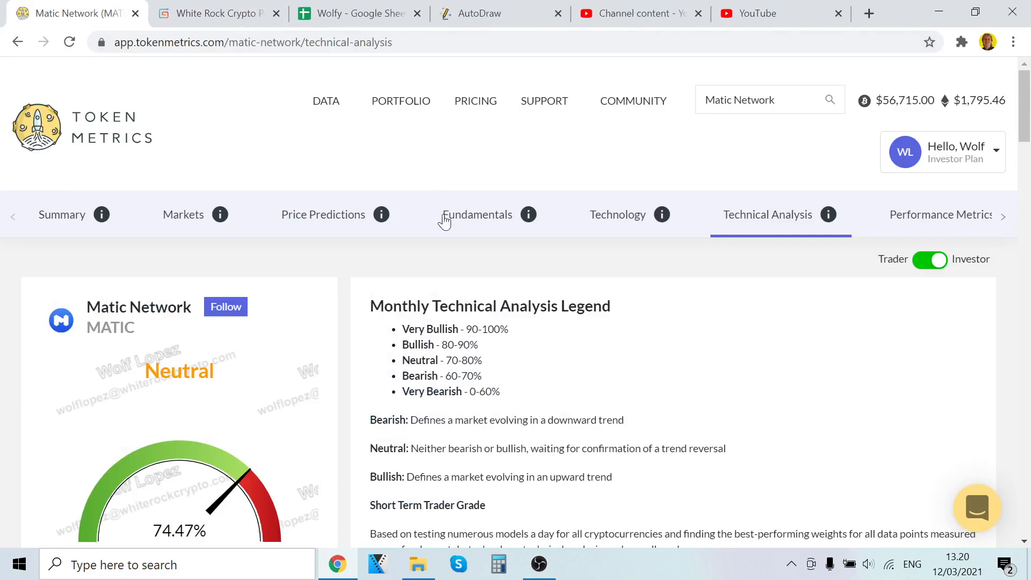
pyautogui.scroll(-3)
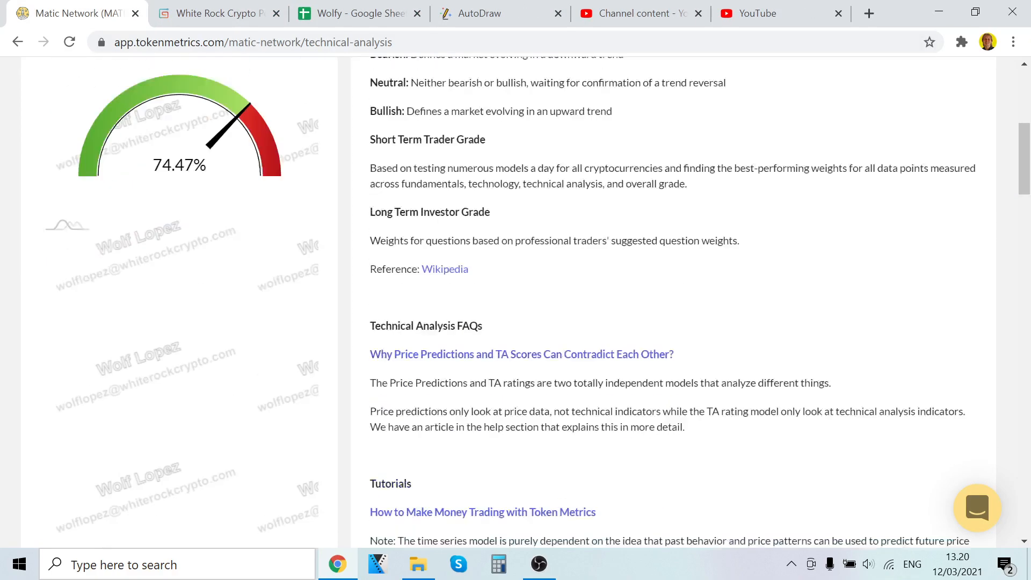
pyautogui.scroll(3)
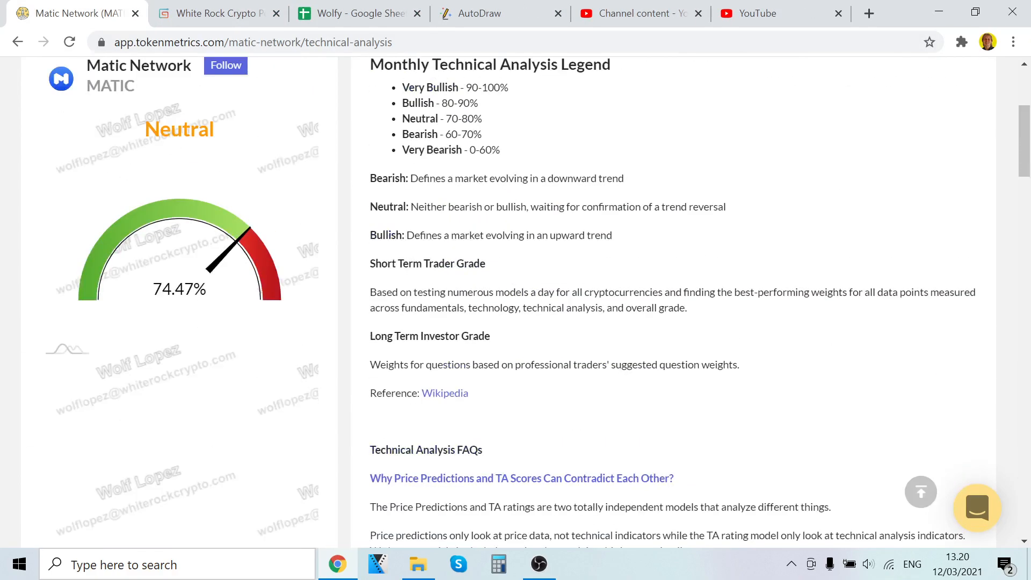
pyautogui.scroll(3)
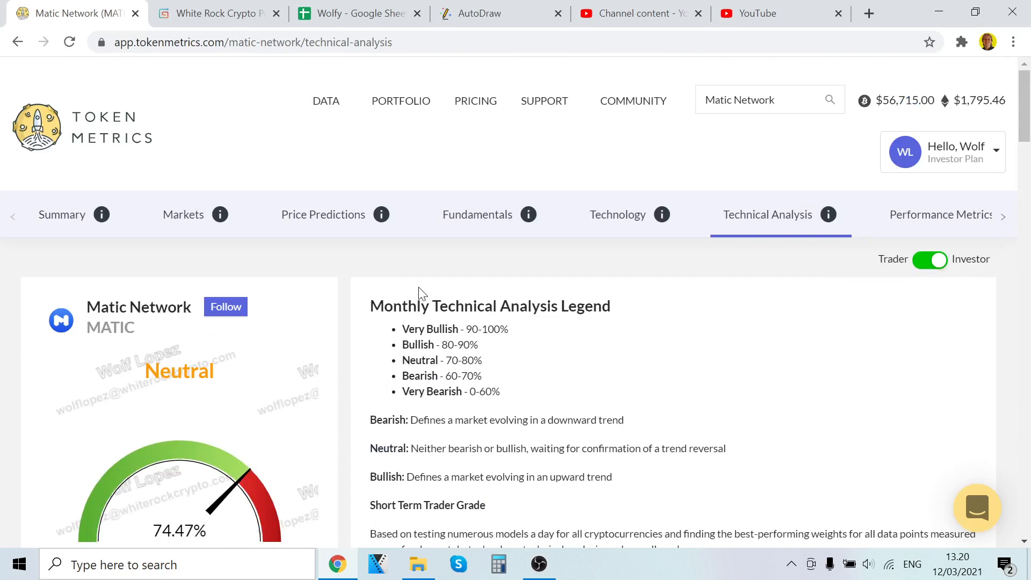
pyautogui.moveTo(408, 303)
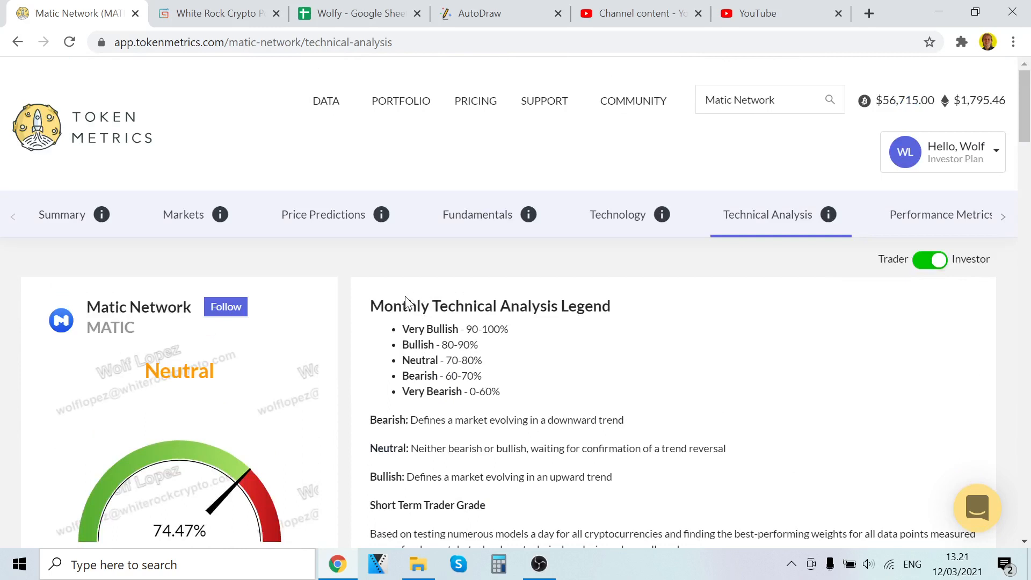
pyautogui.moveTo(863, 219)
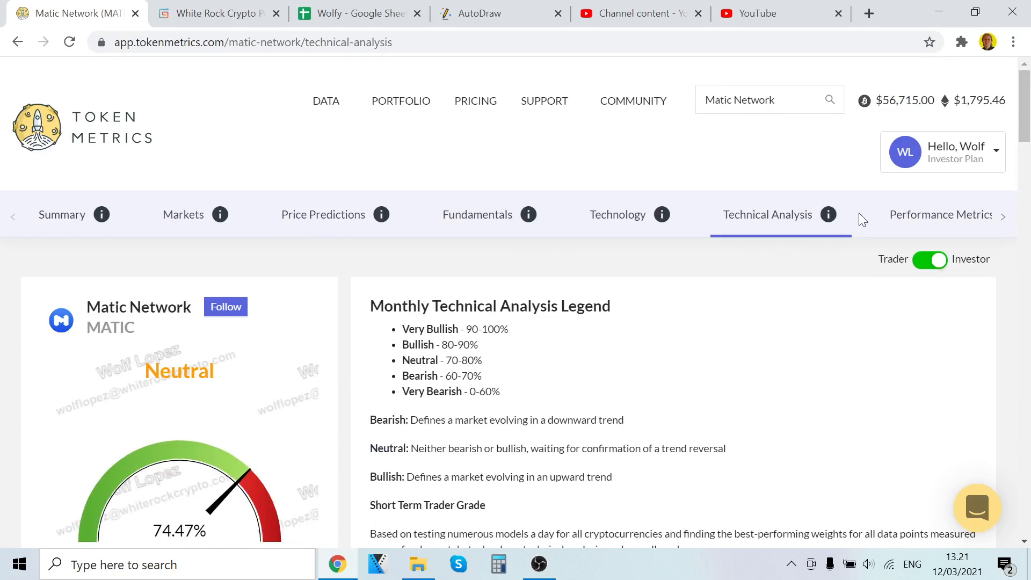
pyautogui.scroll(-3)
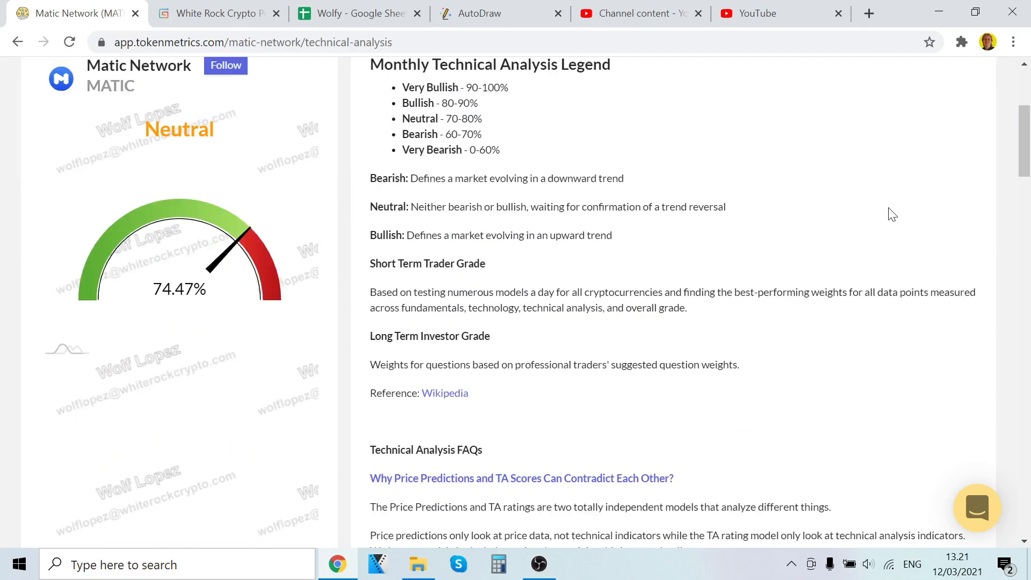
pyautogui.scroll(-3)
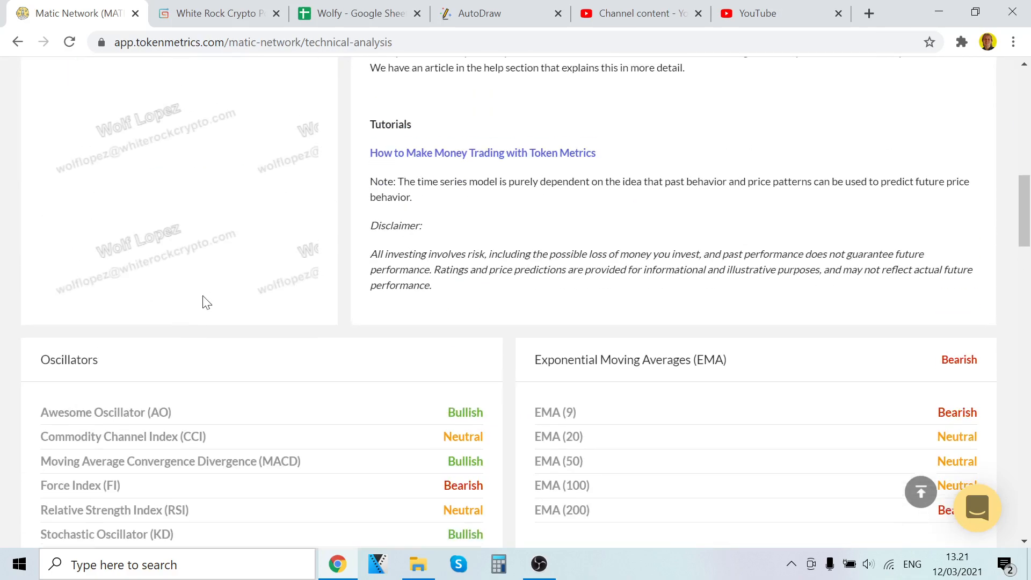
pyautogui.scroll(3)
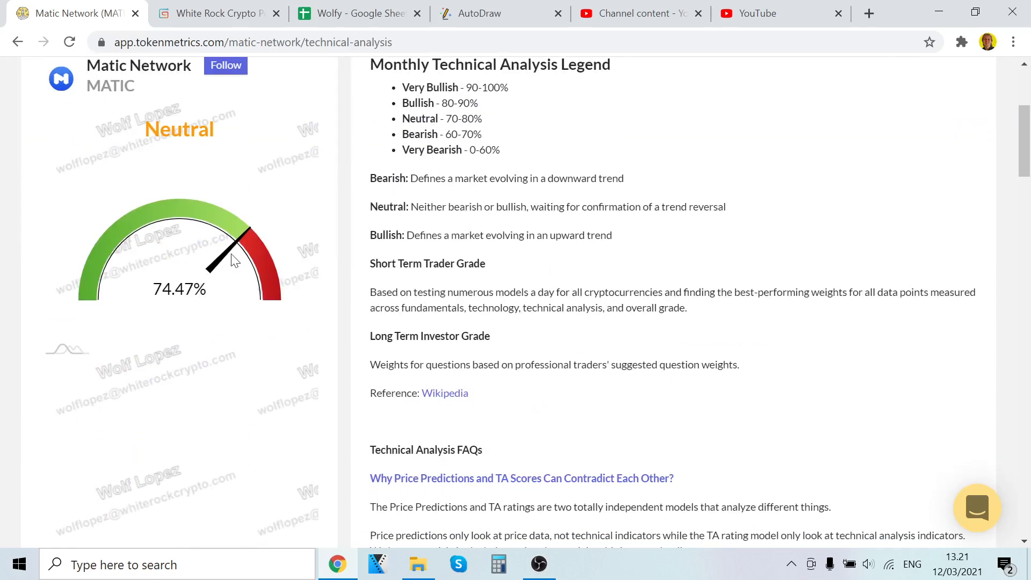
pyautogui.moveTo(490, 122)
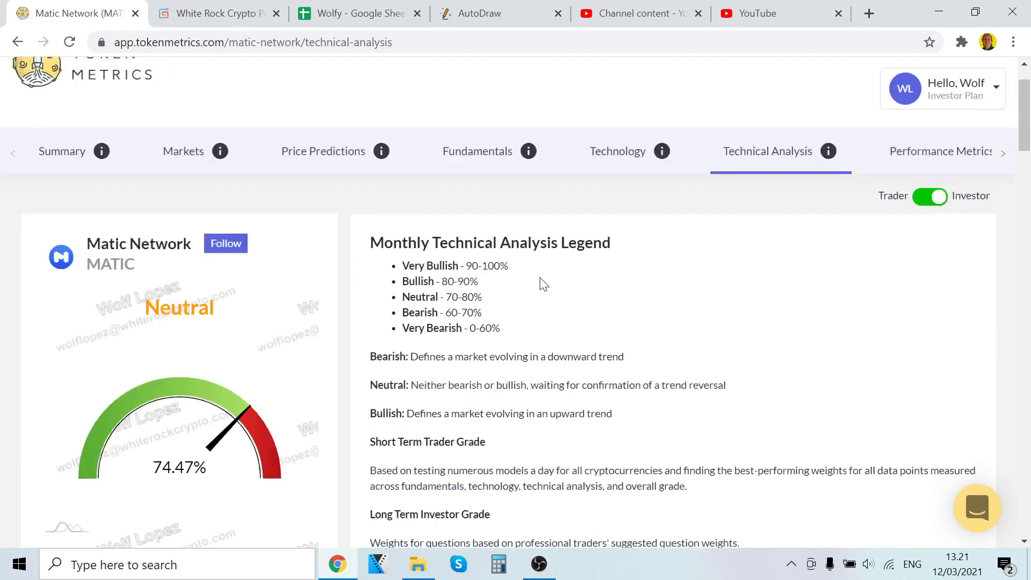
pyautogui.click(487, 13)
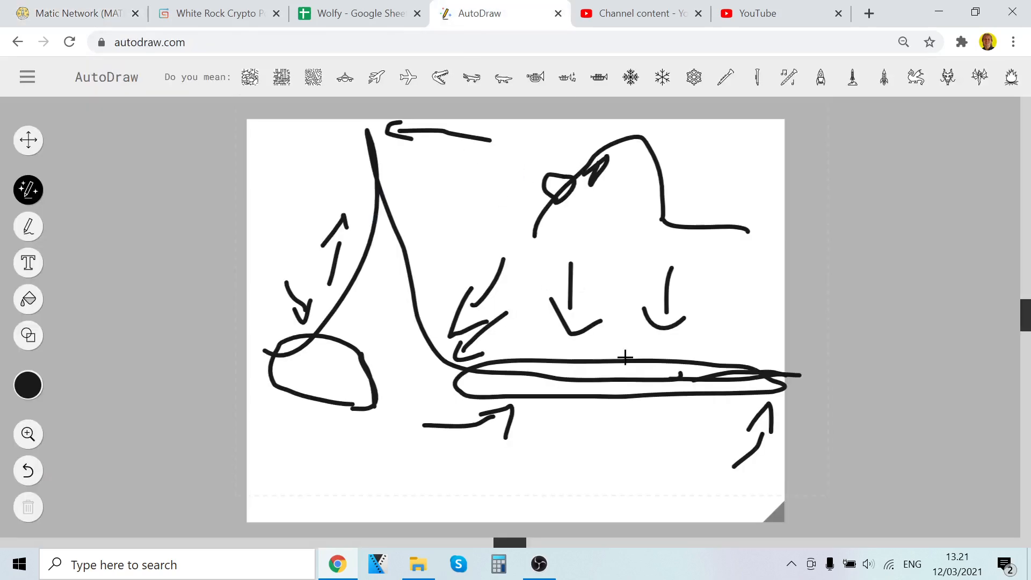
pyautogui.moveTo(682, 428)
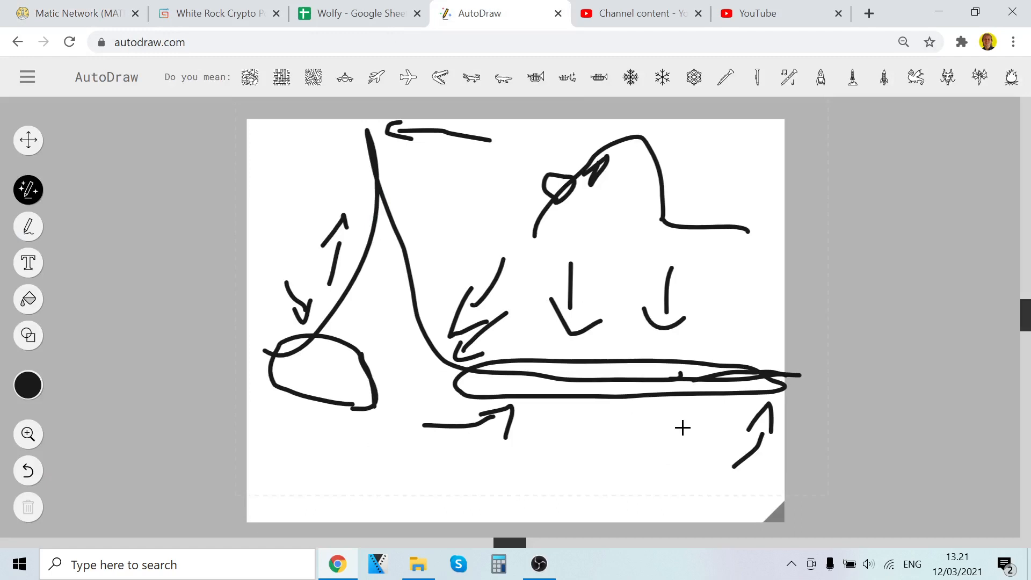
pyautogui.moveTo(418, 411)
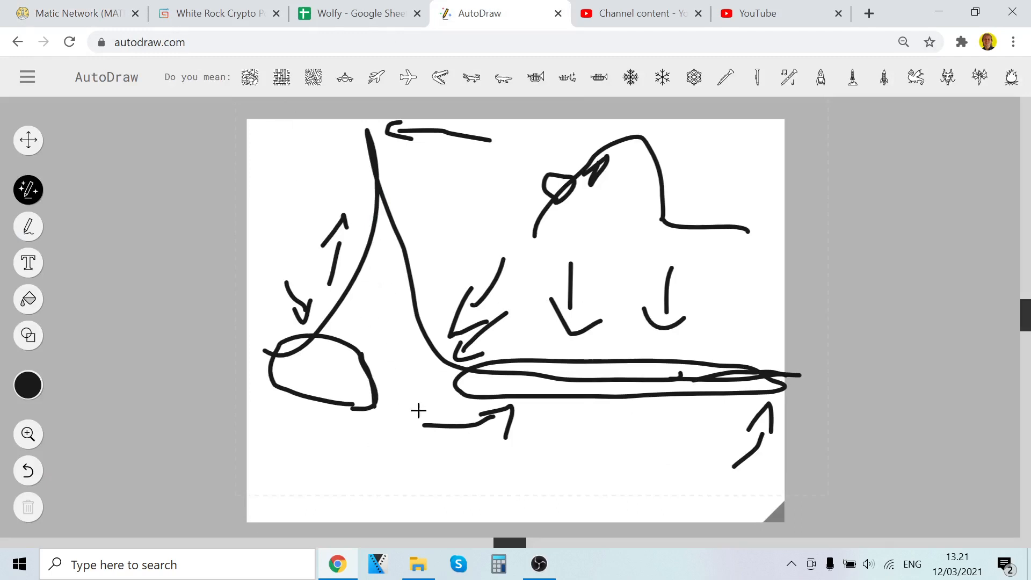
# Leave the sketch for Matic Network's Neutral 74.47% Technical Analysis page.
pyautogui.click(75, 14)
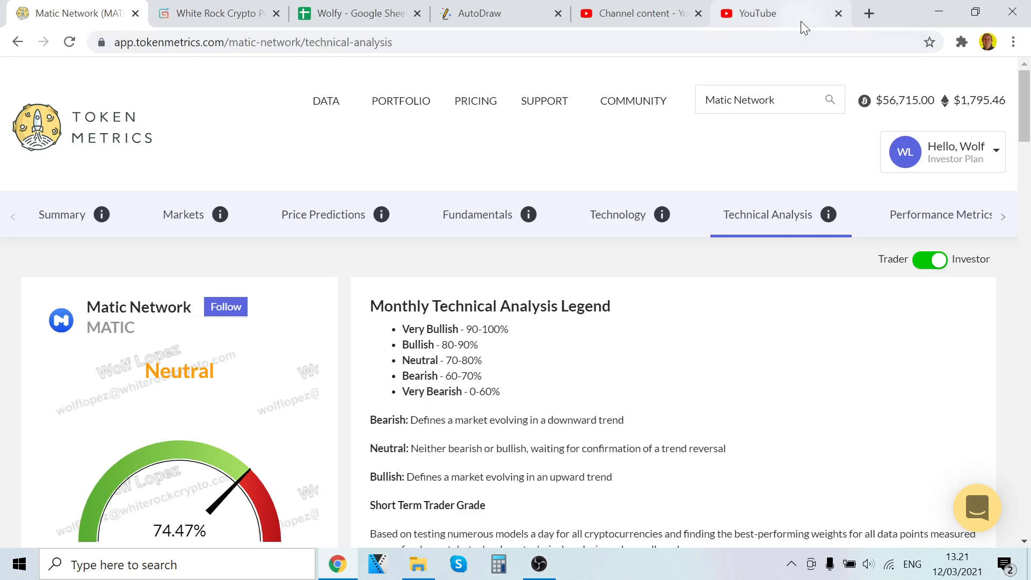
# Draw the arrow from 30k to 12 in AutoDraw, then return to Matic Network's analysis.
pyautogui.click(483, 13)
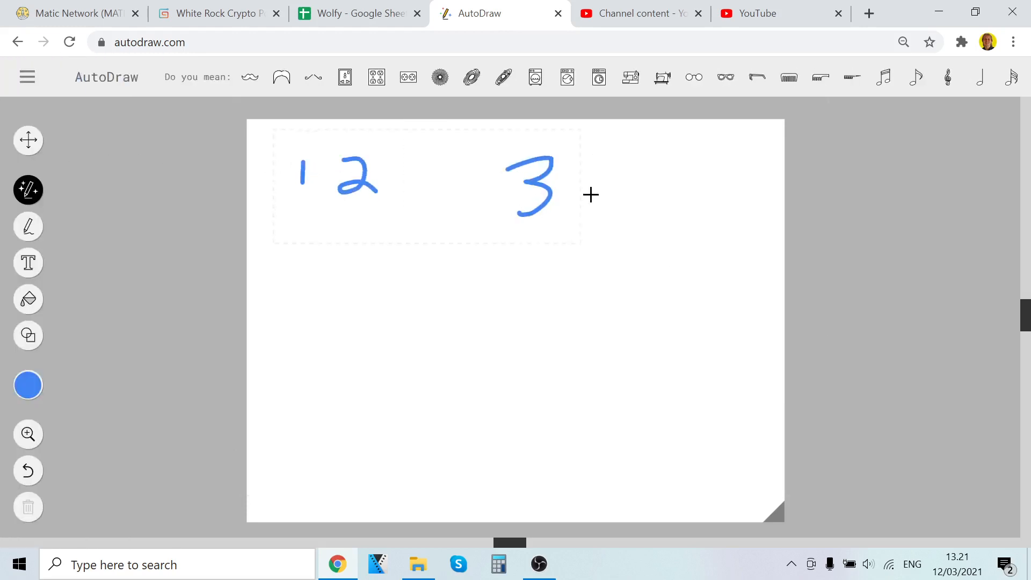
pyautogui.moveTo(572, 164); pyautogui.dragTo(650, 204)
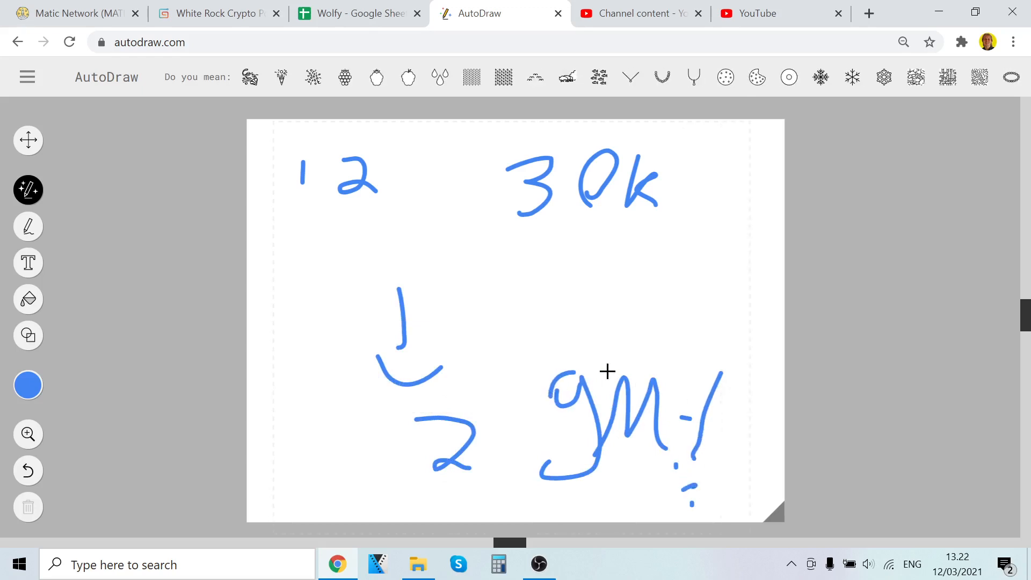
pyautogui.moveTo(303, 152)
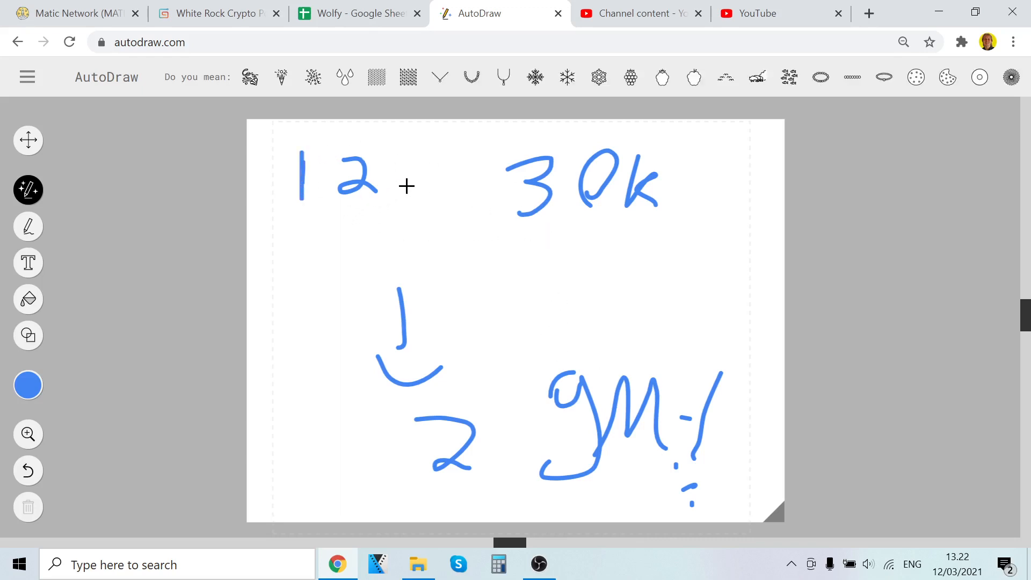
pyautogui.moveTo(381, 189)
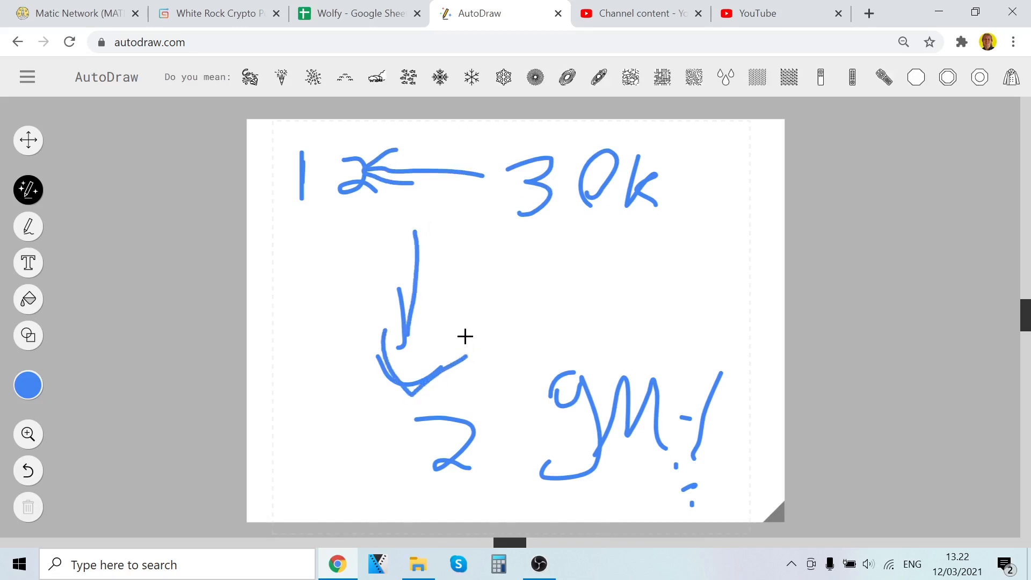
pyautogui.click(75, 13)
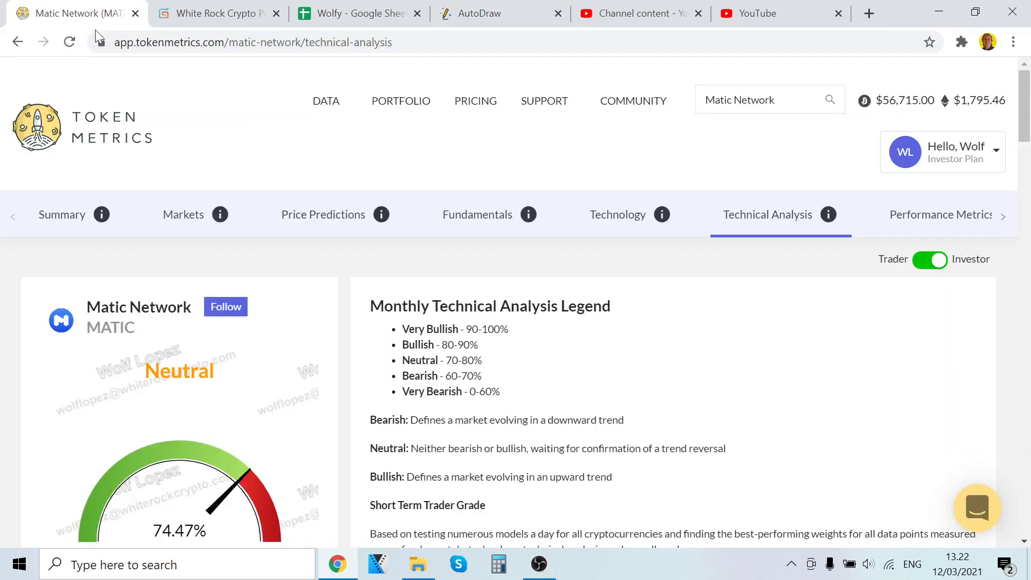
# Review Matic Network's Performance Metrics charts and tables, then open its Summary grade page.
pyautogui.click(939, 215)
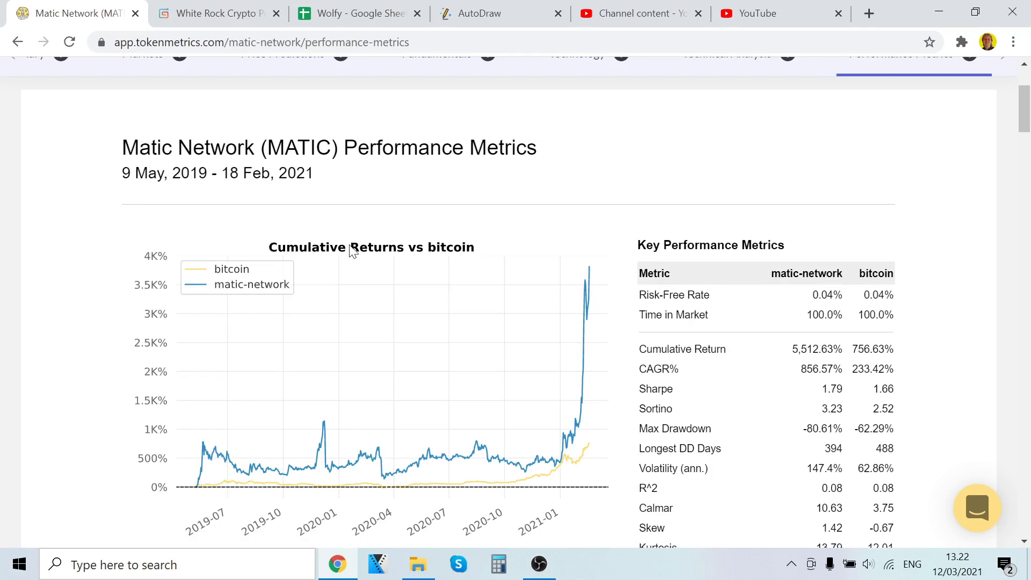
pyautogui.scroll(-3)
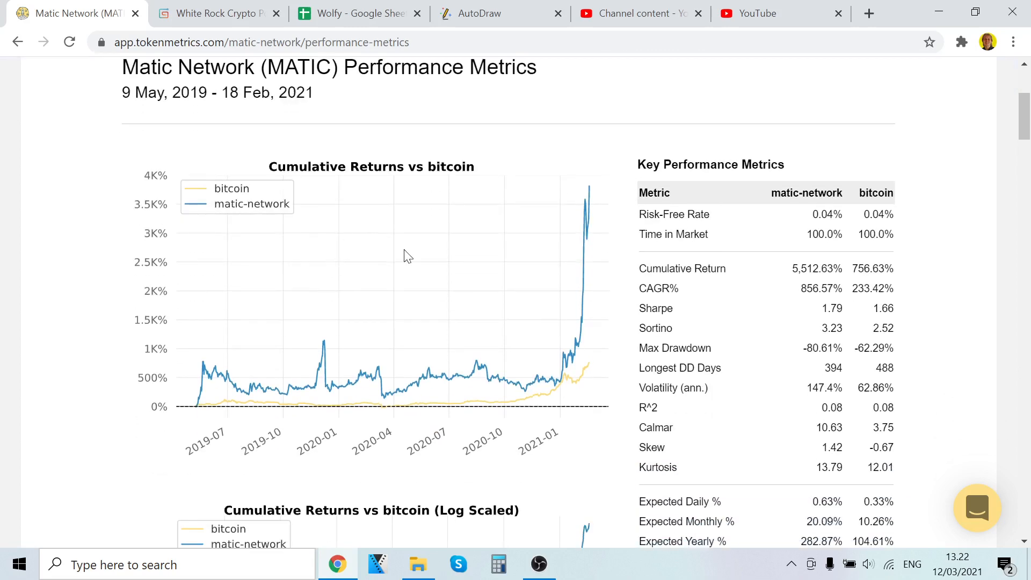
pyautogui.moveTo(827, 214)
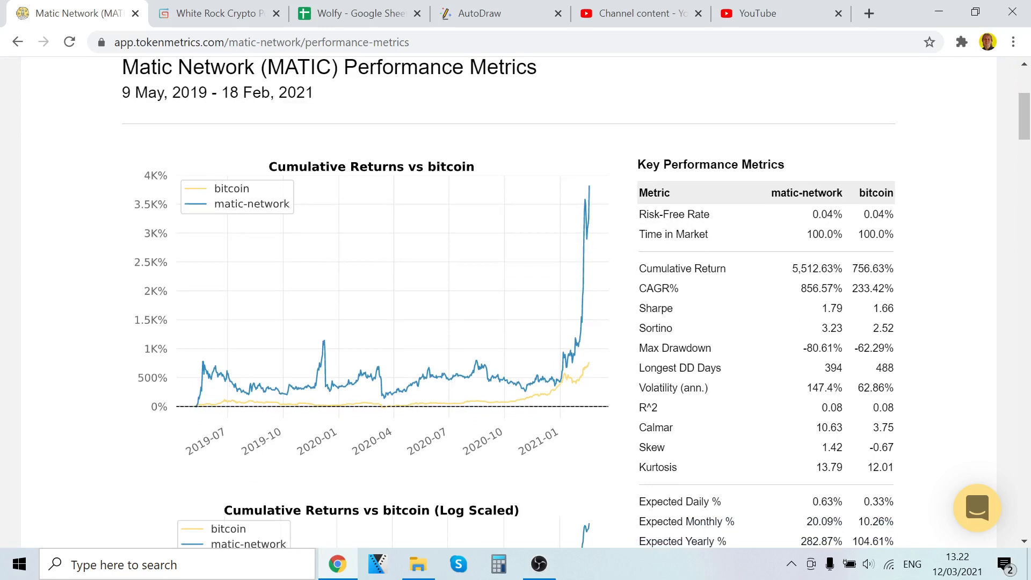
pyautogui.moveTo(678, 330)
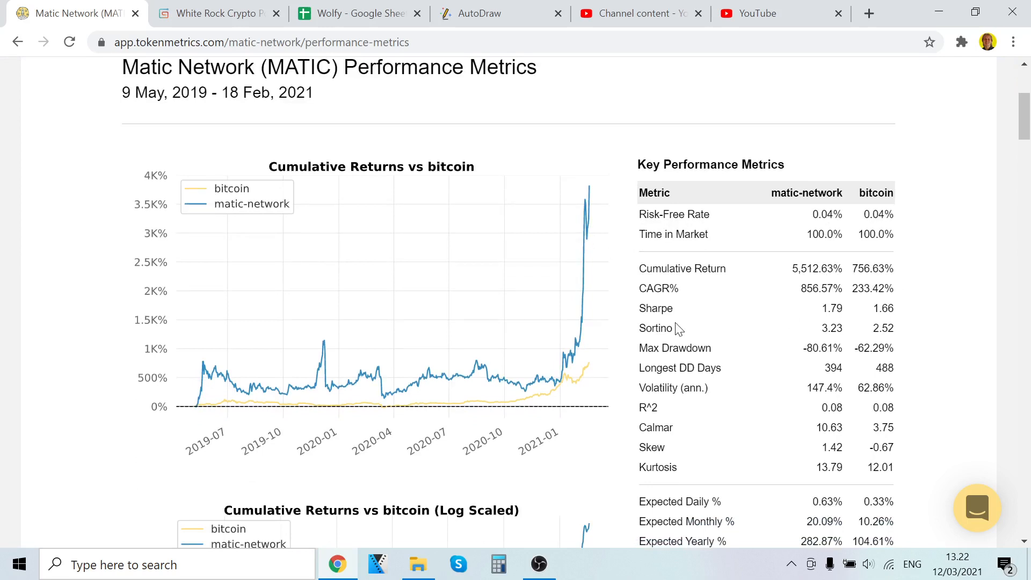
pyautogui.moveTo(578, 302)
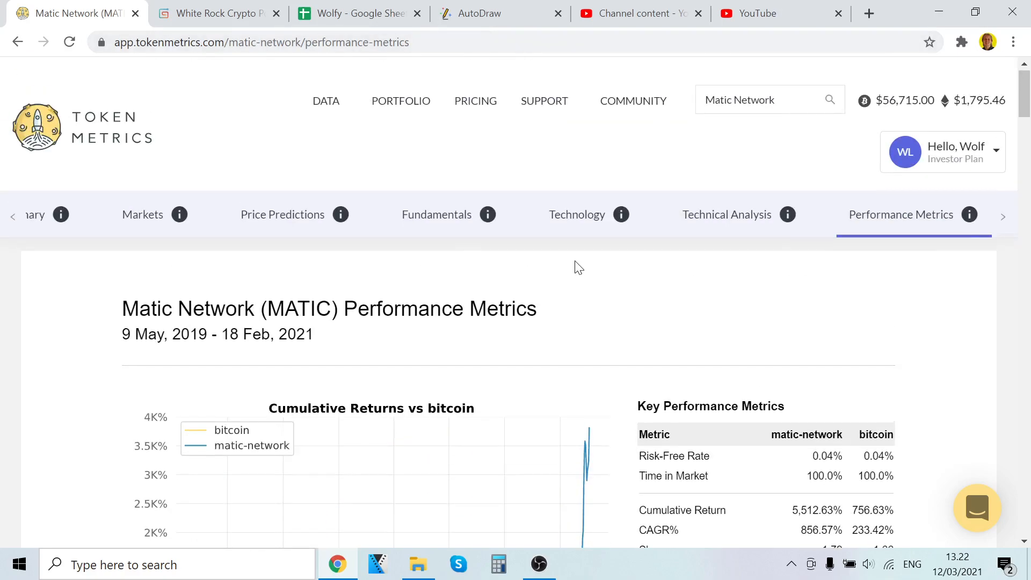
pyautogui.scroll(-3)
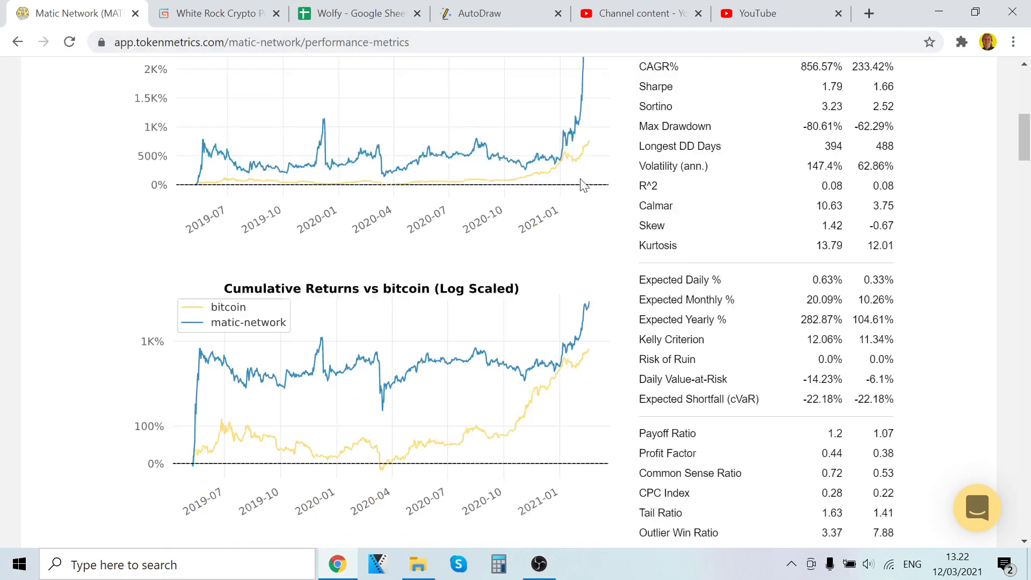
pyautogui.scroll(-3)
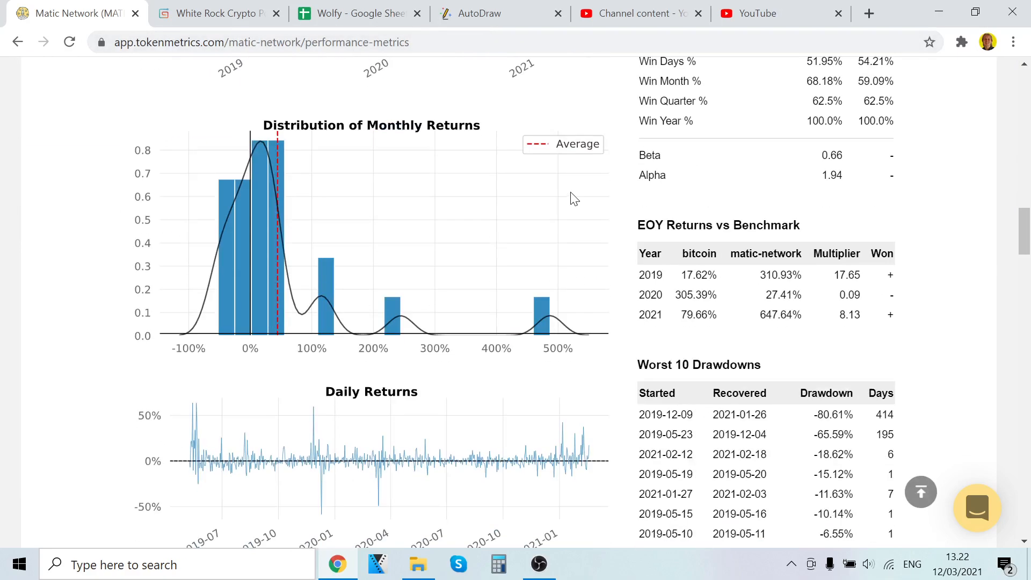
pyautogui.scroll(-3)
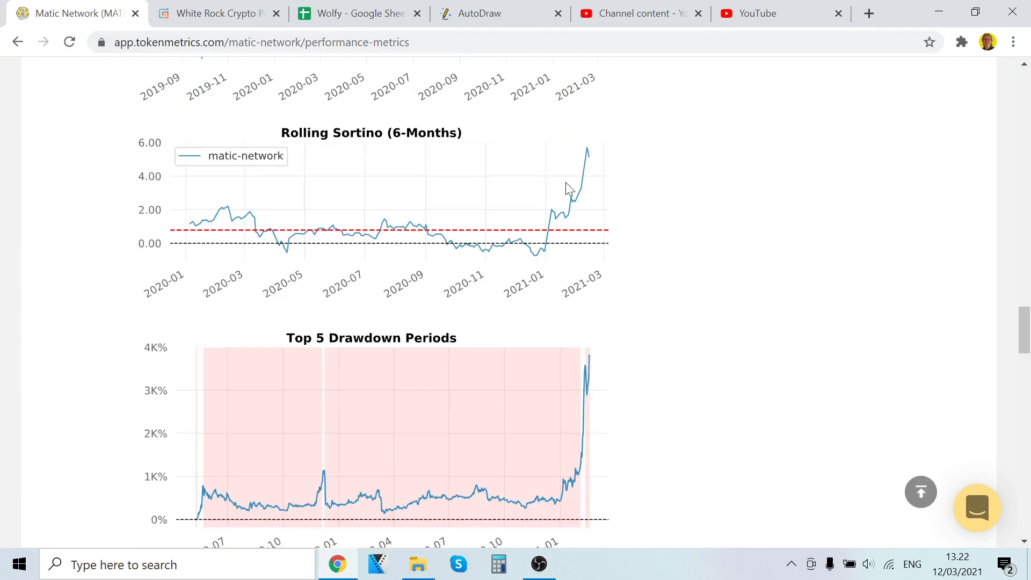
pyautogui.scroll(-3)
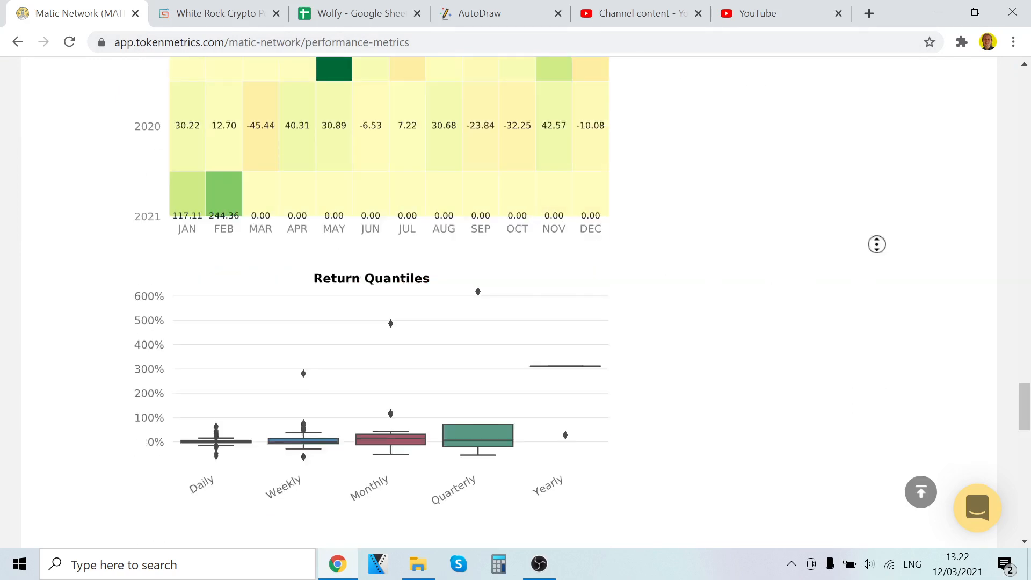
pyautogui.scroll(3)
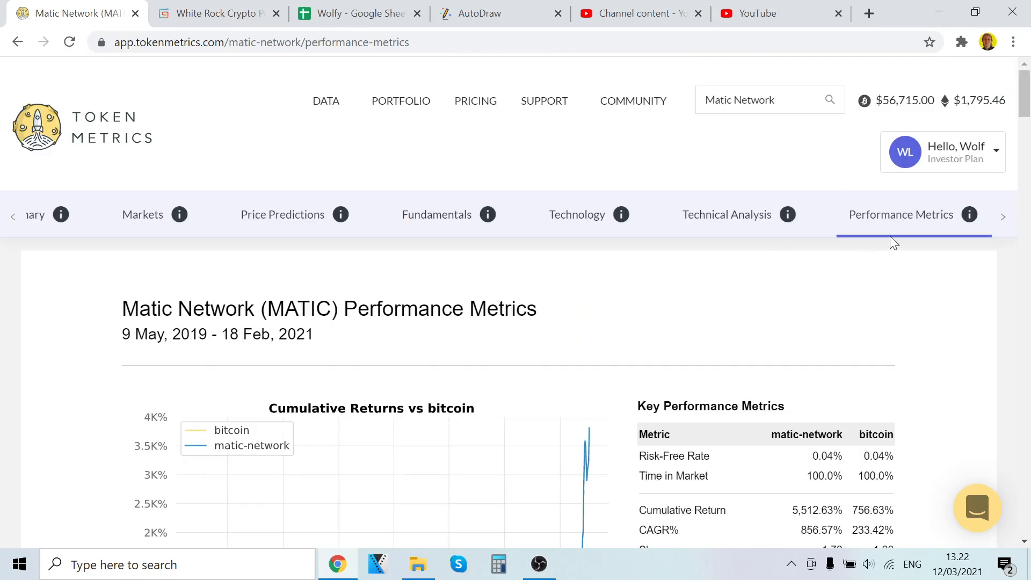
pyautogui.click(33, 214)
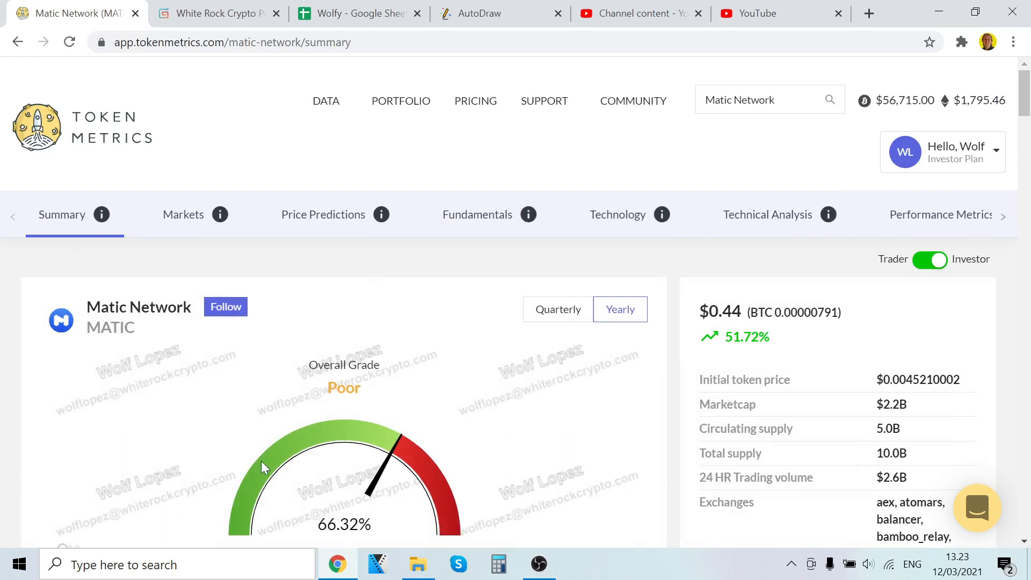
pyautogui.moveTo(182, 358)
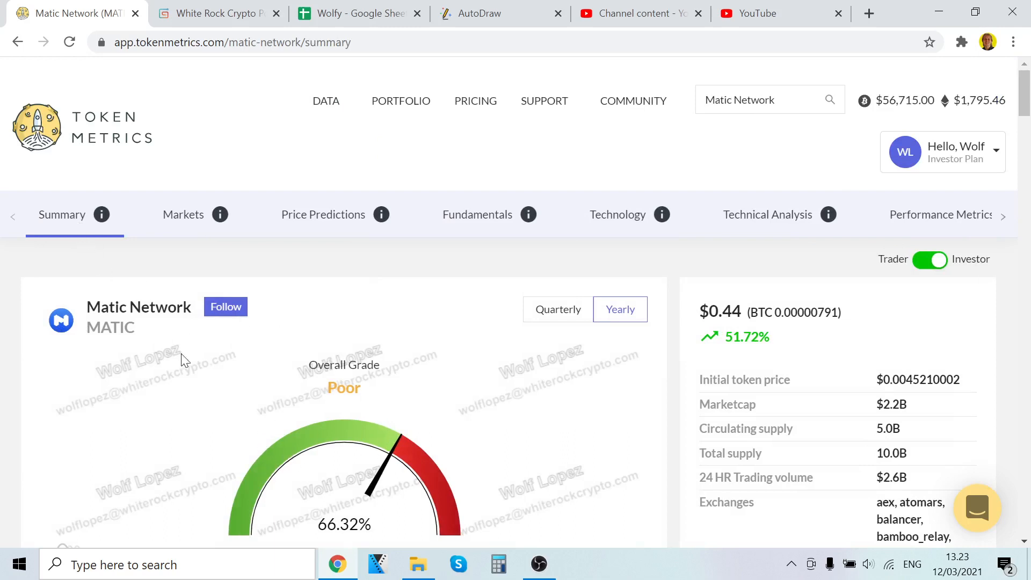
pyautogui.moveTo(127, 414)
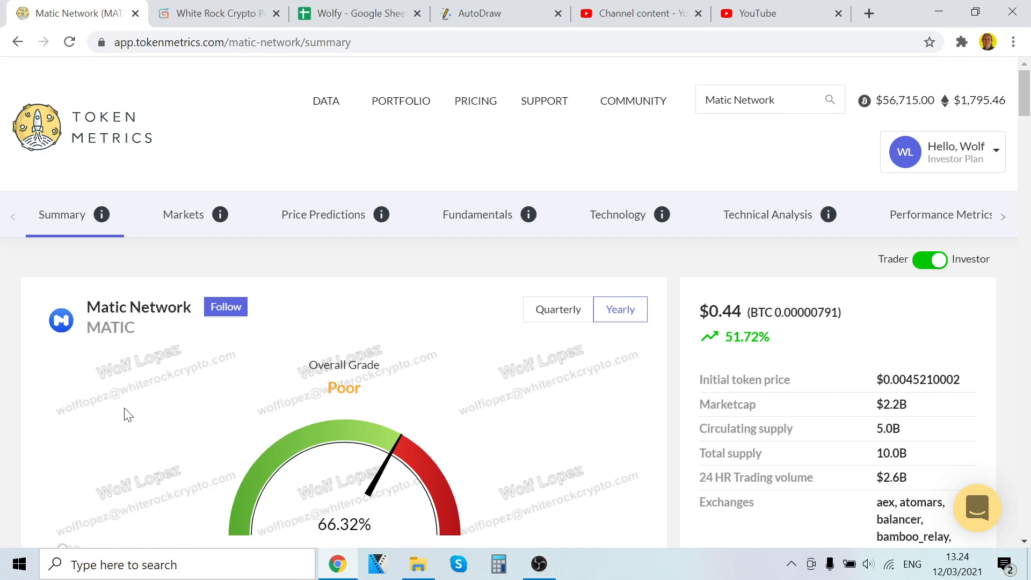
pyautogui.moveTo(4, 310)
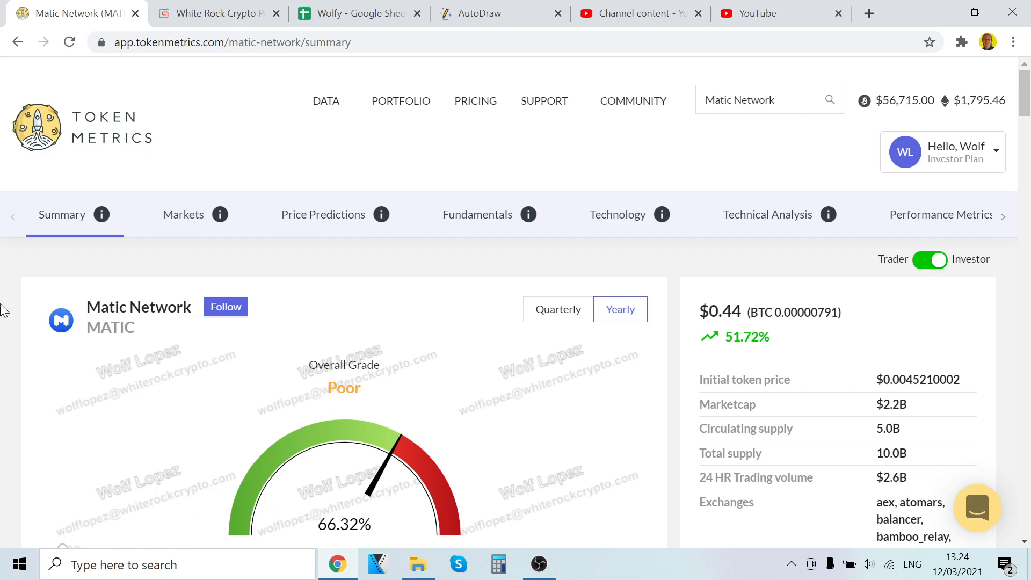
pyautogui.moveTo(4, 263)
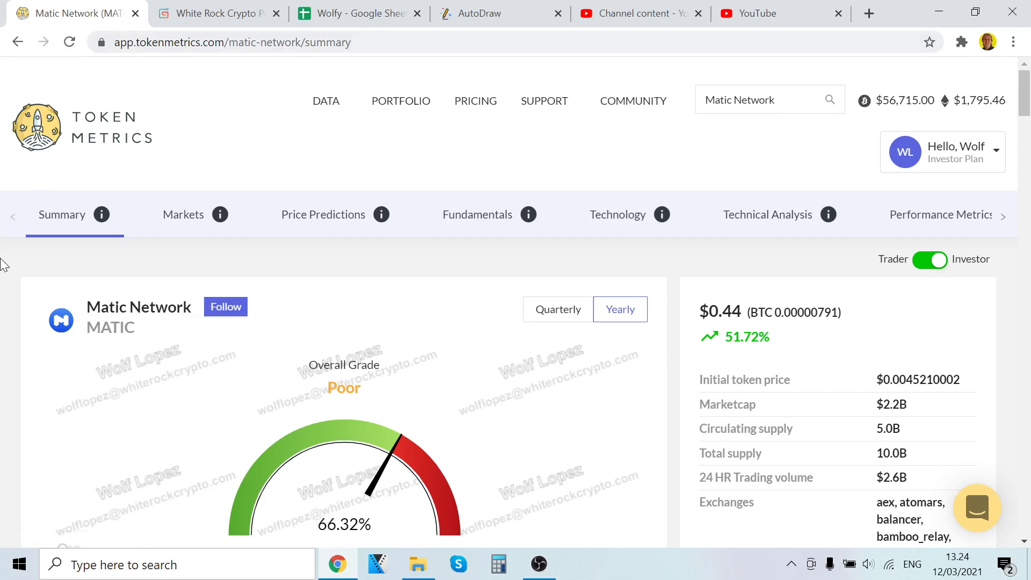
pyautogui.moveTo(398, 310)
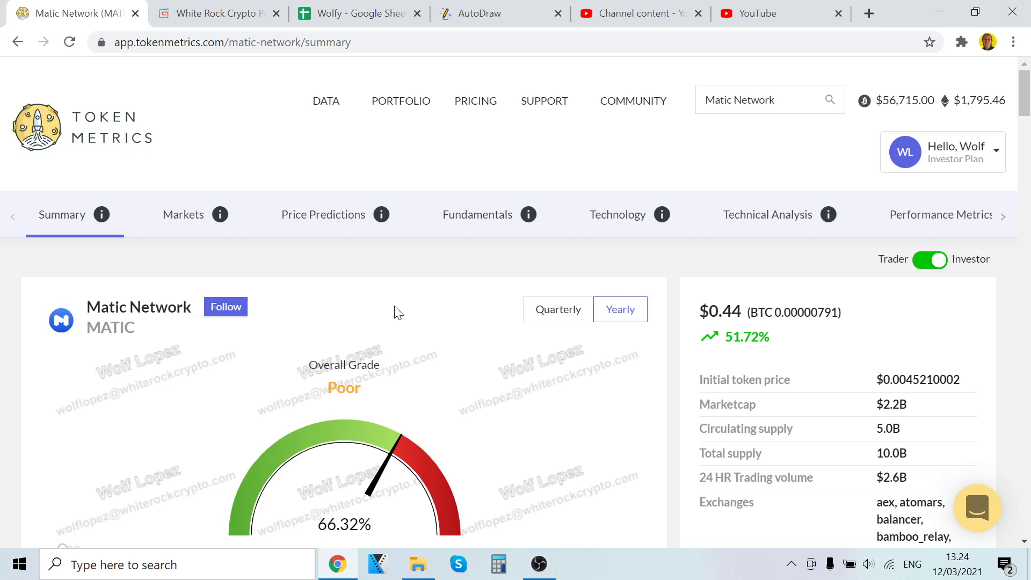
pyautogui.moveTo(460, 304)
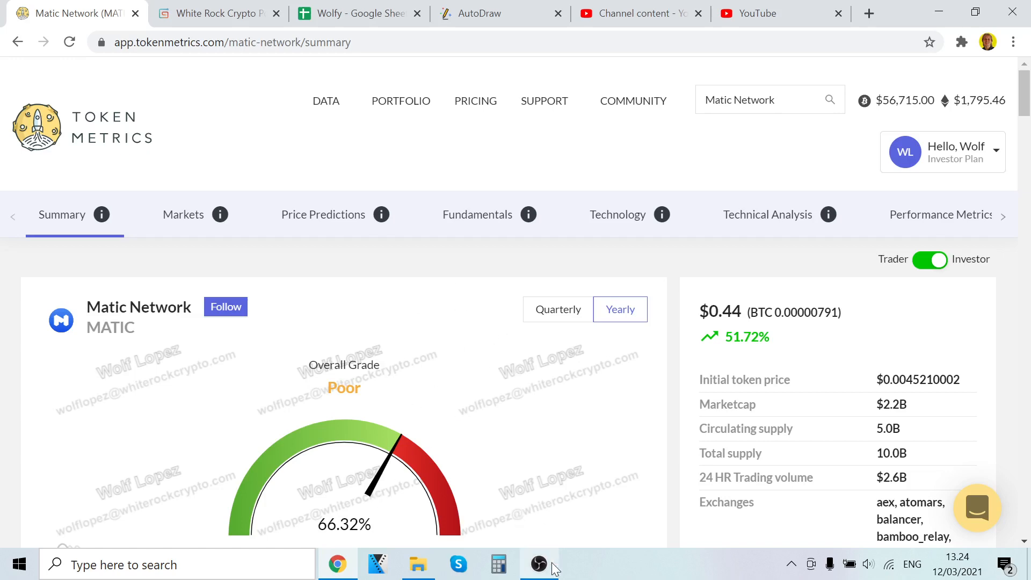
# Raise the OBS Studio window from the taskbar over the Matic Network summary.
pyautogui.click(538, 563)
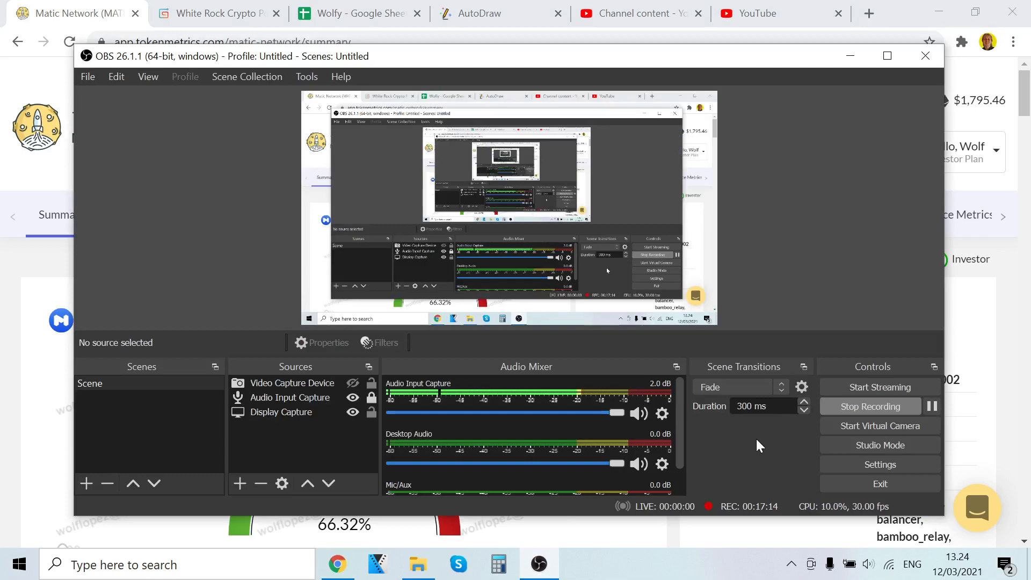
pyautogui.moveTo(5, 193)
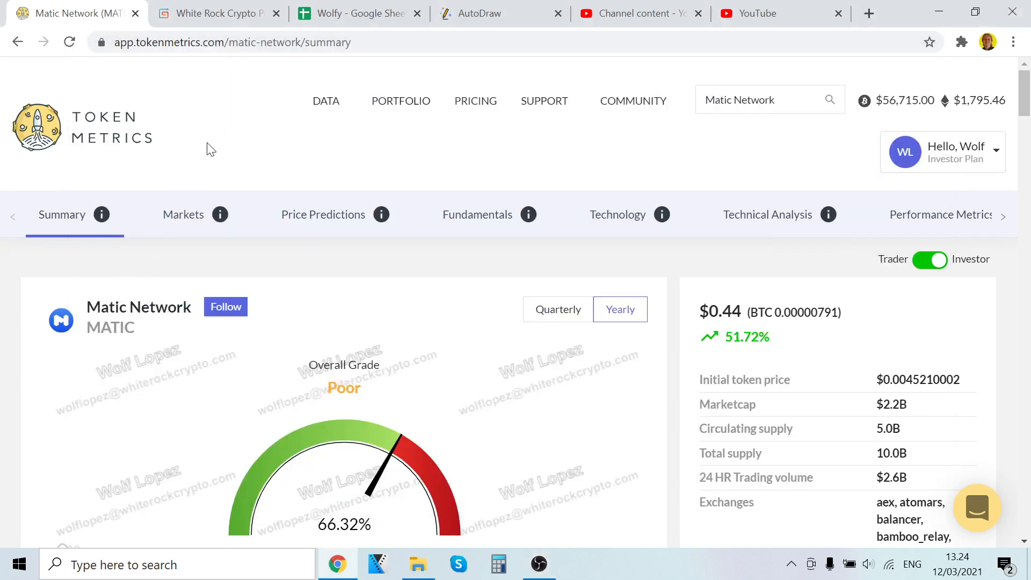
pyautogui.moveTo(252, 158)
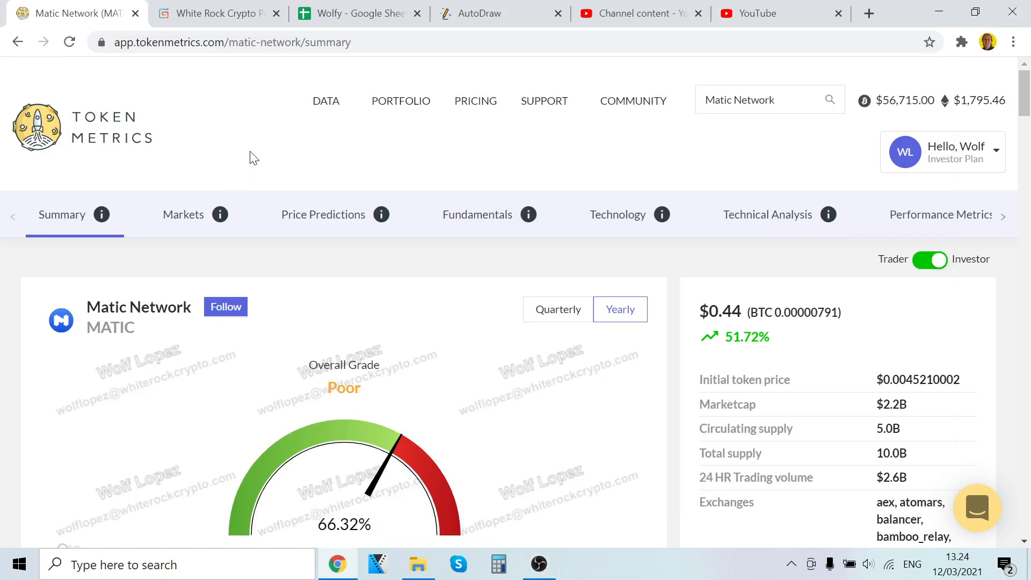
pyautogui.moveTo(263, 140)
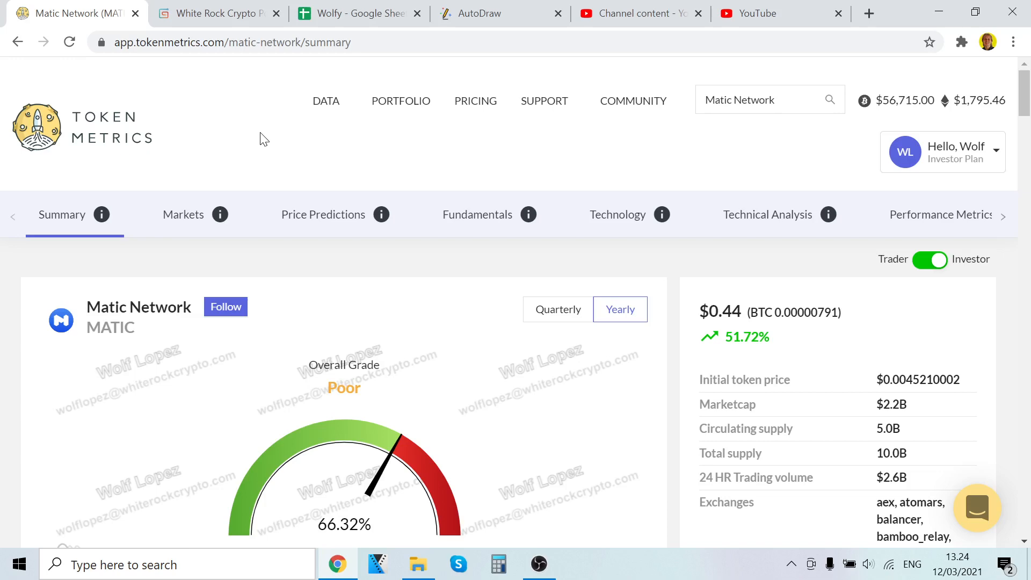
pyautogui.moveTo(567, 539)
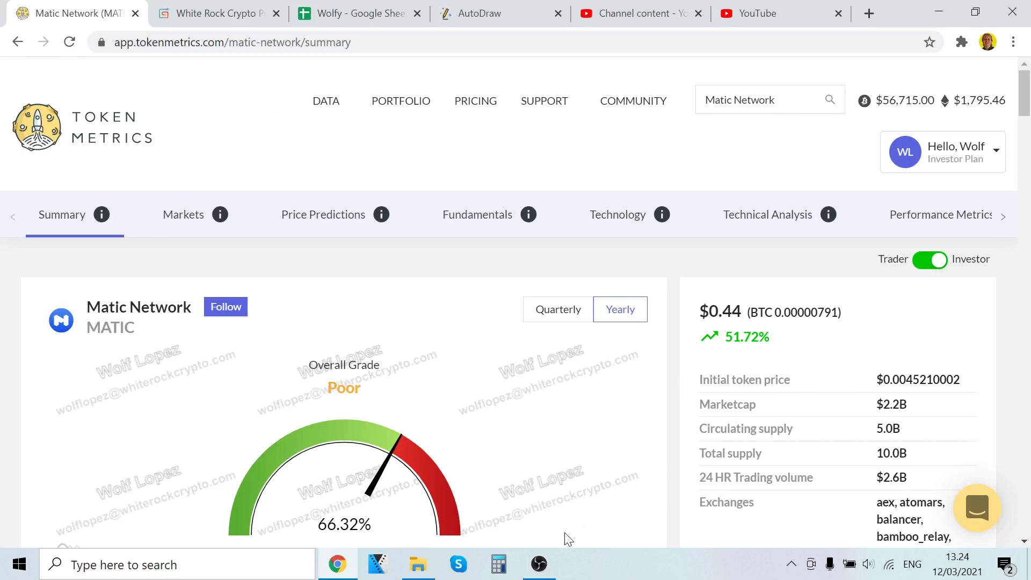
pyautogui.click(538, 563)
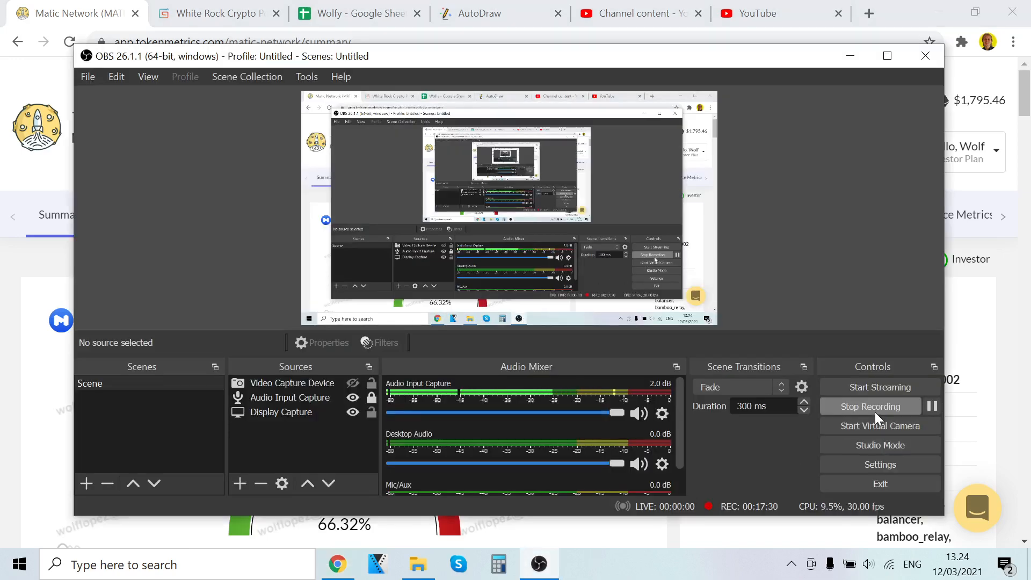